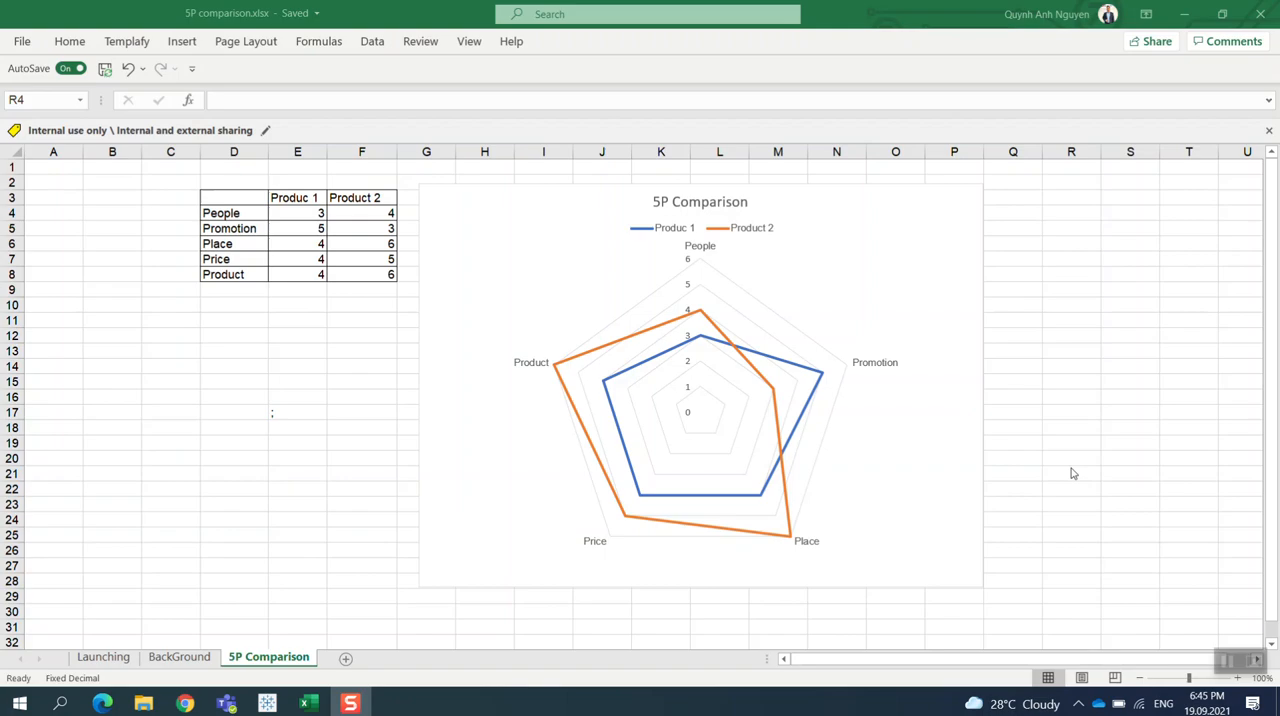
{"action": "mouse_move", "coordinate": [928, 382]}
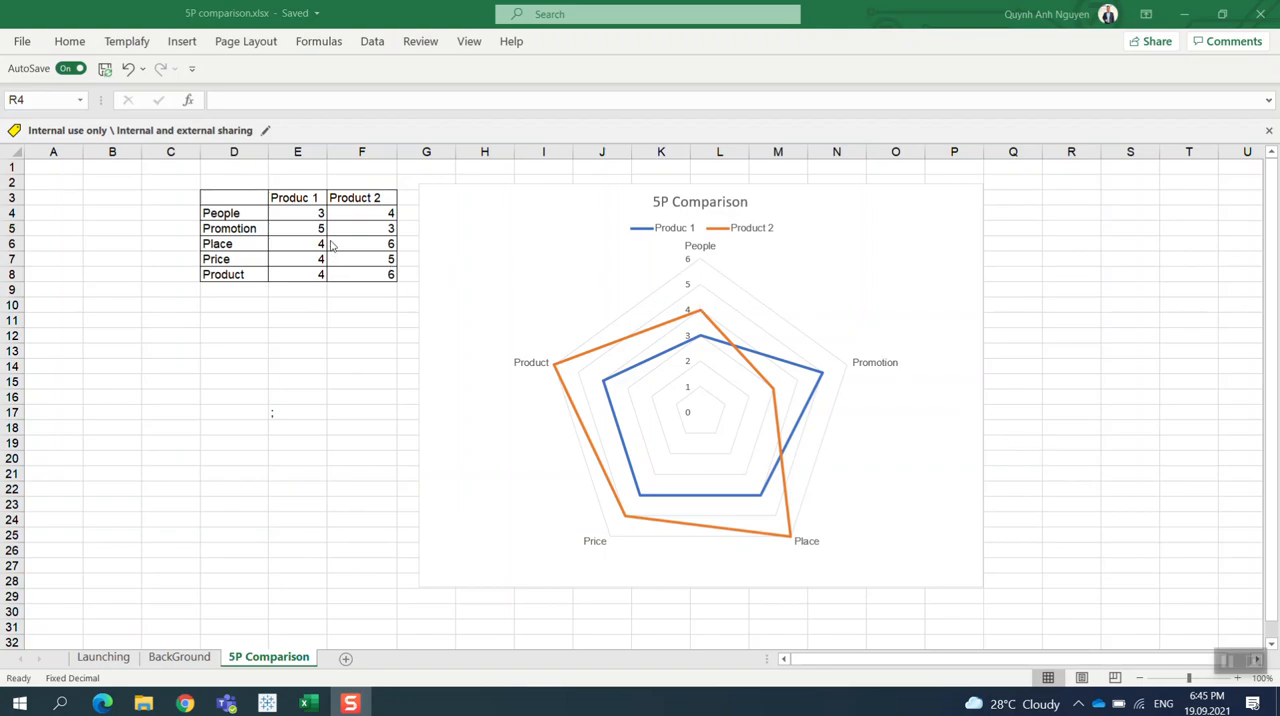
{"action": "mouse_move", "coordinate": [674, 400]}
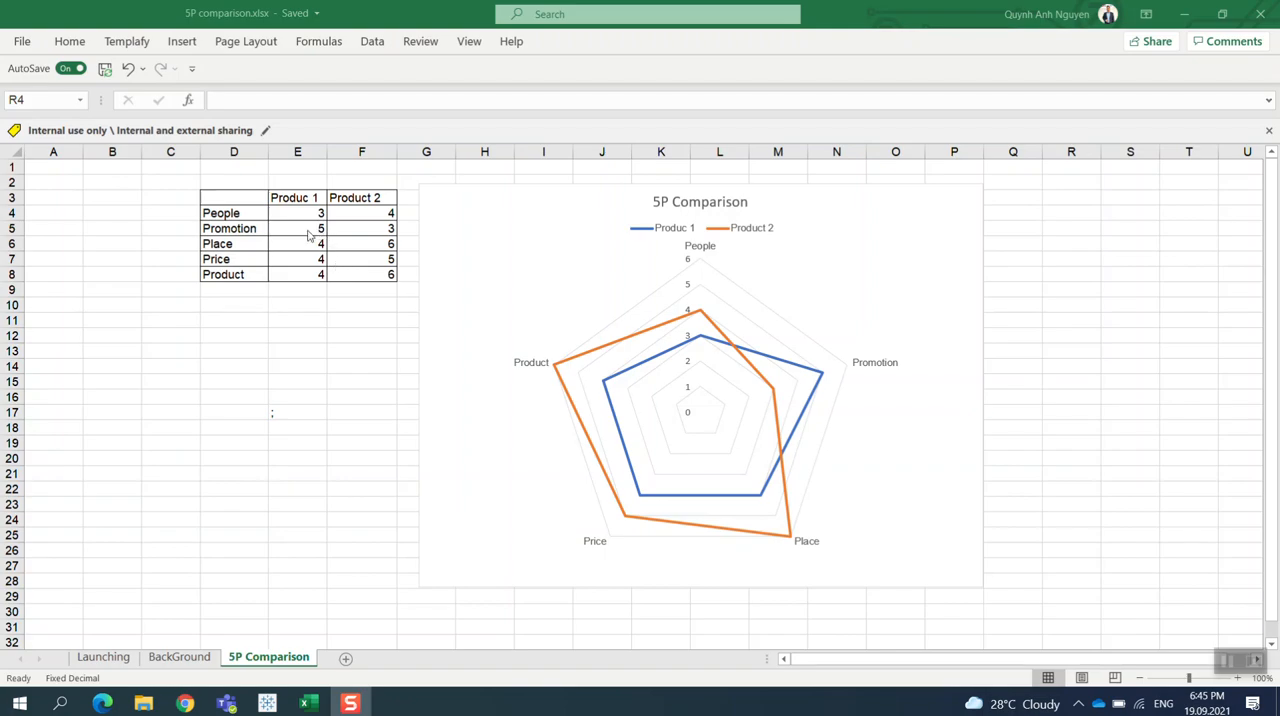
{"action": "mouse_move", "coordinate": [646, 296]}
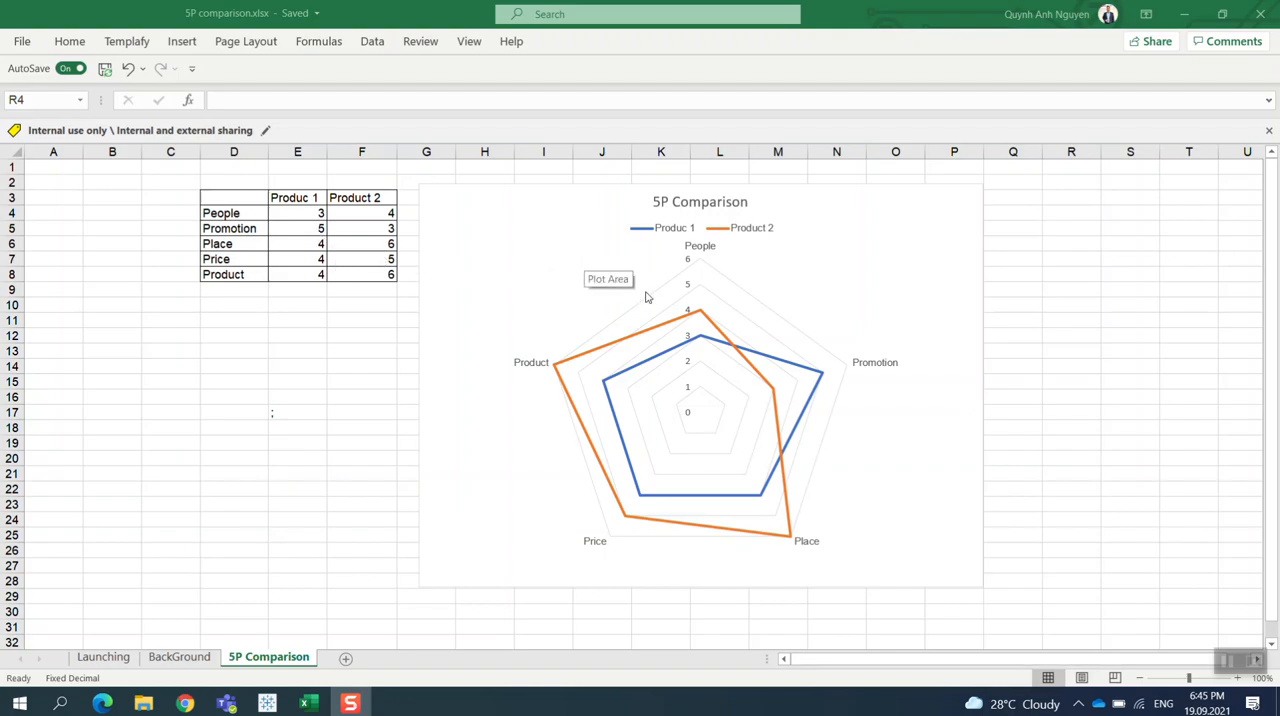
{"action": "mouse_move", "coordinate": [601, 398]}
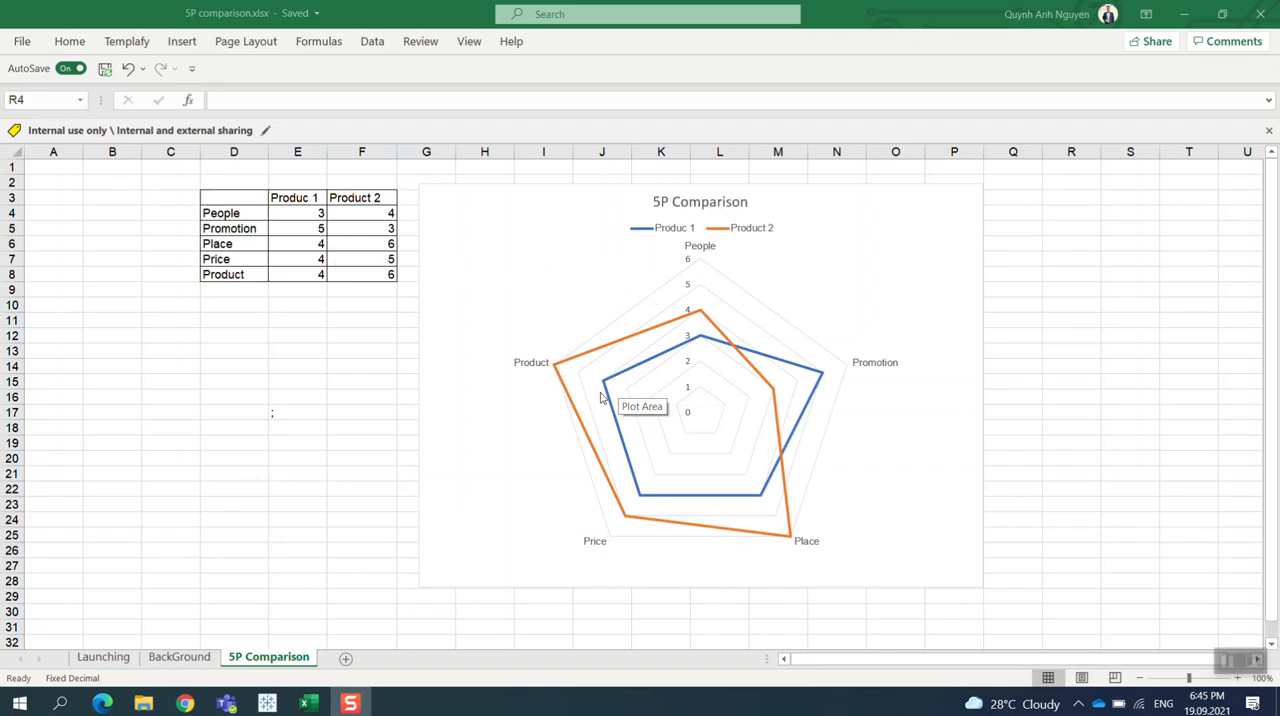
{"action": "mouse_move", "coordinate": [410, 355]}
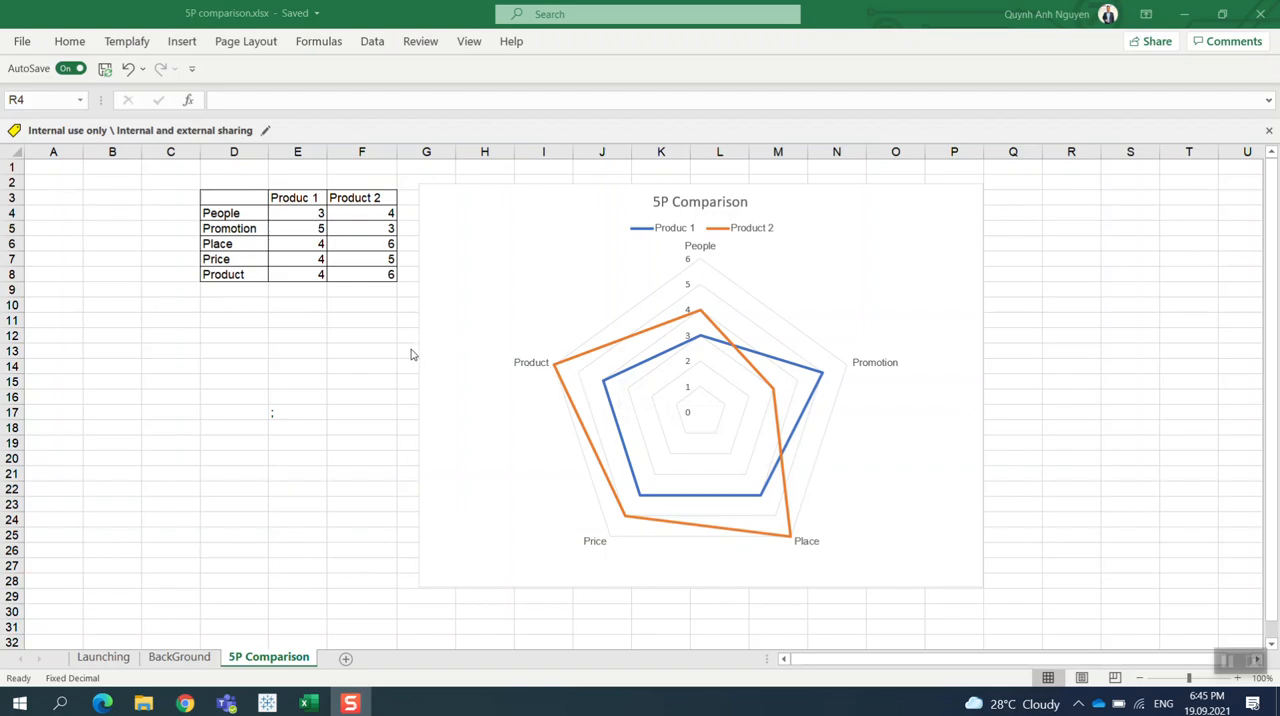
{"action": "mouse_move", "coordinate": [267, 234]}
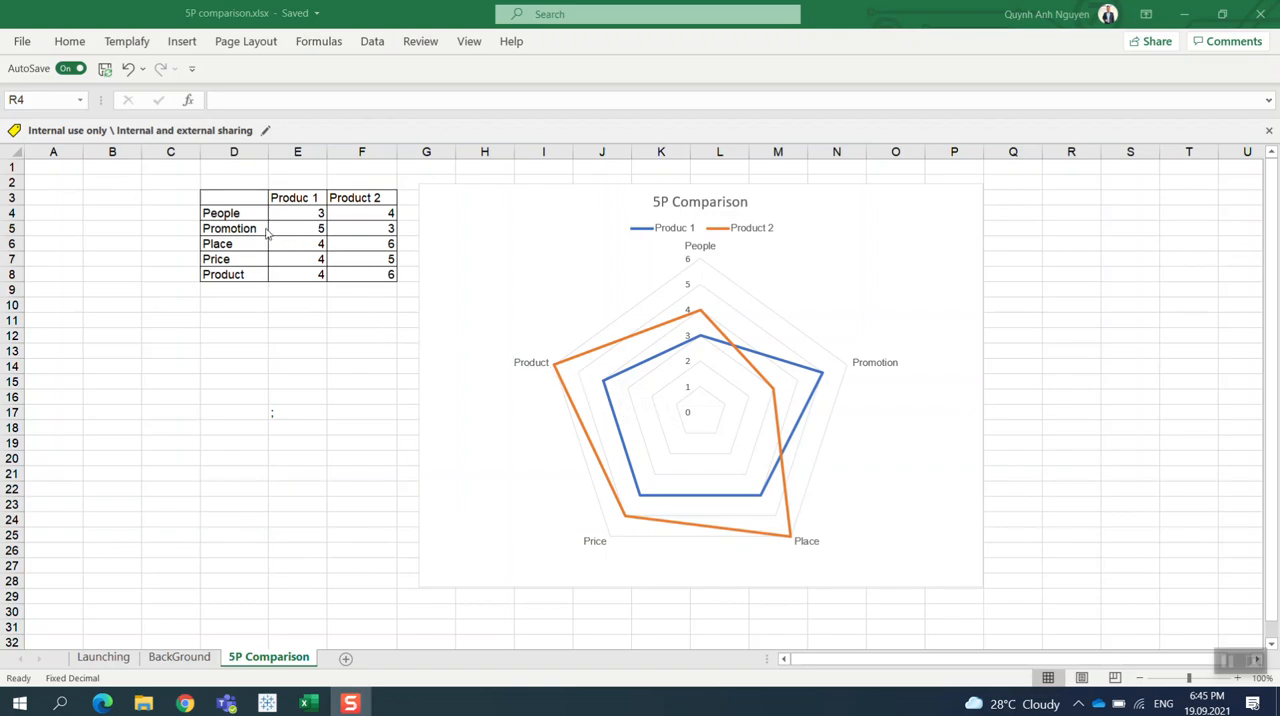
{"action": "mouse_move", "coordinate": [255, 215]}
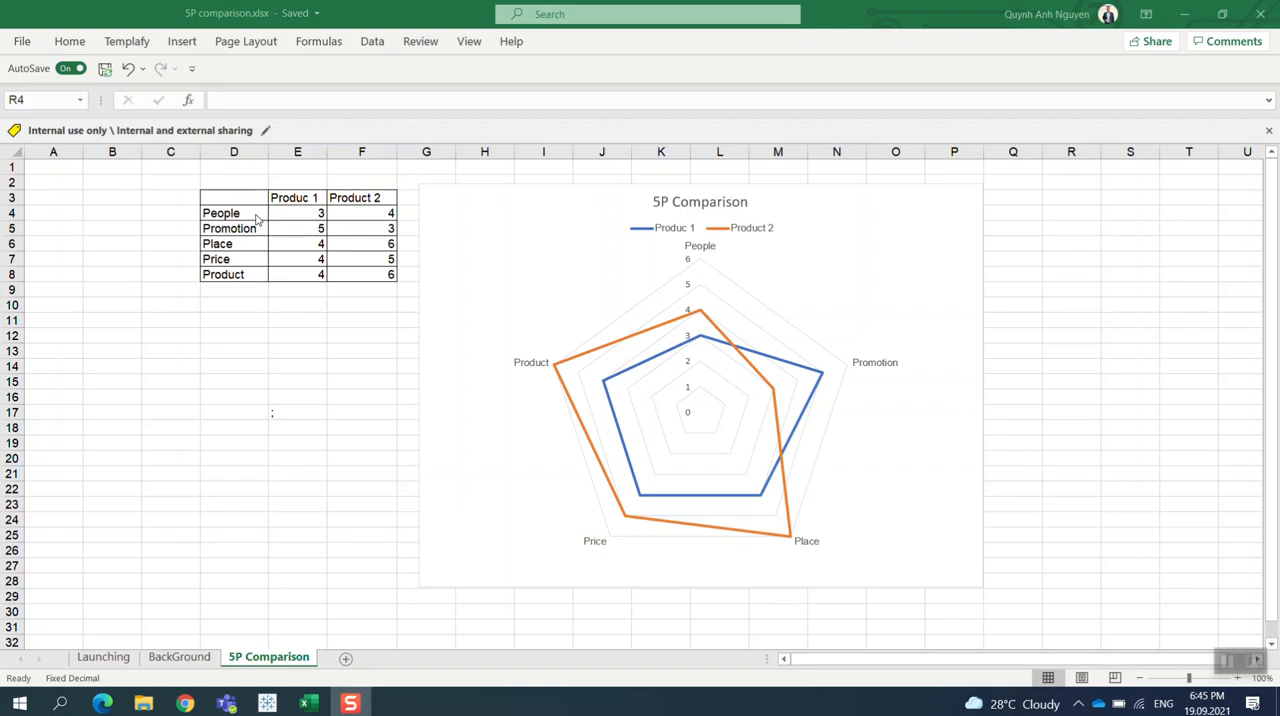
Step: Inspect the Launching 5P comparison table: Place and Product categories, Produc 1 header and People score
{"action": "left_click", "coordinate": [1071, 212]}
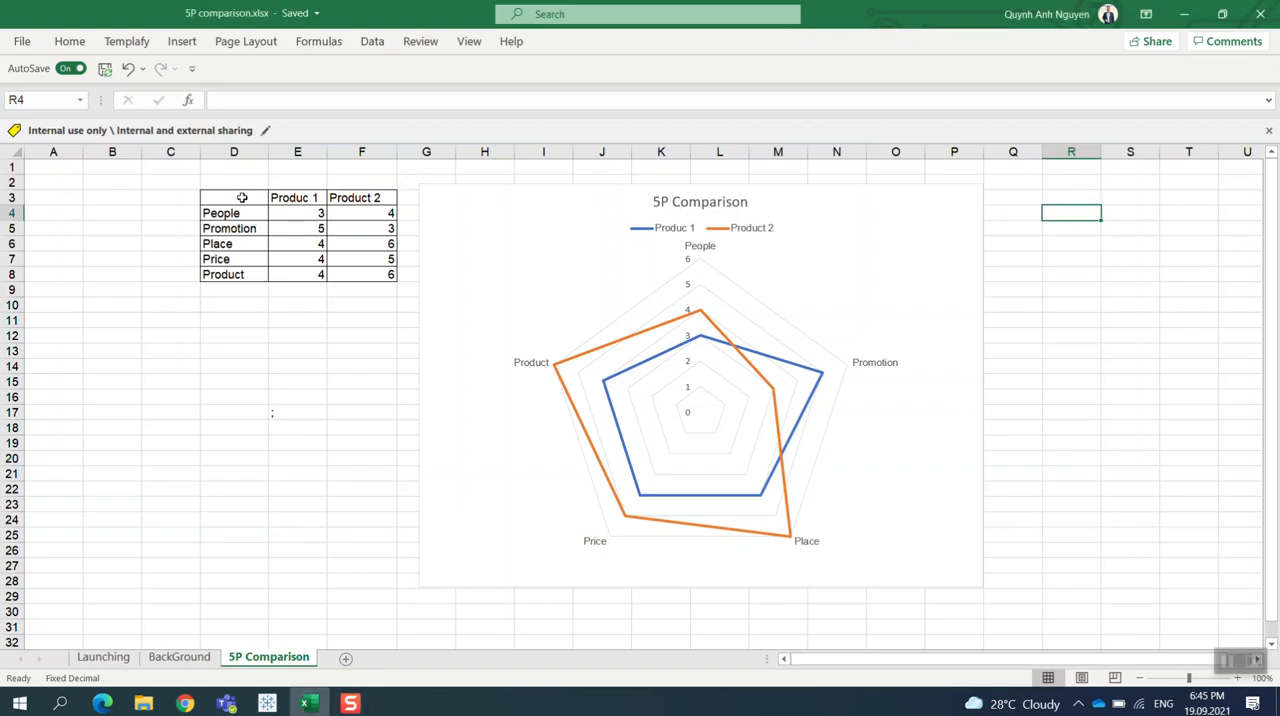
{"action": "left_click_drag", "start_coordinate": [234, 197], "coordinate": [361, 274]}
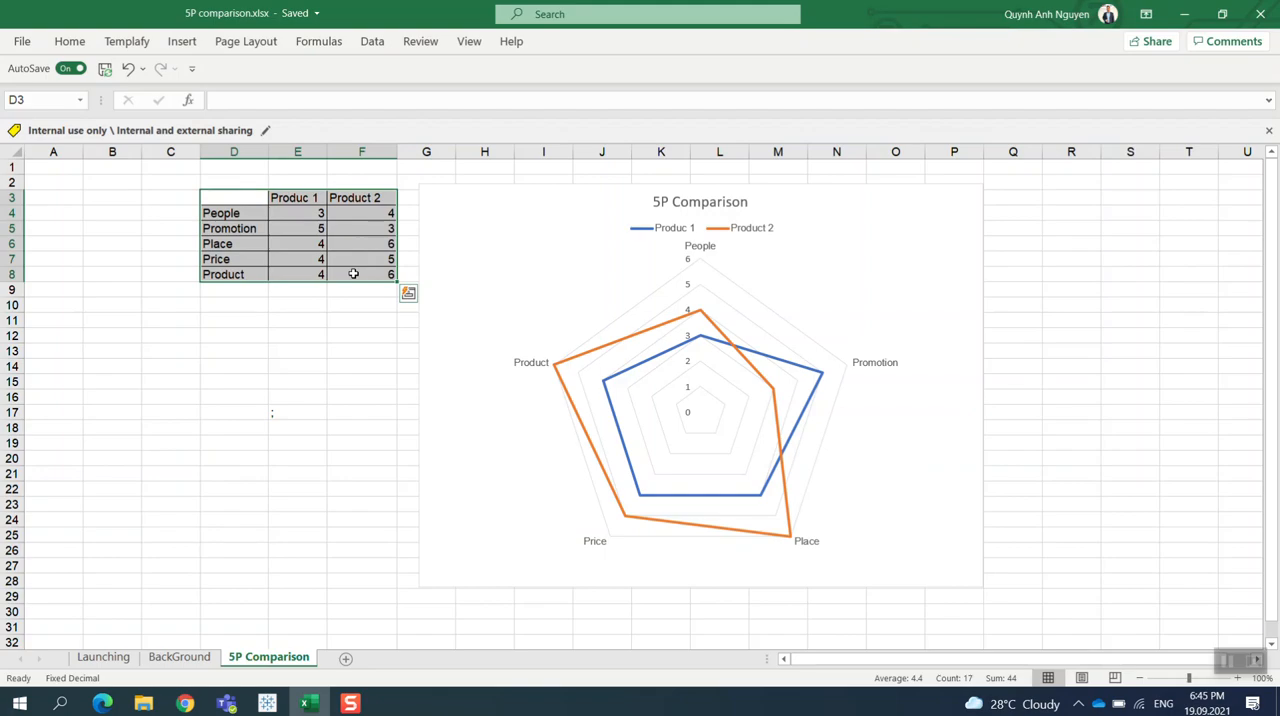
{"action": "mouse_move", "coordinate": [358, 343]}
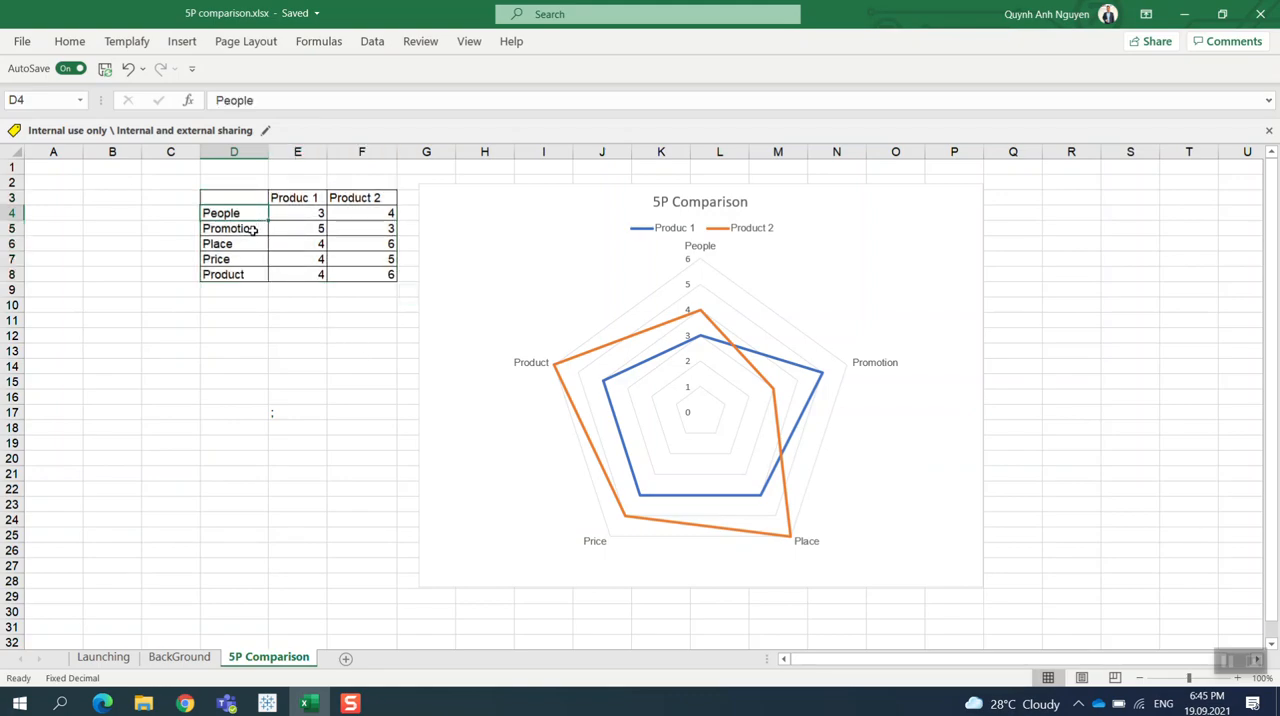
{"action": "left_click", "coordinate": [233, 244]}
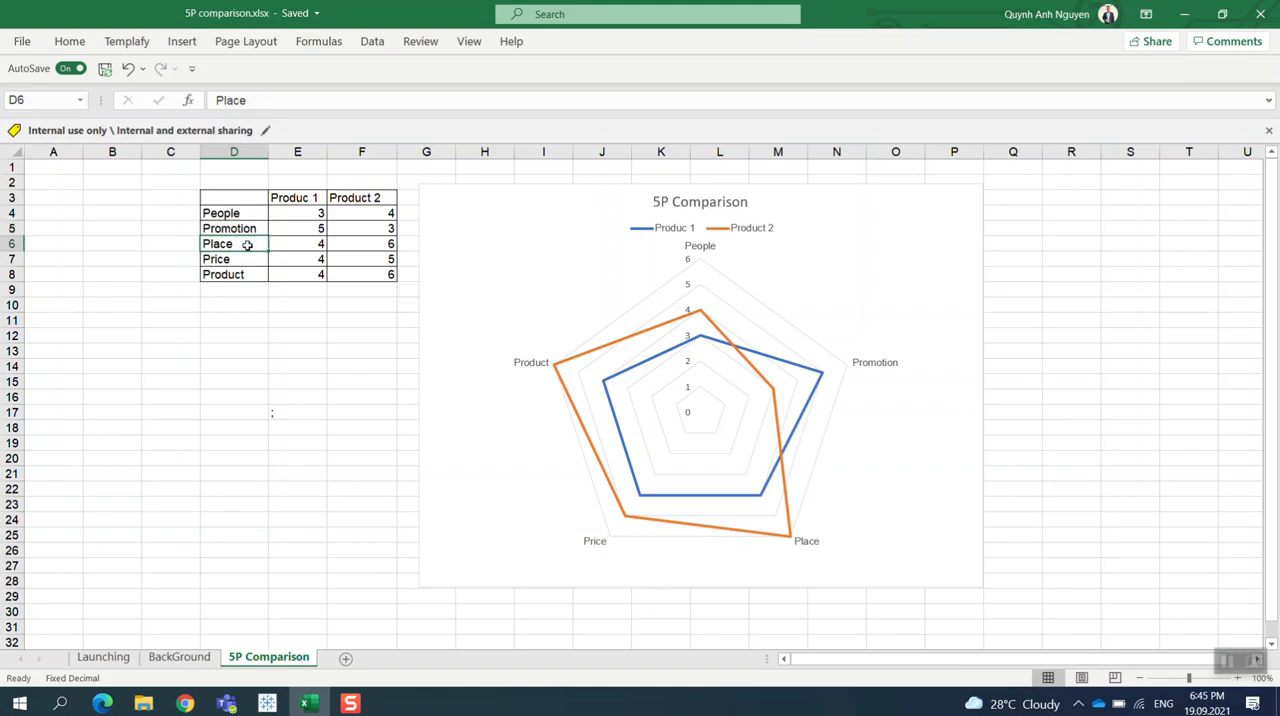
{"action": "left_click", "coordinate": [223, 274]}
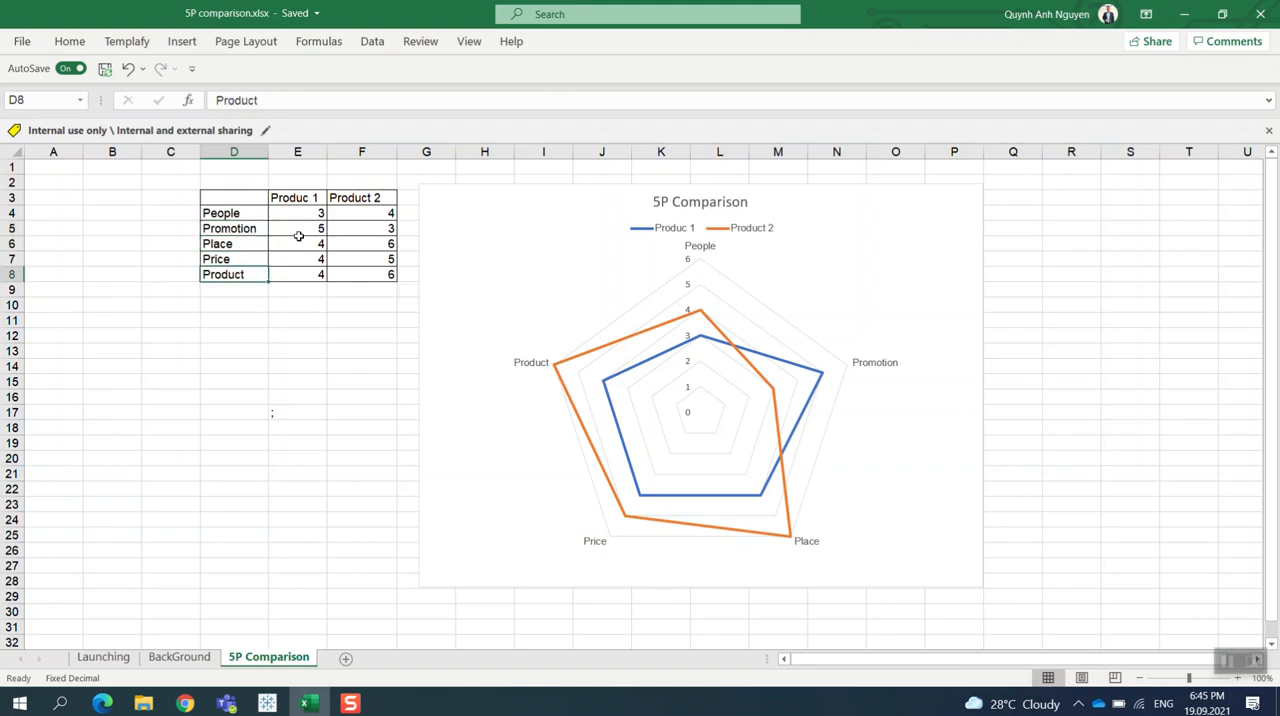
{"action": "left_click_drag", "start_coordinate": [294, 197], "coordinate": [361, 197]}
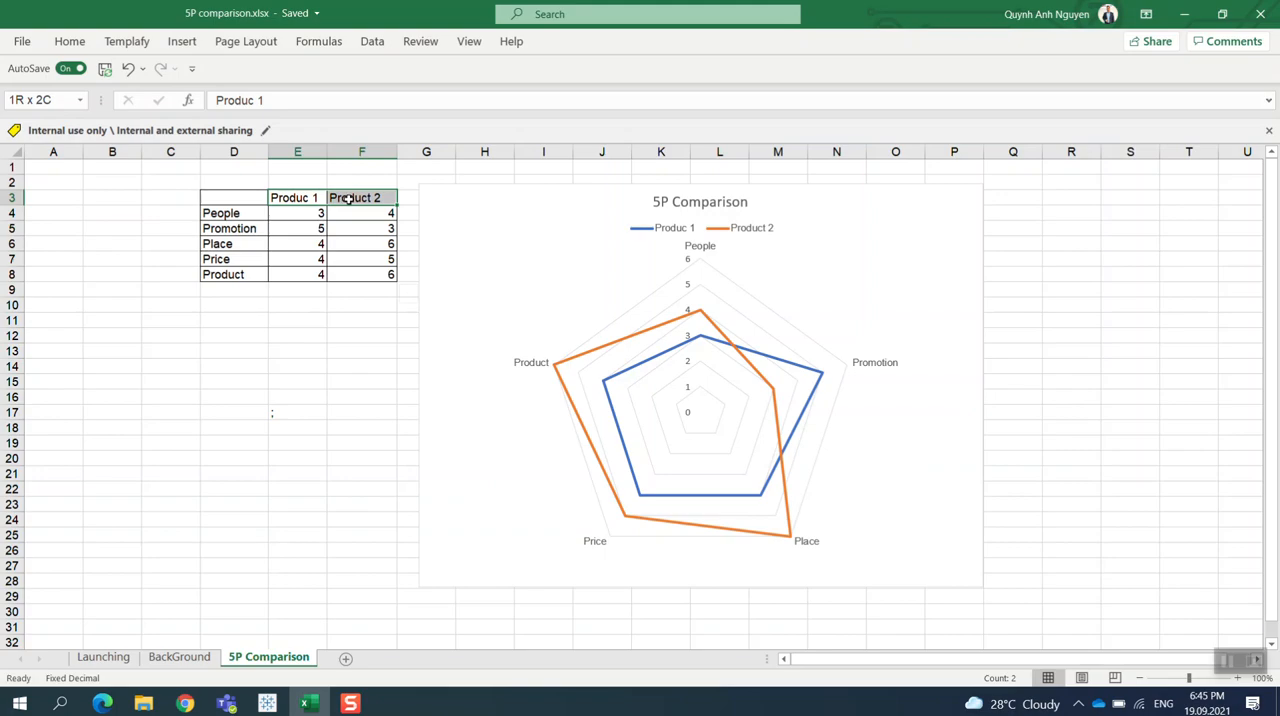
{"action": "left_click", "coordinate": [297, 197]}
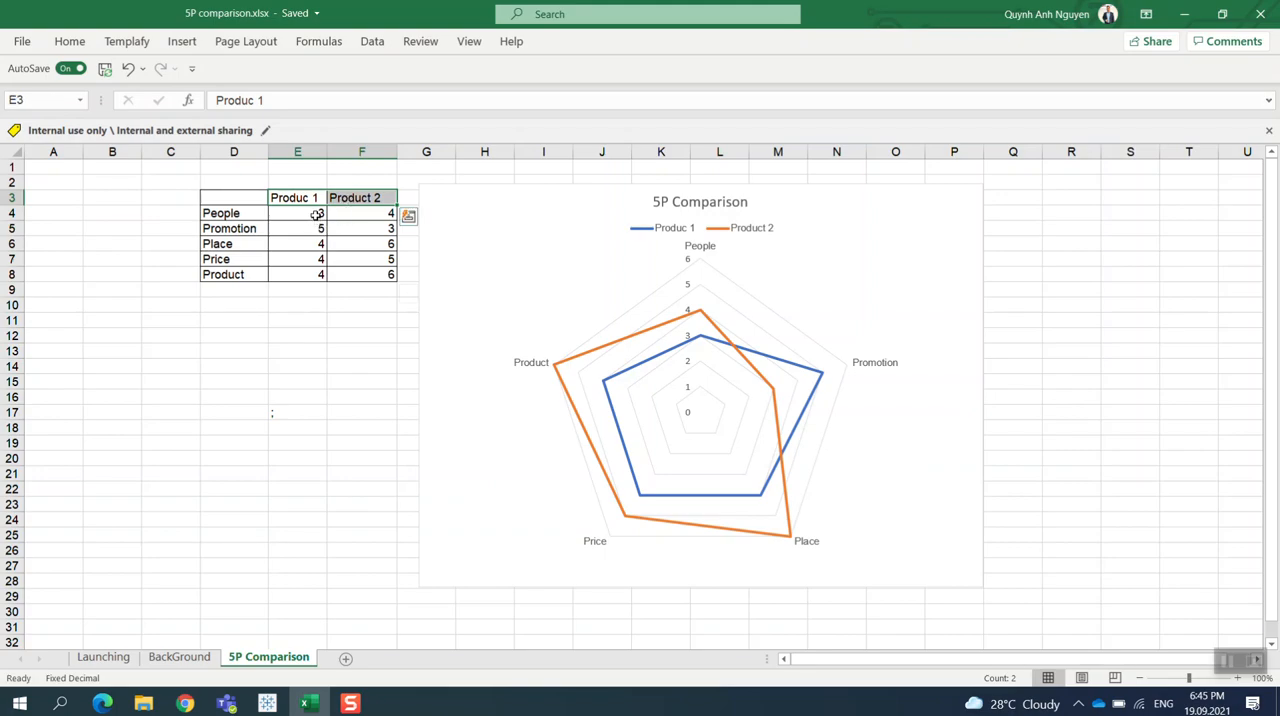
{"action": "left_click", "coordinate": [297, 213]}
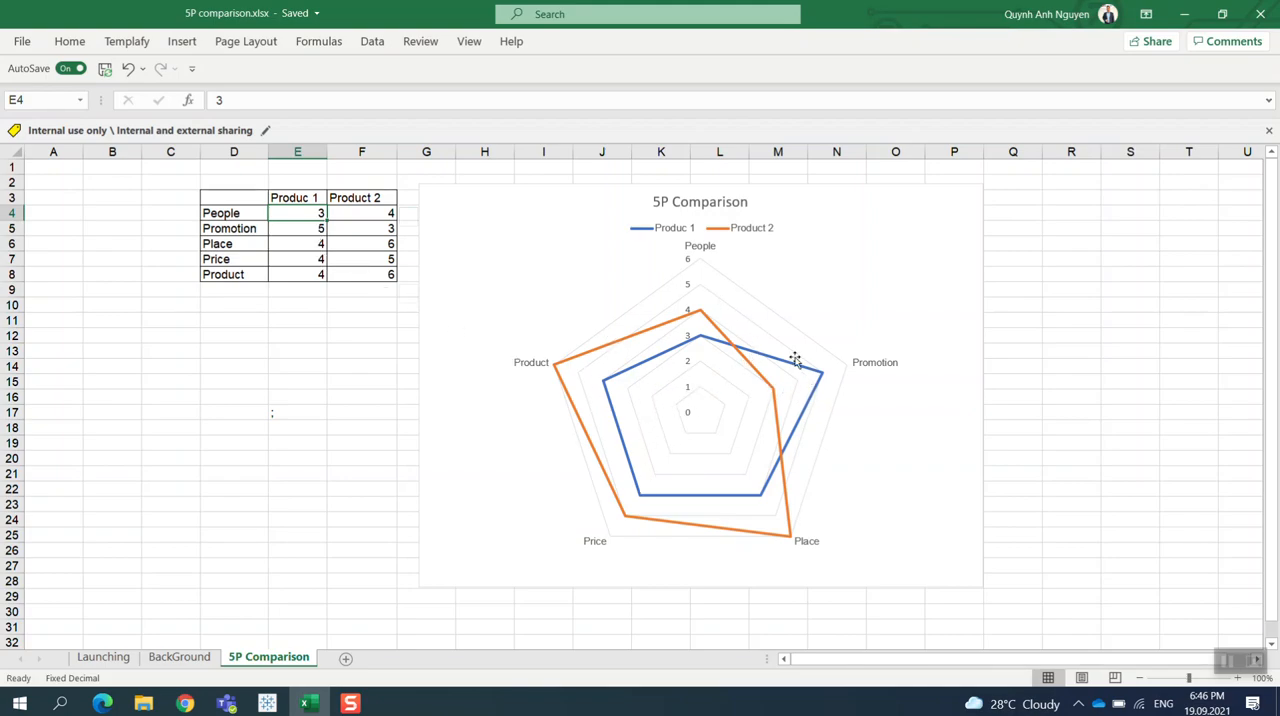
{"action": "mouse_move", "coordinate": [825, 362]}
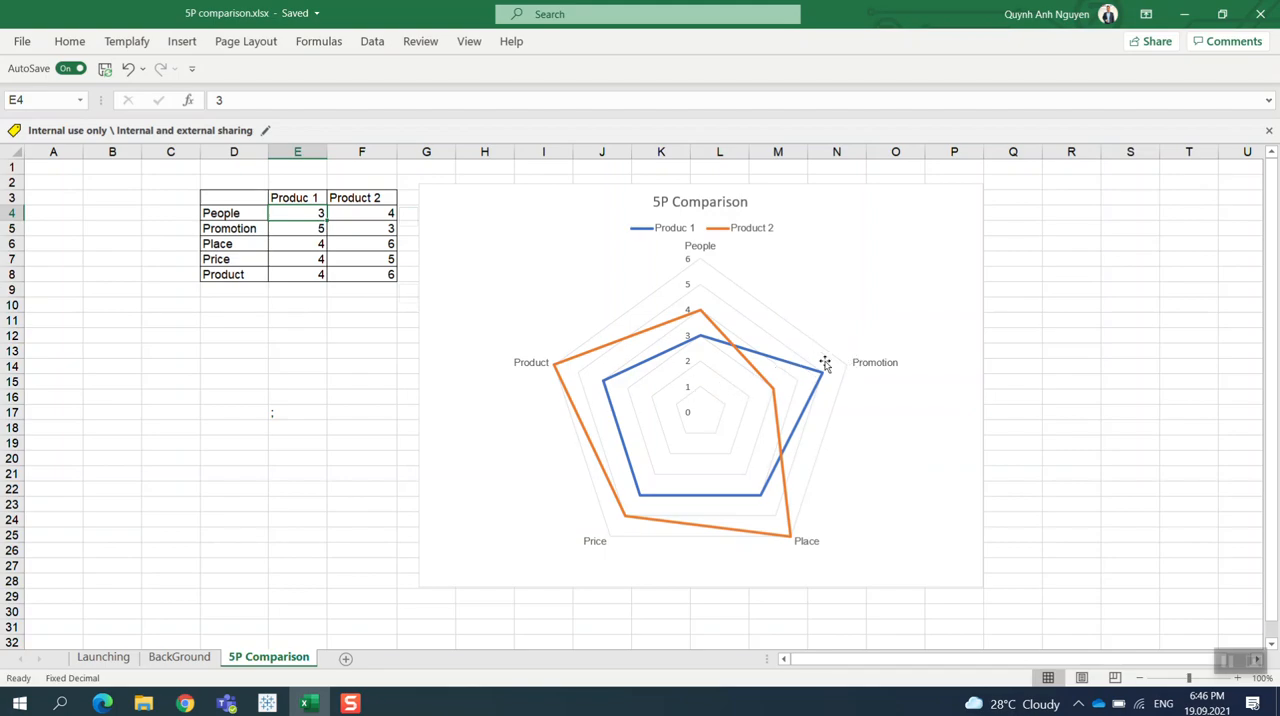
{"action": "mouse_move", "coordinate": [563, 373]}
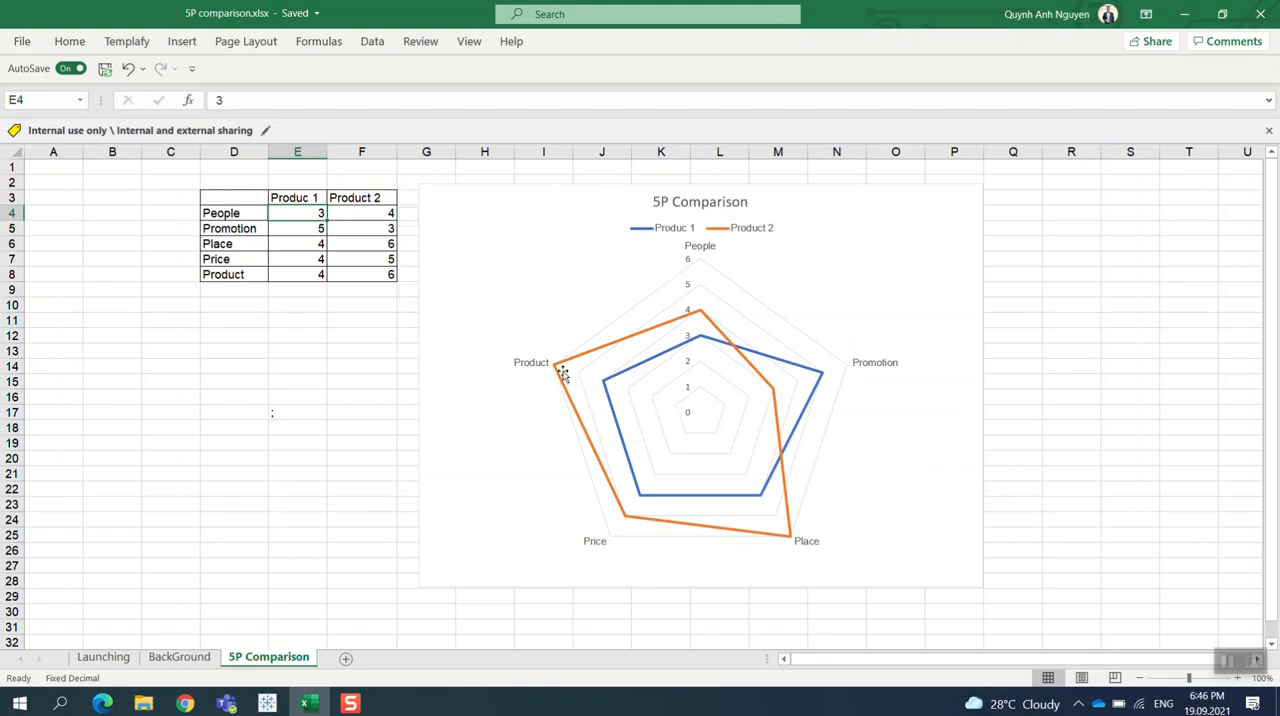
{"action": "mouse_move", "coordinate": [693, 408]}
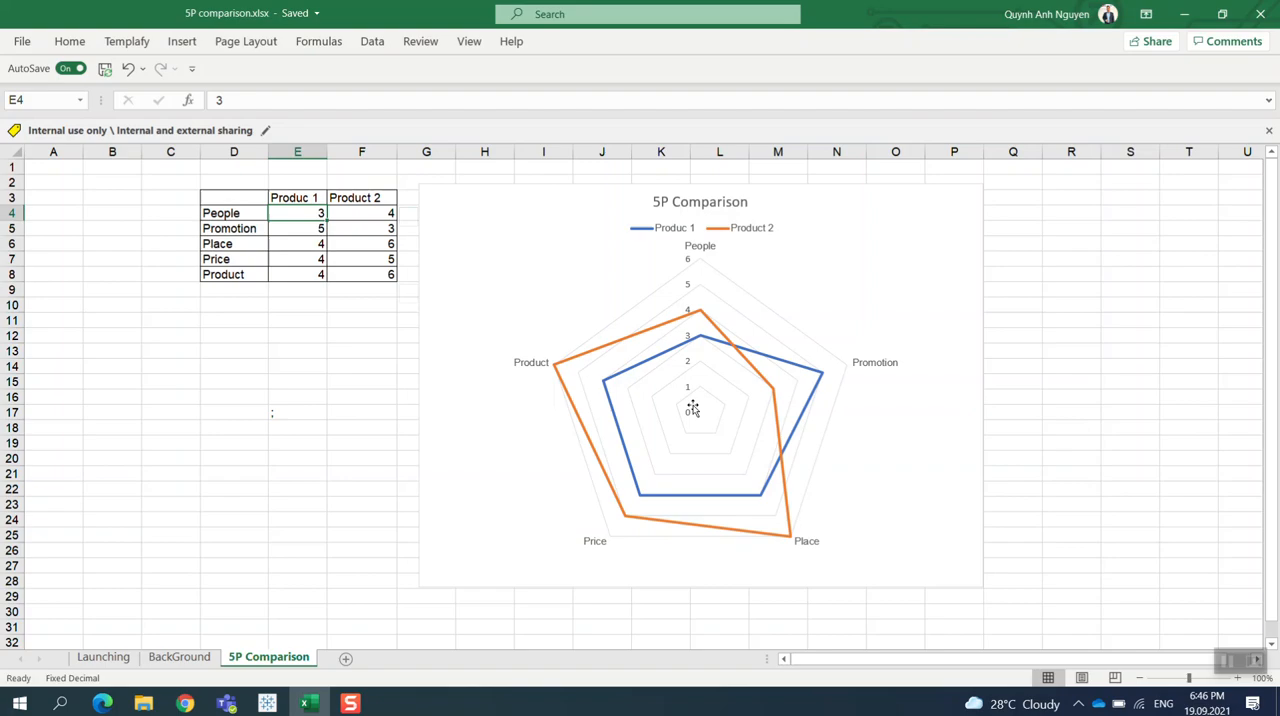
{"action": "mouse_move", "coordinate": [651, 521]}
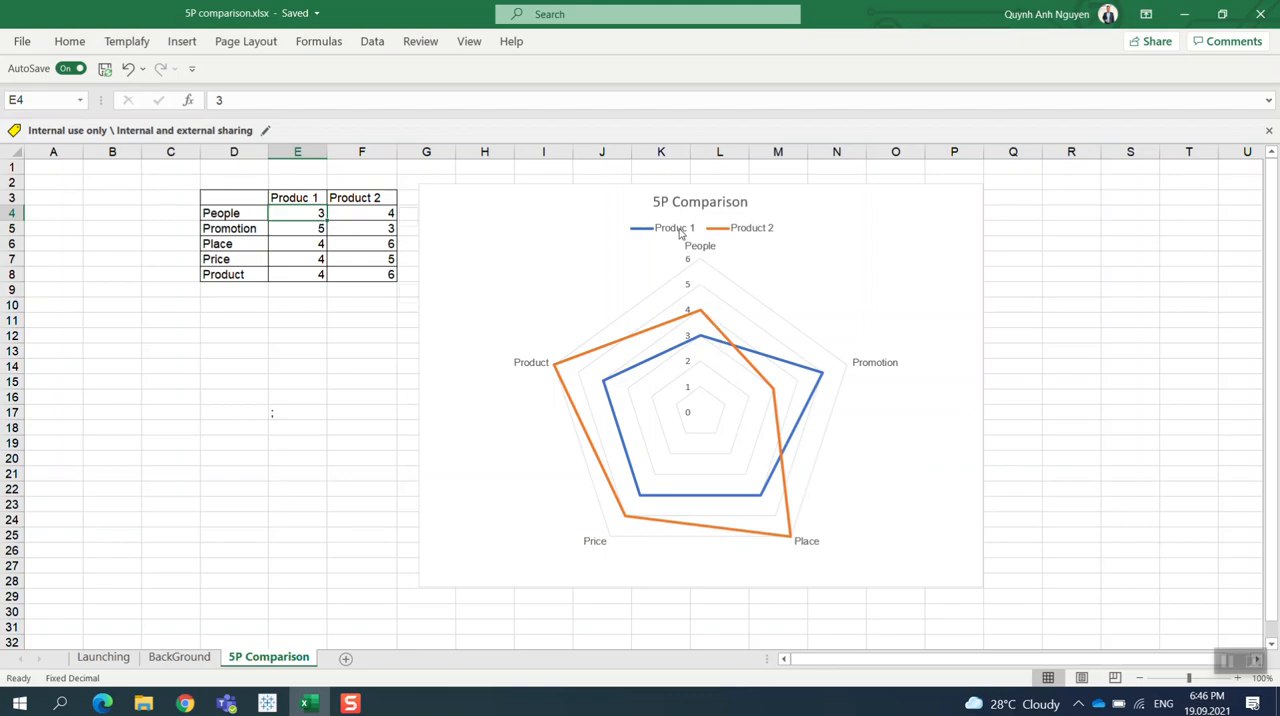
{"action": "mouse_move", "coordinate": [820, 410]}
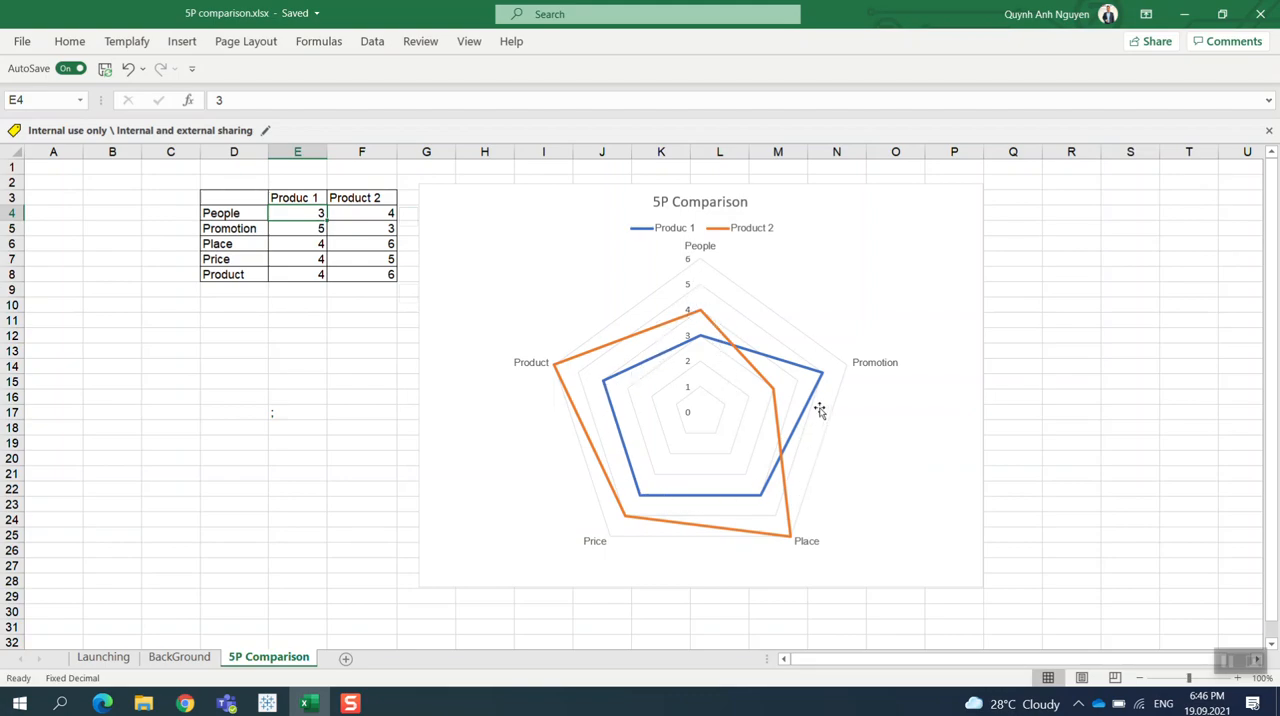
{"action": "mouse_move", "coordinate": [742, 251]}
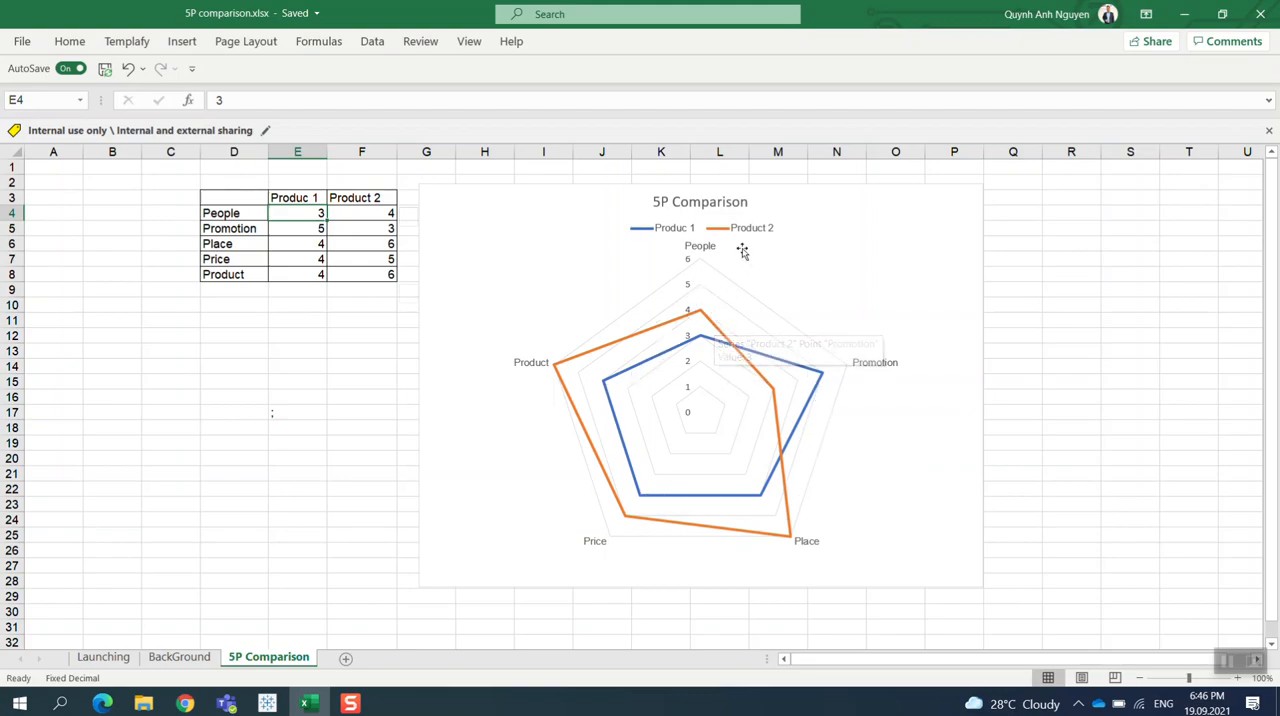
{"action": "mouse_move", "coordinate": [758, 384]}
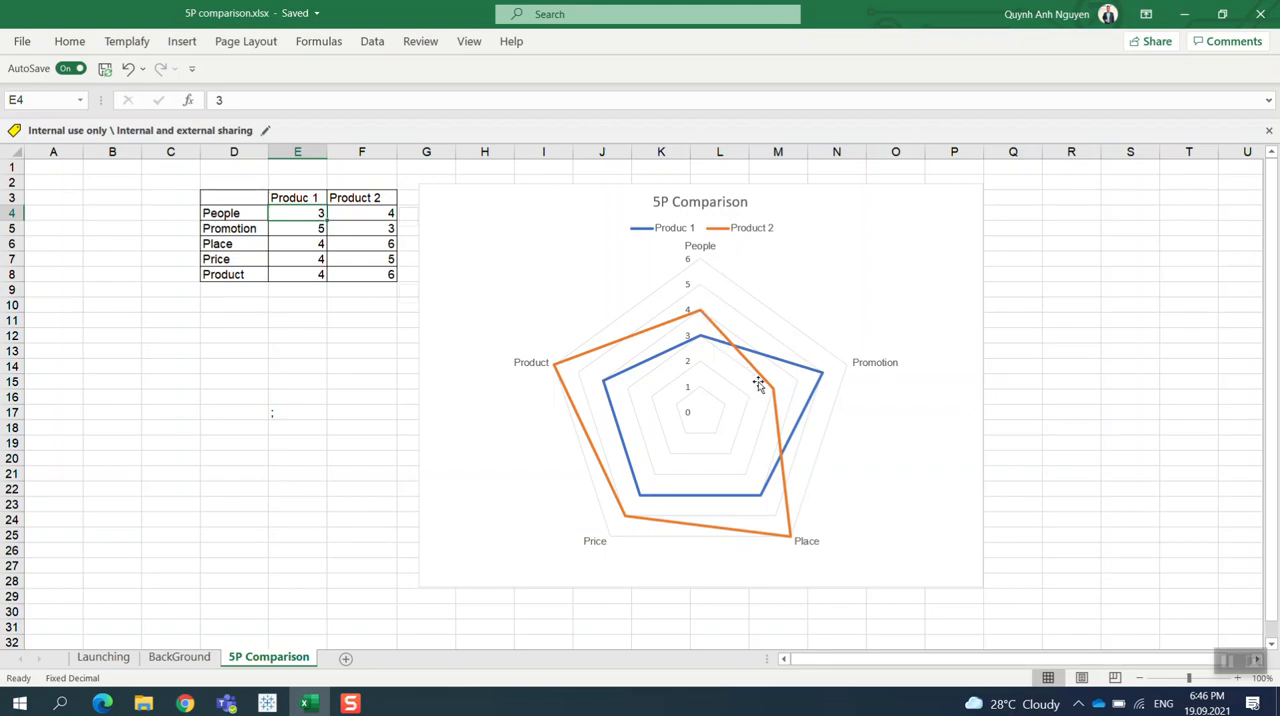
{"action": "mouse_move", "coordinate": [625, 510]}
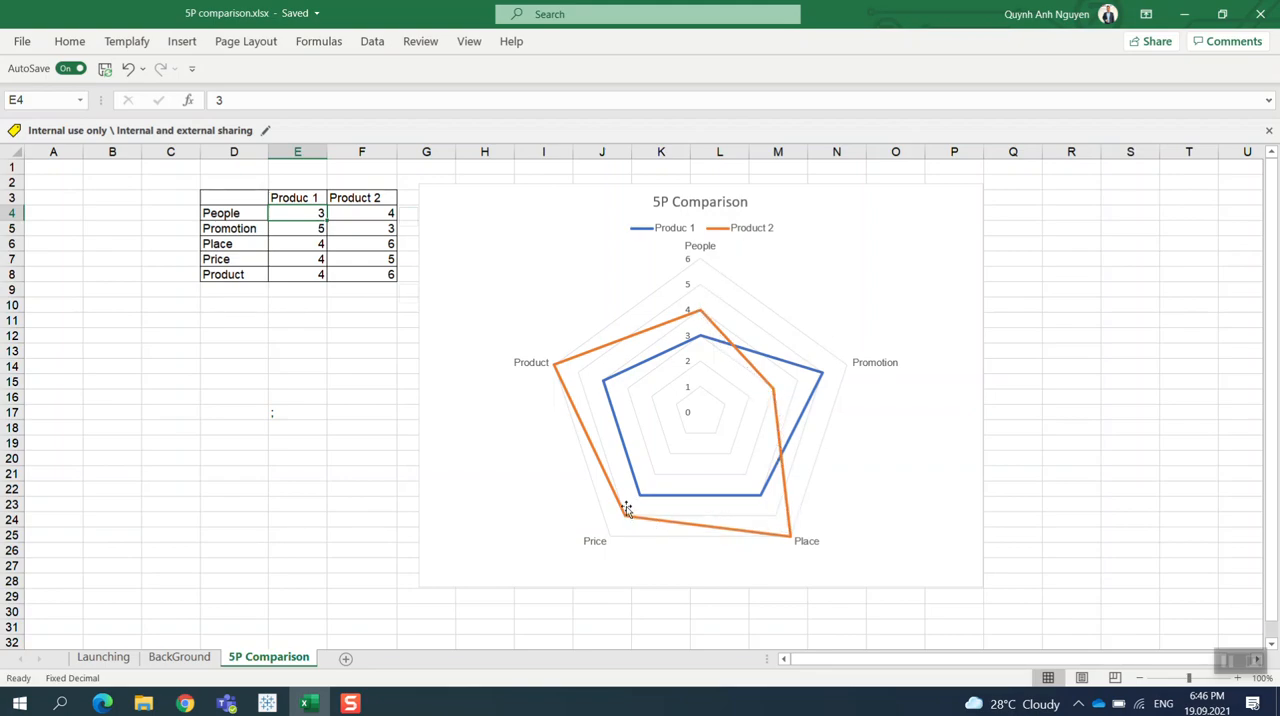
{"action": "mouse_move", "coordinate": [790, 517]}
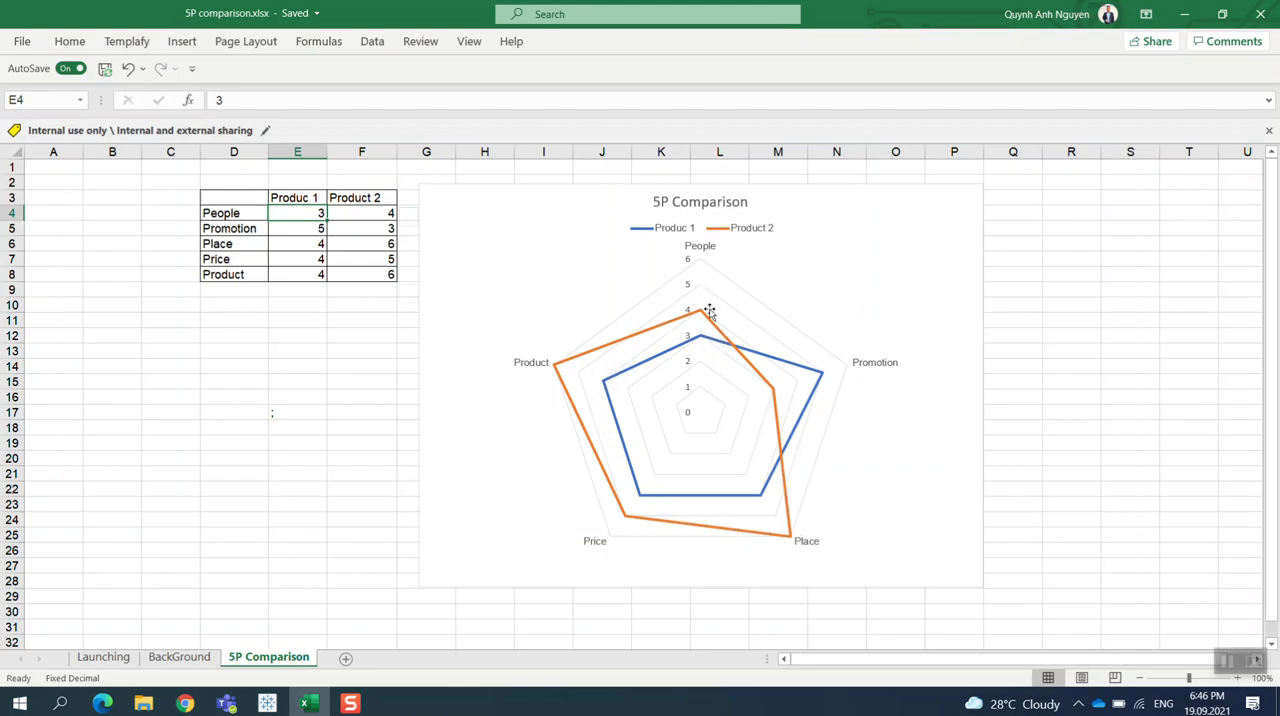
{"action": "mouse_move", "coordinate": [708, 312]}
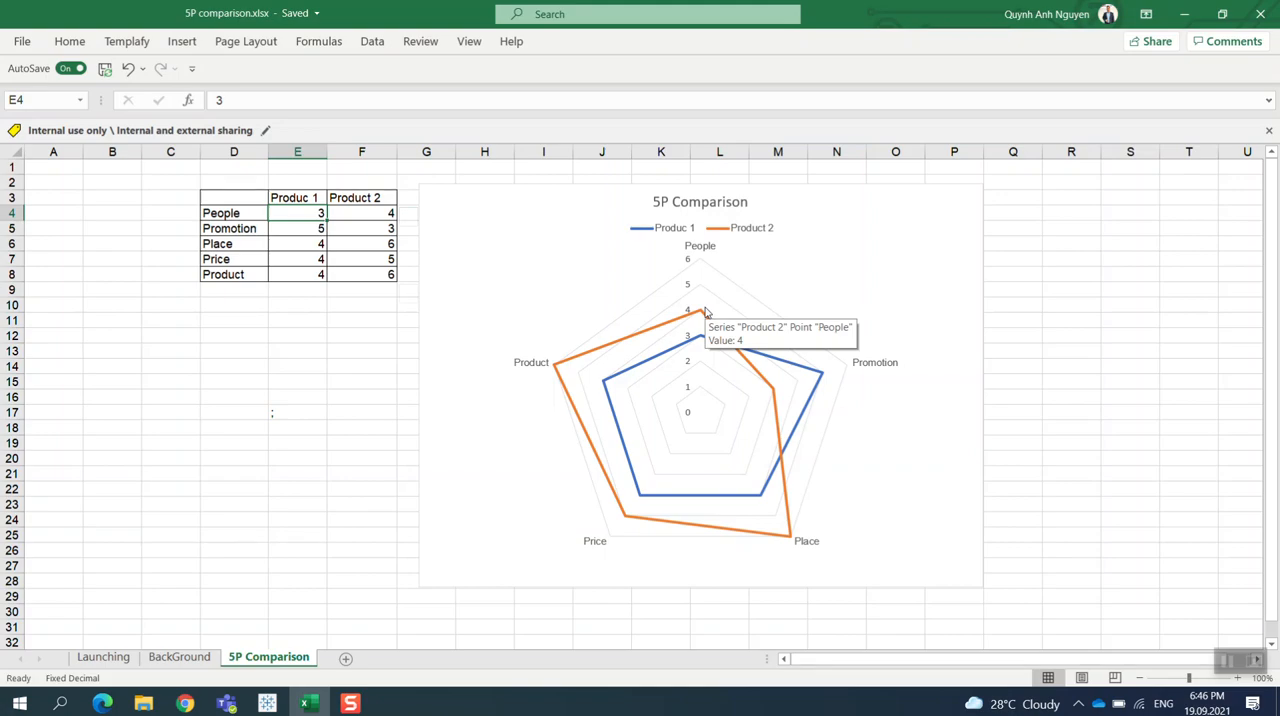
{"action": "mouse_move", "coordinate": [426, 558]}
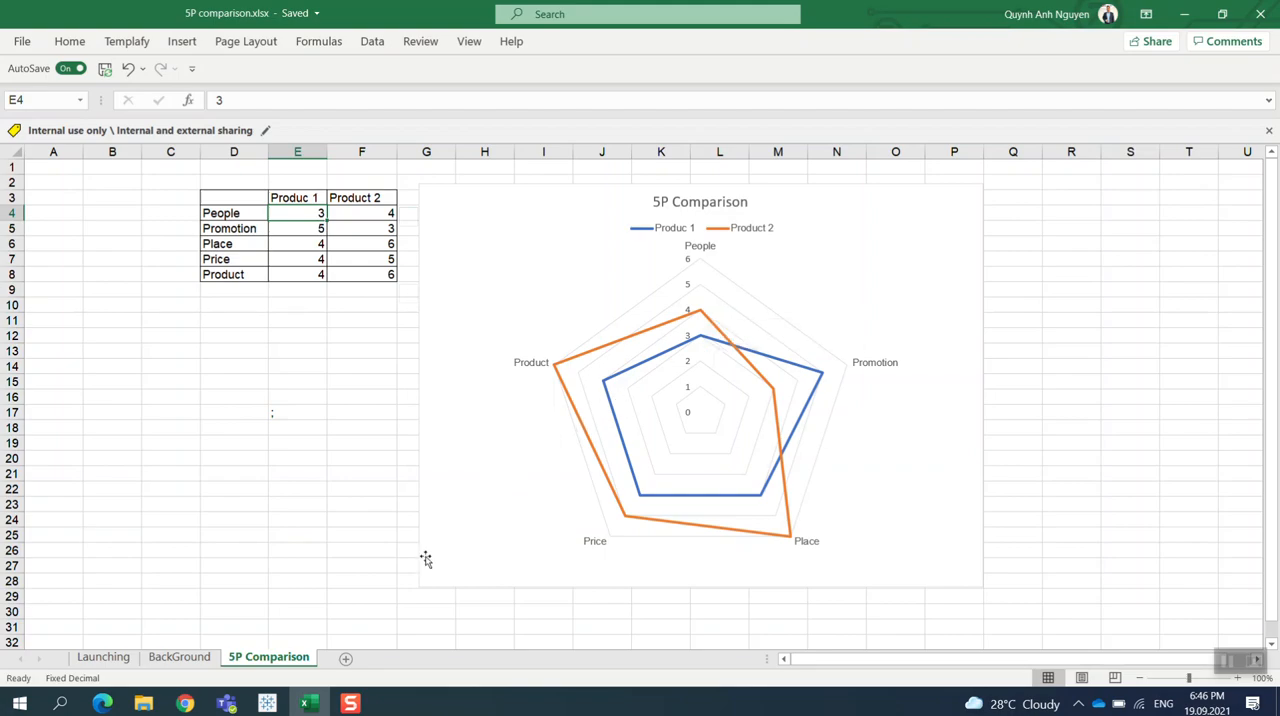
{"action": "mouse_move", "coordinate": [266, 702]}
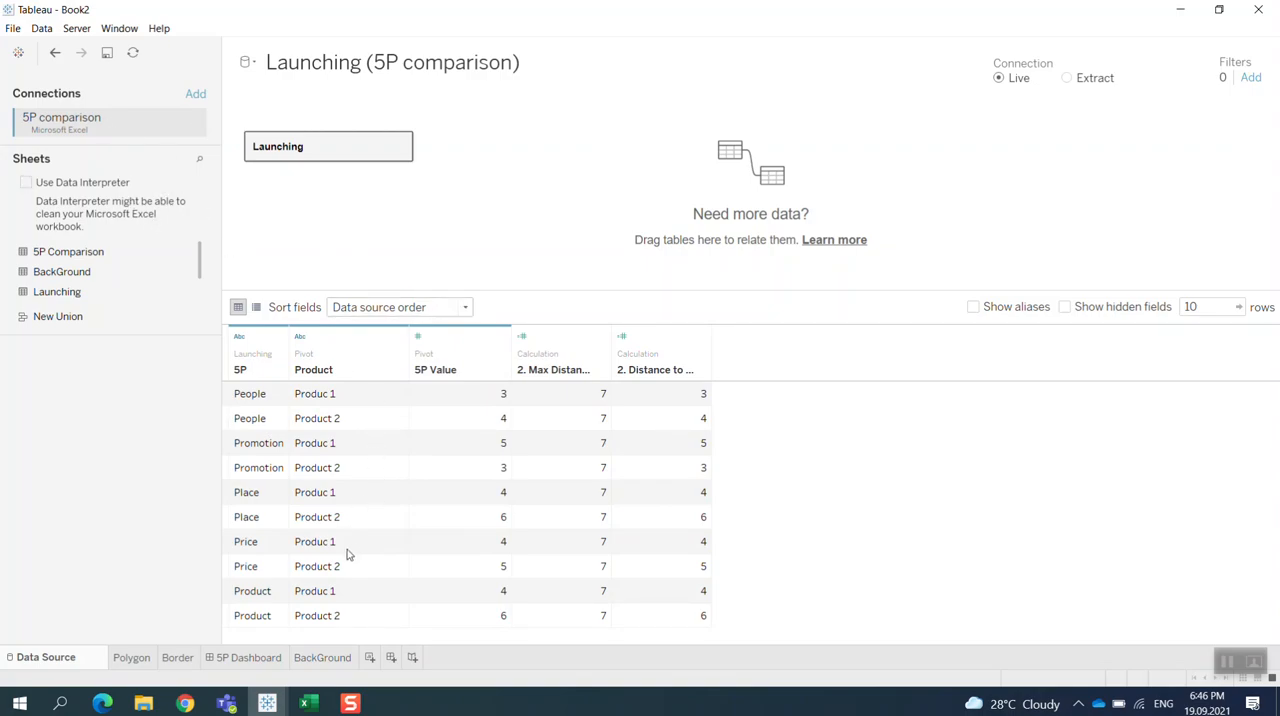
{"action": "mouse_move", "coordinate": [451, 432]}
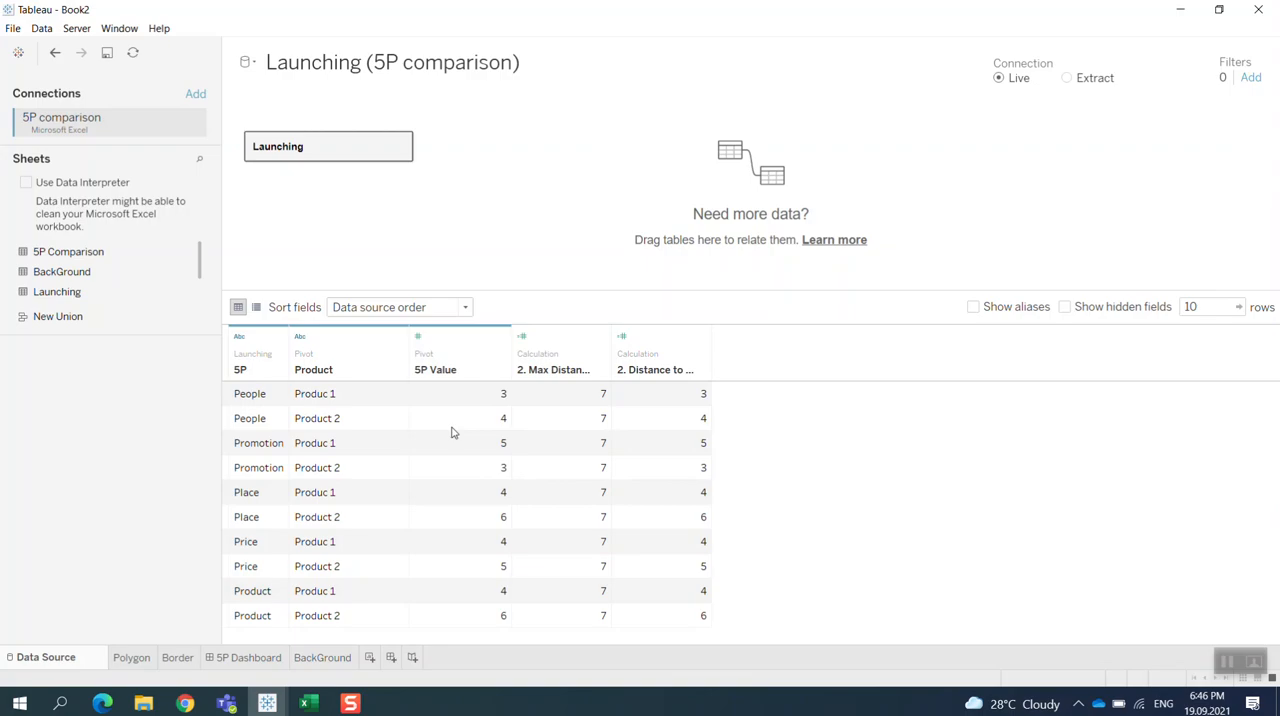
{"action": "mouse_move", "coordinate": [317, 418]}
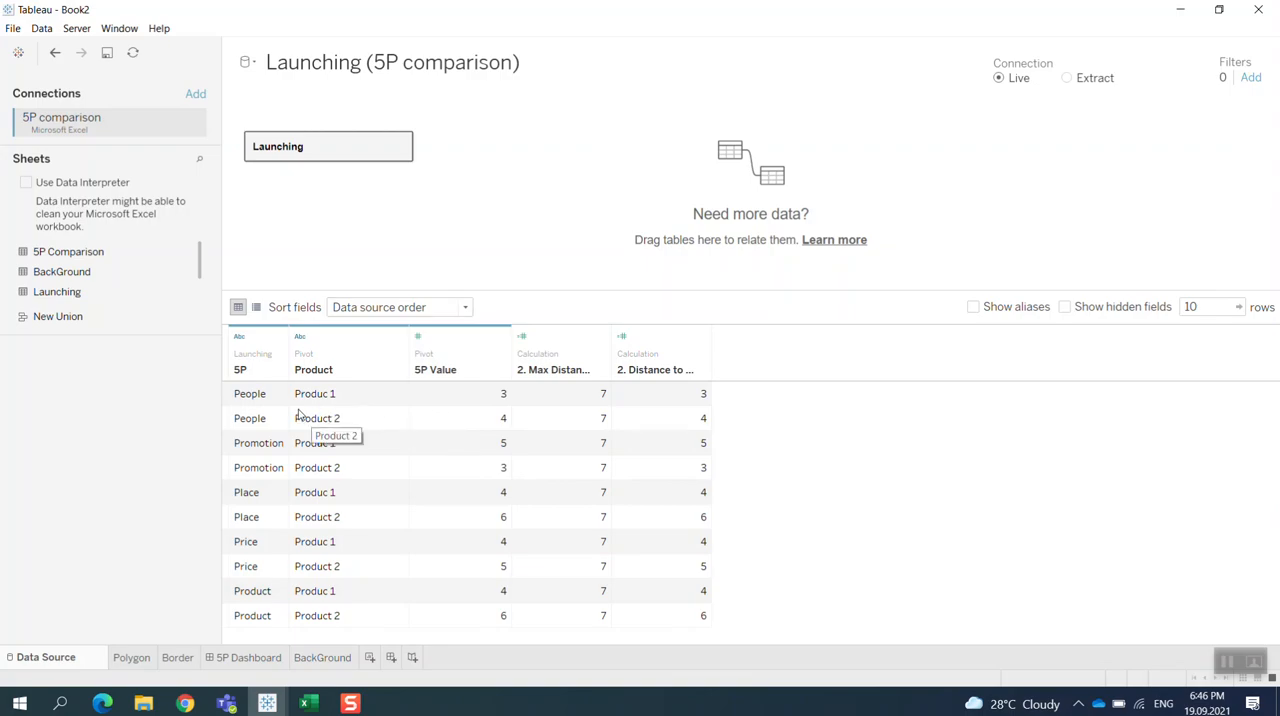
{"action": "mouse_move", "coordinate": [338, 410]}
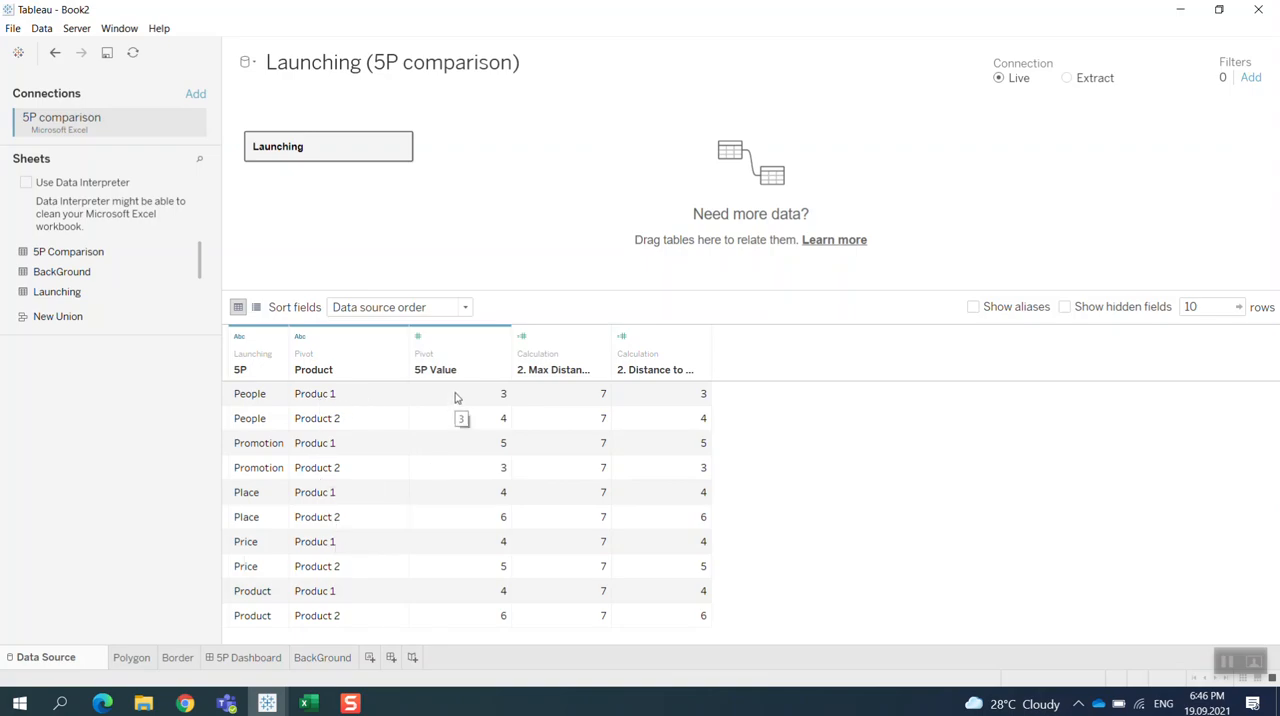
{"action": "mouse_move", "coordinate": [490, 418]}
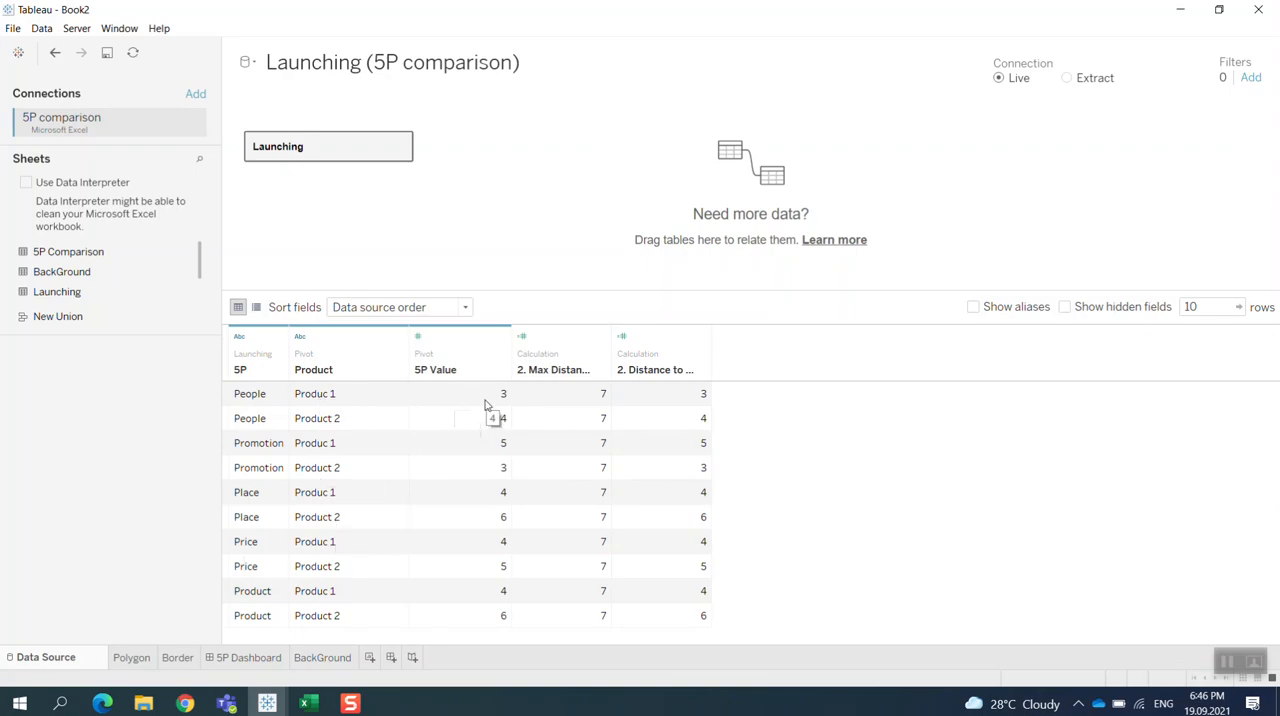
{"action": "mouse_move", "coordinate": [588, 390]}
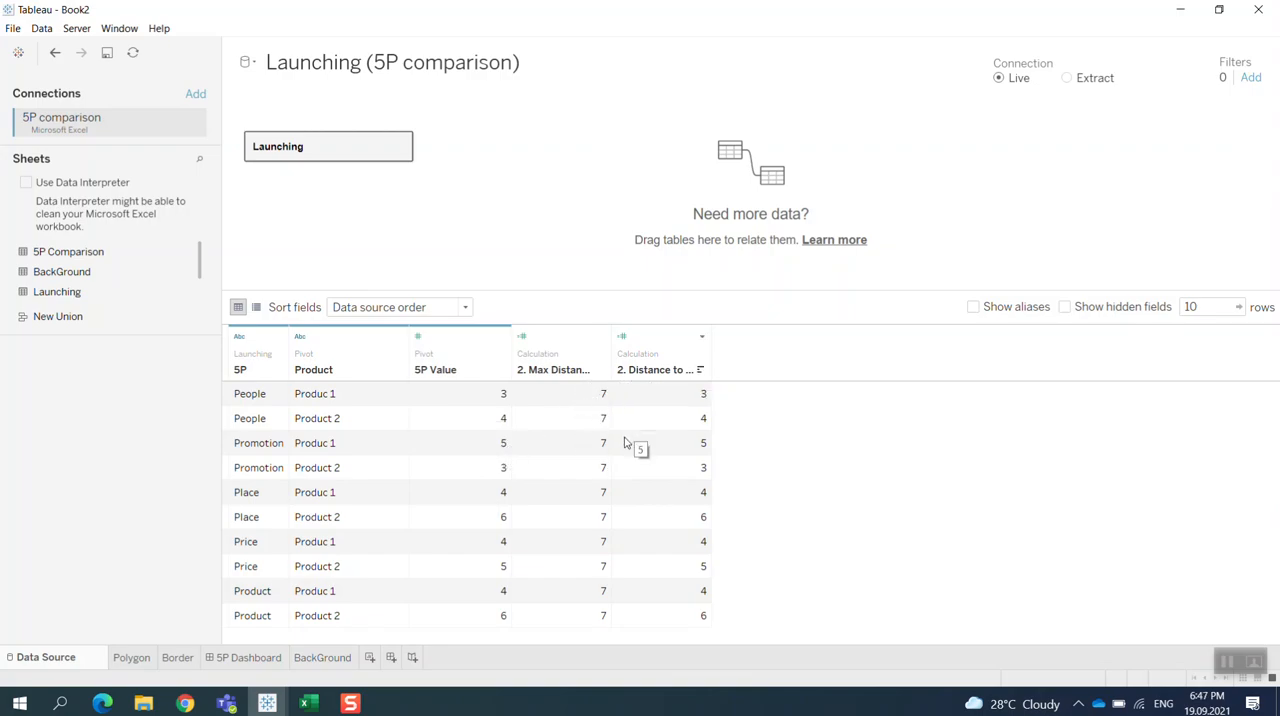
{"action": "mouse_move", "coordinate": [171, 681]}
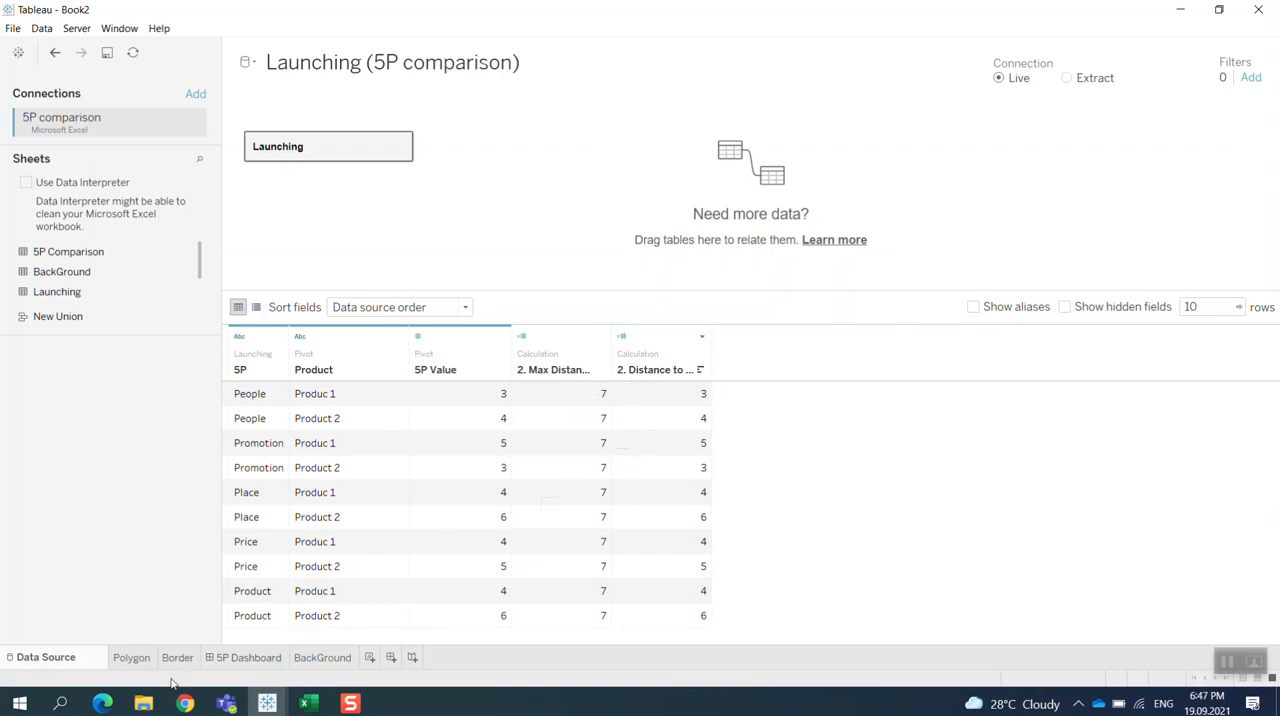
Step: On the Polygon sheet, open 1. Angle's formula: running sum of 2π over distinct 5P count plus π/2
{"action": "left_click", "coordinate": [131, 657]}
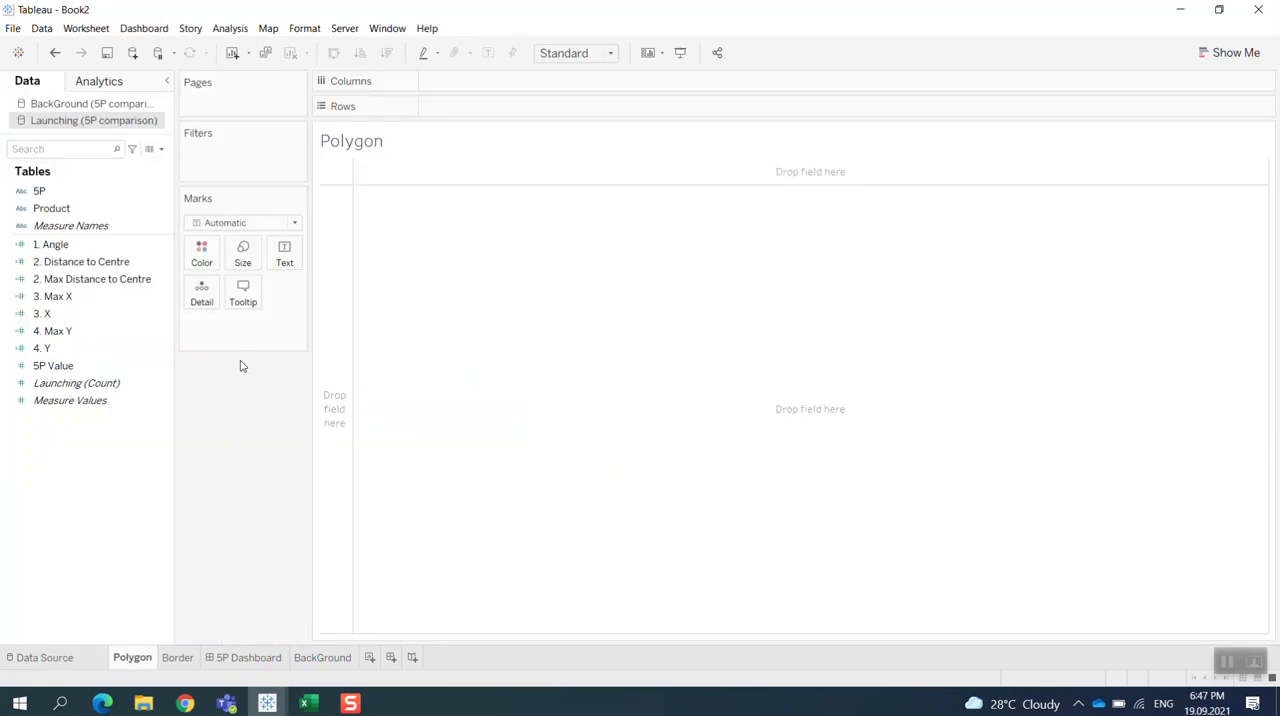
{"action": "left_click", "coordinate": [39, 190]}
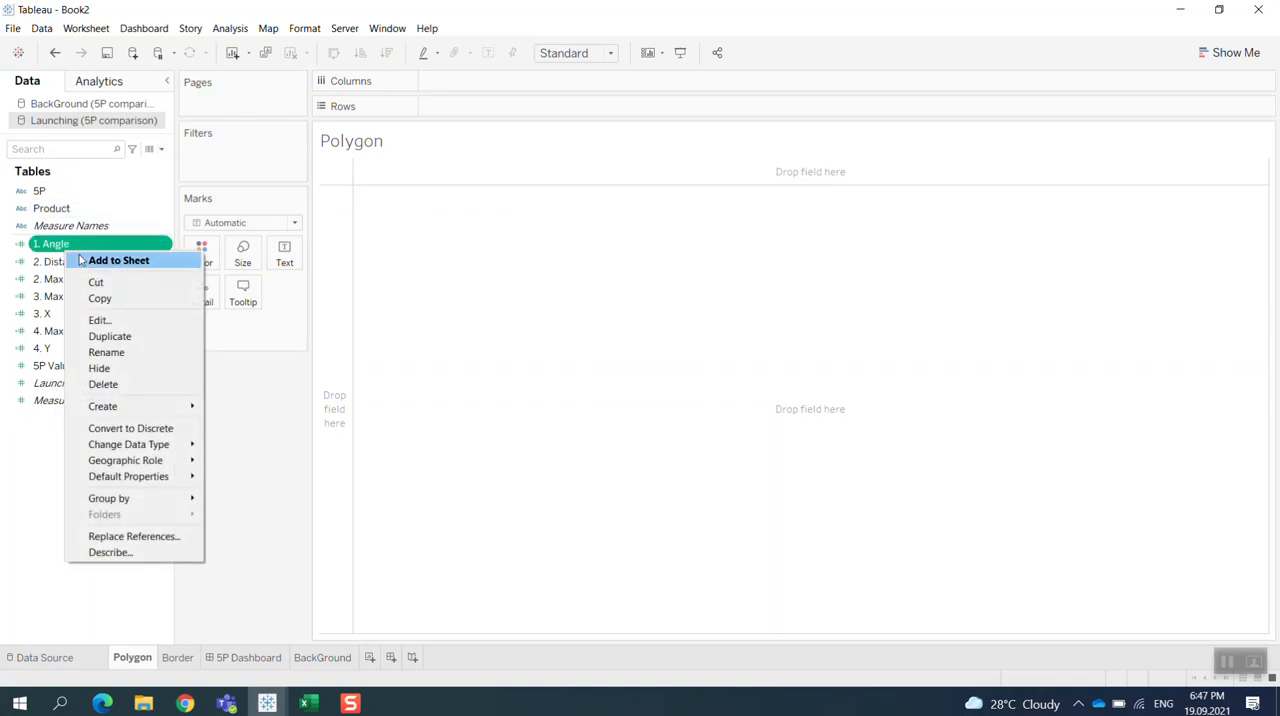
{"action": "left_click", "coordinate": [99, 319]}
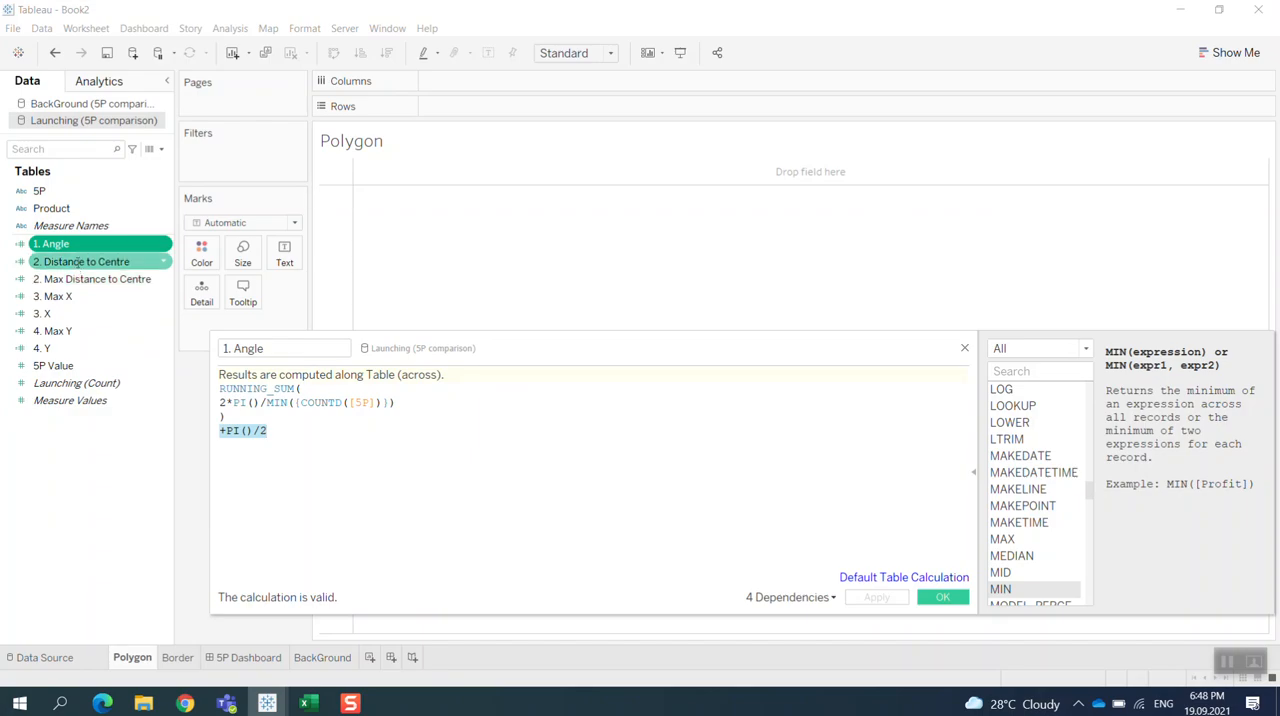
Step: View 2. Distance to Centre's SUM([5P Value]) formula and close the editor
{"action": "right_click", "coordinate": [82, 261]}
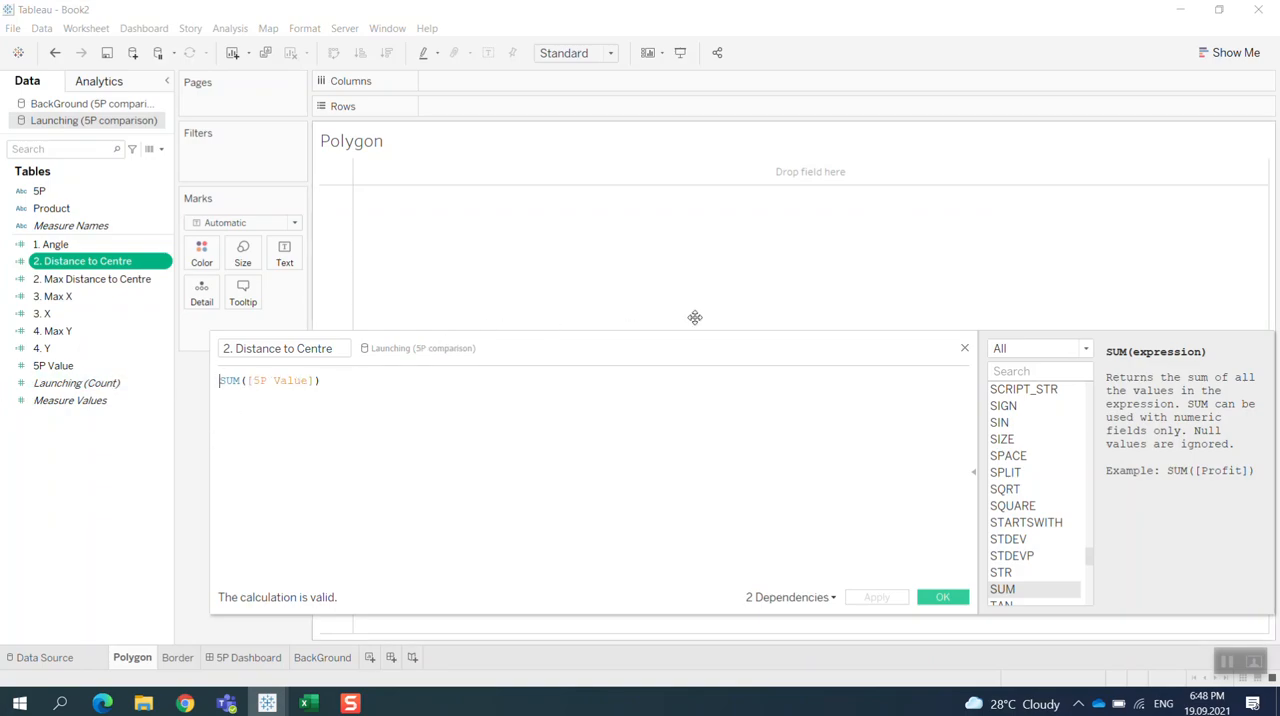
{"action": "left_click", "coordinate": [941, 597]}
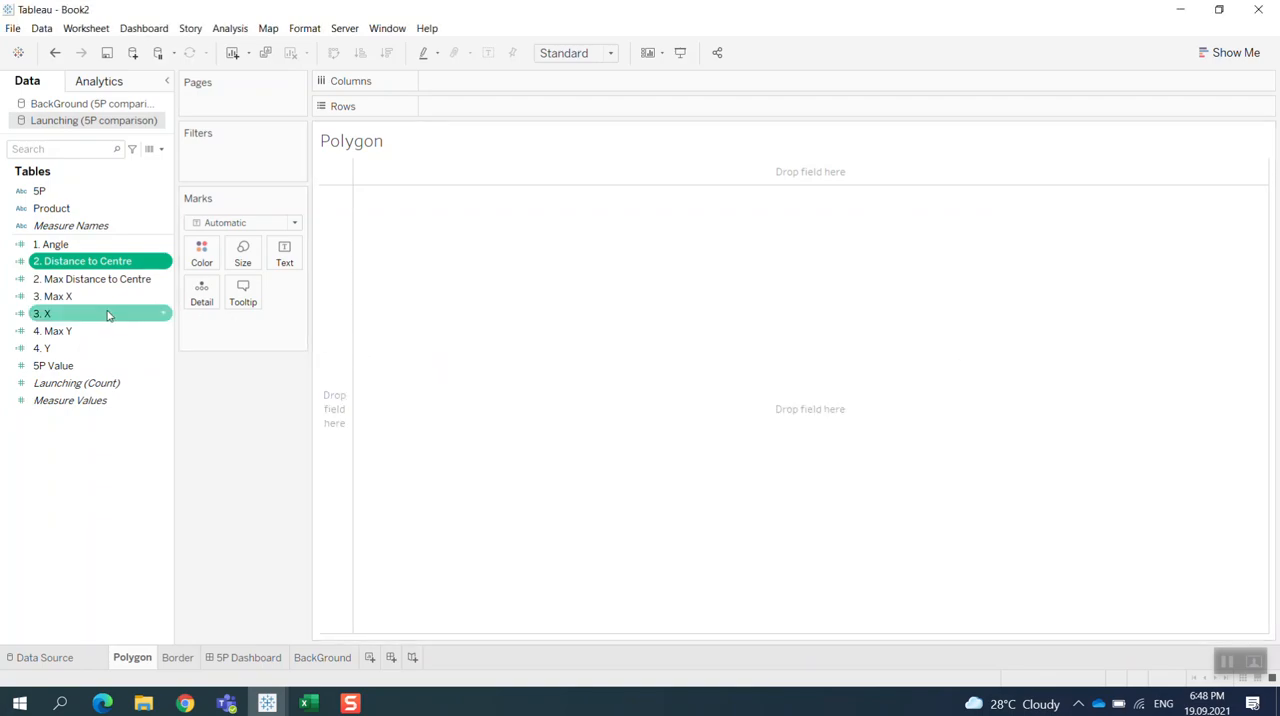
{"action": "right_click", "coordinate": [52, 296]}
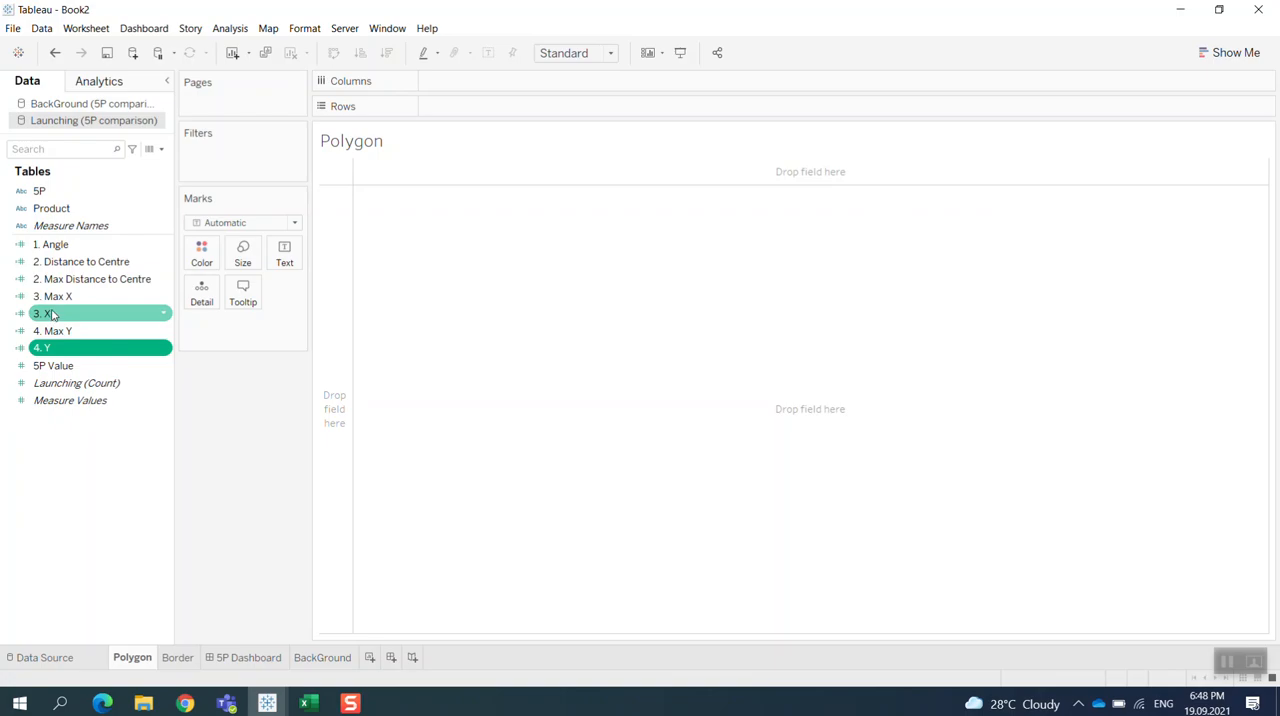
{"action": "right_click", "coordinate": [45, 313]}
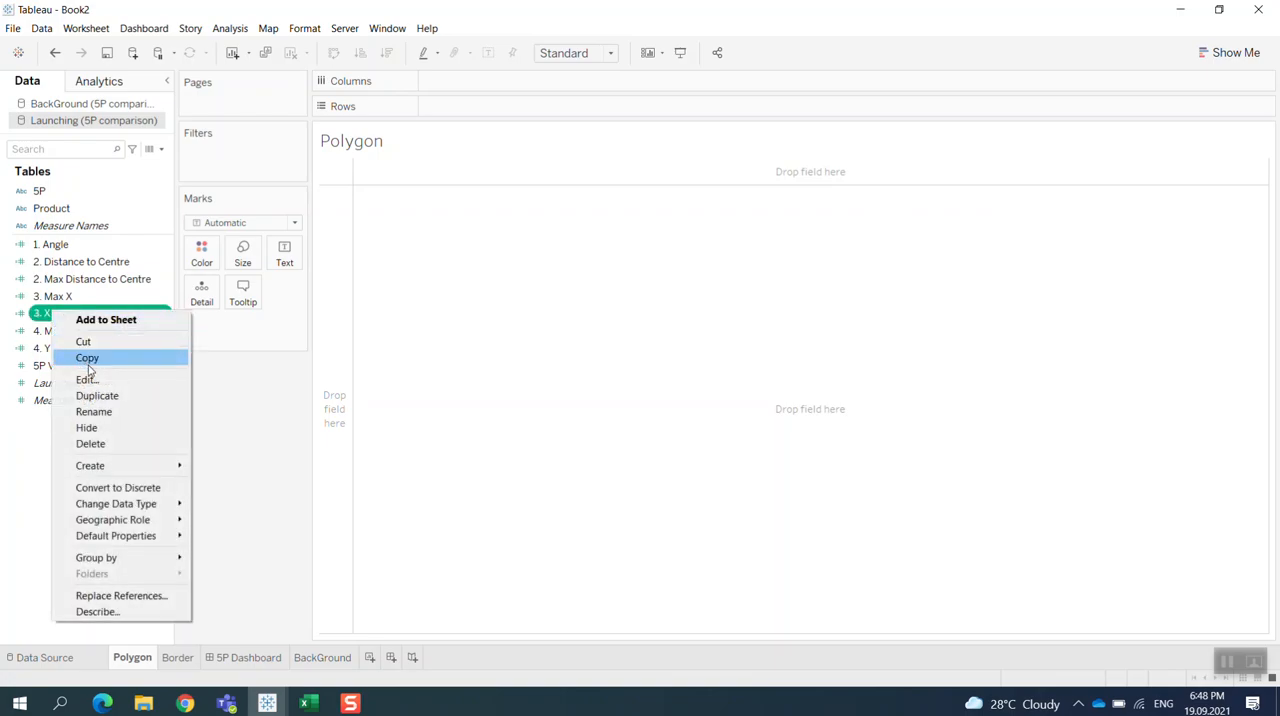
{"action": "left_click", "coordinate": [86, 379]}
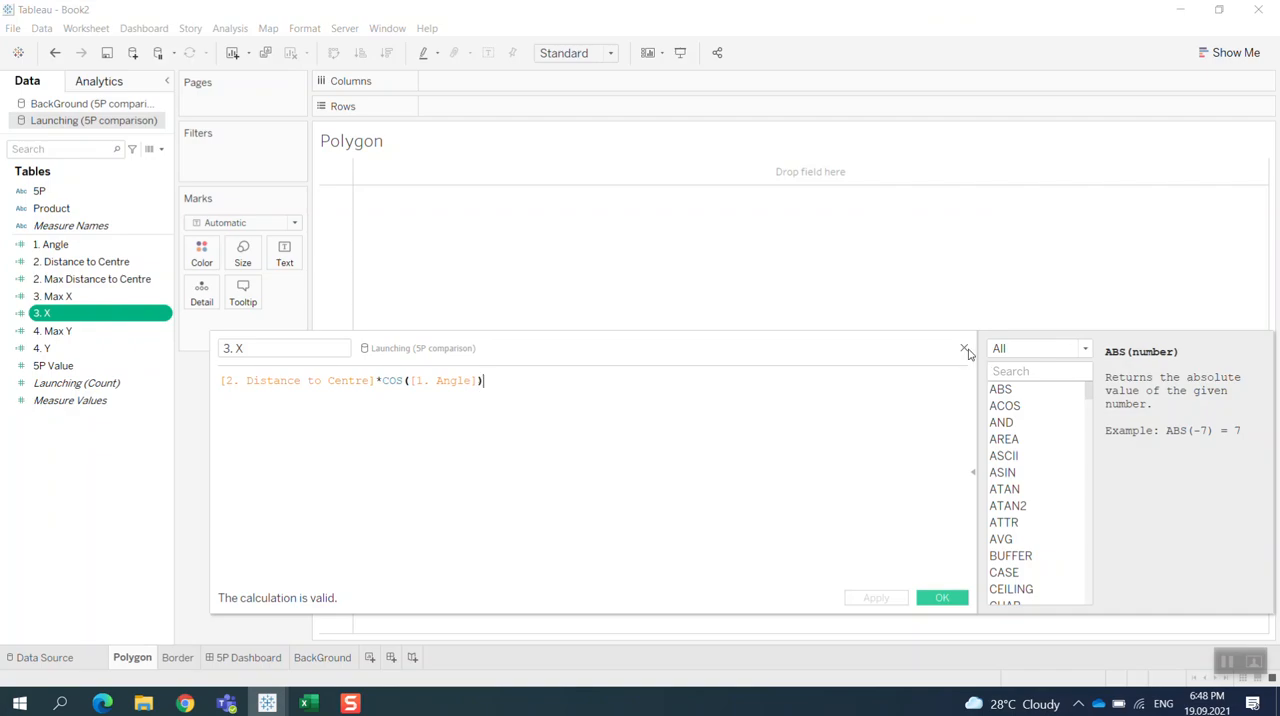
{"action": "right_click", "coordinate": [42, 347]}
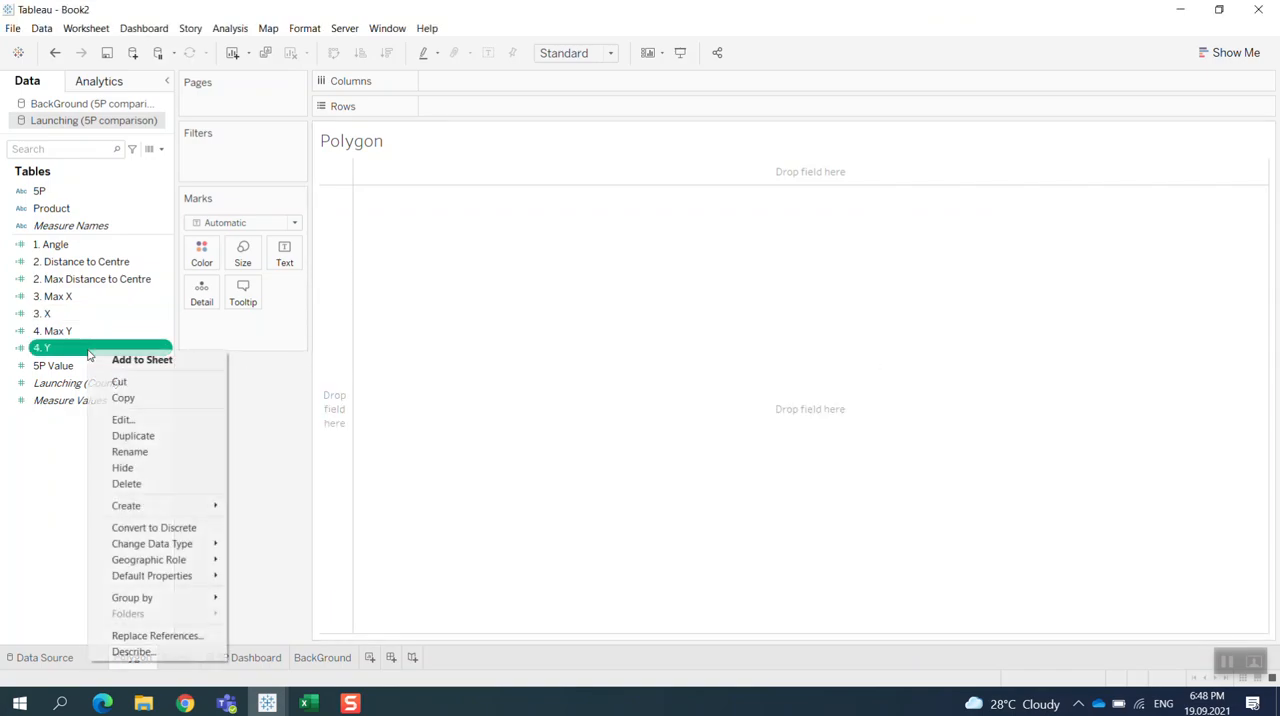
{"action": "left_click", "coordinate": [123, 419]}
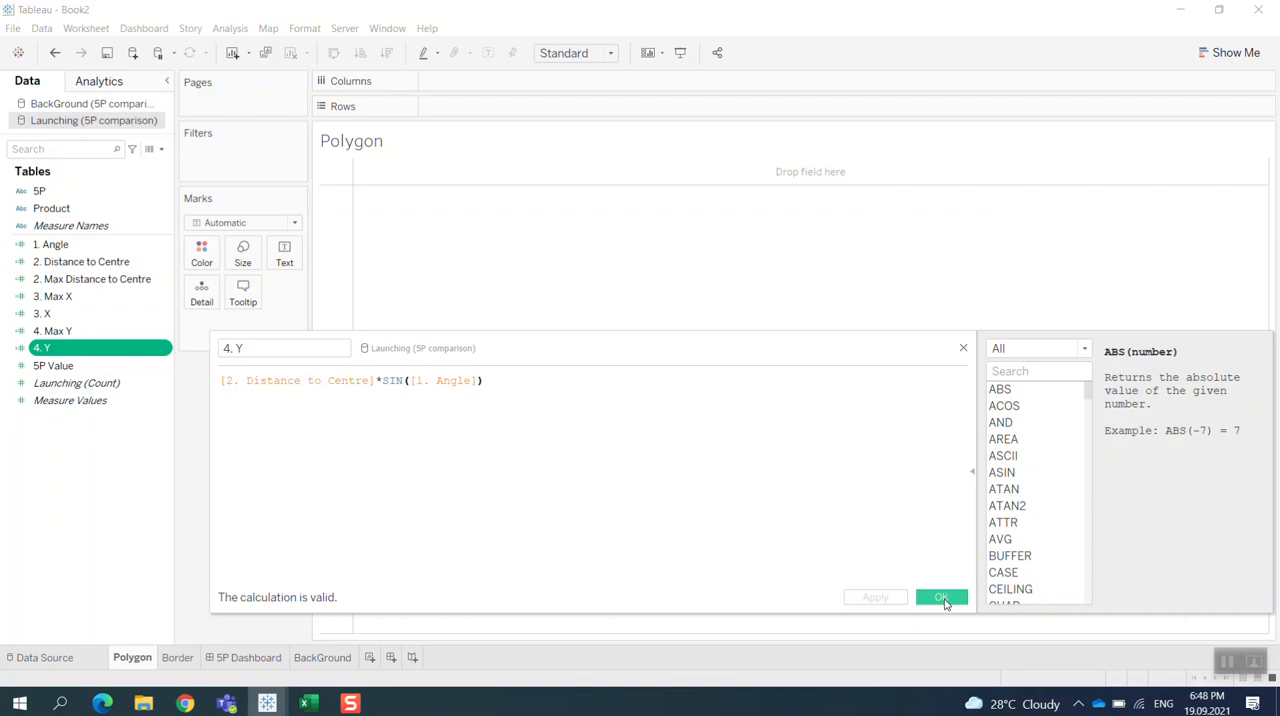
{"action": "left_click", "coordinate": [940, 597]}
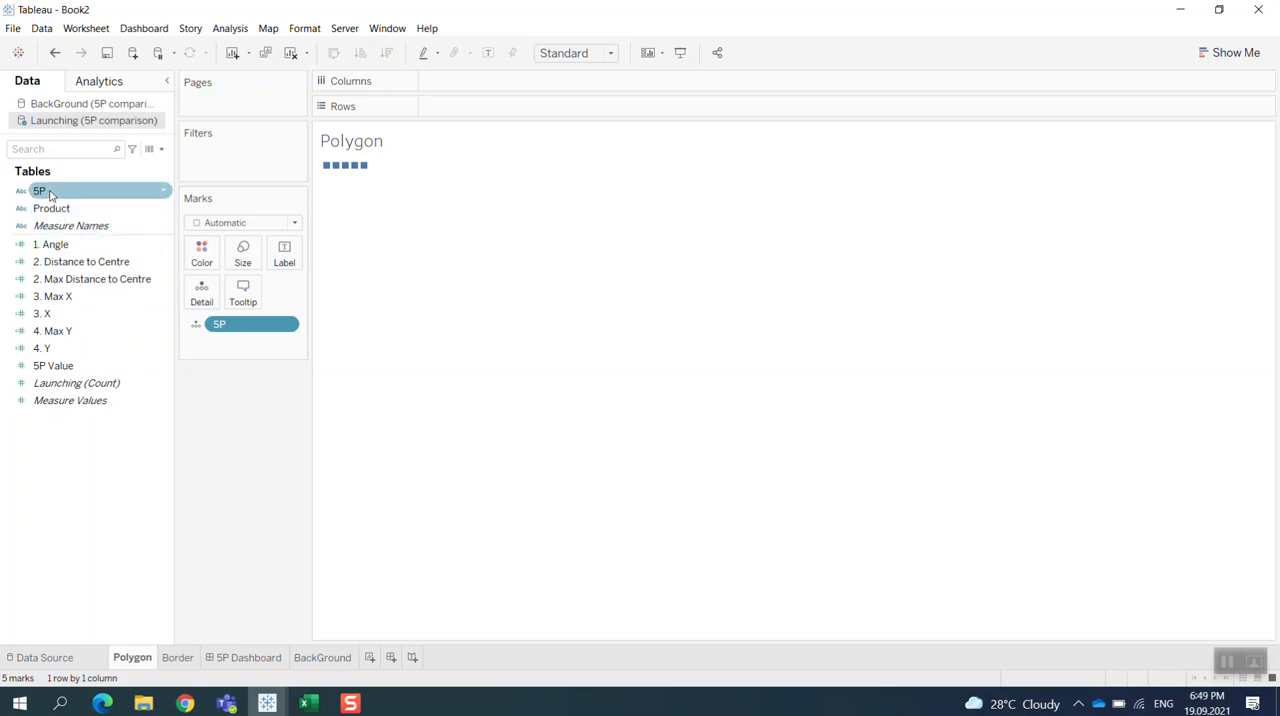
Step: Add 1. Angle to Detail computed along 5P, and place 4. Y on Rows
{"action": "left_click", "coordinate": [54, 244]}
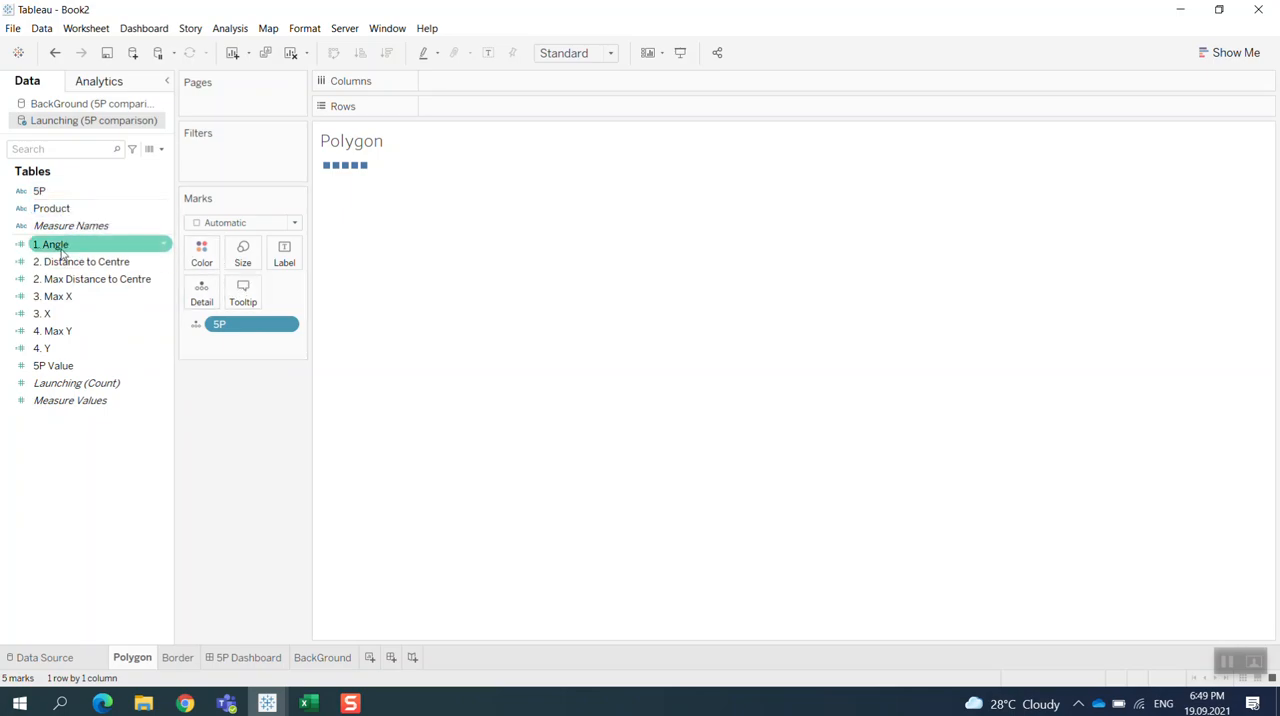
{"action": "left_click_drag", "start_coordinate": [53, 244], "coordinate": [240, 342]}
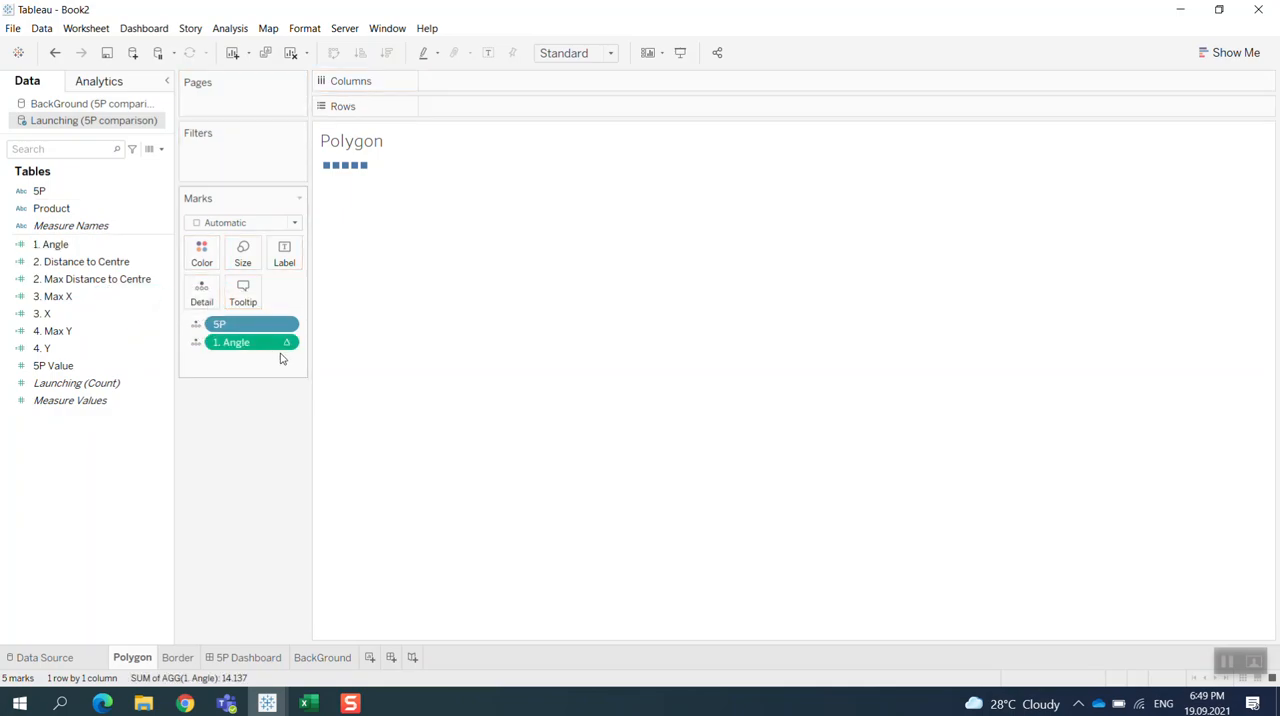
{"action": "right_click", "coordinate": [230, 342]}
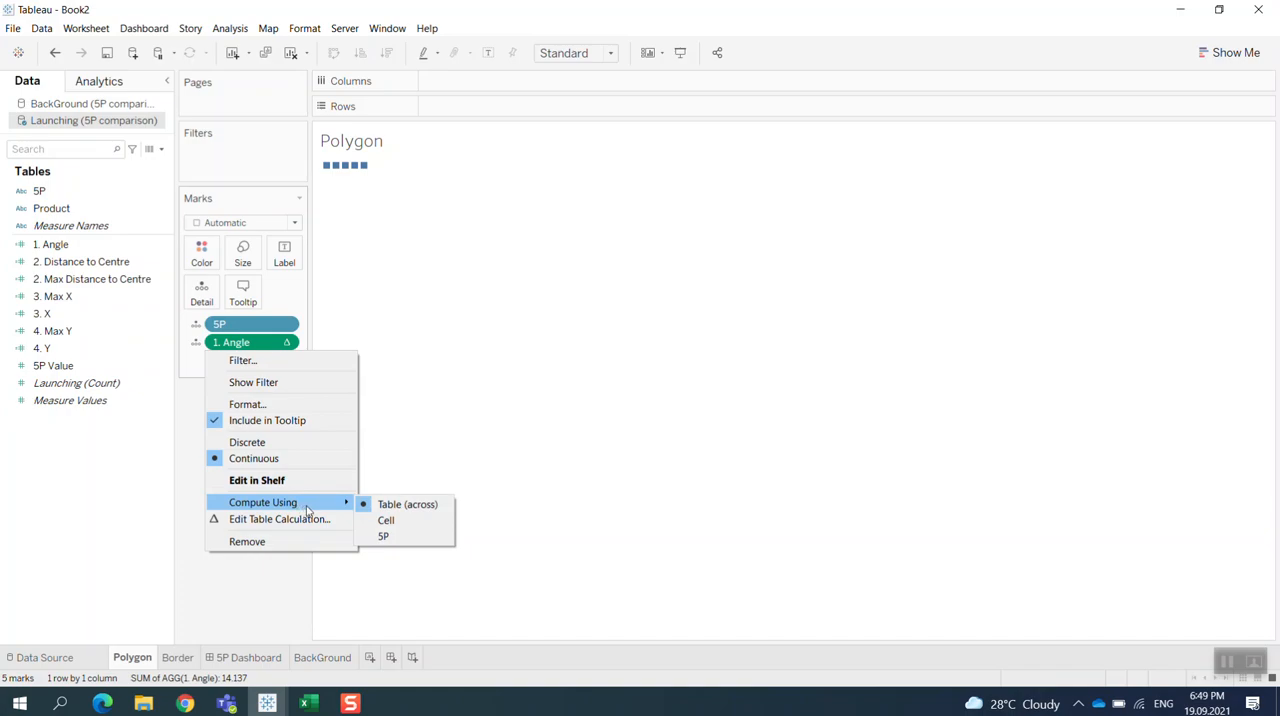
{"action": "mouse_move", "coordinate": [384, 536]}
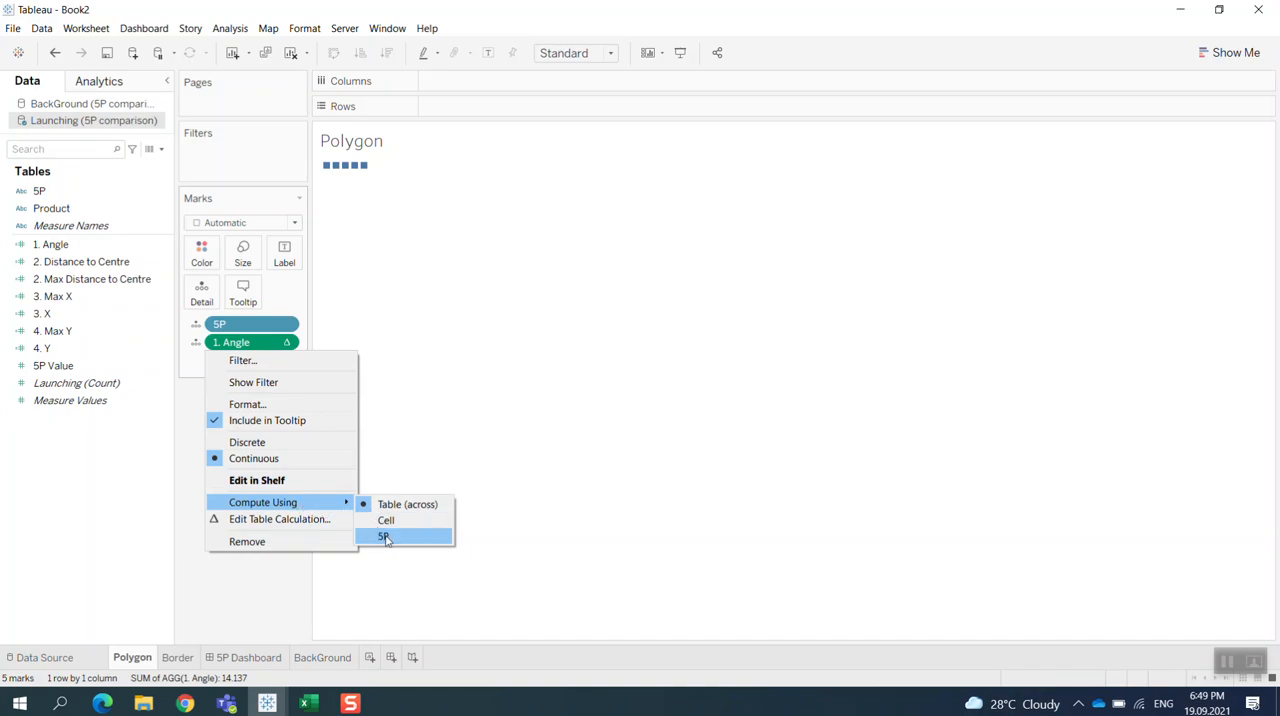
{"action": "left_click", "coordinate": [390, 536]}
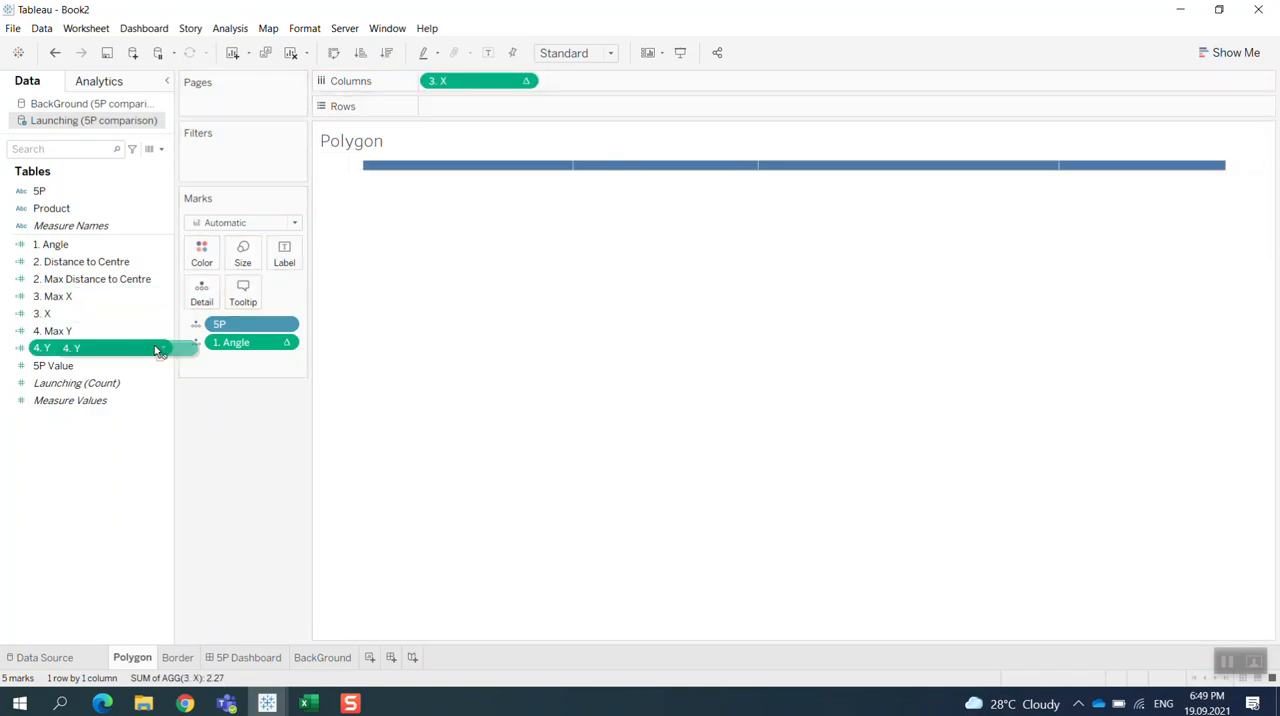
{"action": "left_click_drag", "start_coordinate": [72, 347], "coordinate": [480, 106]}
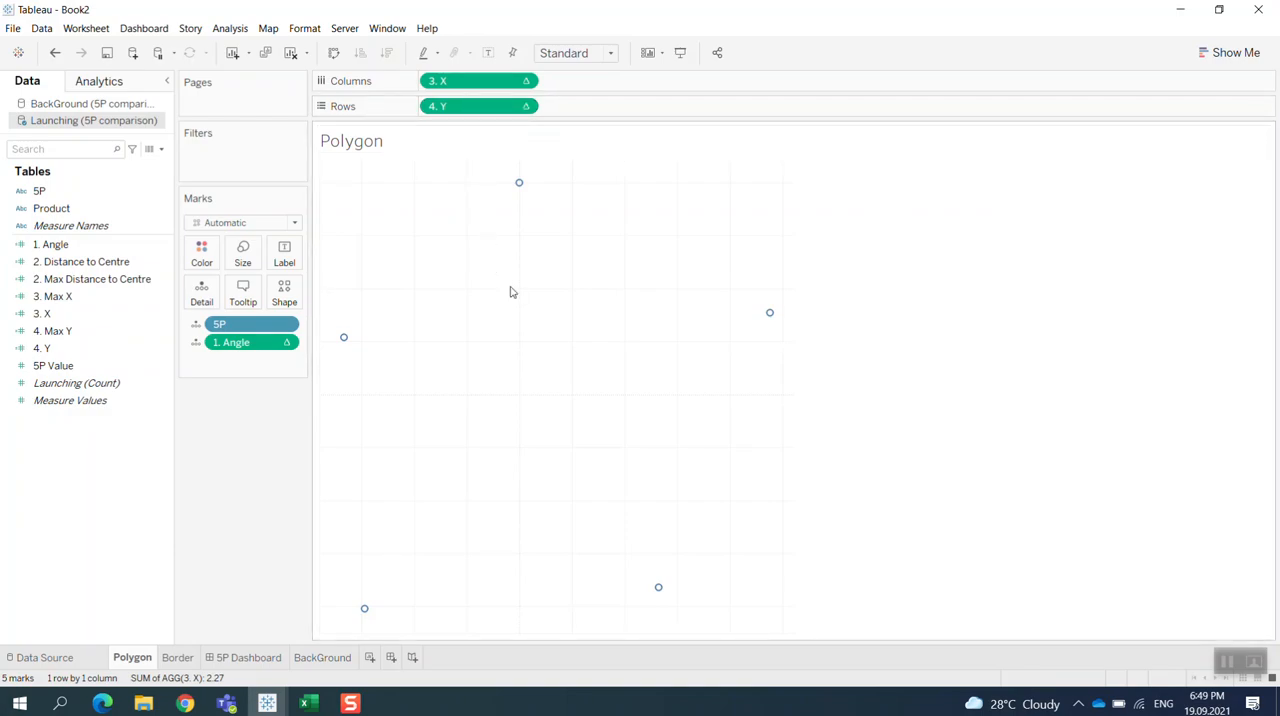
{"action": "mouse_move", "coordinate": [368, 564]}
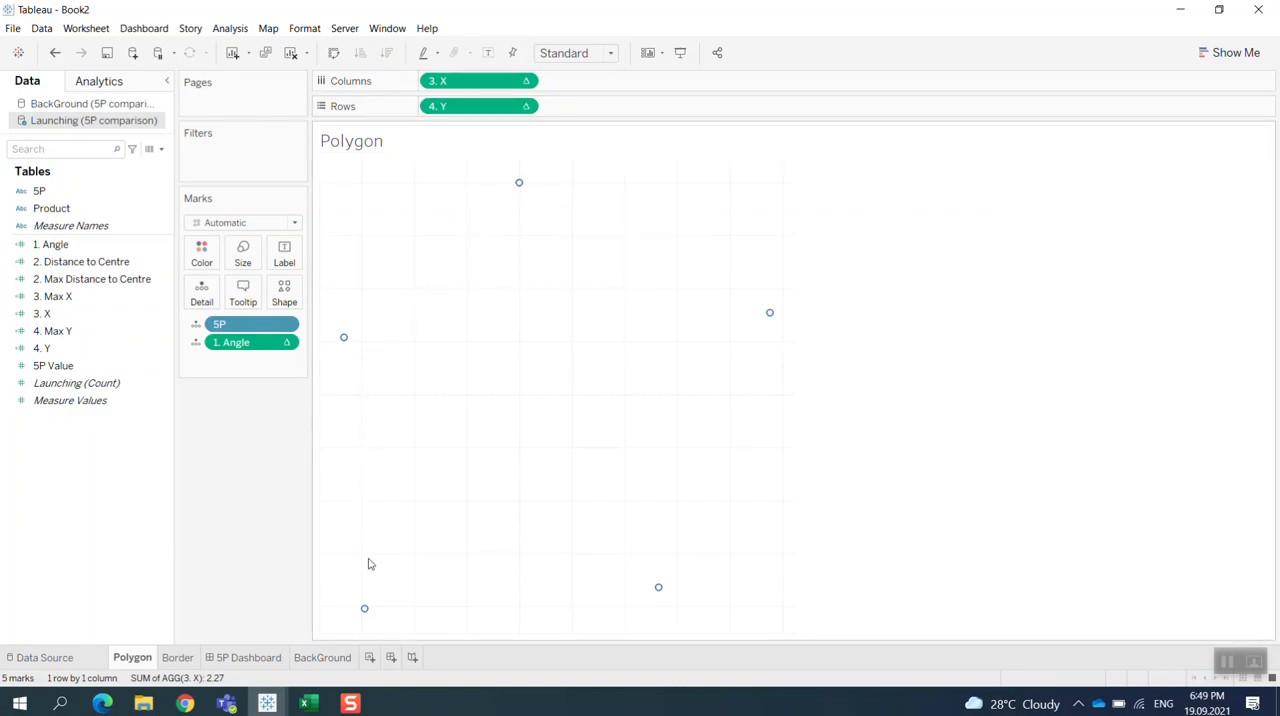
{"action": "mouse_move", "coordinate": [428, 532]}
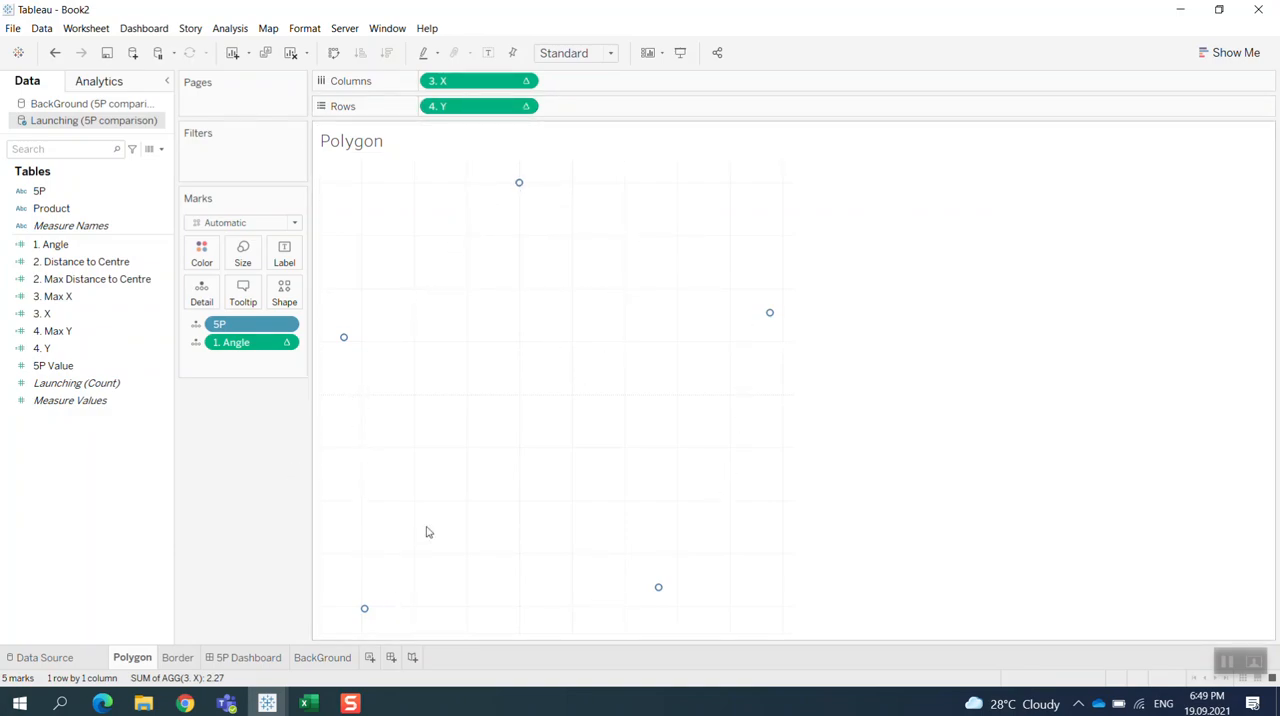
{"action": "mouse_move", "coordinate": [535, 385]}
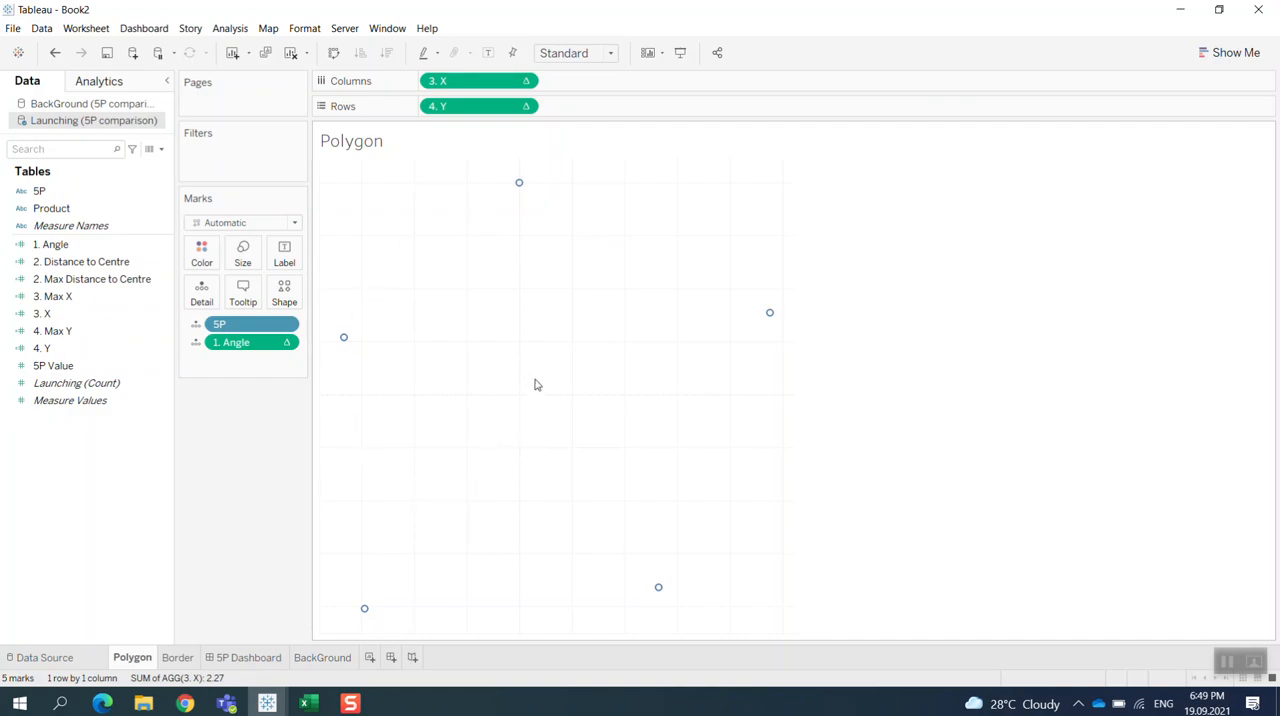
{"action": "mouse_move", "coordinate": [625, 330]}
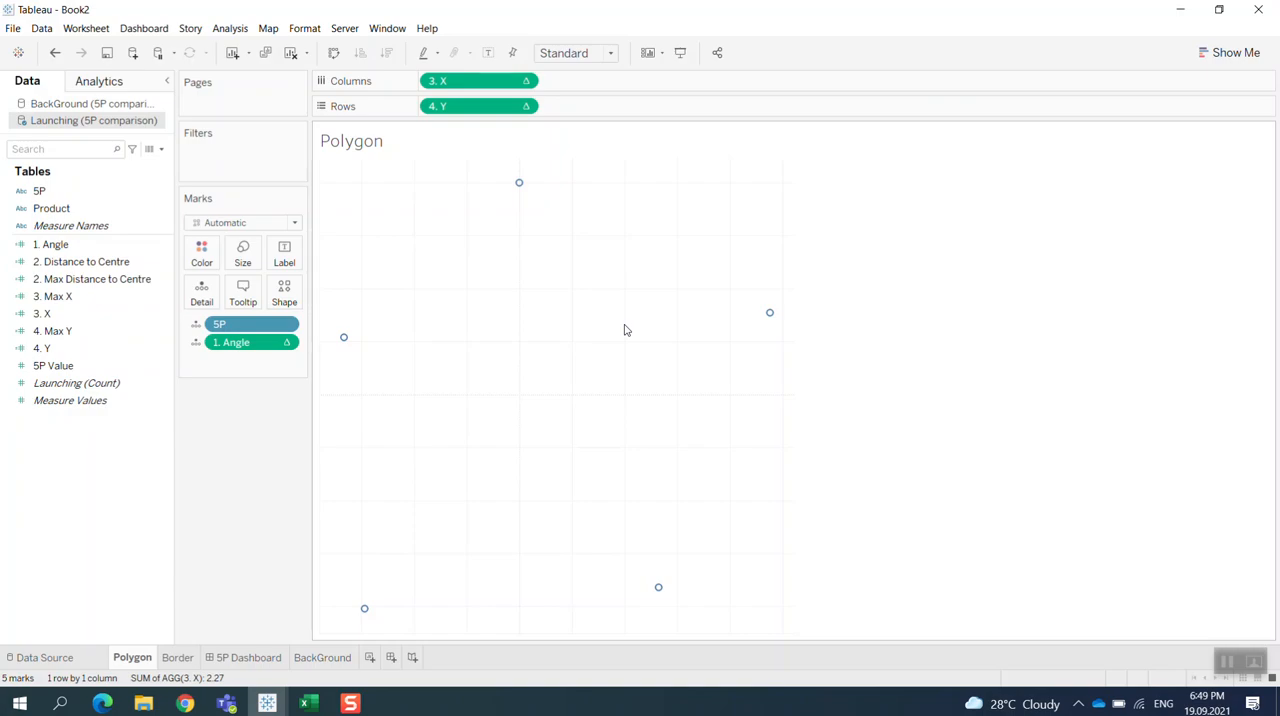
{"action": "mouse_move", "coordinate": [445, 337]}
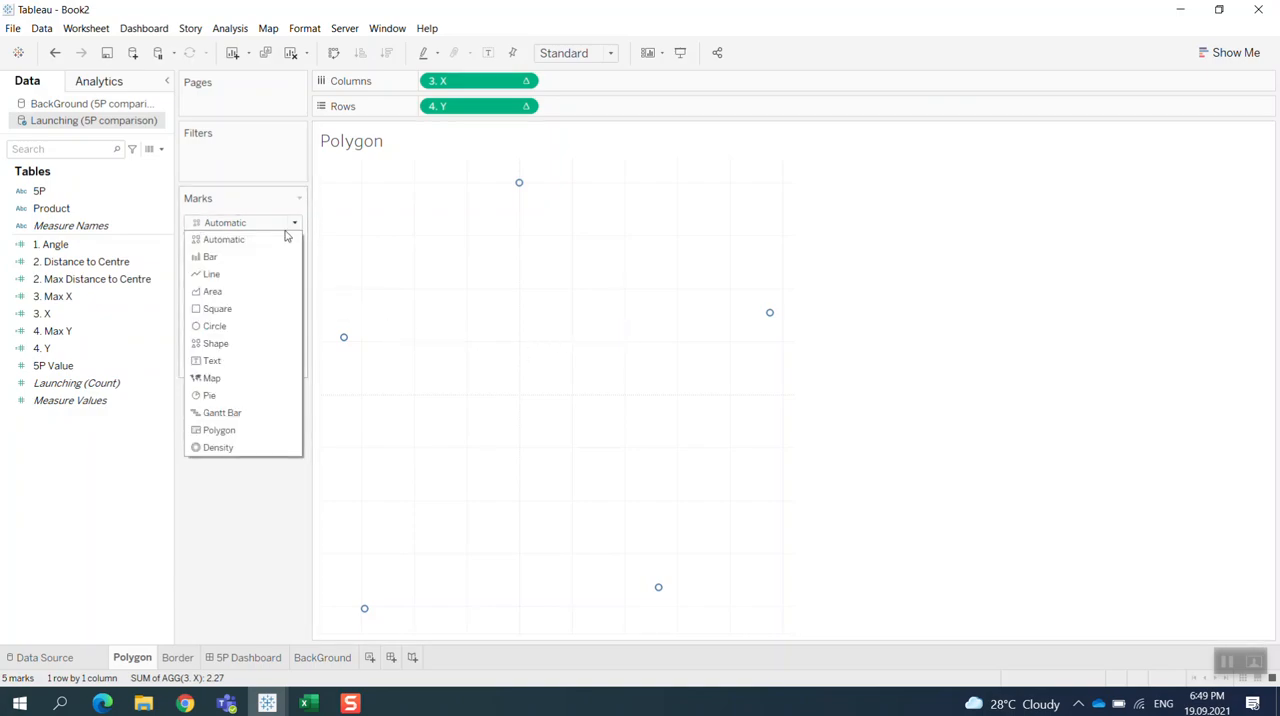
Step: Set the mark type to Polygon with 1. Angle as the Path
{"action": "left_click", "coordinate": [218, 429]}
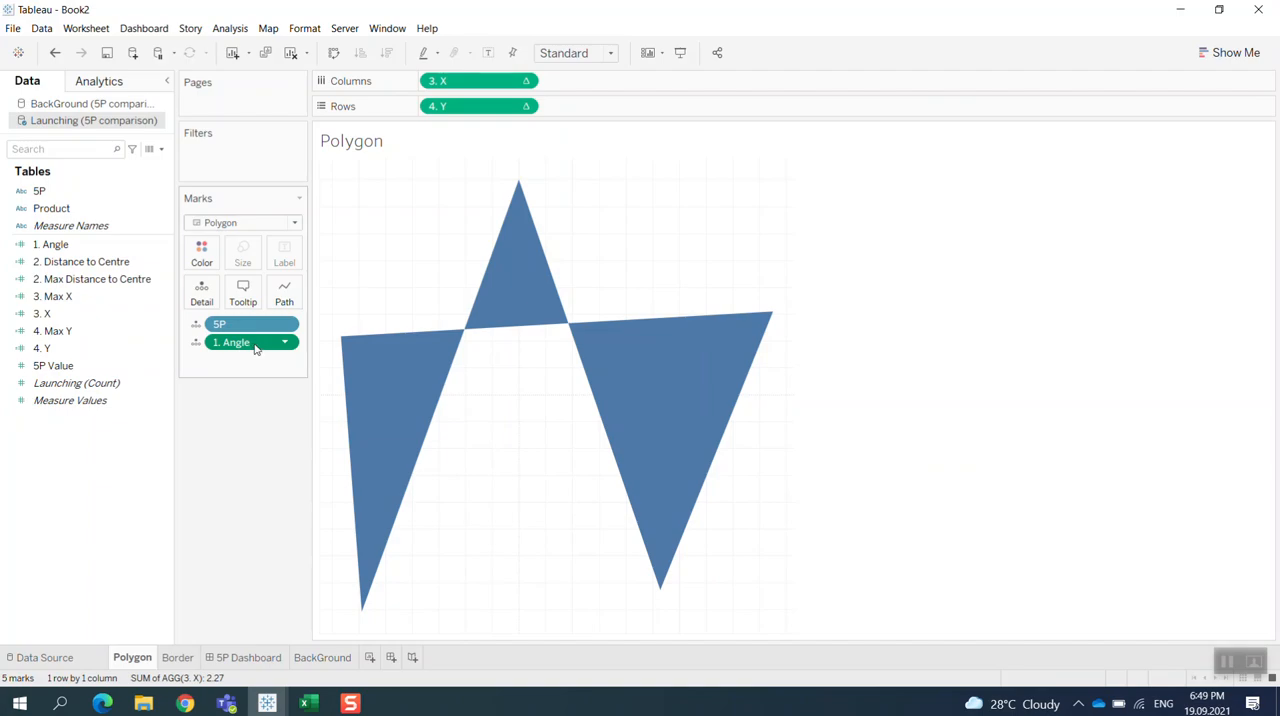
{"action": "left_click", "coordinate": [196, 342]}
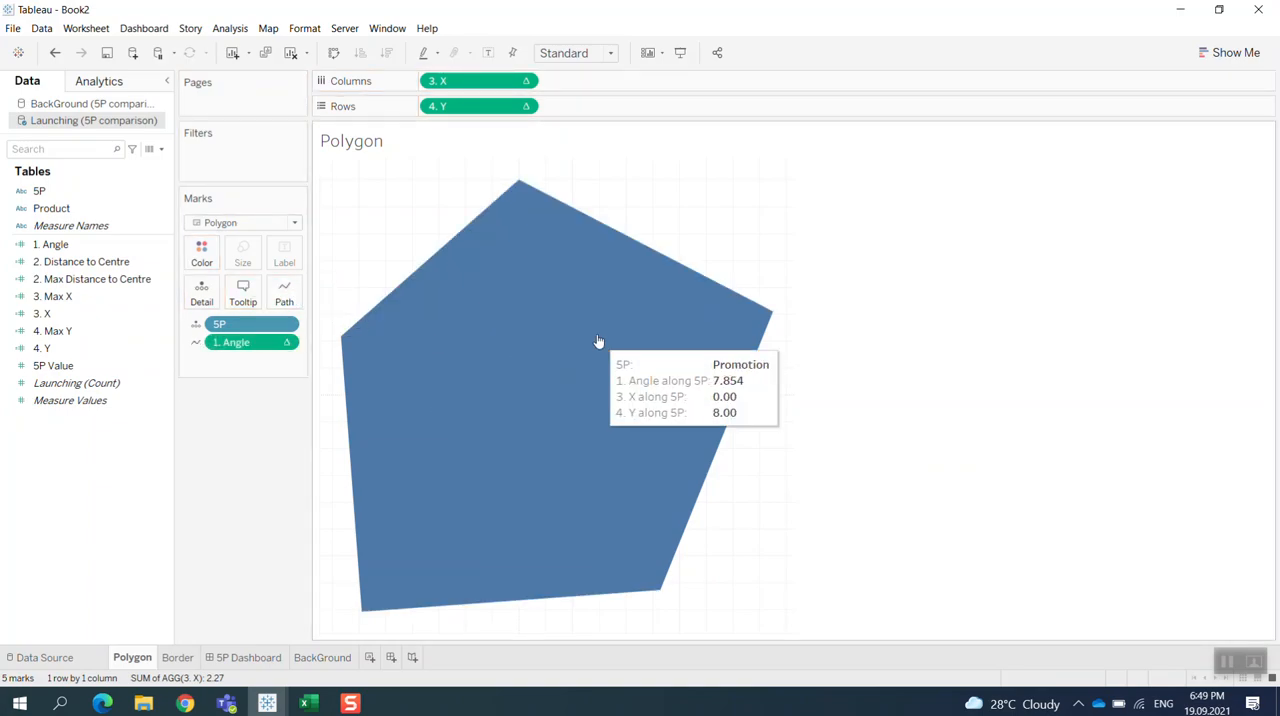
{"action": "mouse_move", "coordinate": [635, 430]}
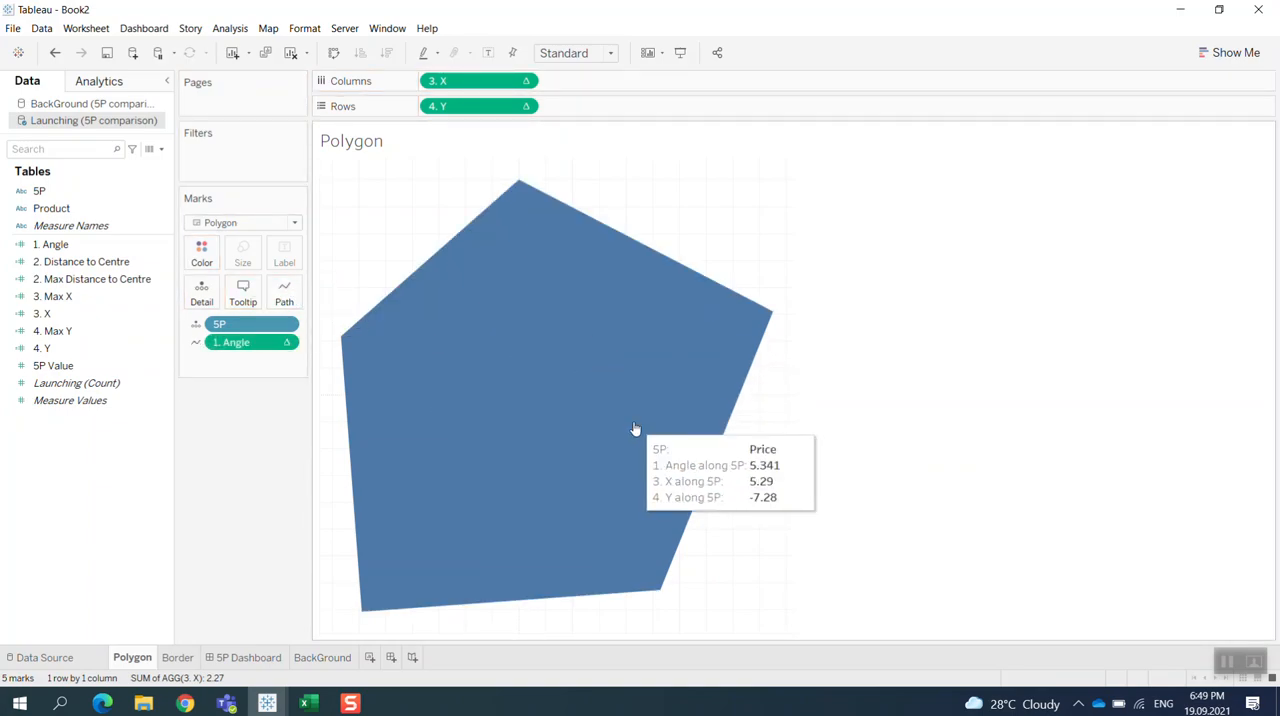
{"action": "mouse_move", "coordinate": [559, 430]}
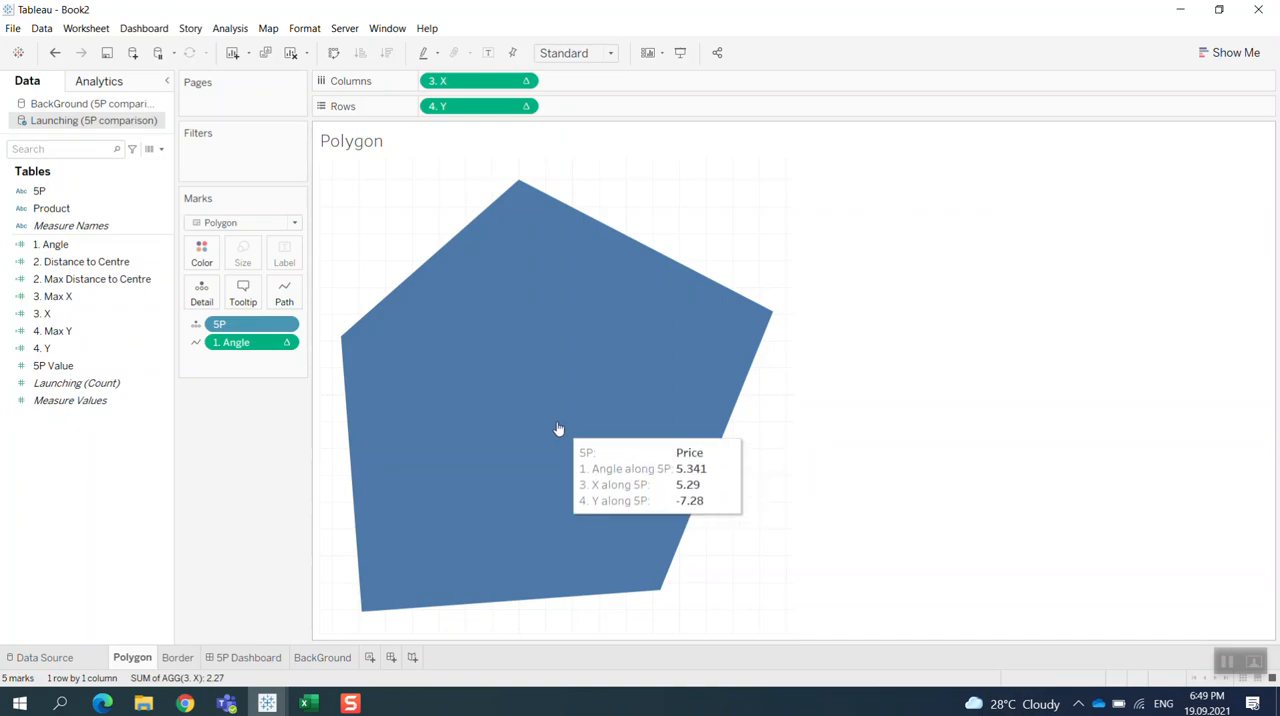
{"action": "mouse_move", "coordinate": [504, 402]}
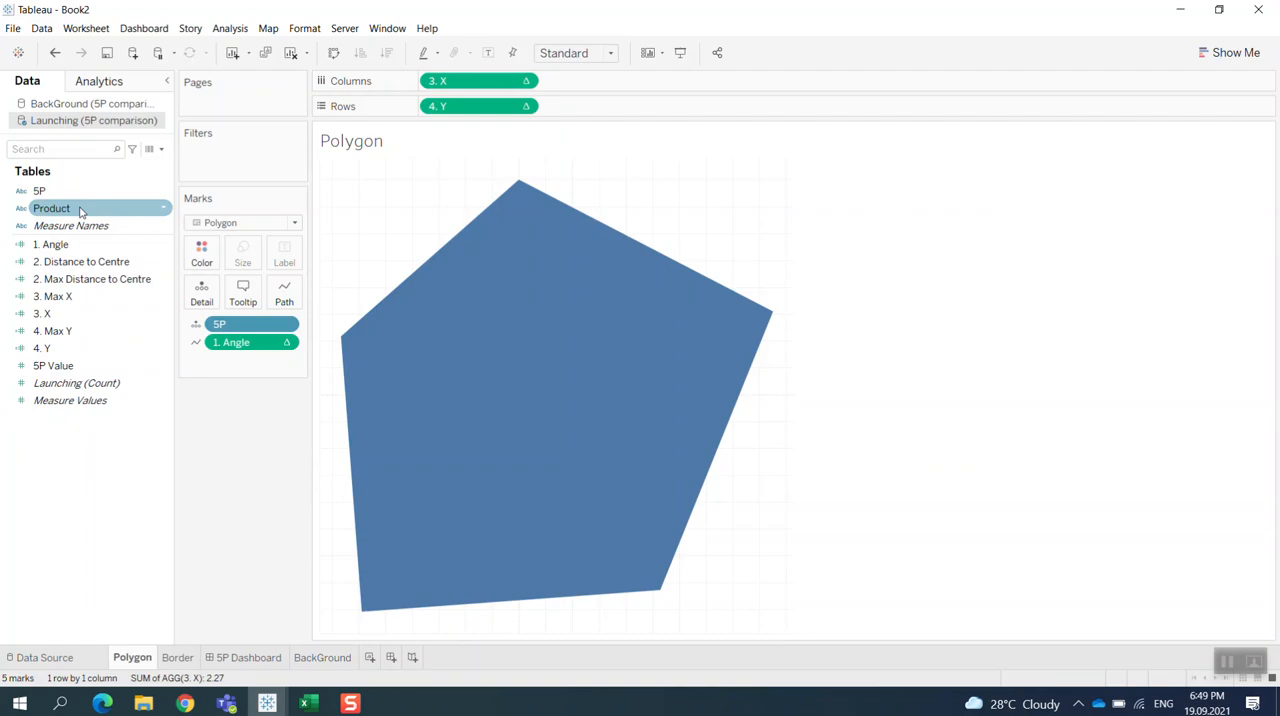
Step: Colour the pentagon by Product into green and orange shapes, then check the 5P field's options
{"action": "left_click_drag", "start_coordinate": [51, 208], "coordinate": [201, 250]}
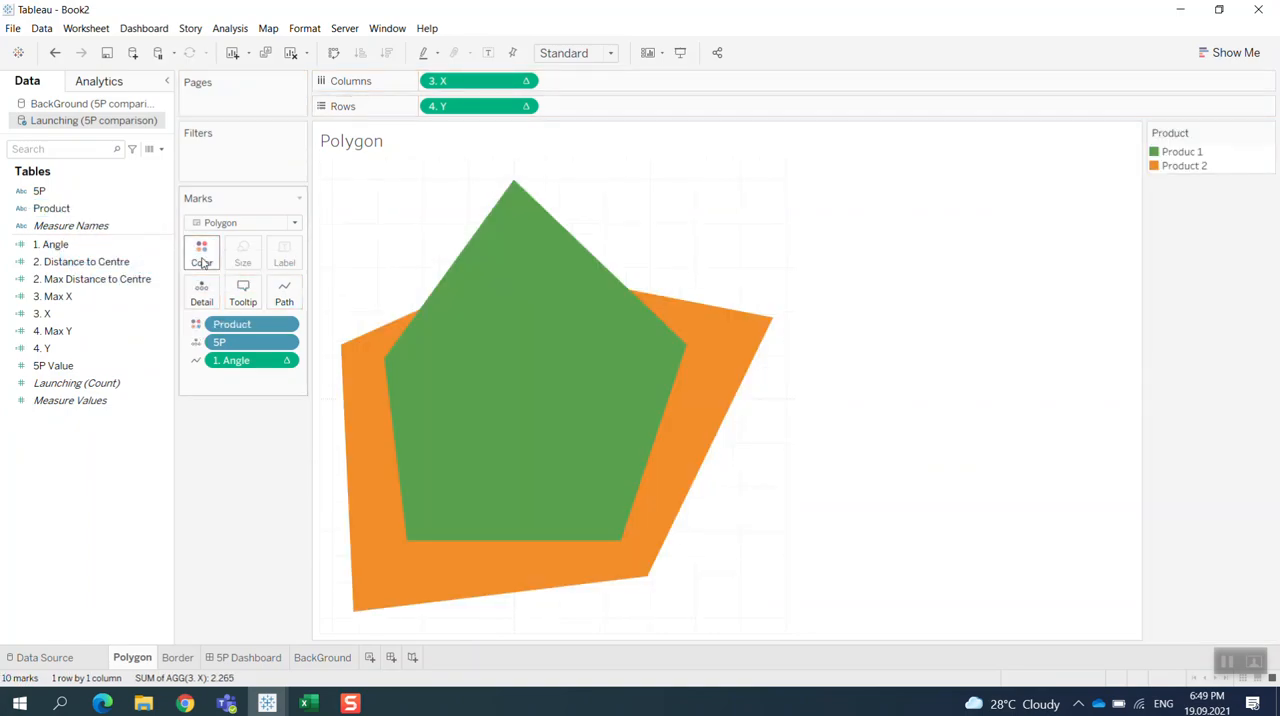
{"action": "mouse_move", "coordinate": [650, 473]}
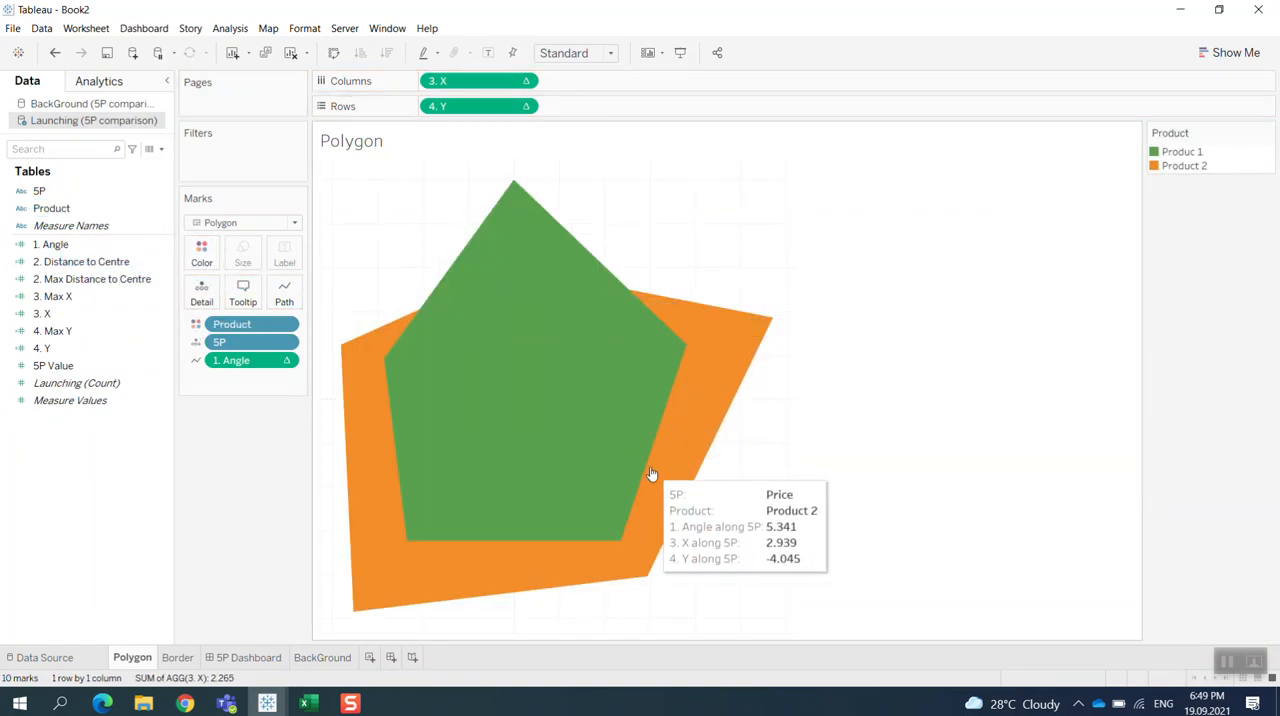
{"action": "mouse_move", "coordinate": [513, 417]}
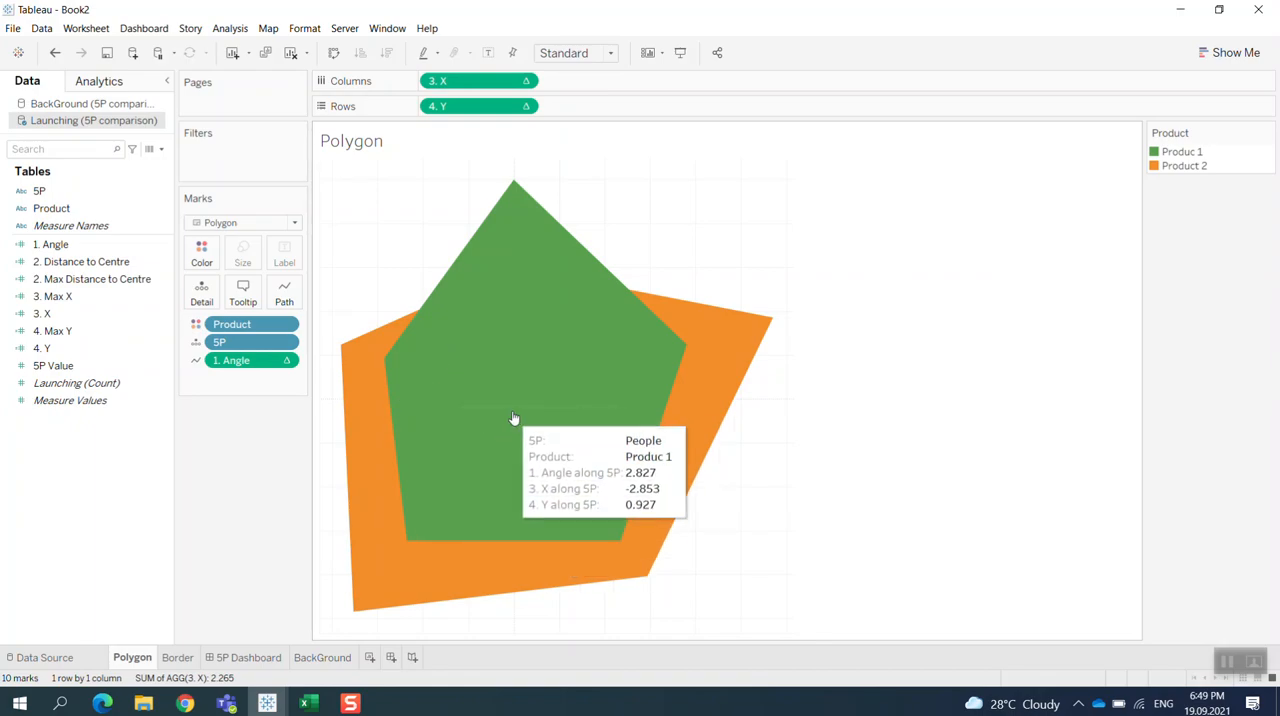
{"action": "mouse_move", "coordinate": [699, 376]}
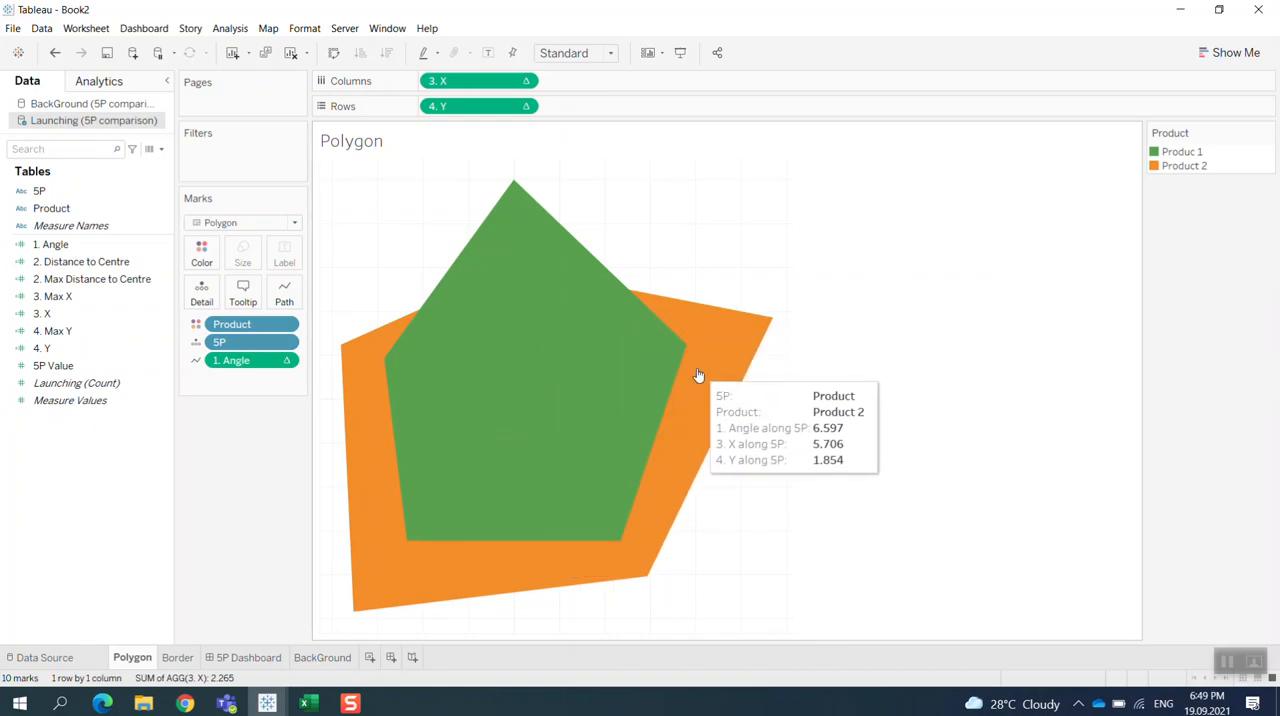
{"action": "mouse_move", "coordinate": [685, 384]}
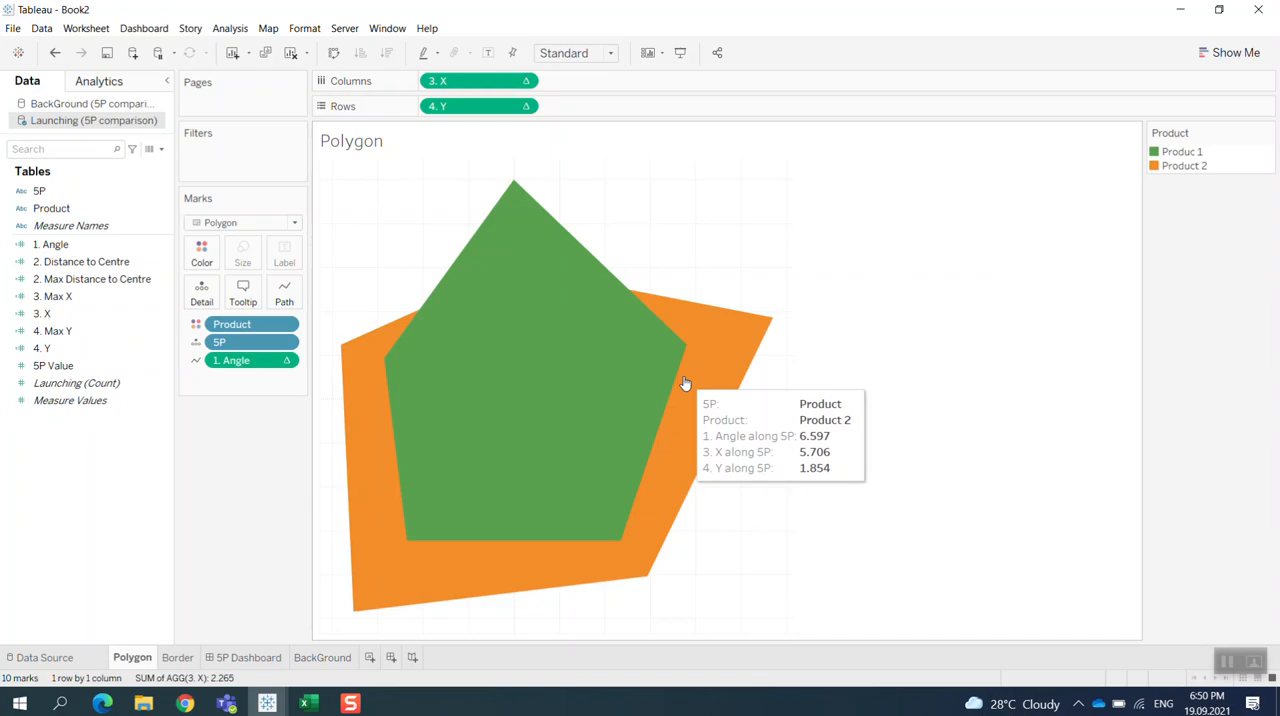
{"action": "mouse_move", "coordinate": [415, 370]}
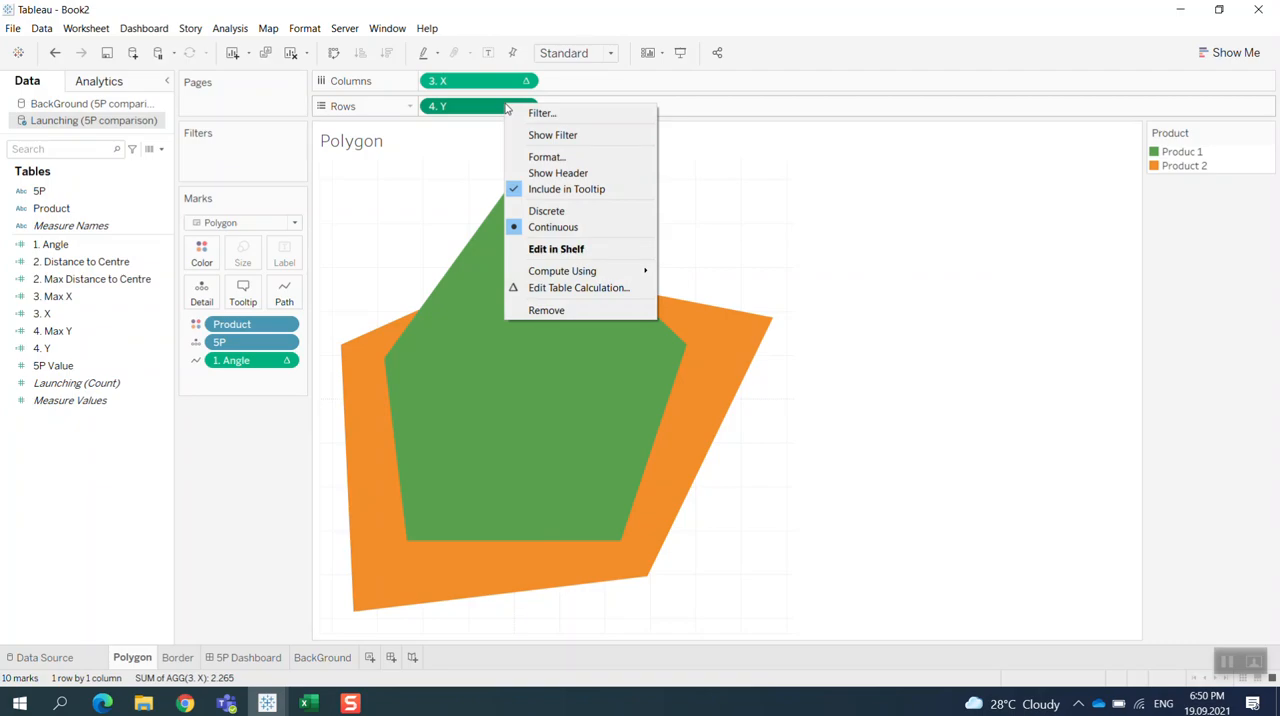
{"action": "mouse_move", "coordinate": [566, 189]}
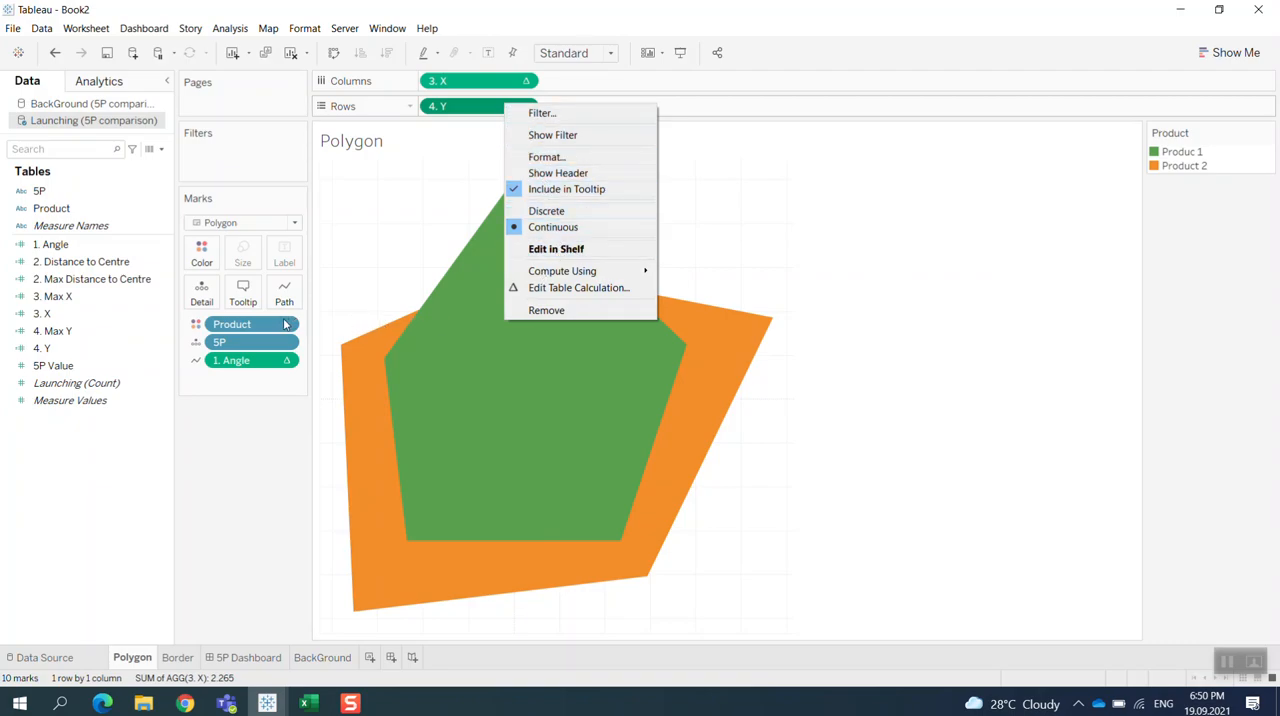
{"action": "right_click", "coordinate": [232, 323]}
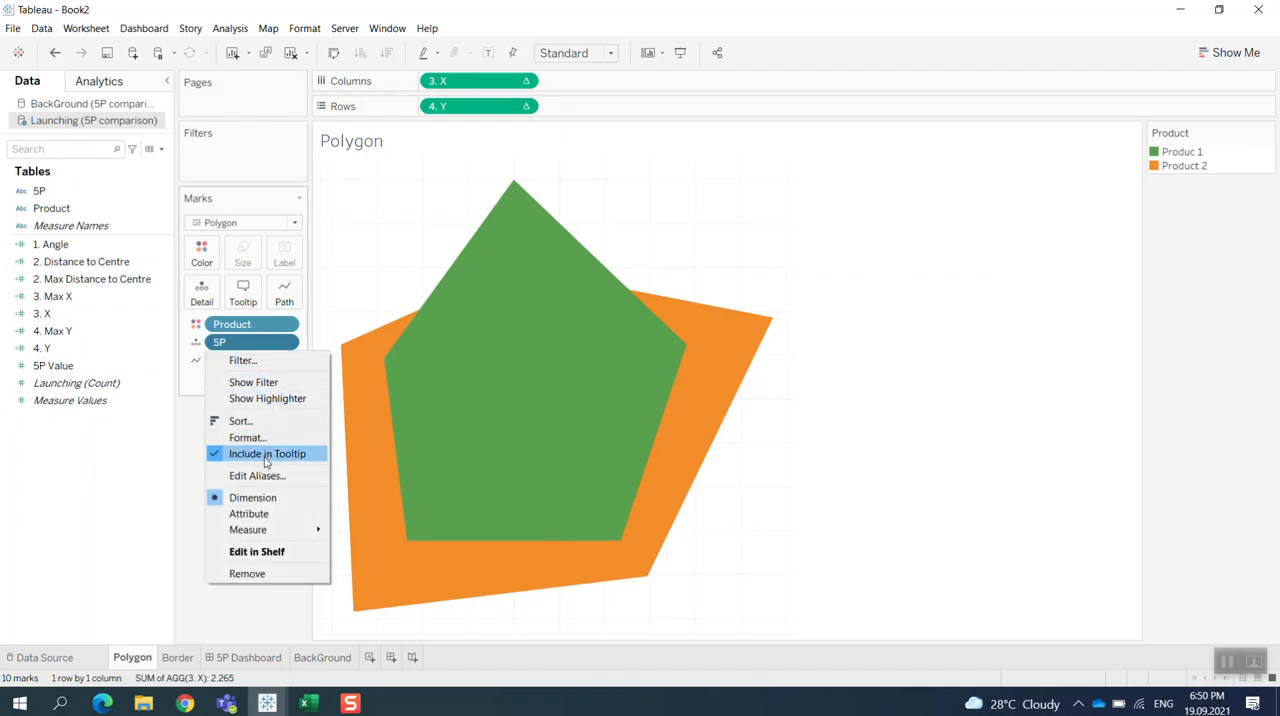
{"action": "right_click", "coordinate": [240, 360]}
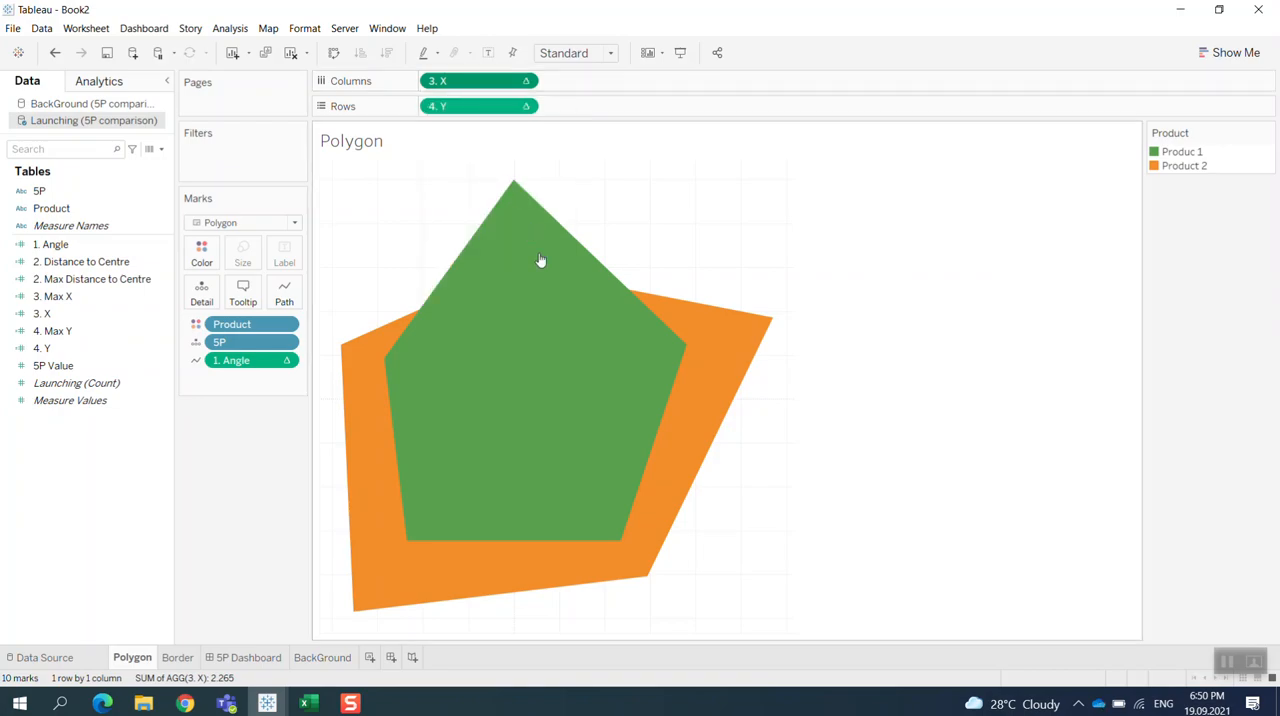
{"action": "mouse_move", "coordinate": [519, 503]}
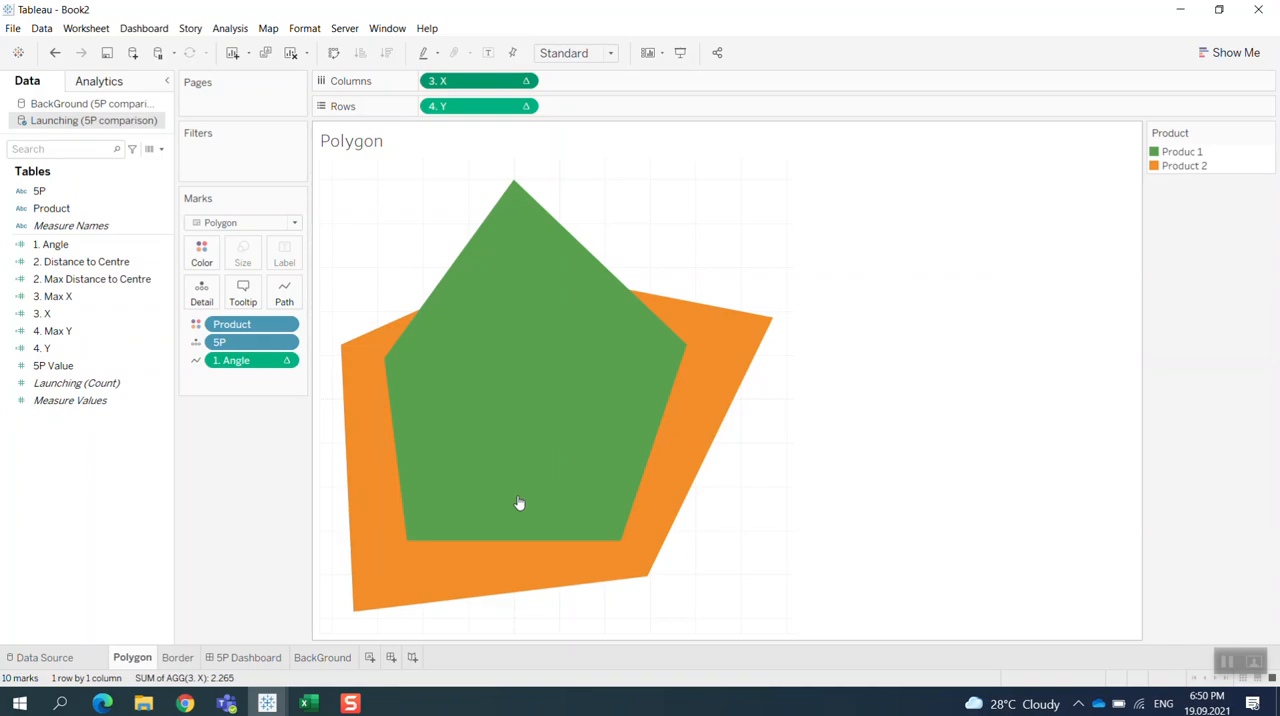
{"action": "mouse_move", "coordinate": [493, 464]}
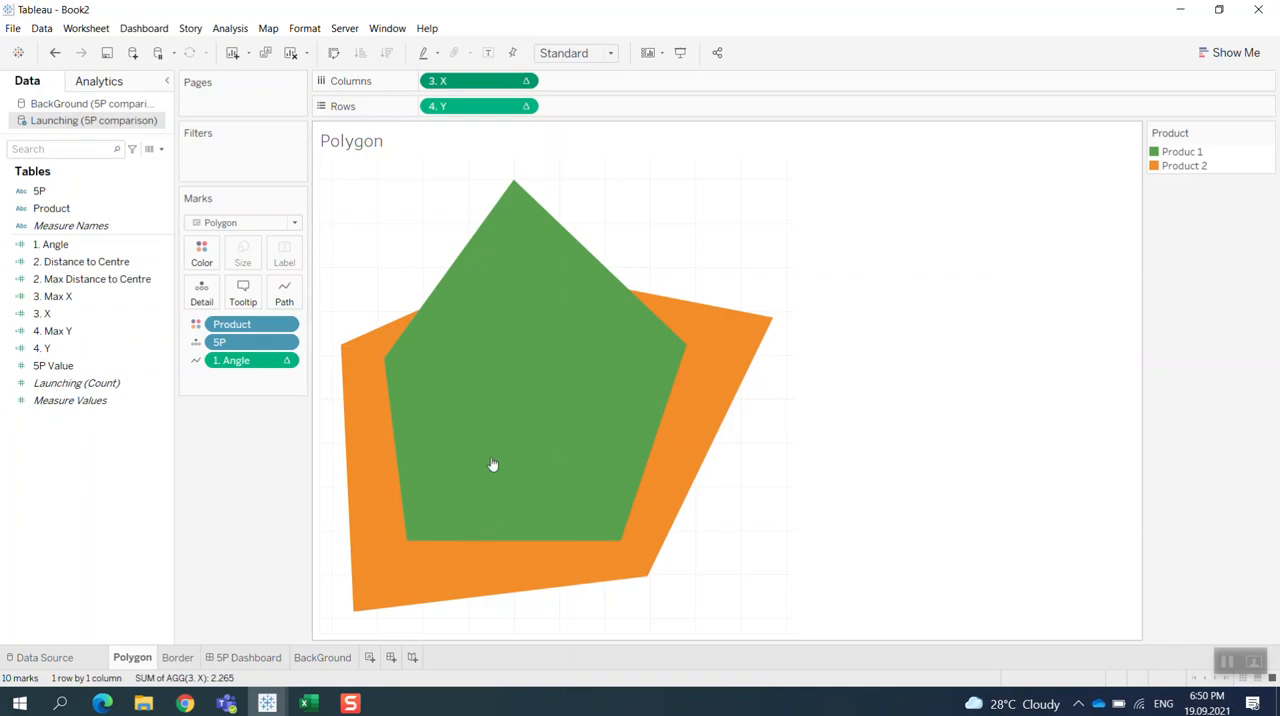
{"action": "mouse_move", "coordinate": [535, 183]}
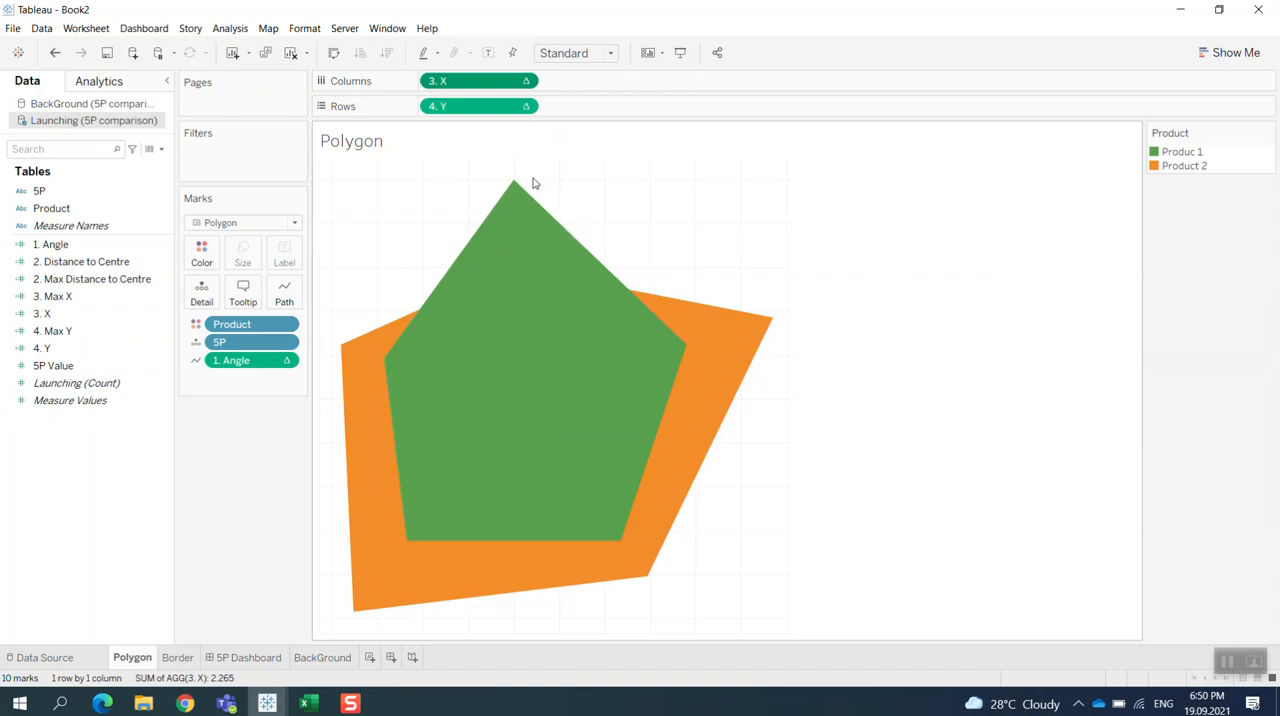
{"action": "mouse_move", "coordinate": [650, 331]}
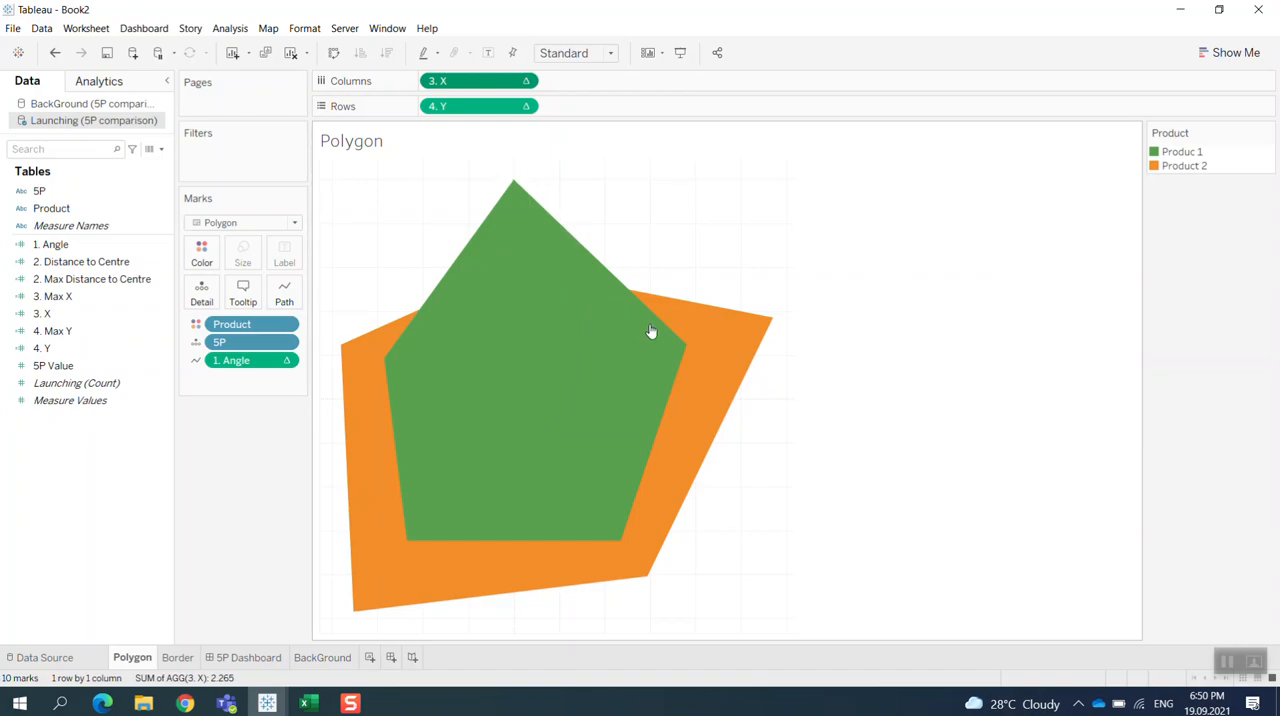
{"action": "mouse_move", "coordinate": [762, 332]}
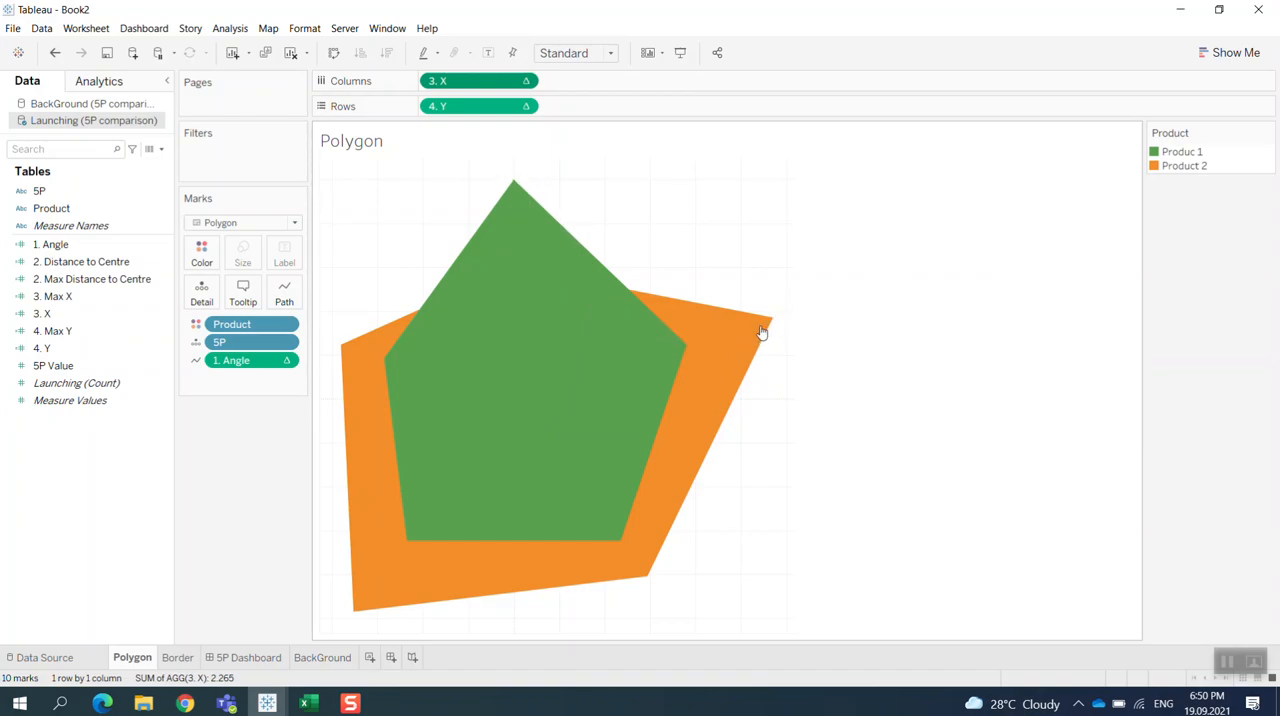
{"action": "mouse_move", "coordinate": [655, 589]}
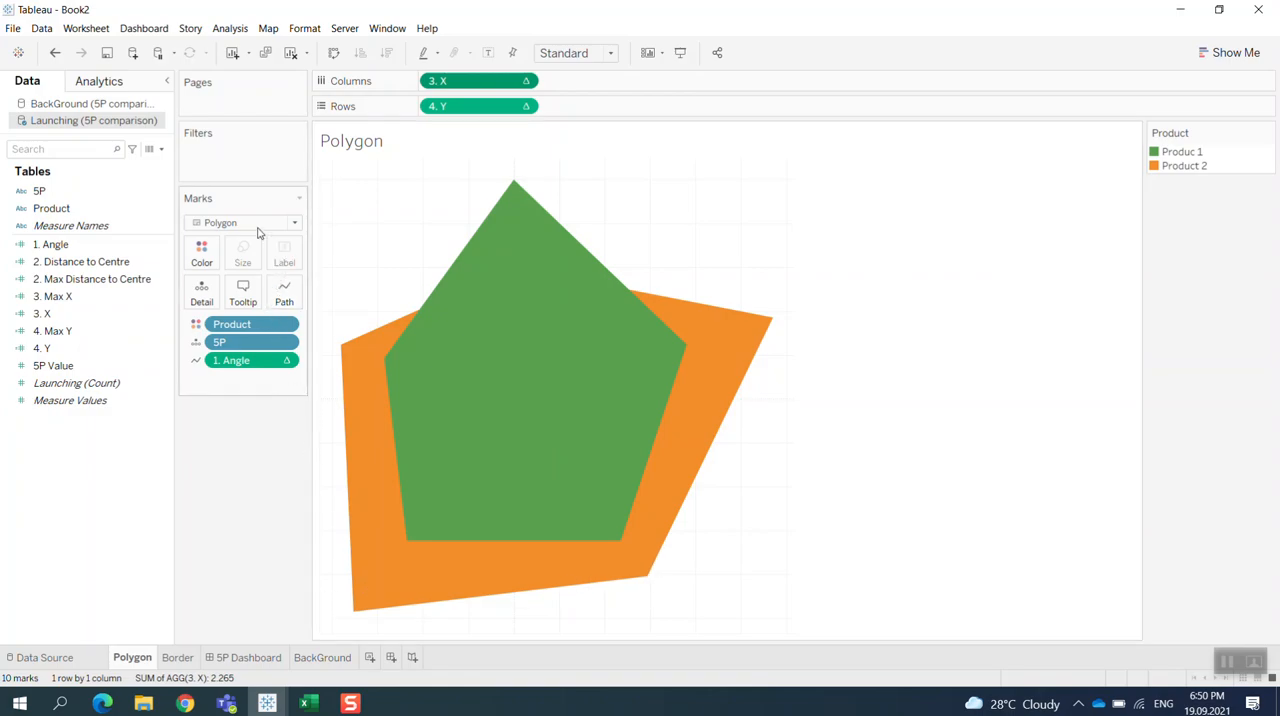
{"action": "mouse_move", "coordinate": [283, 260]}
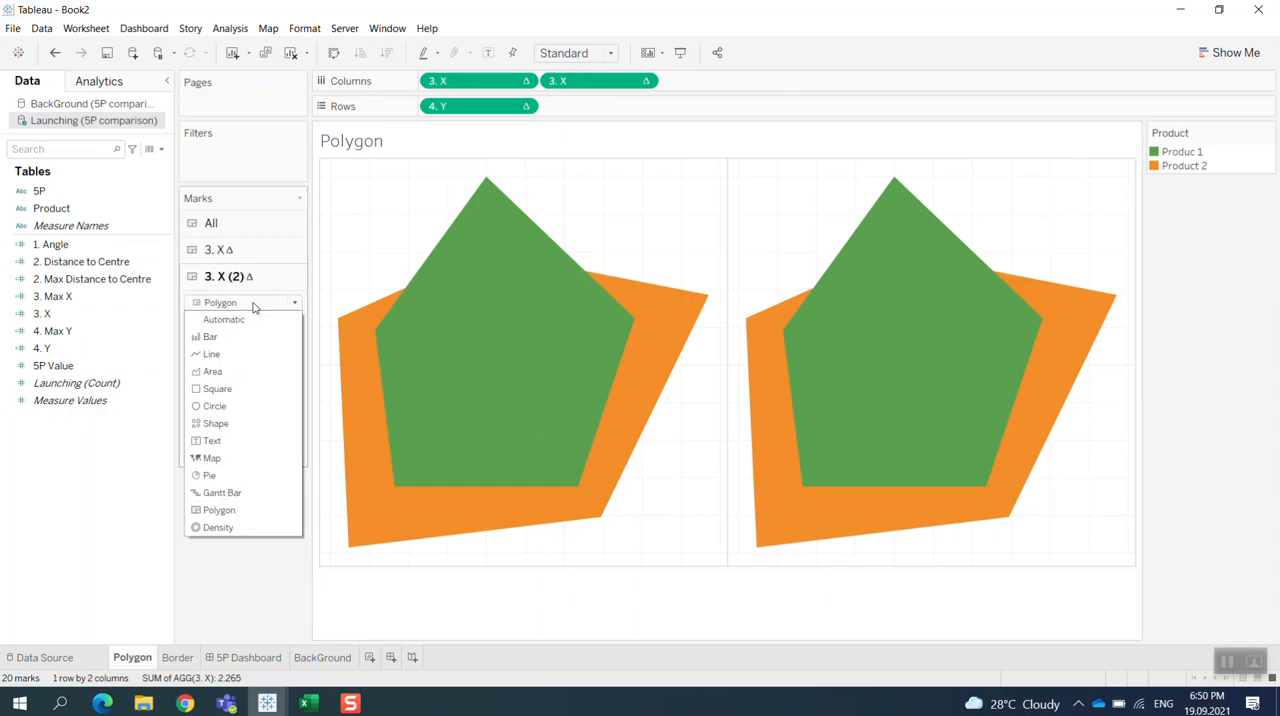
{"action": "mouse_move", "coordinate": [230, 388]}
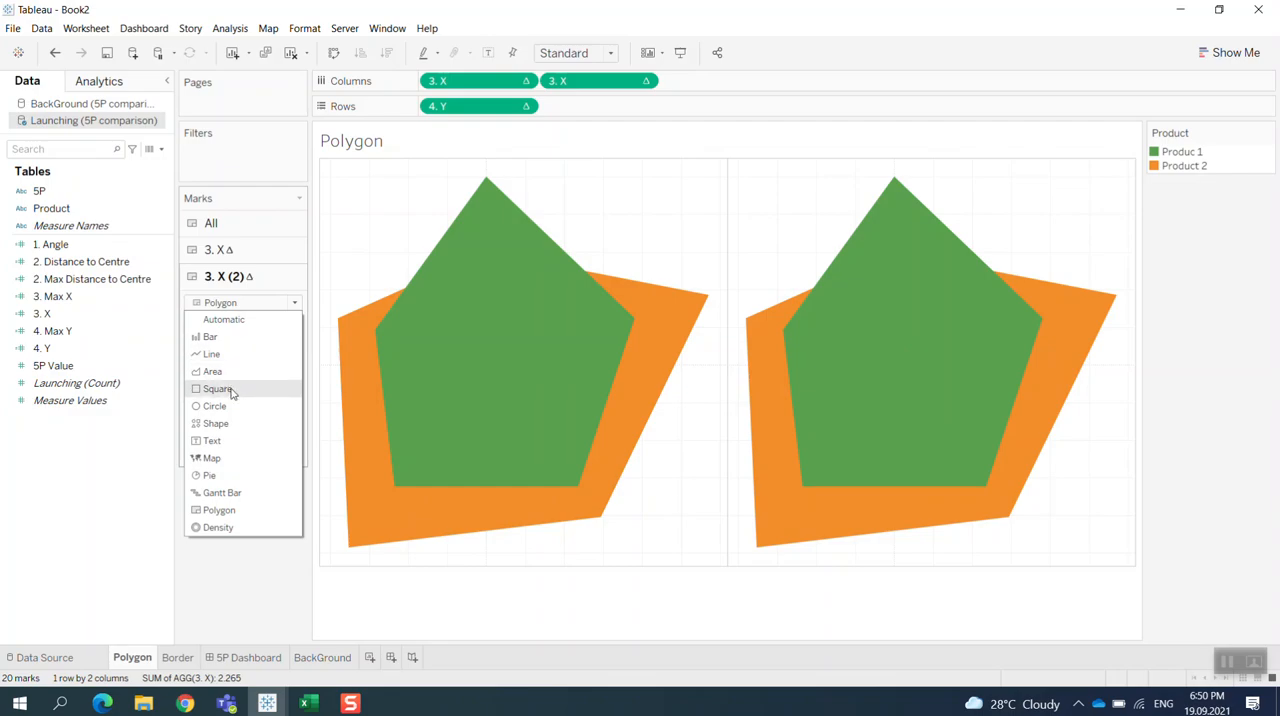
Step: Set the second X view's mark type to Circle
{"action": "left_click", "coordinate": [215, 406]}
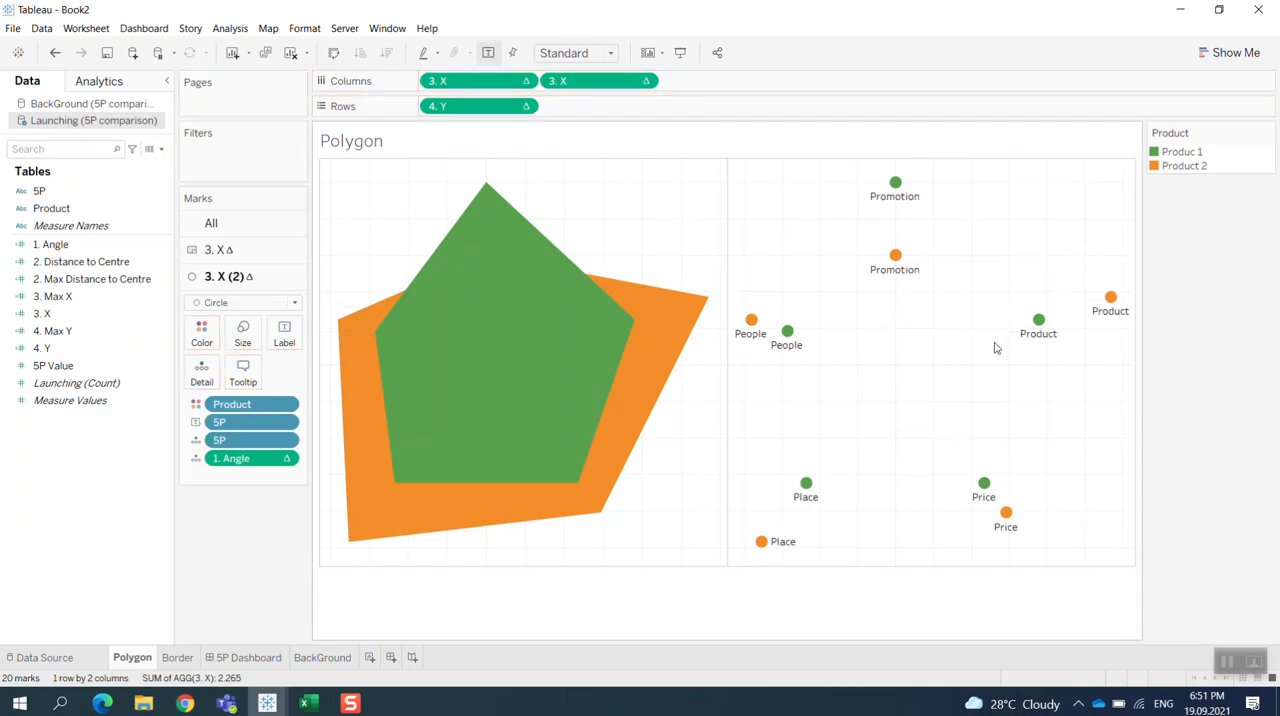
{"action": "mouse_move", "coordinate": [780, 387]}
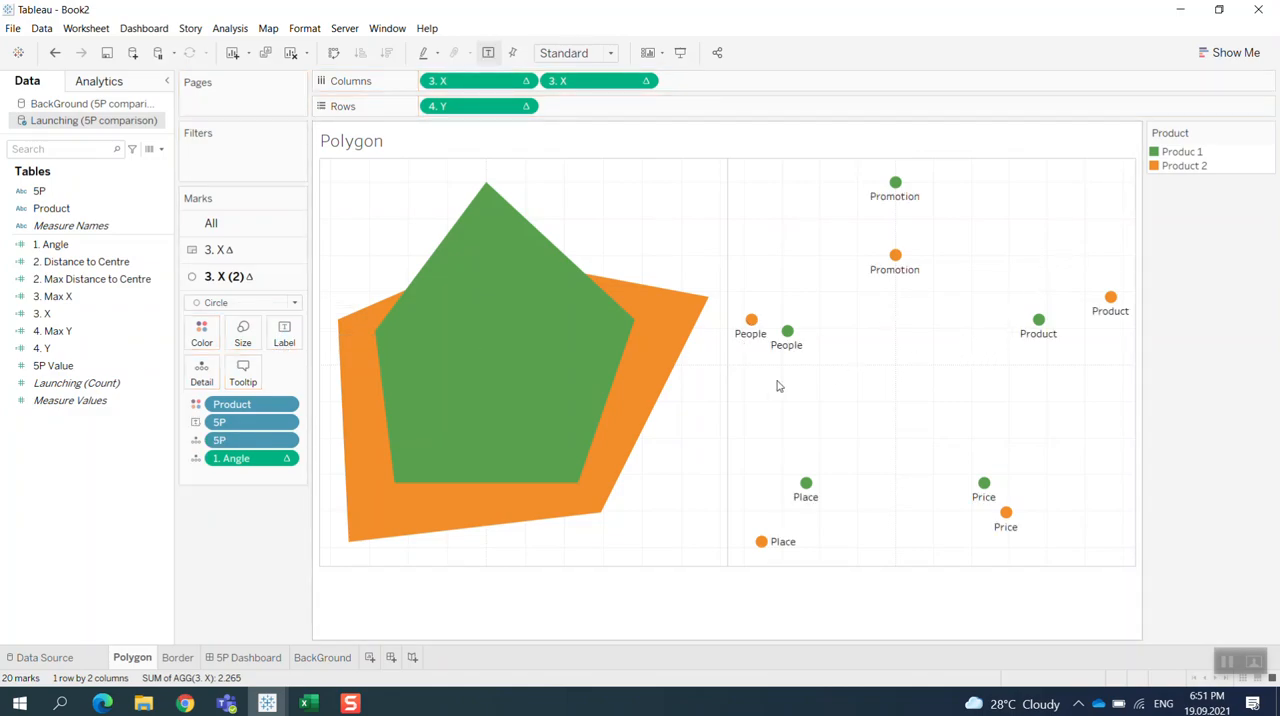
{"action": "mouse_move", "coordinate": [335, 348]}
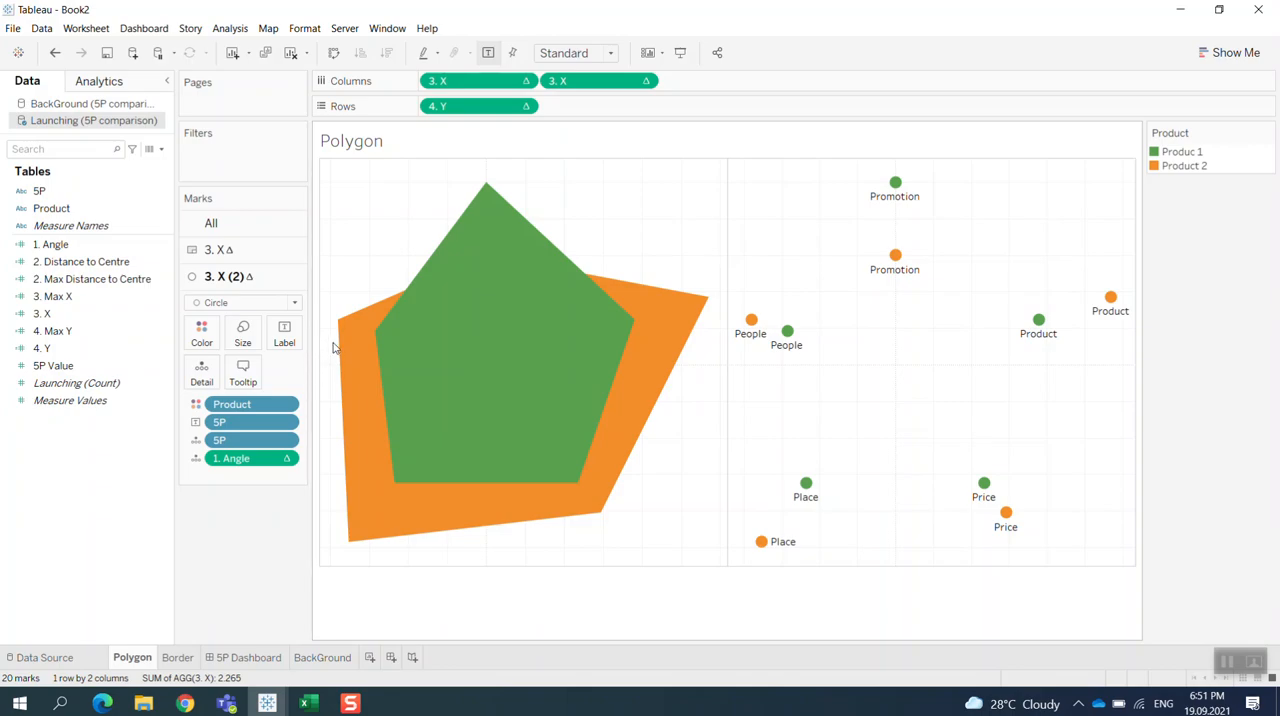
{"action": "mouse_move", "coordinate": [332, 344]}
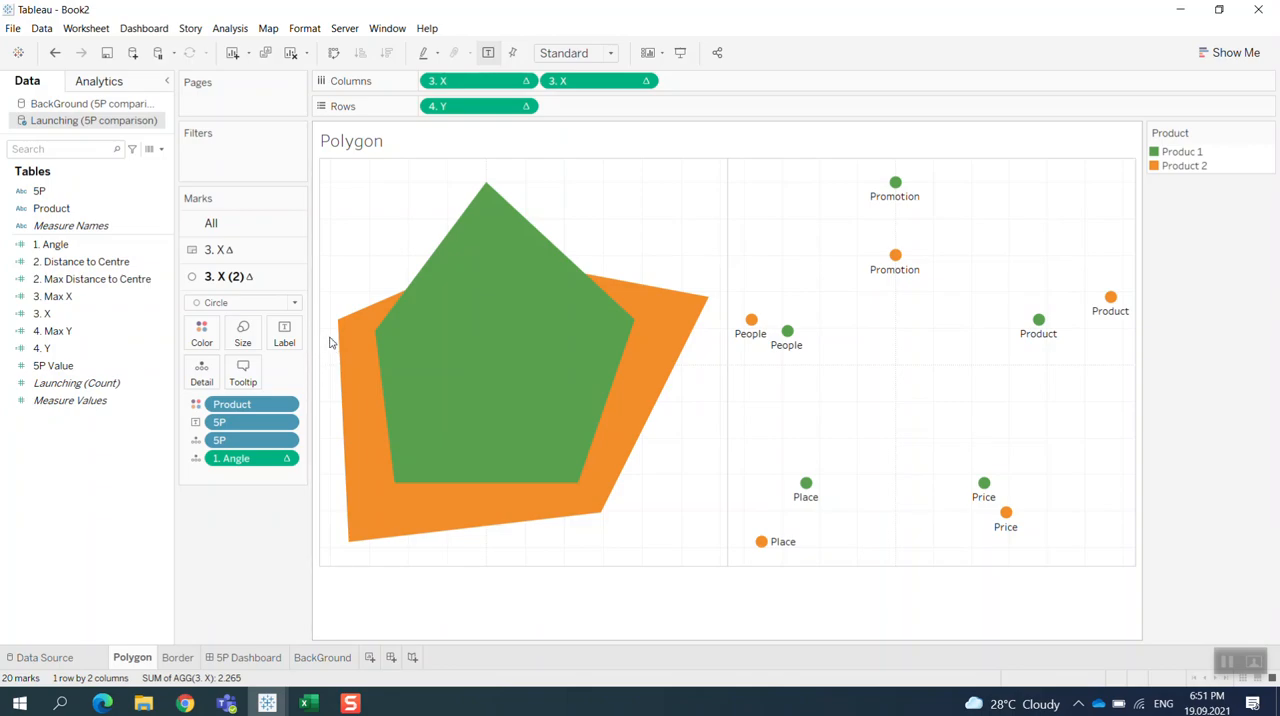
{"action": "mouse_move", "coordinate": [312, 318]}
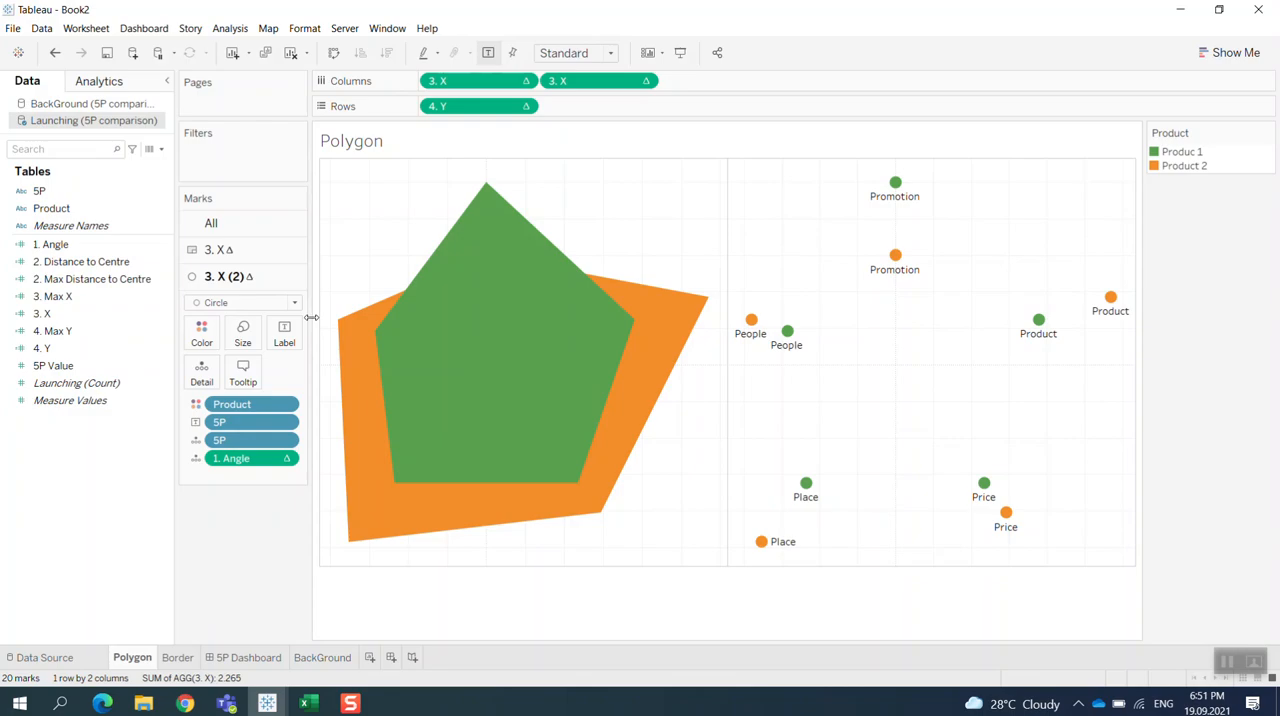
{"action": "mouse_move", "coordinate": [417, 338]}
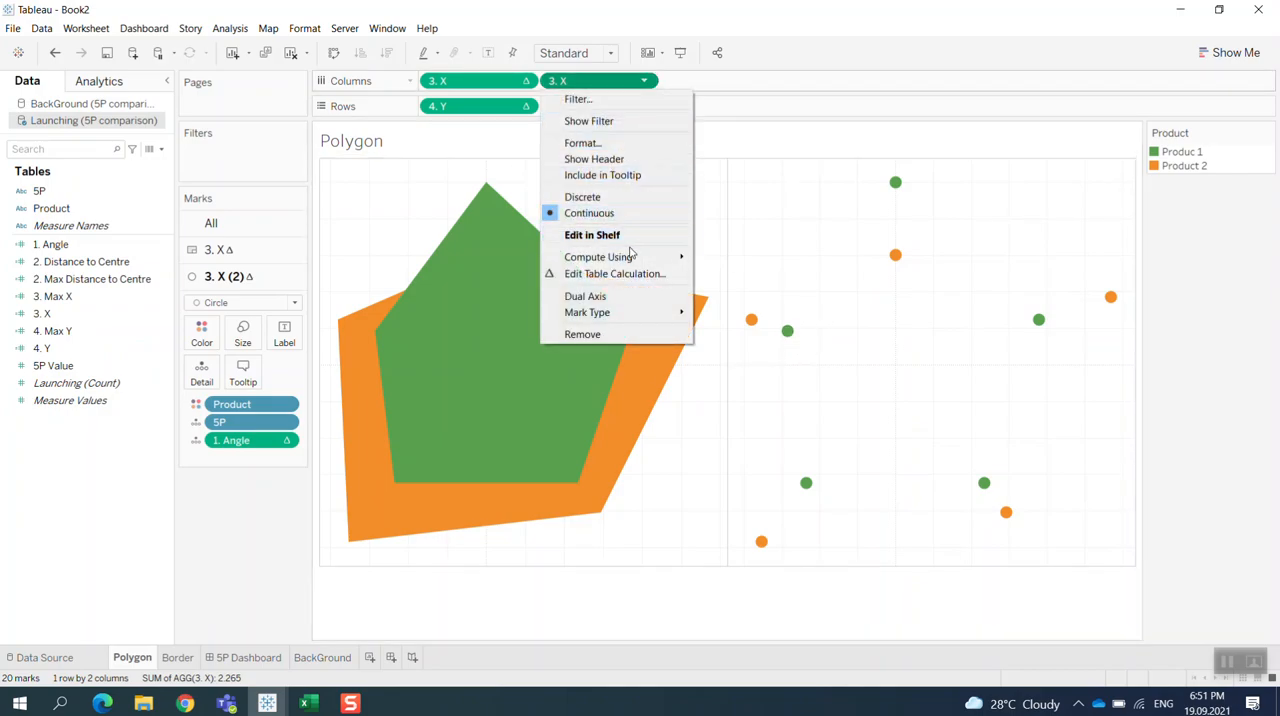
{"action": "mouse_move", "coordinate": [598, 257]}
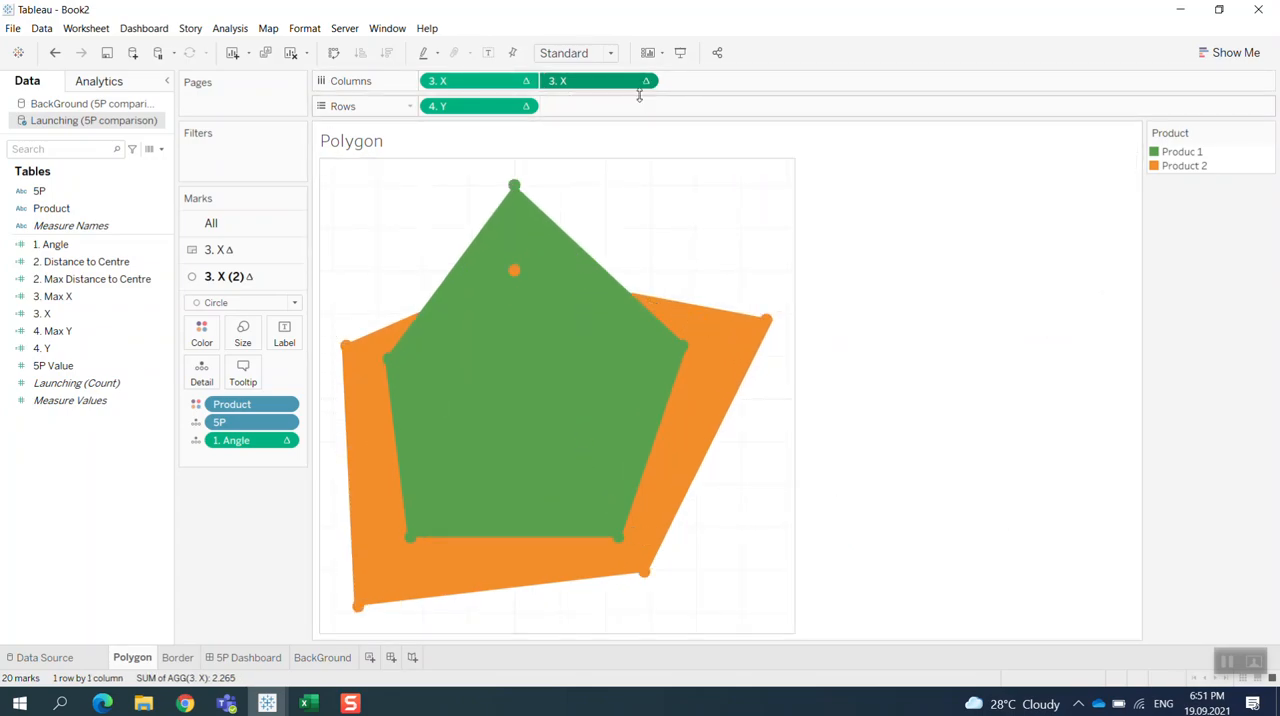
Step: Toggle the second X field's header display, then hide the bottom 3. X axis header
{"action": "left_click", "coordinate": [645, 81]}
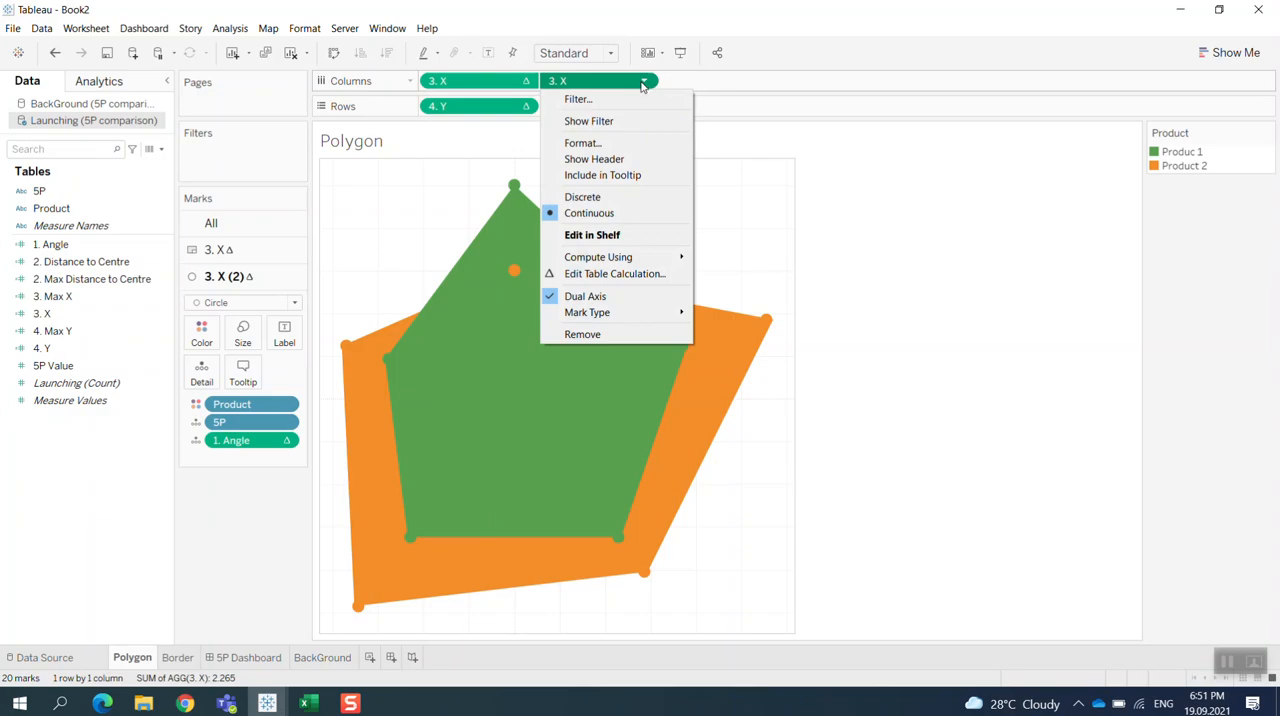
{"action": "left_click", "coordinate": [523, 106]}
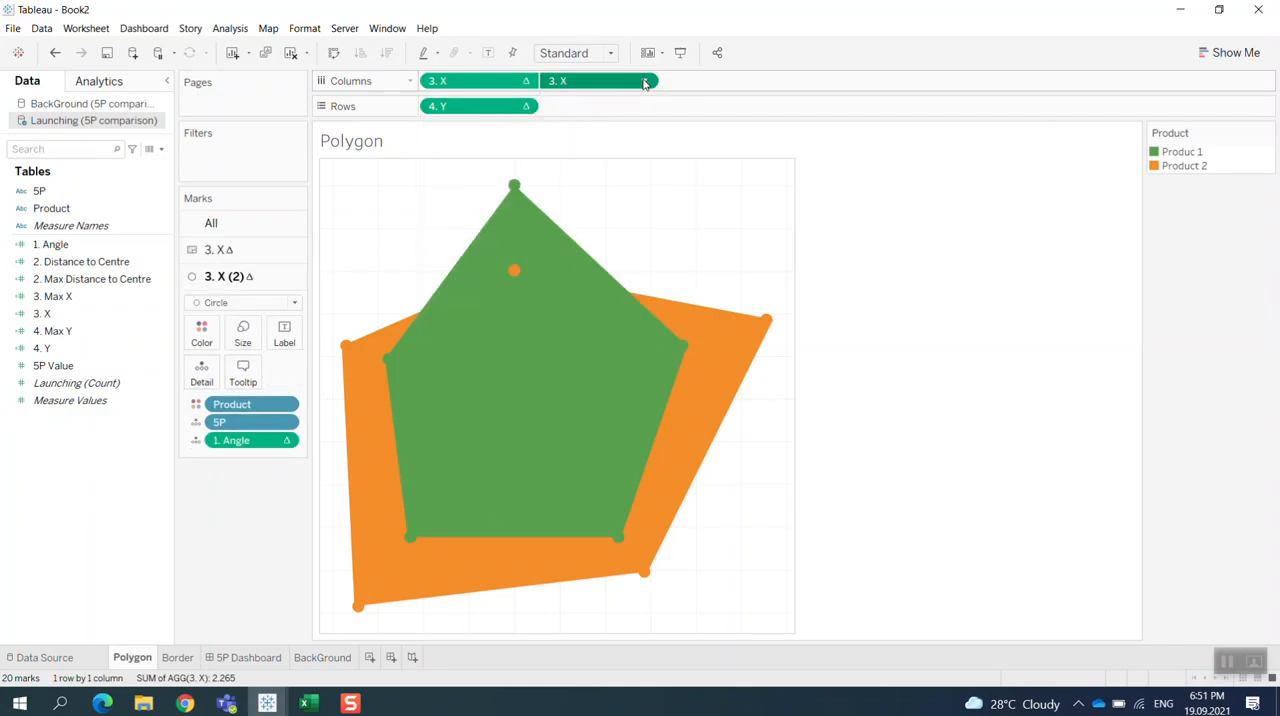
{"action": "left_click", "coordinate": [645, 81]}
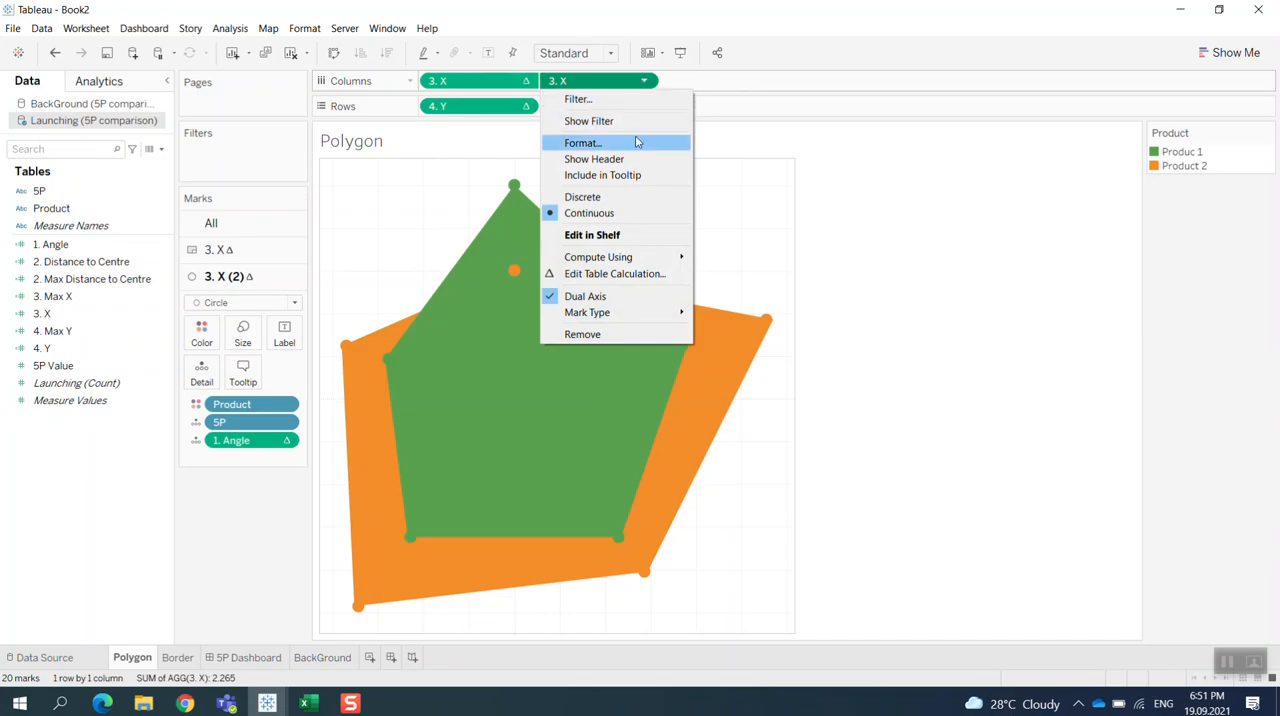
{"action": "left_click", "coordinate": [594, 159]}
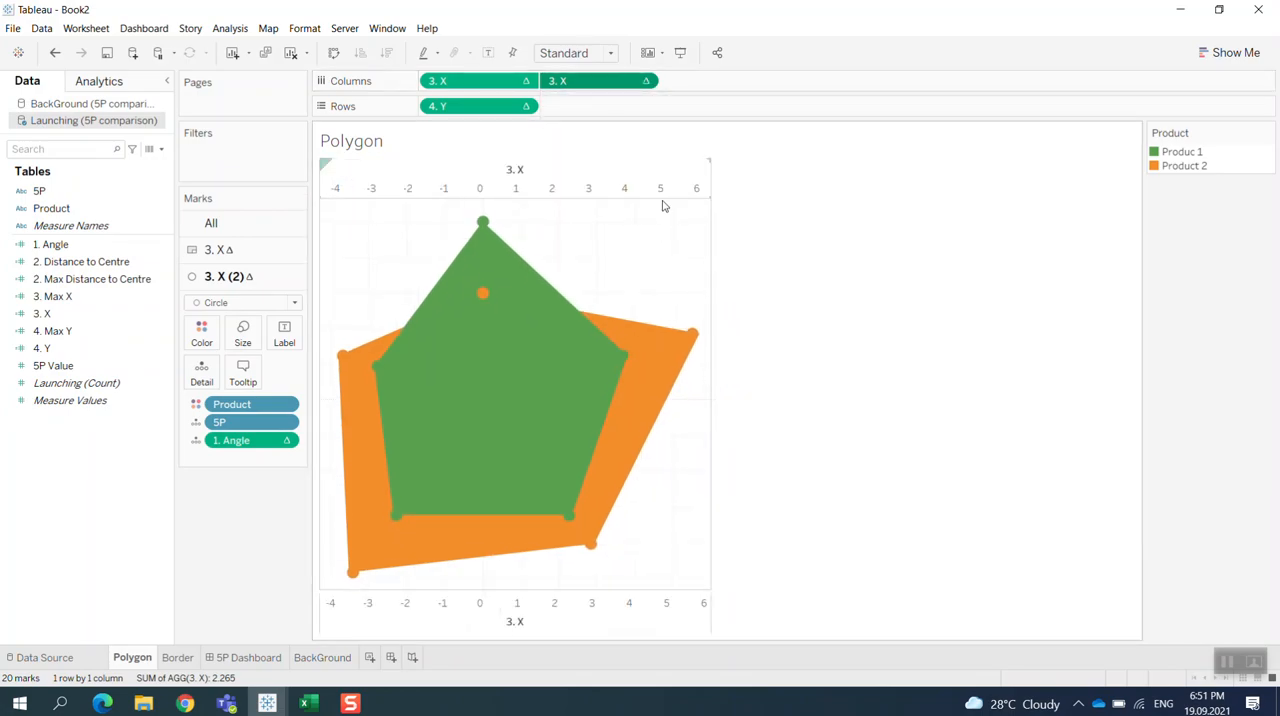
{"action": "right_click", "coordinate": [515, 169]}
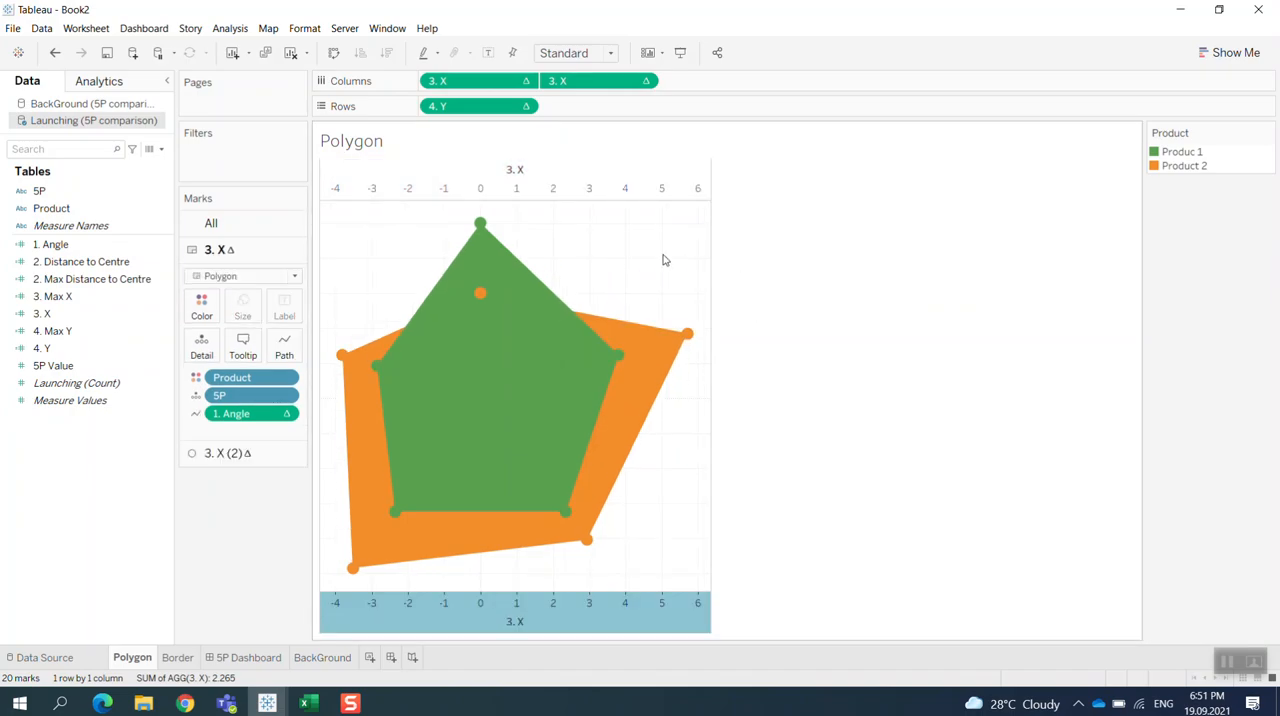
{"action": "right_click", "coordinate": [515, 185]}
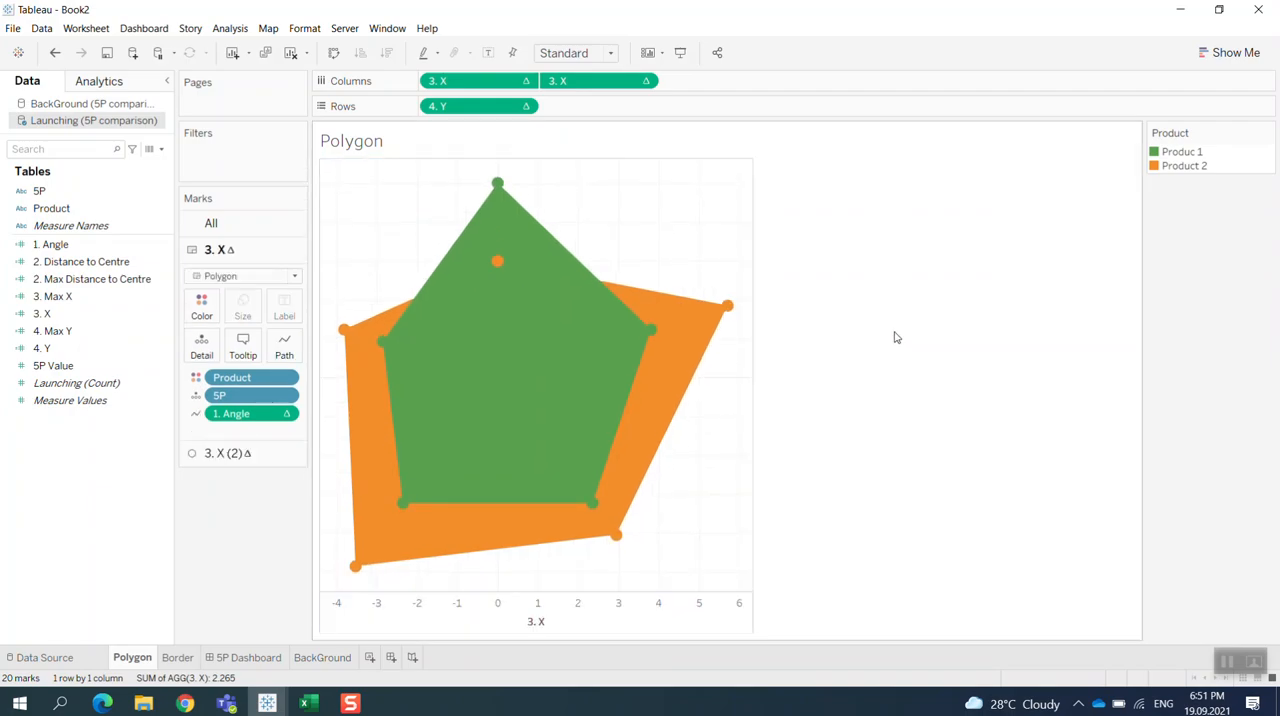
{"action": "mouse_move", "coordinate": [518, 332]}
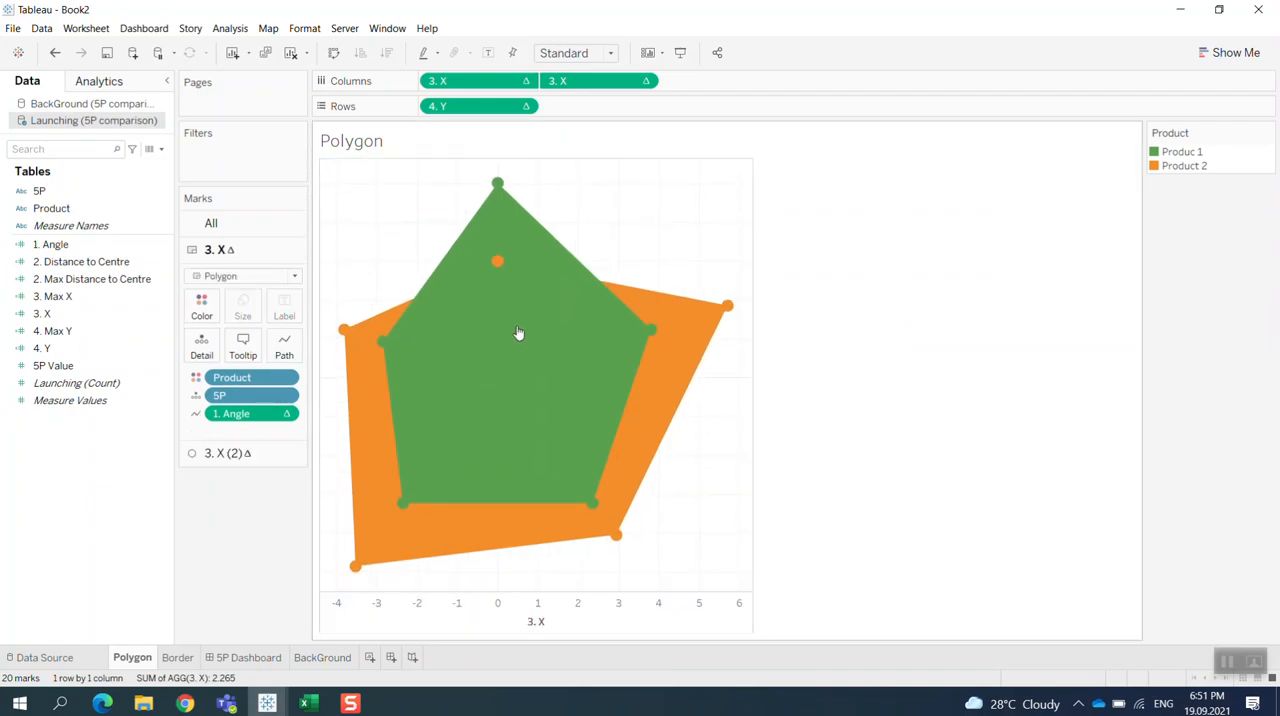
{"action": "mouse_move", "coordinate": [617, 496]}
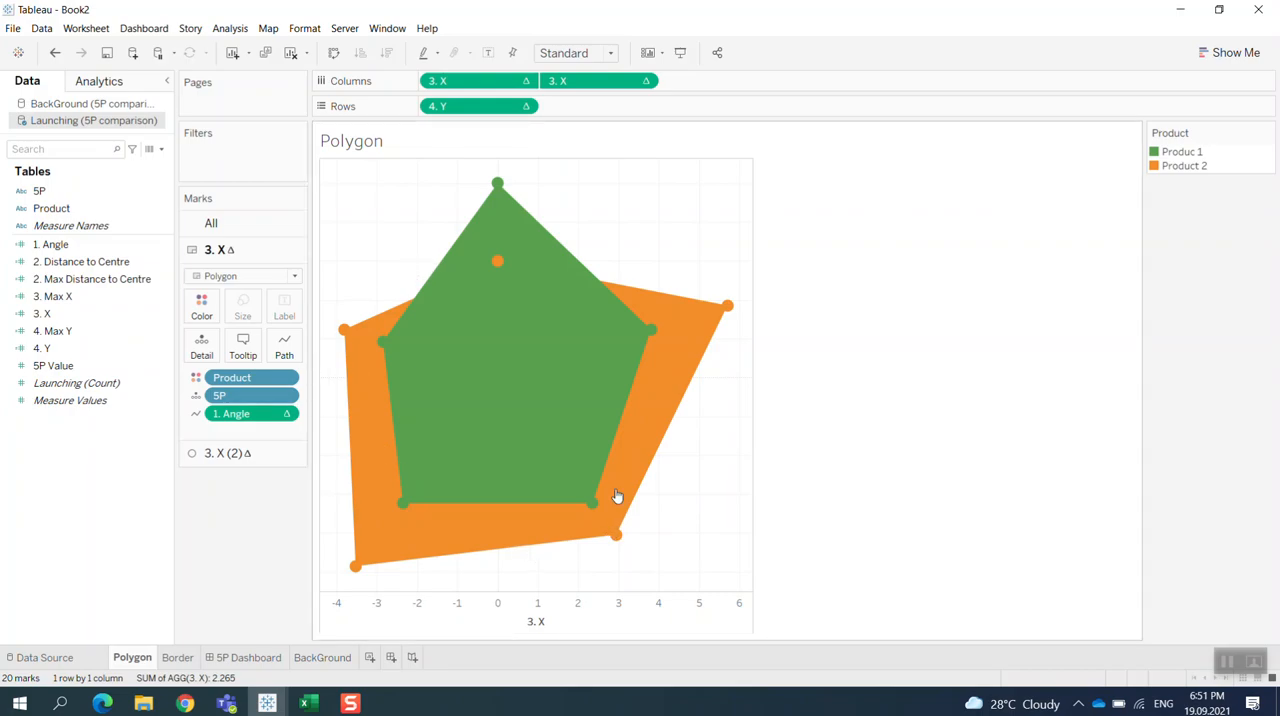
{"action": "right_click", "coordinate": [535, 602]}
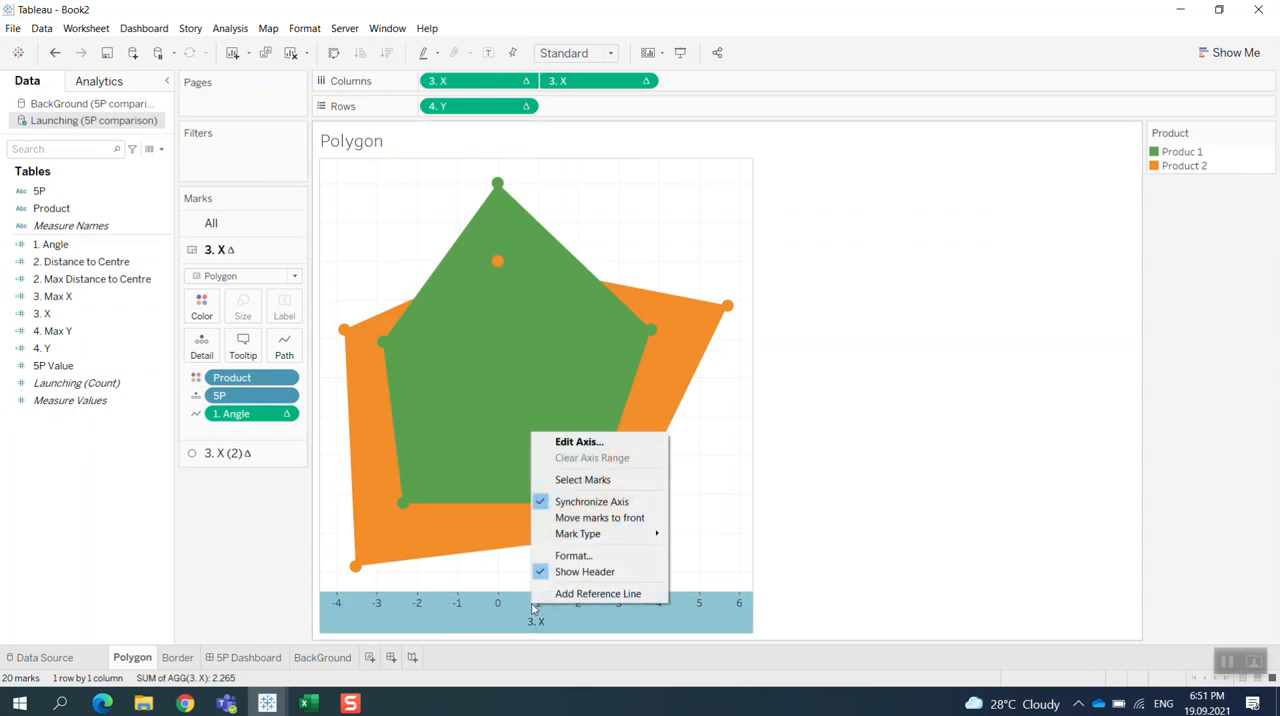
{"action": "left_click", "coordinate": [585, 571]}
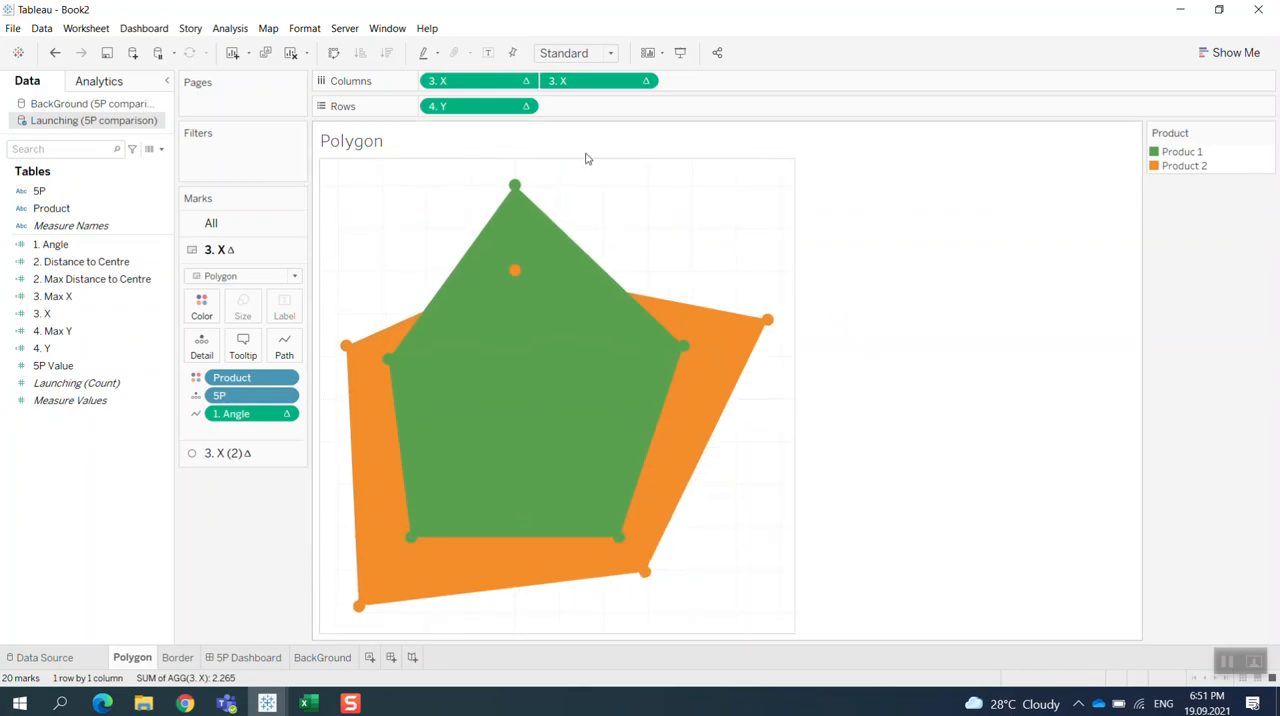
{"action": "mouse_move", "coordinate": [773, 553]}
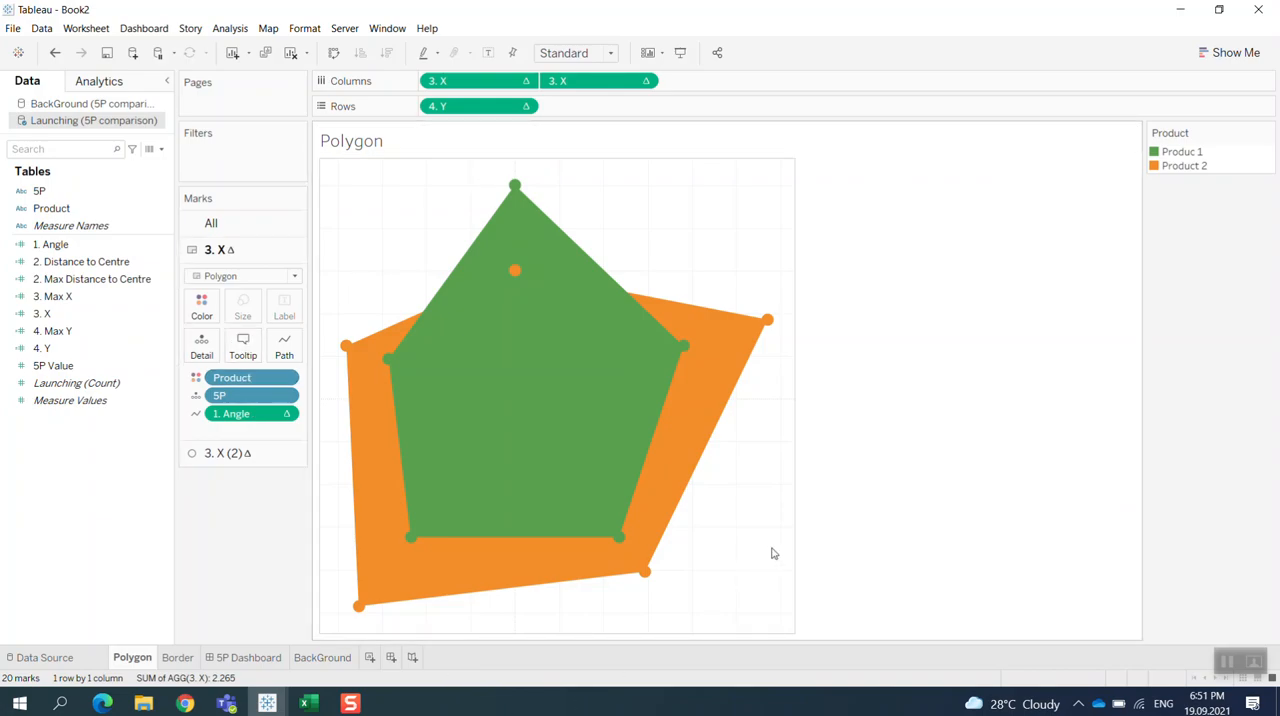
{"action": "mouse_move", "coordinate": [798, 373]}
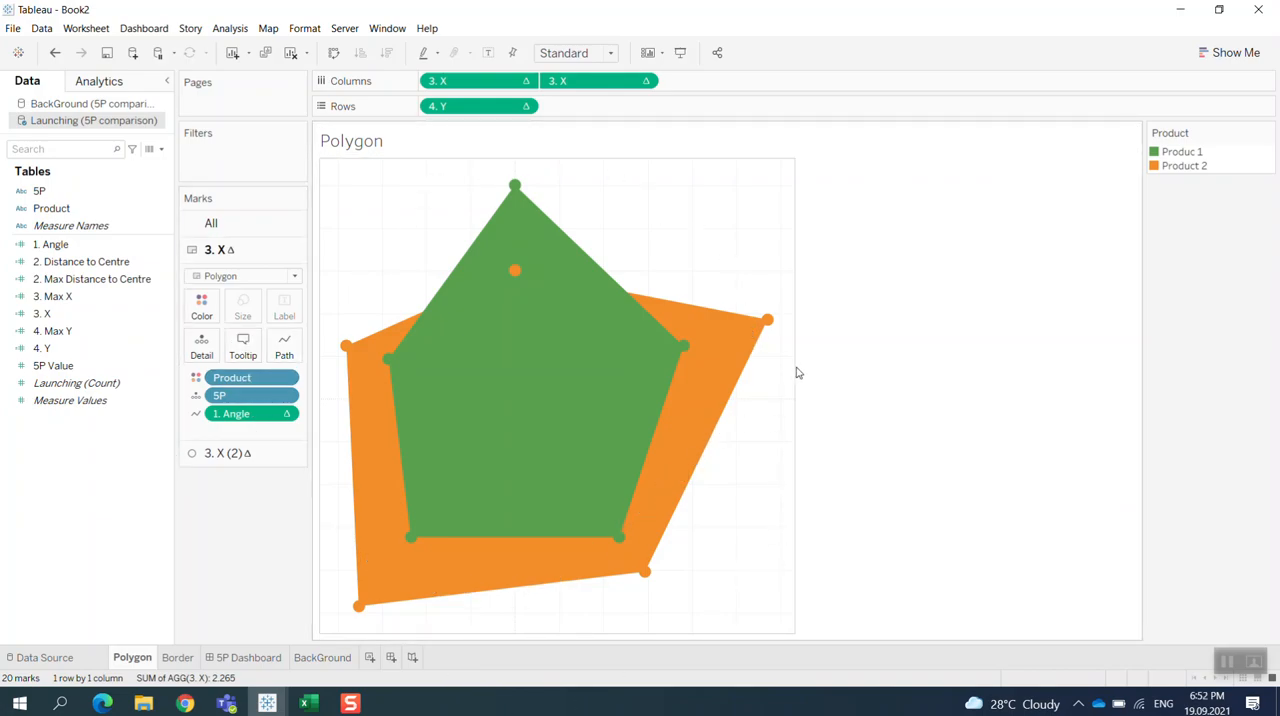
{"action": "mouse_move", "coordinate": [812, 366]}
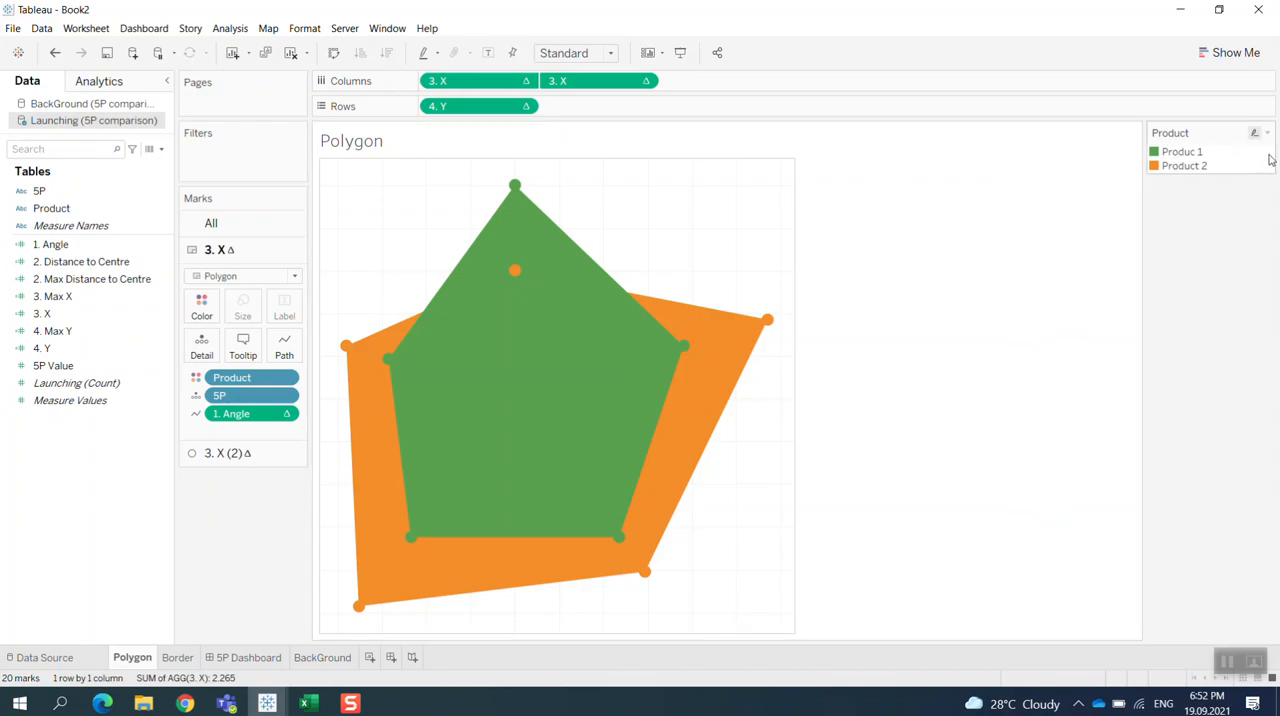
Step: Hide the Product legend card, then right-click the chart for its options
{"action": "left_click", "coordinate": [1267, 132]}
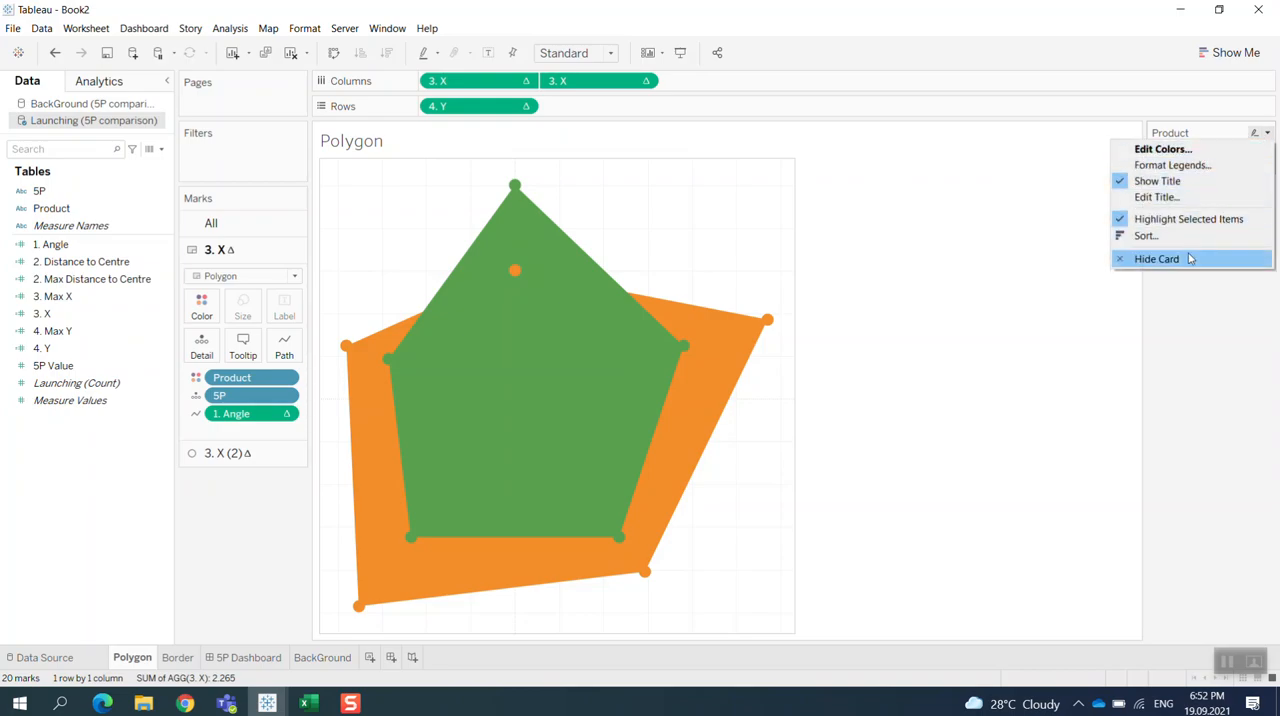
{"action": "left_click", "coordinate": [1156, 258]}
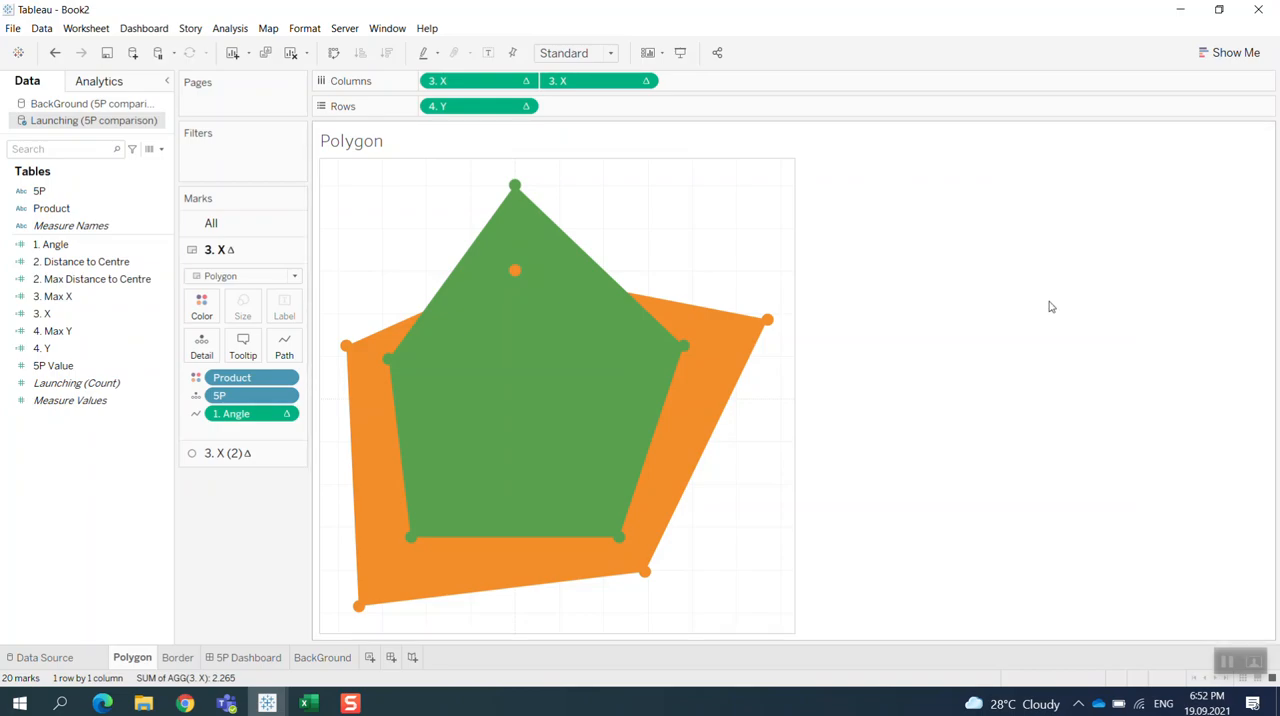
{"action": "mouse_move", "coordinate": [910, 281]}
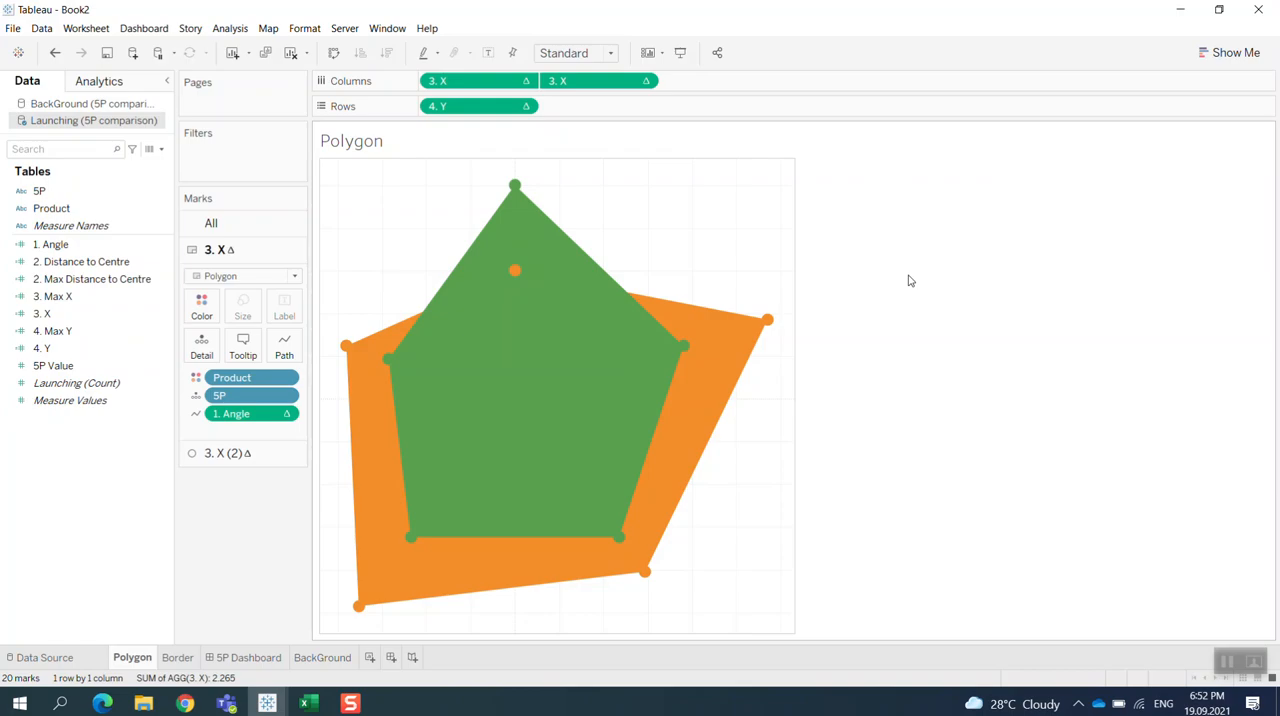
{"action": "mouse_move", "coordinate": [857, 262]}
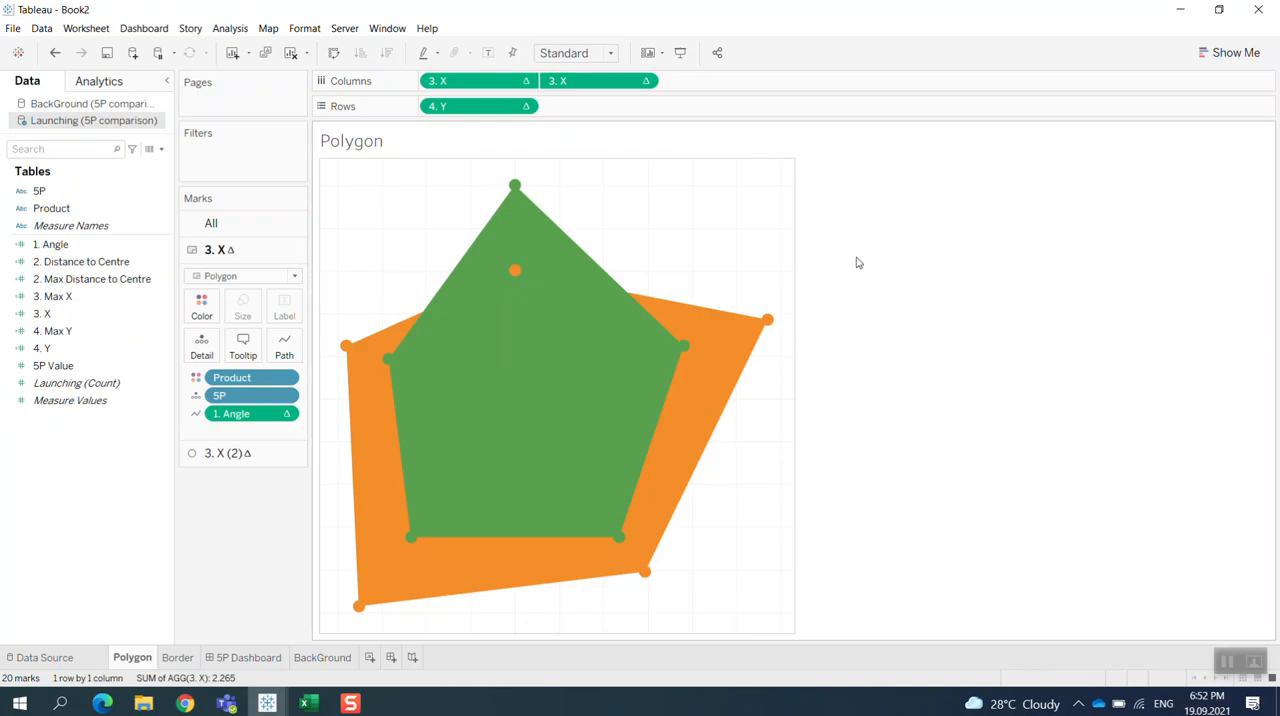
{"action": "mouse_move", "coordinate": [712, 236]}
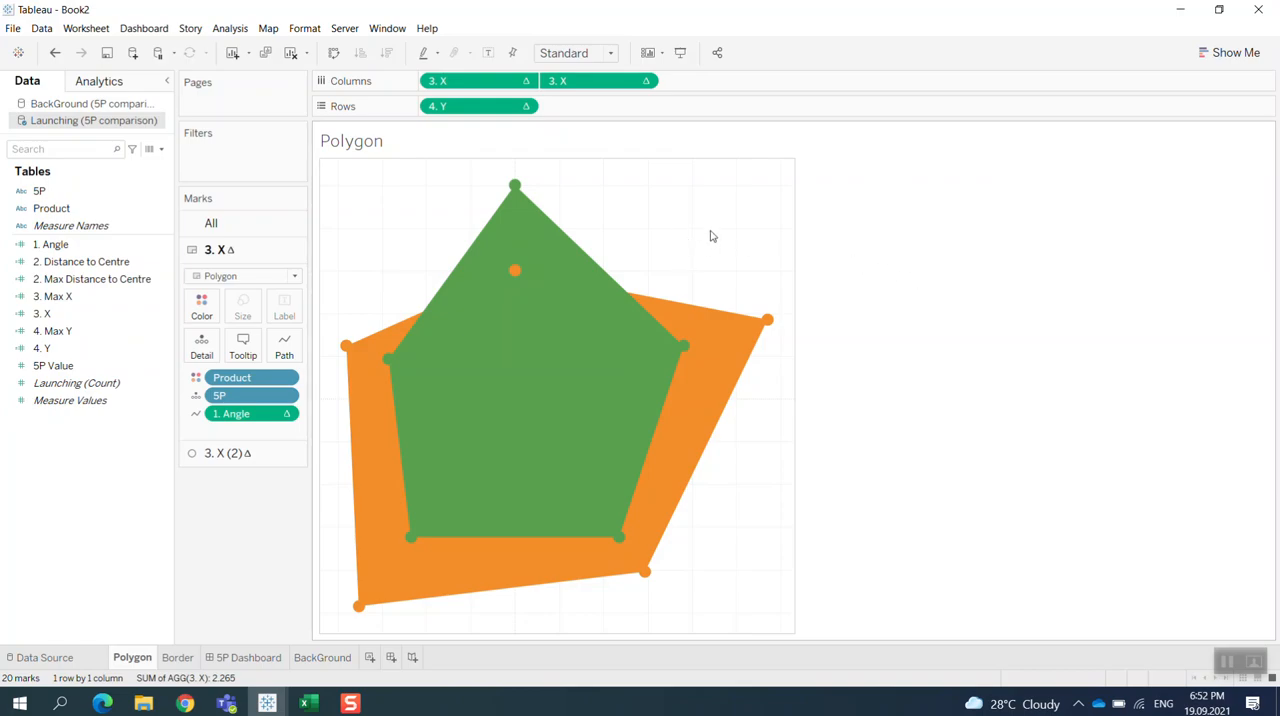
{"action": "right_click", "coordinate": [713, 236]}
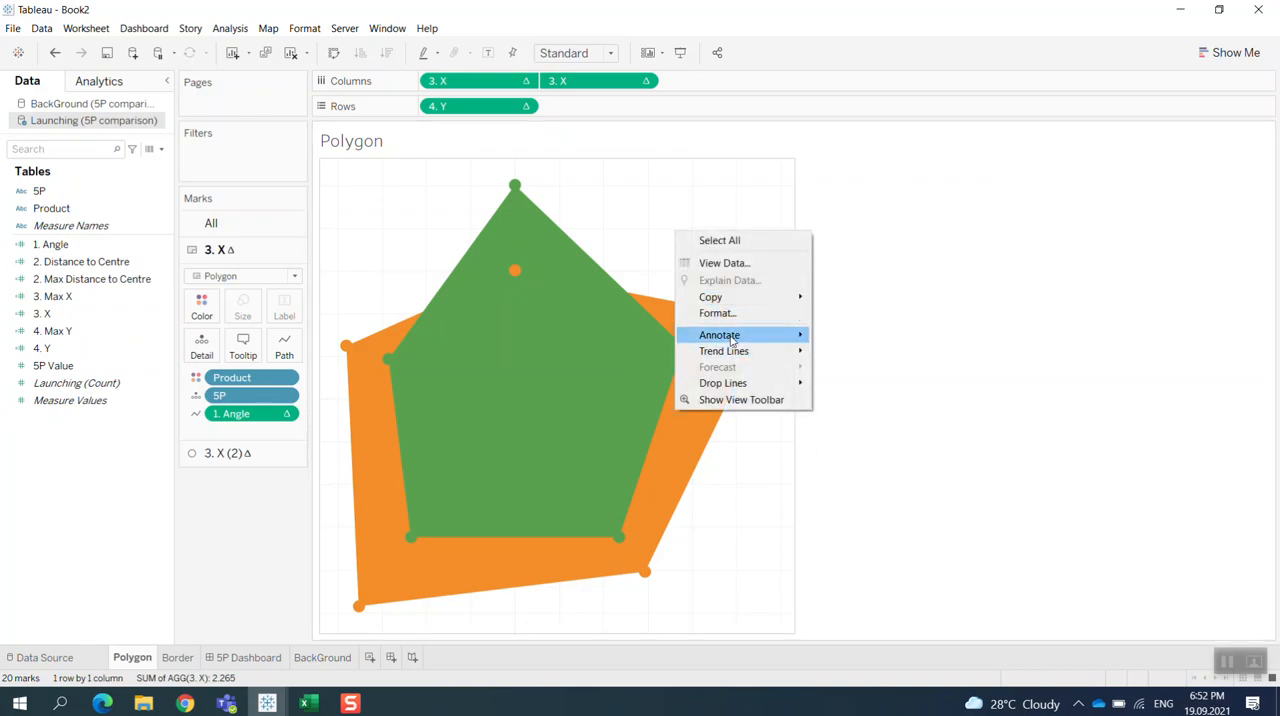
Step: Format the sheet with borders set to None
{"action": "left_click", "coordinate": [717, 313]}
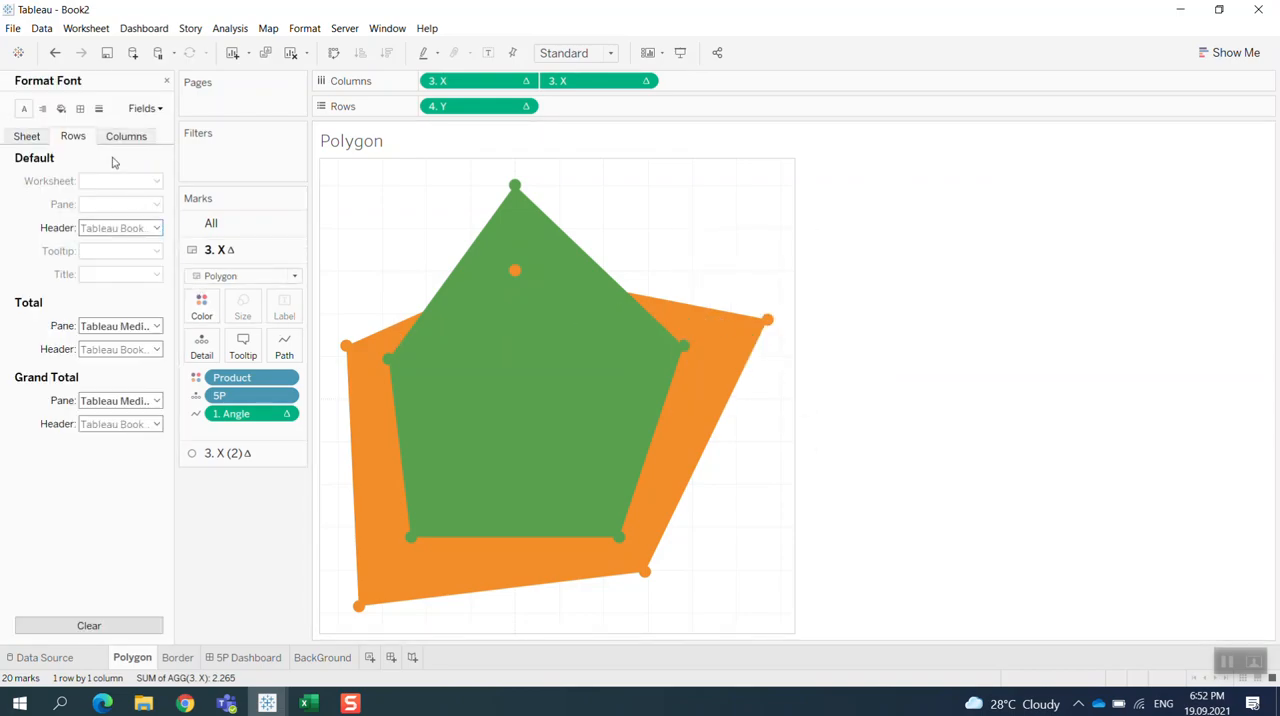
{"action": "left_click", "coordinate": [42, 108]}
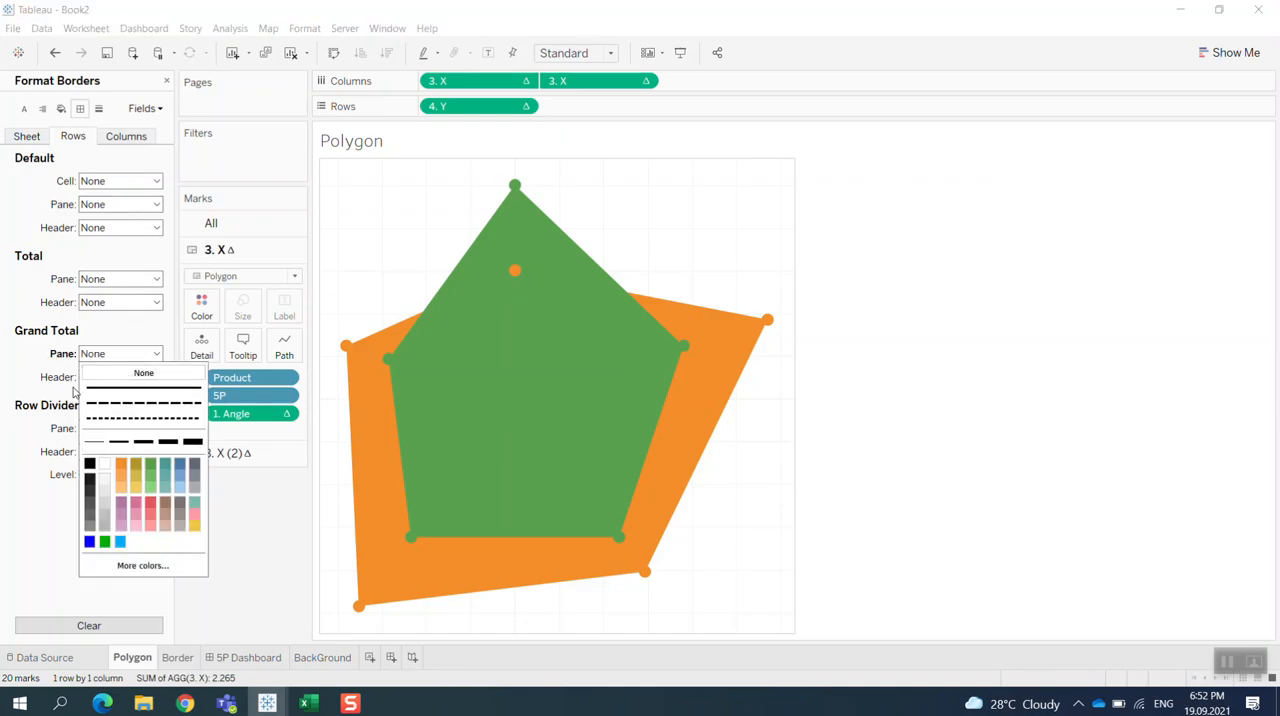
{"action": "left_click", "coordinate": [120, 377]}
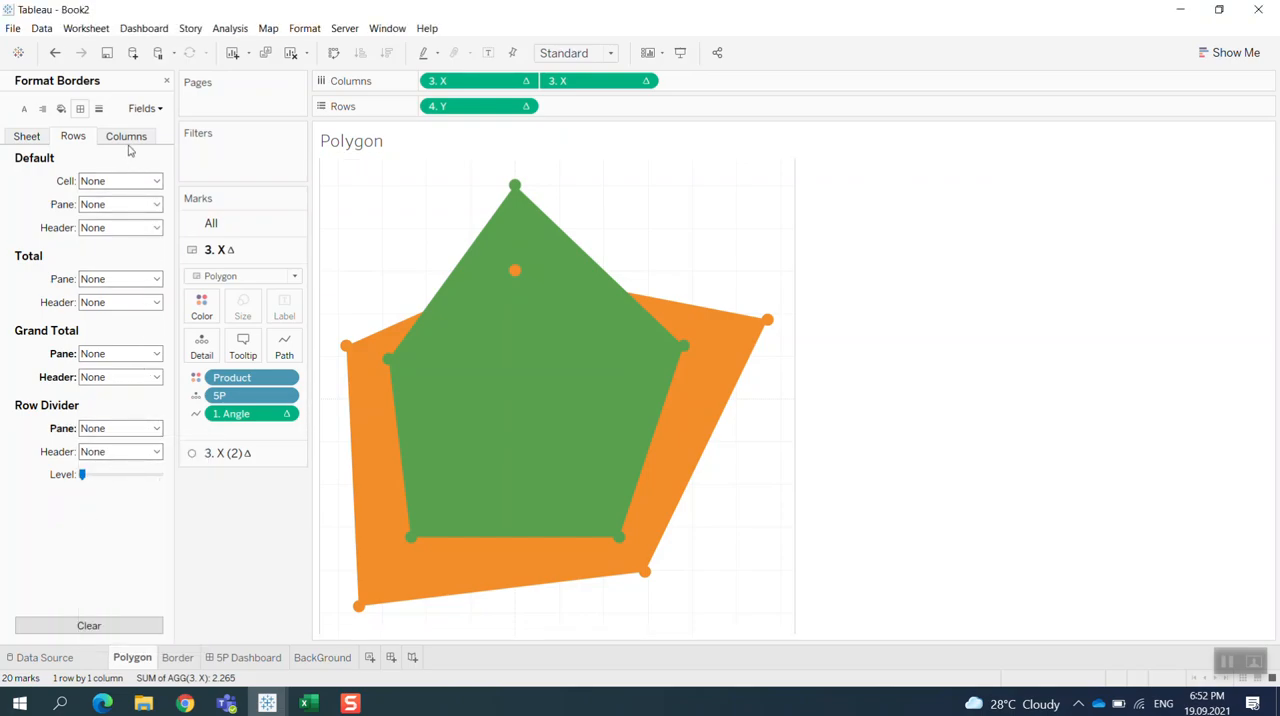
{"action": "left_click", "coordinate": [126, 135]}
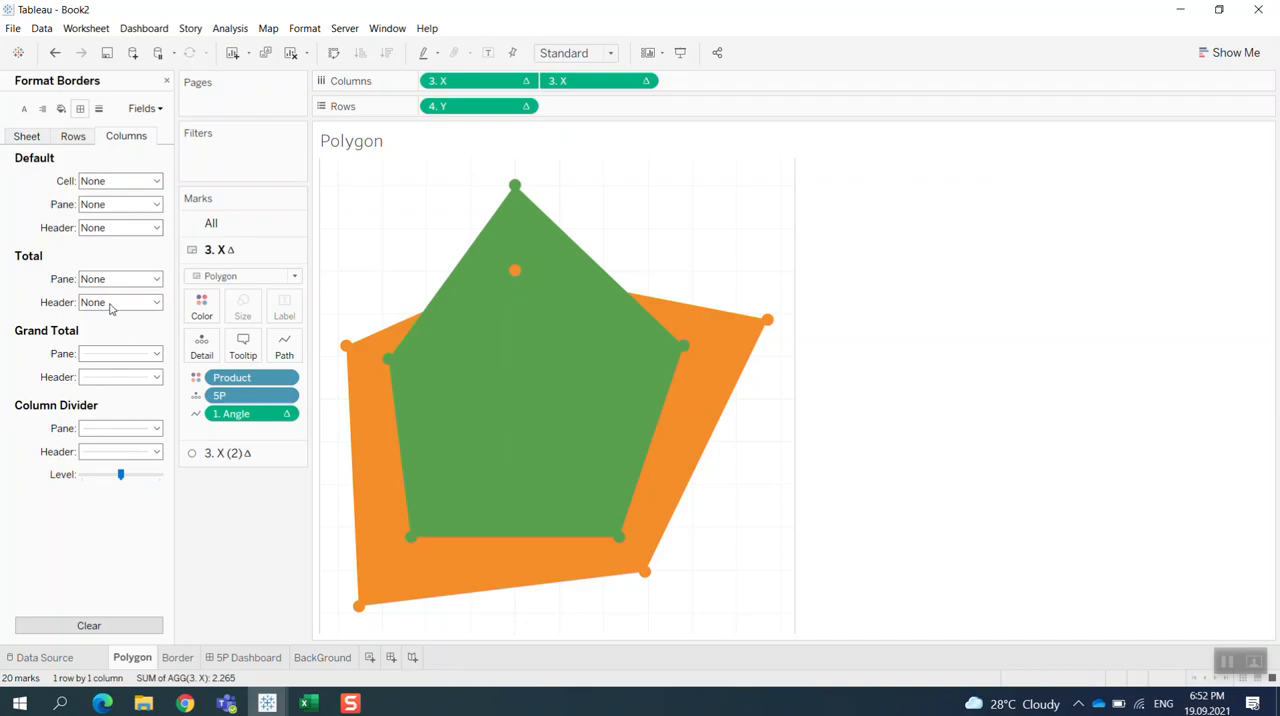
Step: Set grid lines and zero lines to None for both rows and columns
{"action": "left_click", "coordinate": [155, 353]}
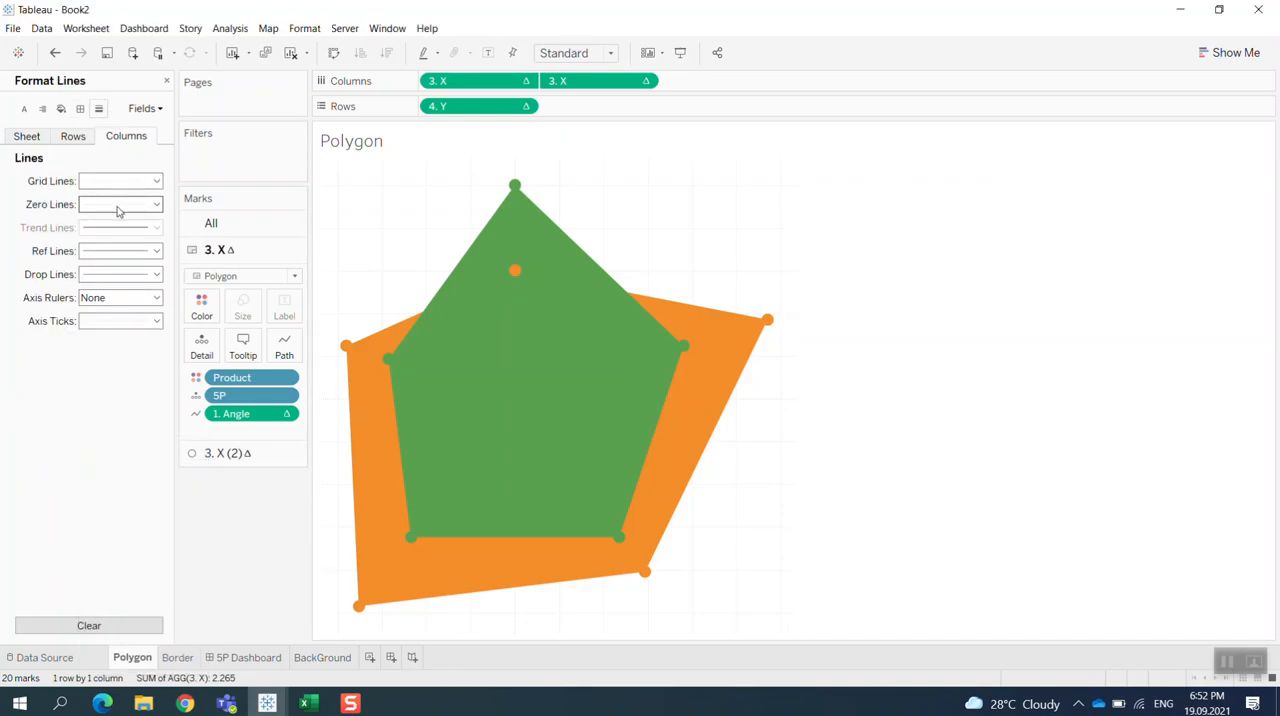
{"action": "left_click", "coordinate": [155, 181]}
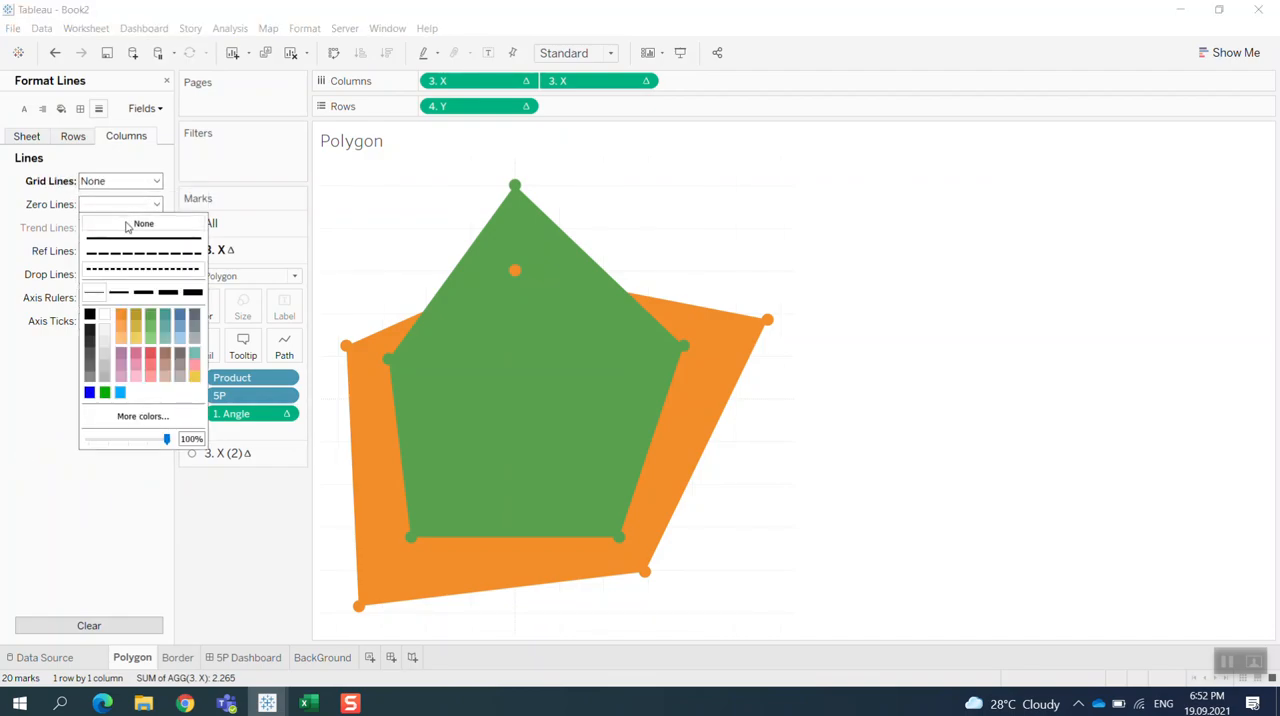
{"action": "left_click", "coordinate": [143, 223]}
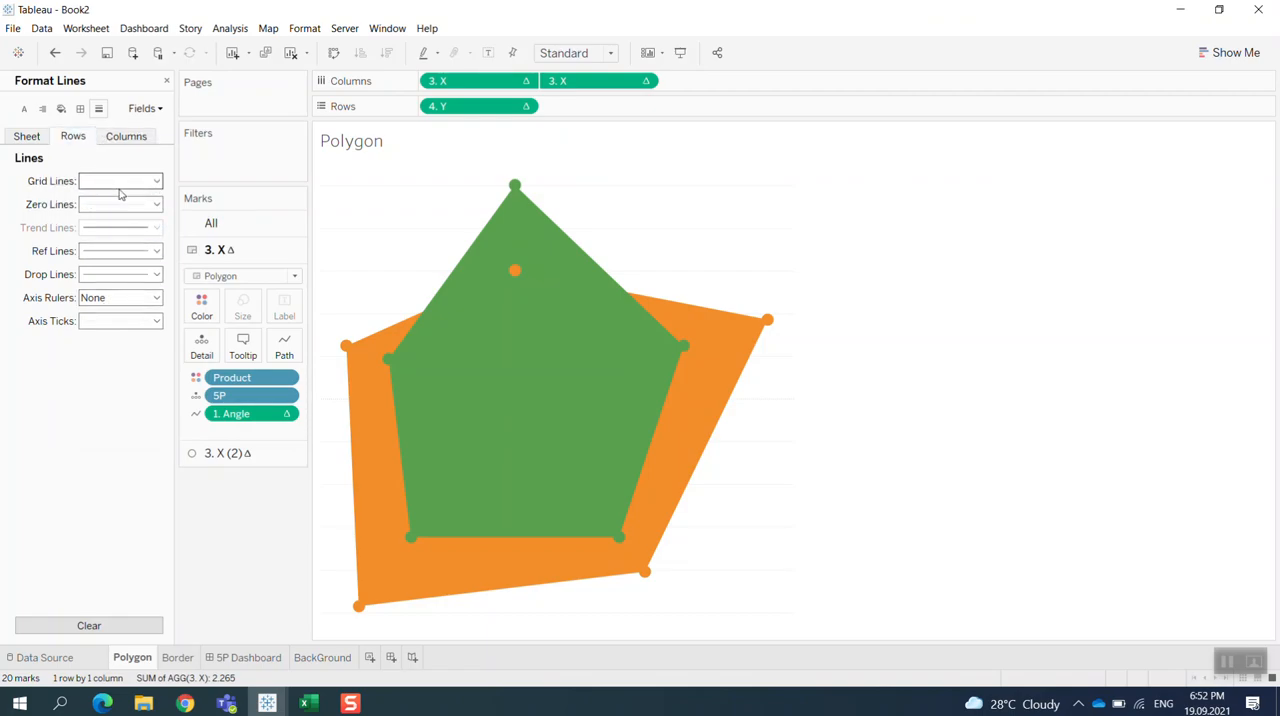
{"action": "left_click", "coordinate": [155, 181]}
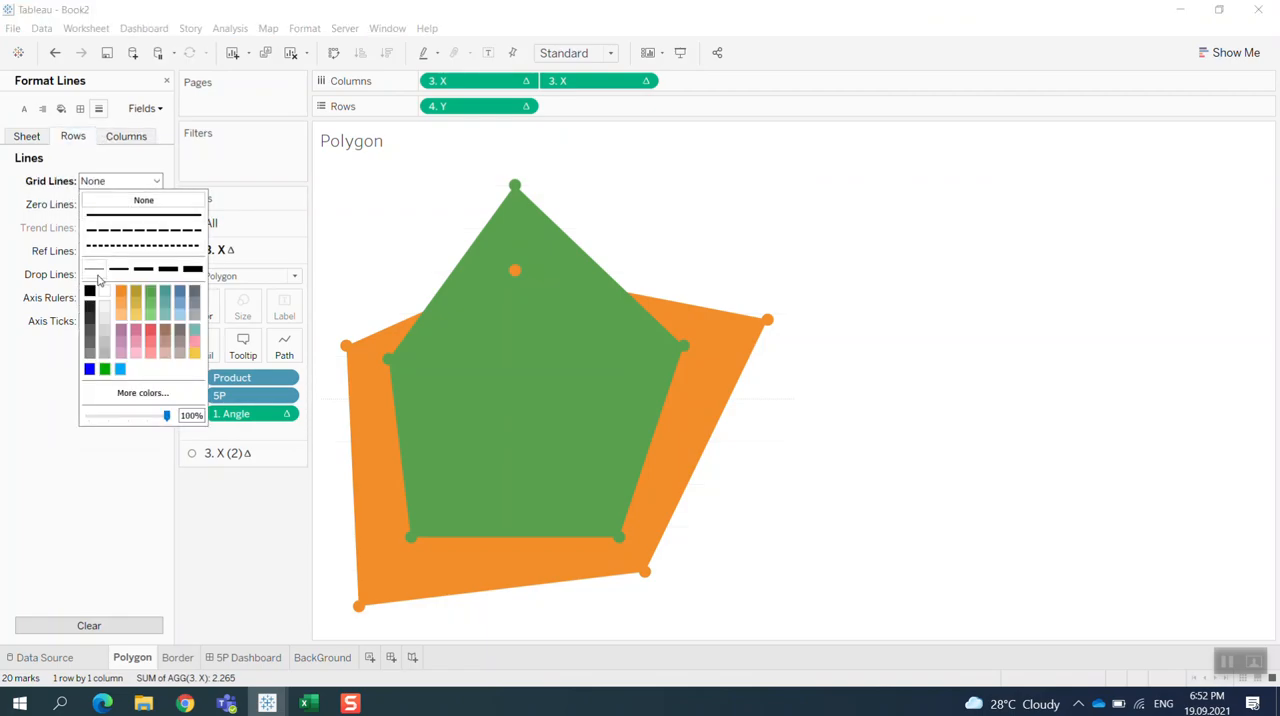
{"action": "left_click", "coordinate": [120, 204]}
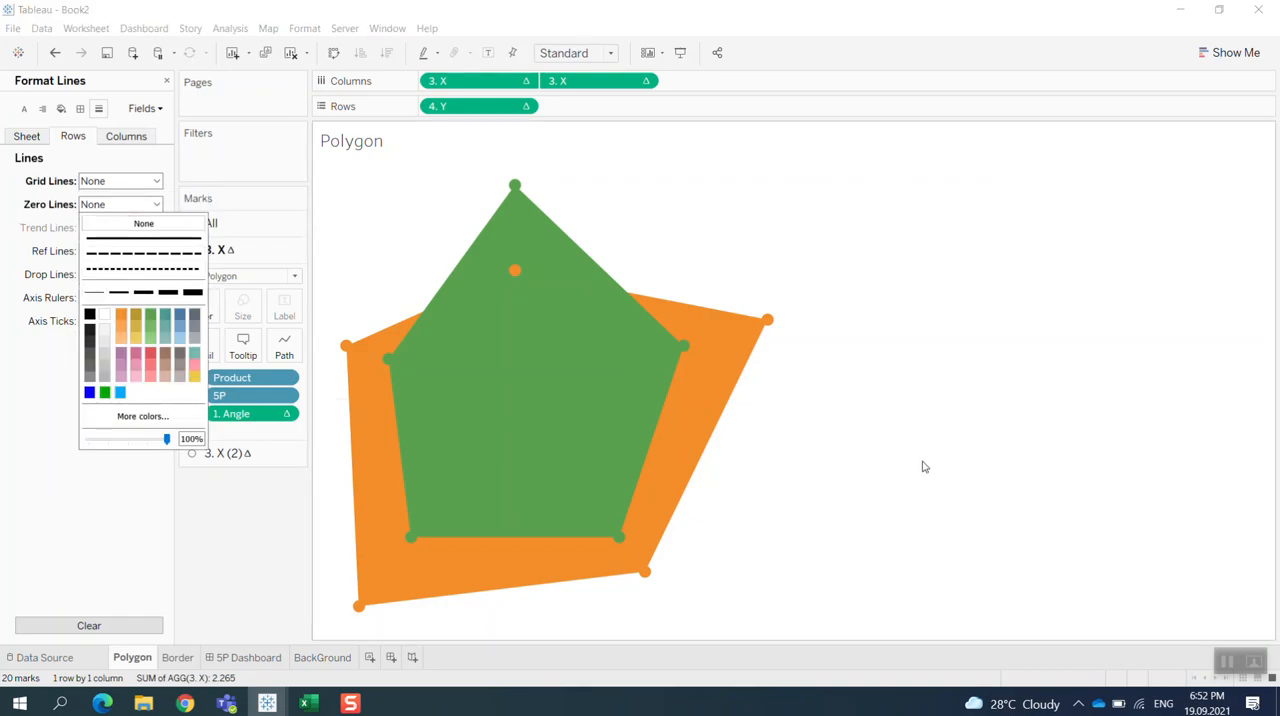
{"action": "left_click", "coordinate": [630, 528]}
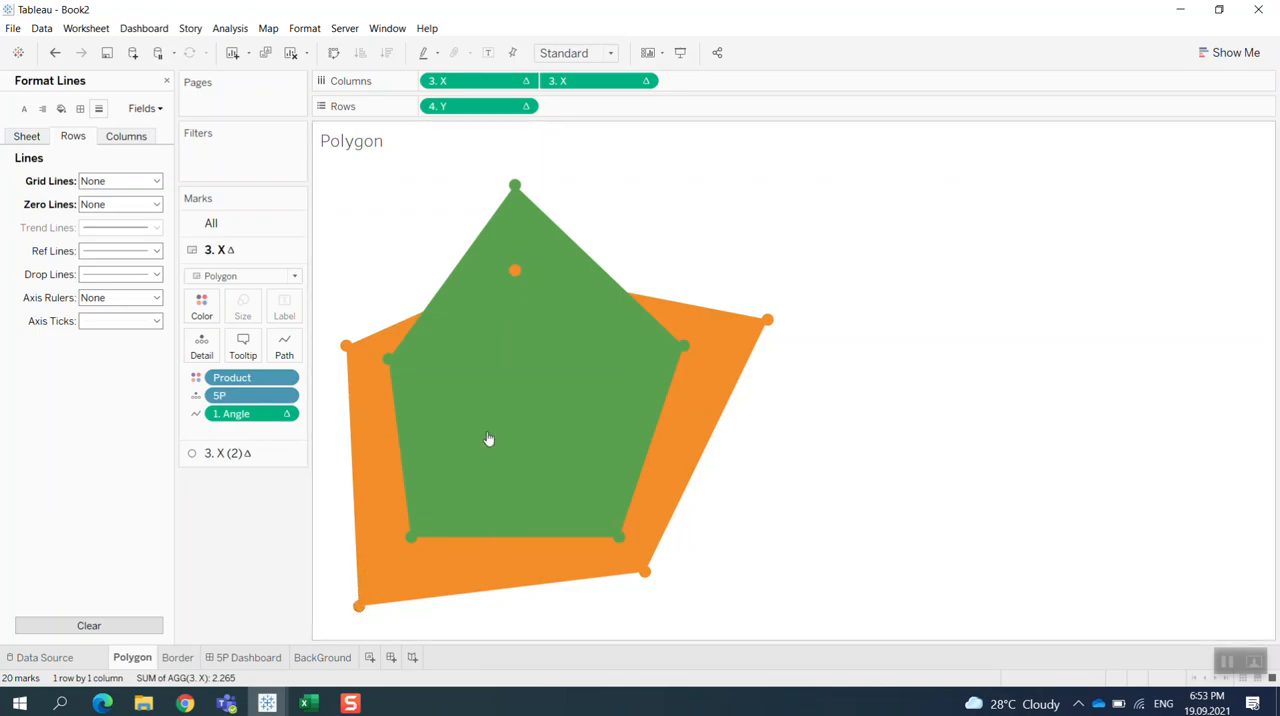
{"action": "left_click", "coordinate": [177, 657]}
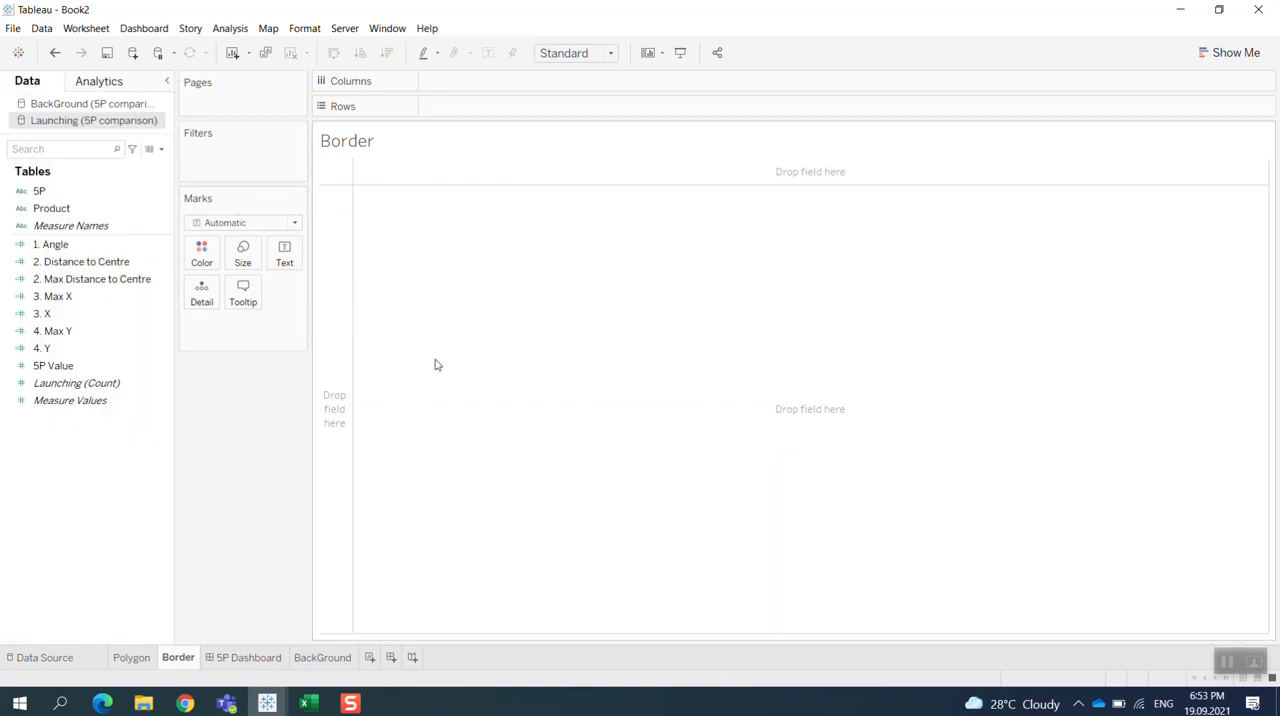
Step: Return to the Polygon sheet, where the pentagons now sit on a plain white background
{"action": "left_click", "coordinate": [131, 657]}
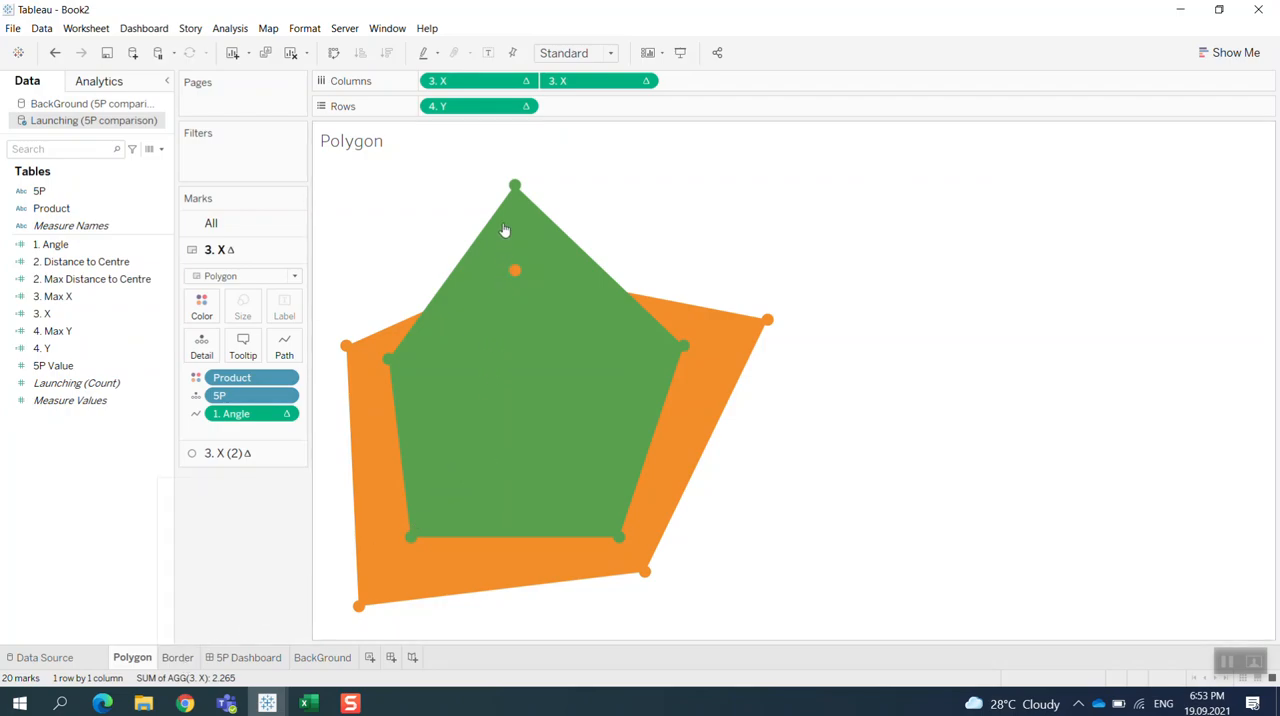
{"action": "mouse_move", "coordinate": [332, 350]}
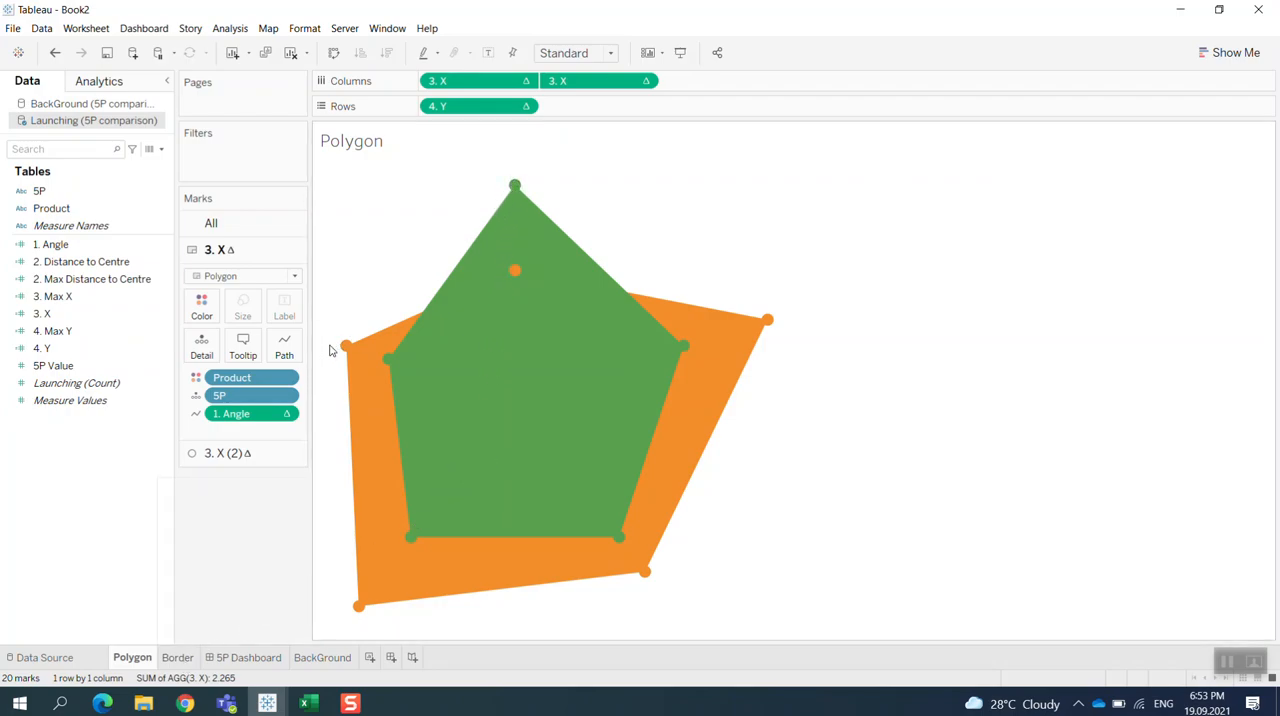
{"action": "mouse_move", "coordinate": [724, 527]}
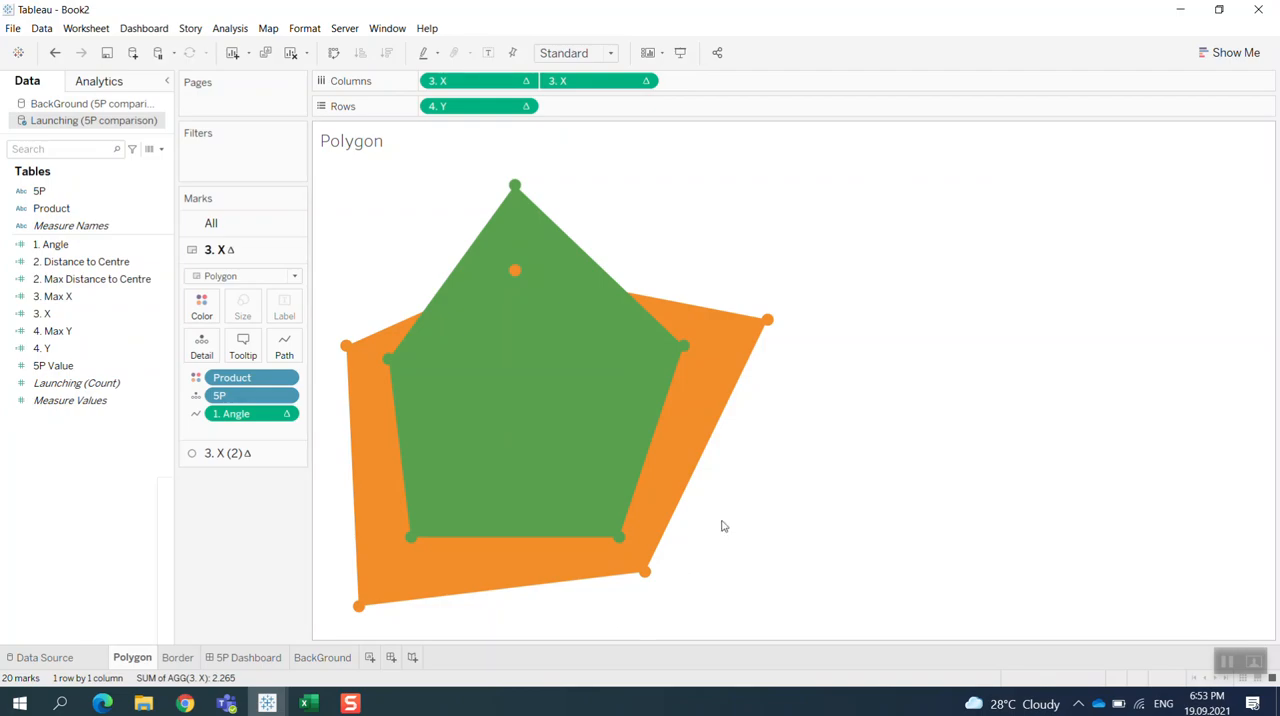
{"action": "mouse_move", "coordinate": [562, 195]}
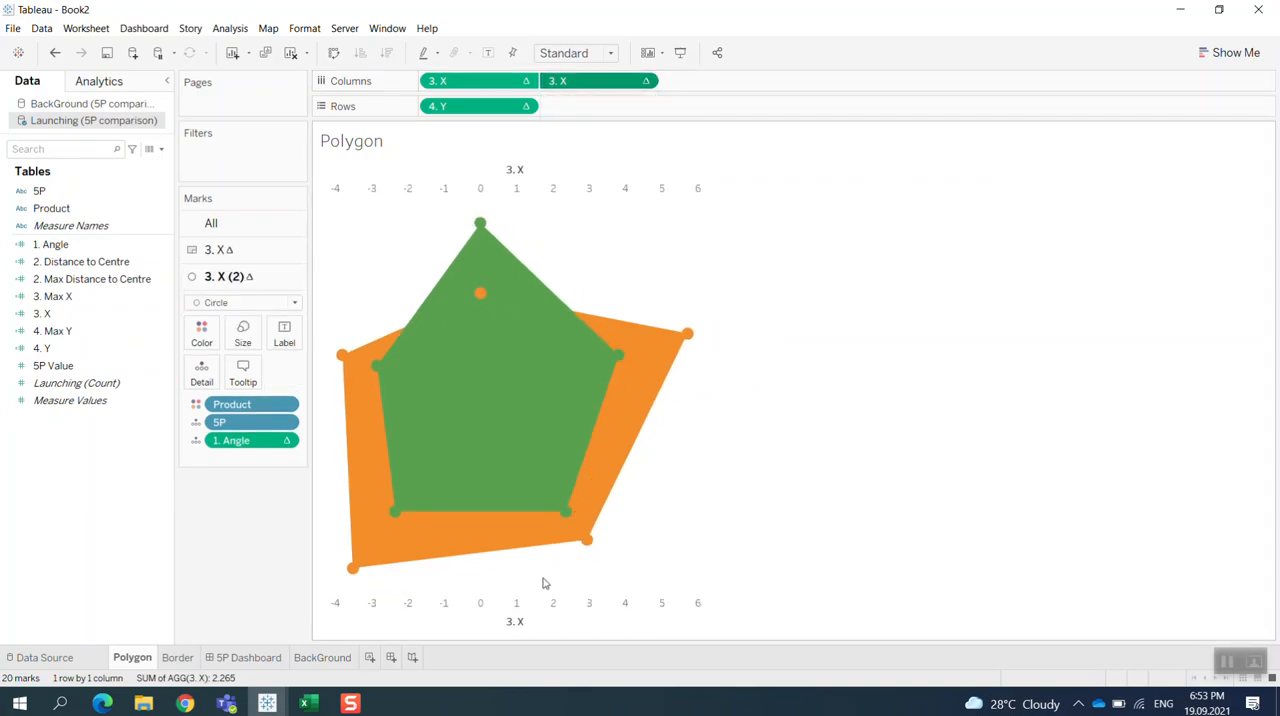
Step: Fix the horizontal 3. X axis range from -7 to 7
{"action": "right_click", "coordinate": [514, 621]}
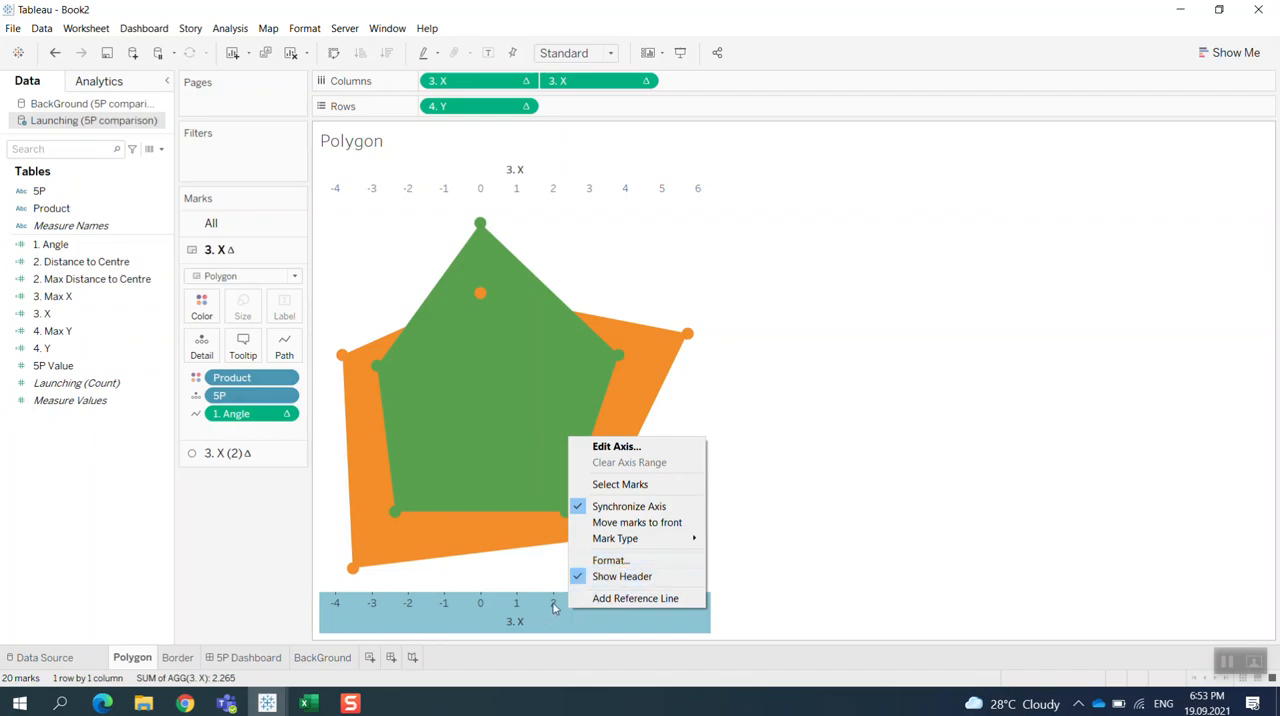
{"action": "left_click", "coordinate": [610, 560]}
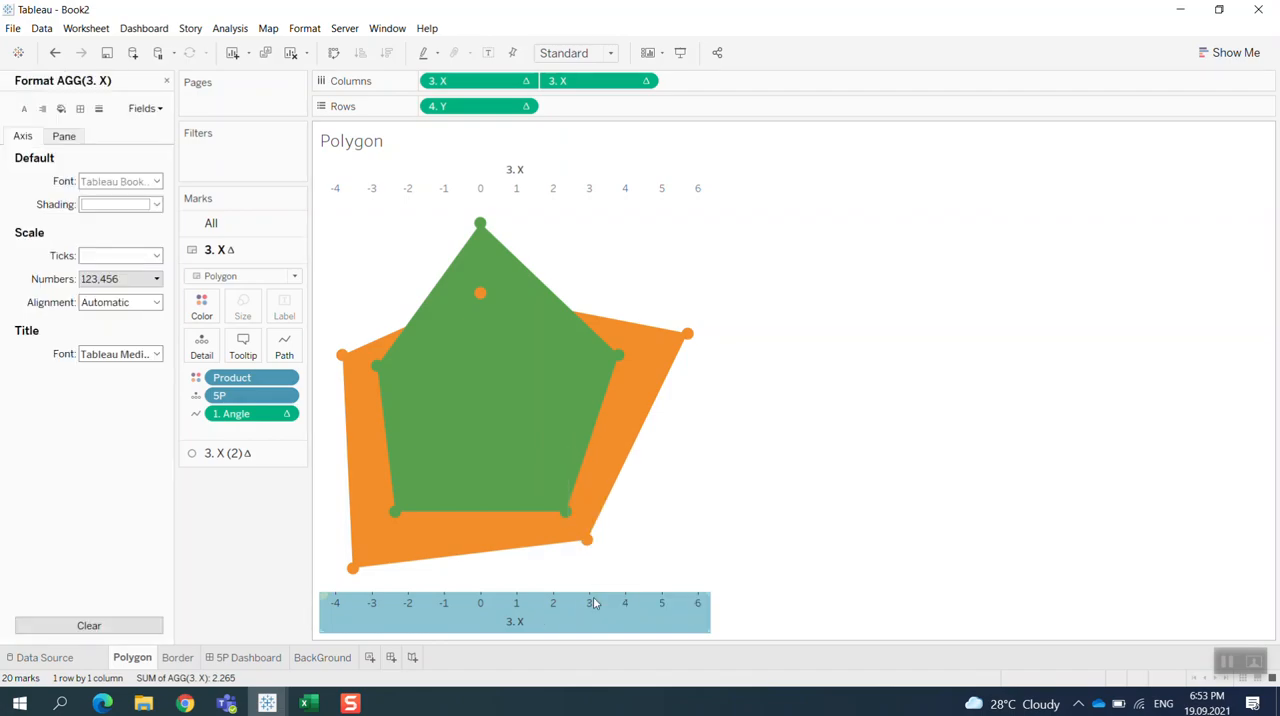
{"action": "right_click", "coordinate": [595, 602]}
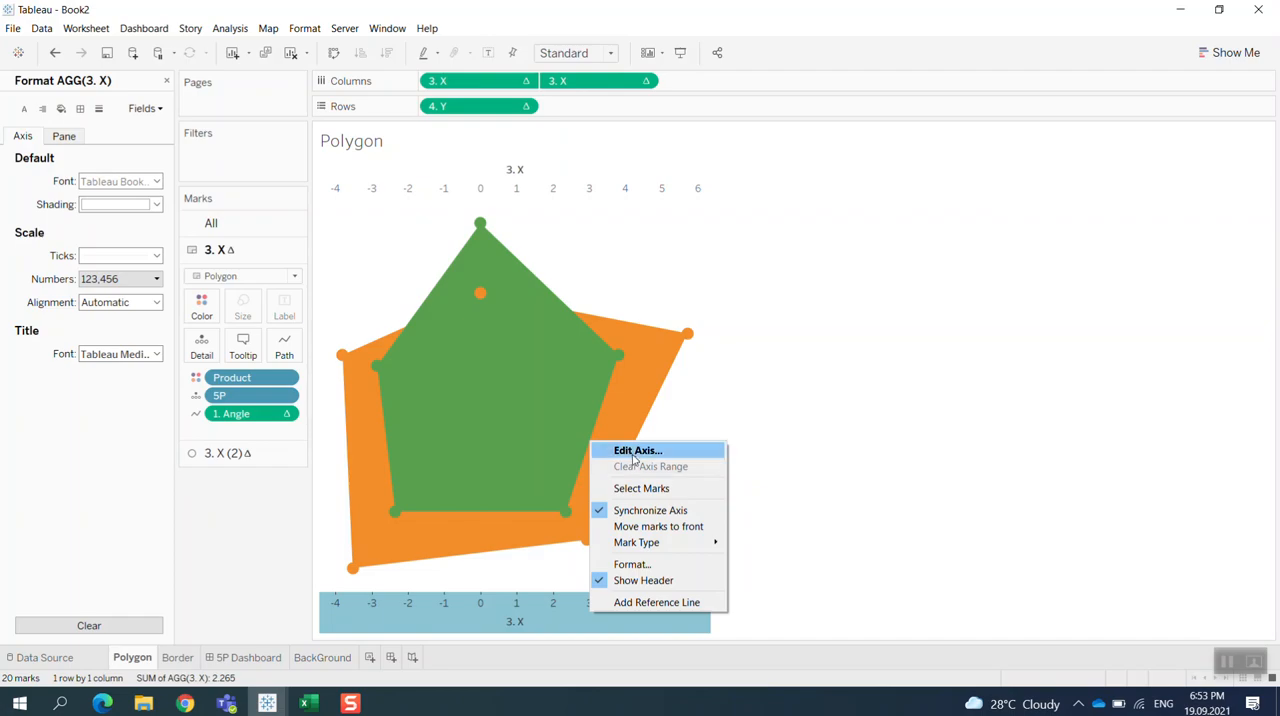
{"action": "left_click", "coordinate": [637, 450]}
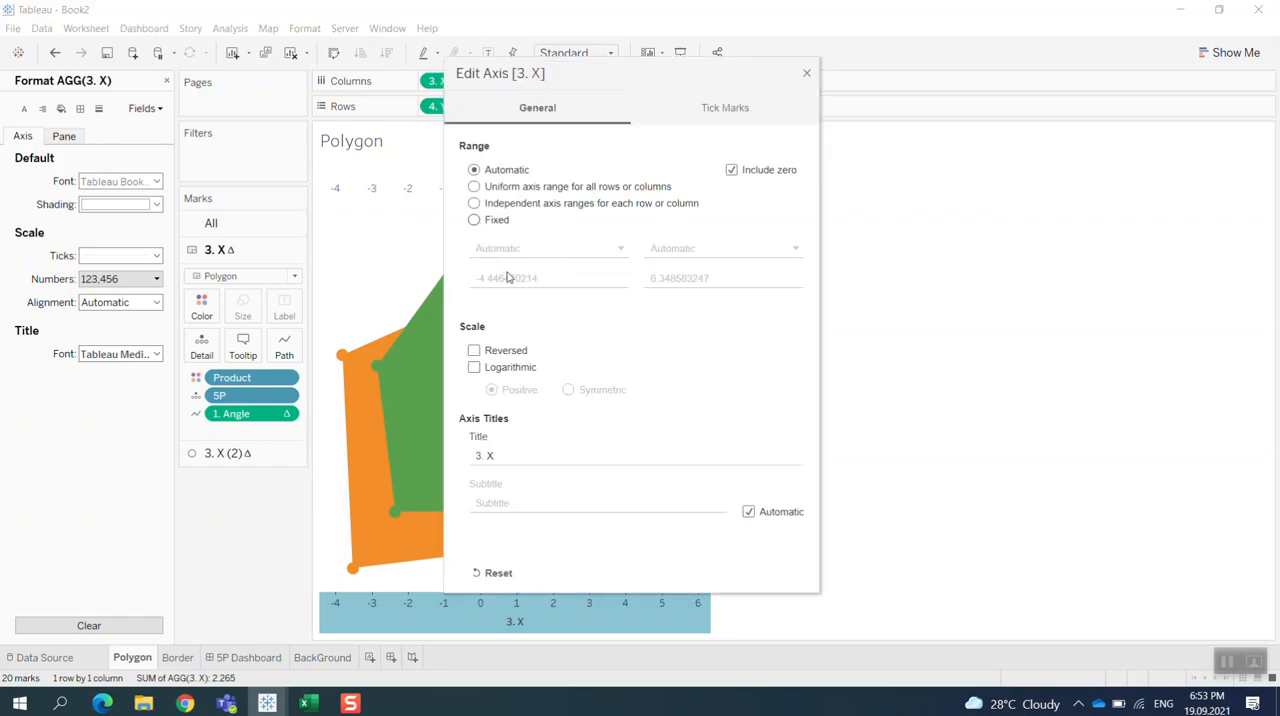
{"action": "left_click", "coordinate": [474, 219]}
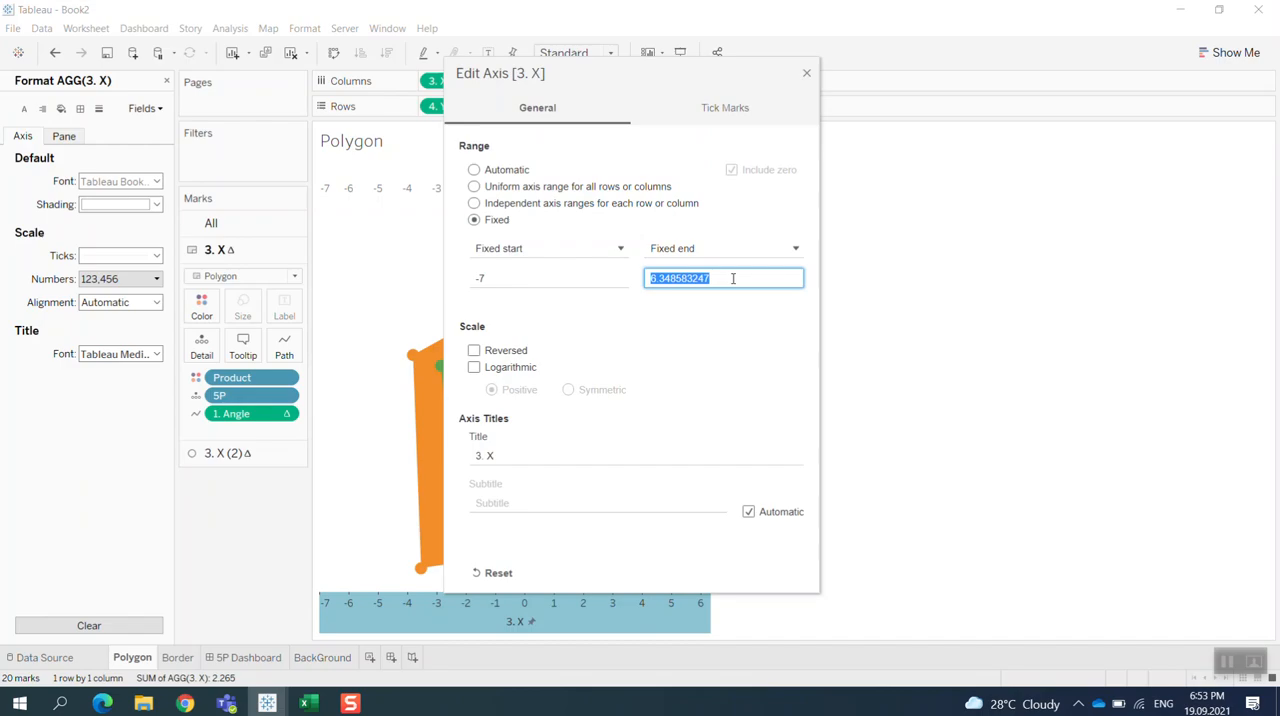
{"action": "type", "text": "7"}
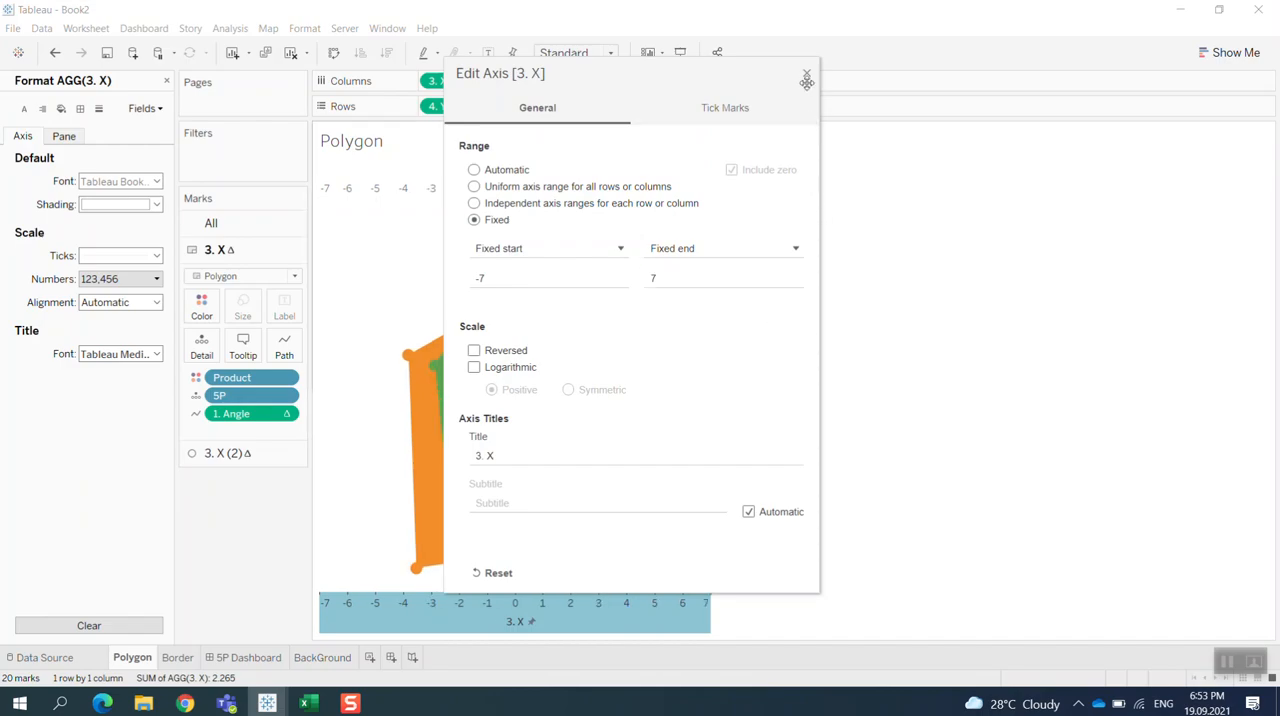
{"action": "left_click", "coordinate": [807, 78]}
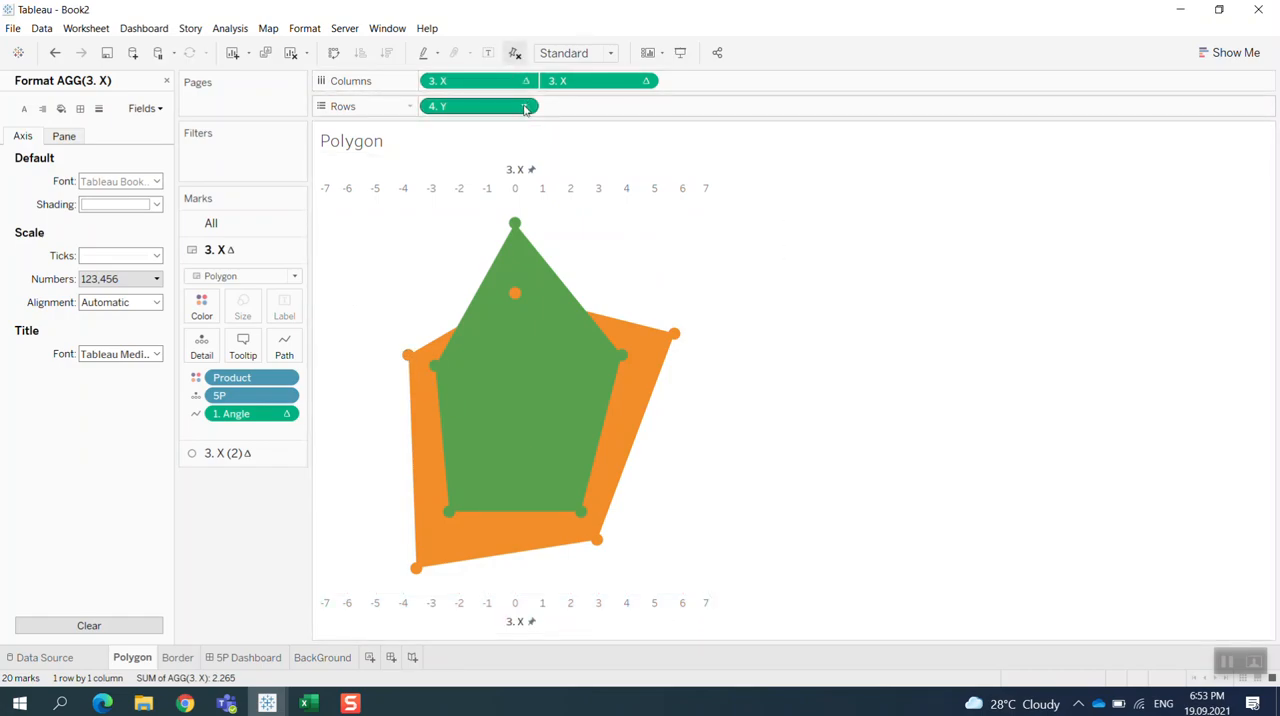
Step: Show the 4. Y axis header and fix its range from -7 to 7
{"action": "left_click", "coordinate": [524, 106]}
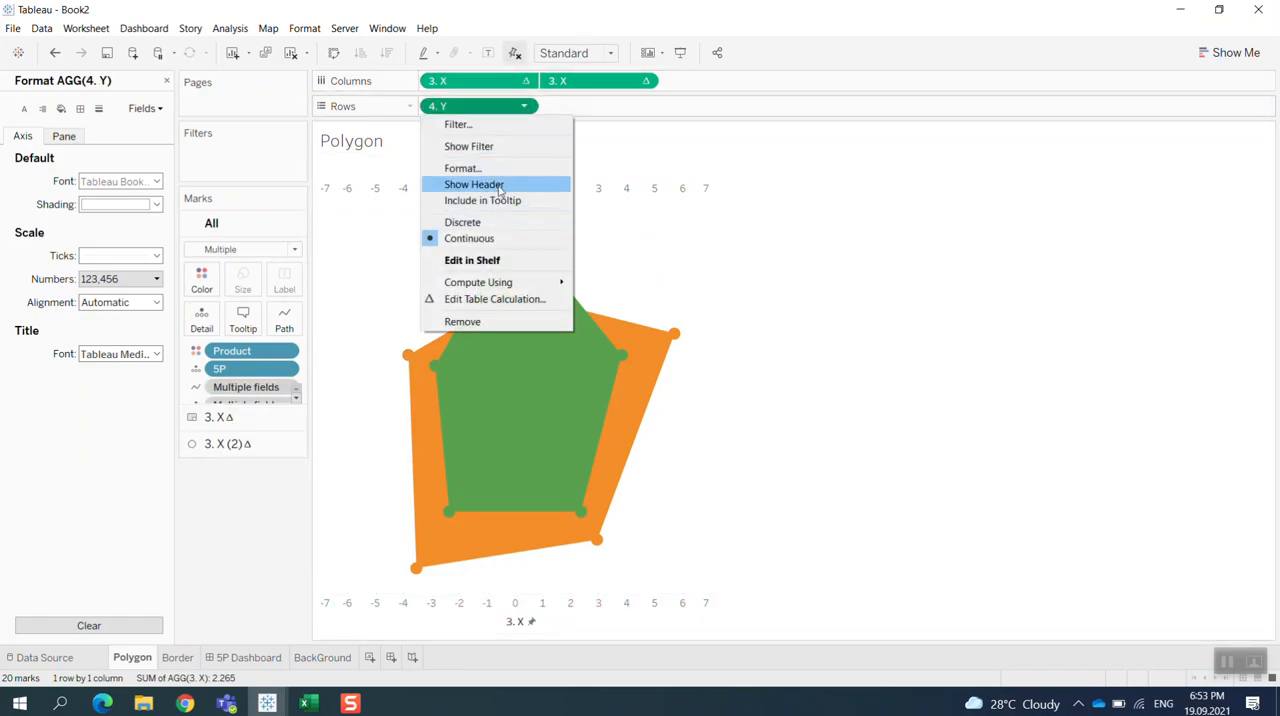
{"action": "left_click", "coordinate": [474, 184]}
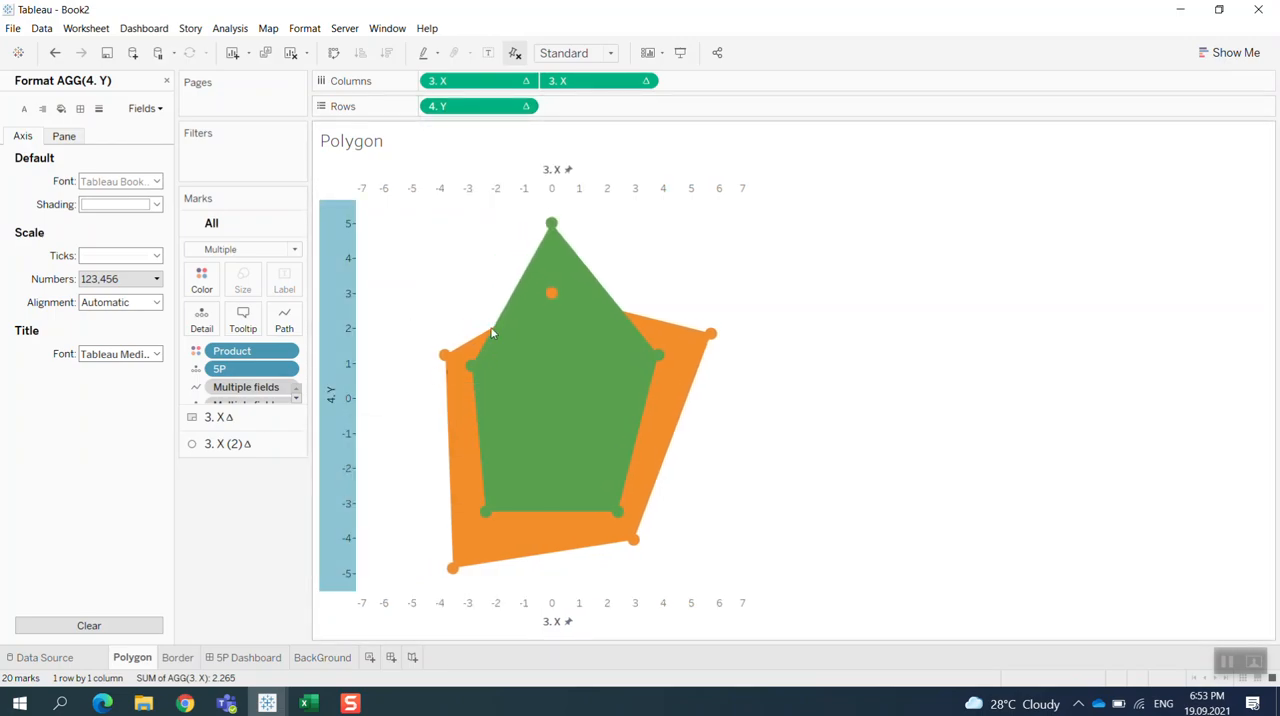
{"action": "double_click", "coordinate": [331, 398]}
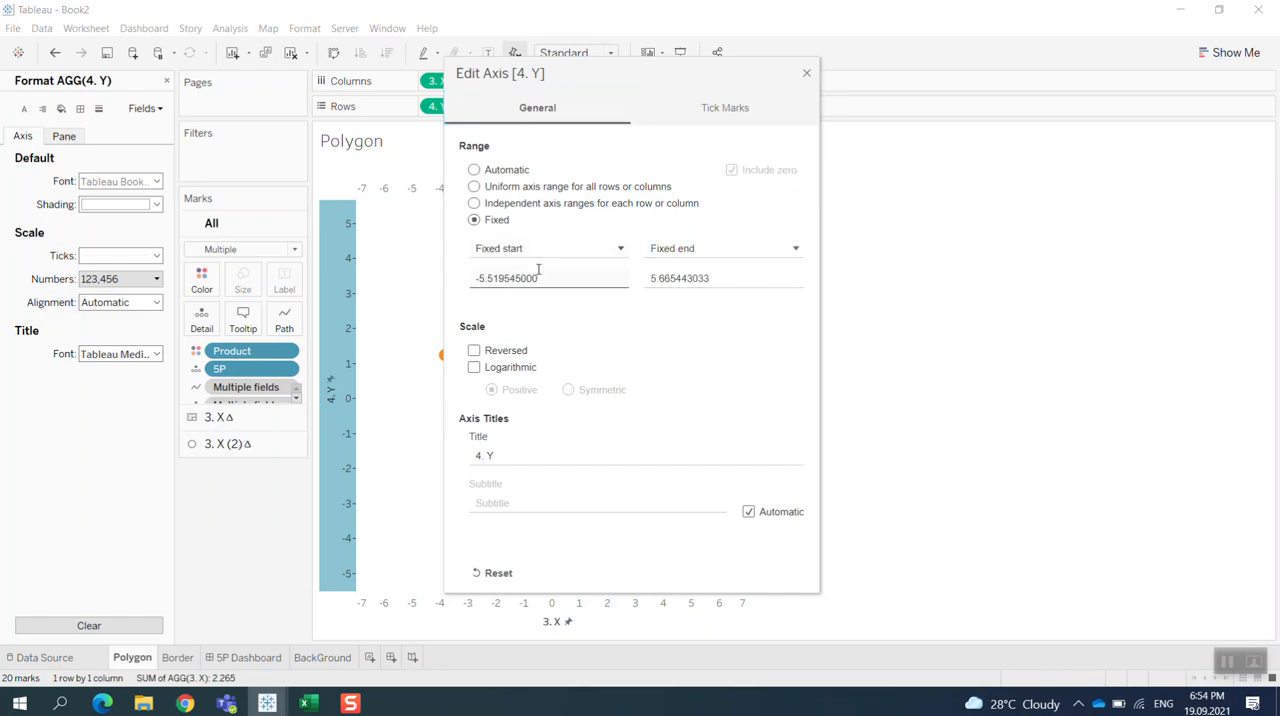
{"action": "triple_click", "coordinate": [548, 278]}
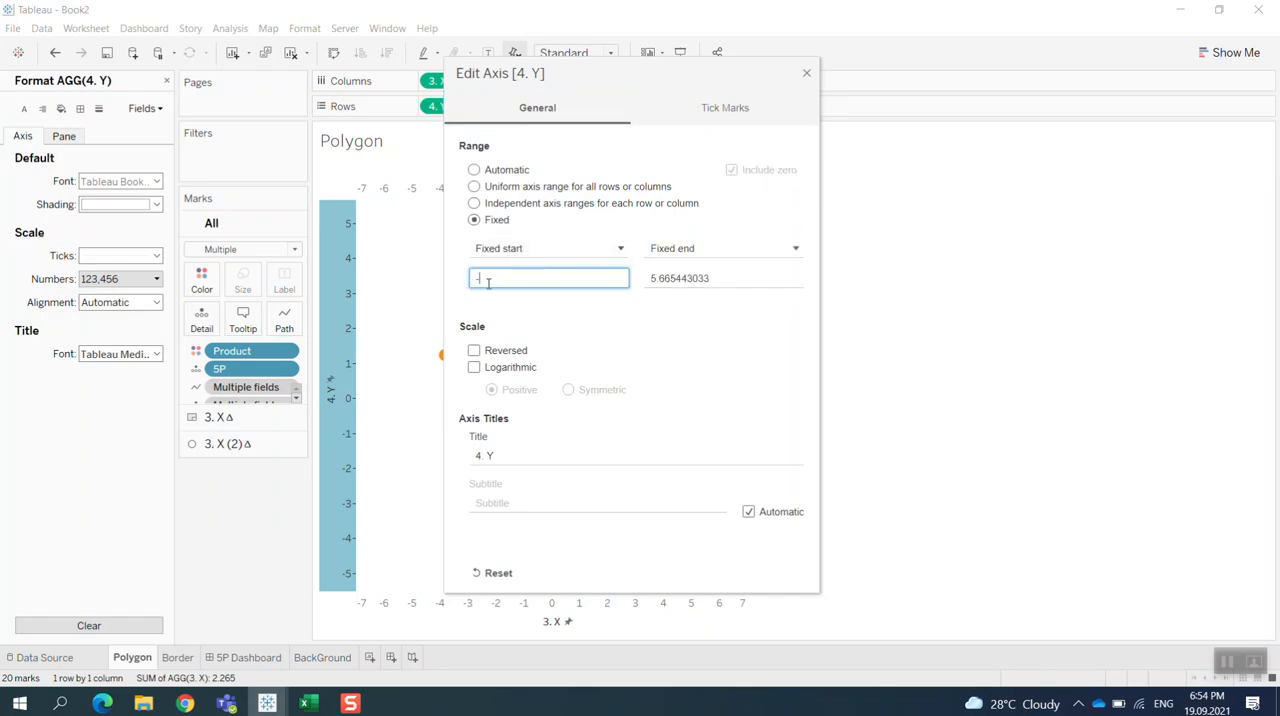
{"action": "type", "text": "-7"}
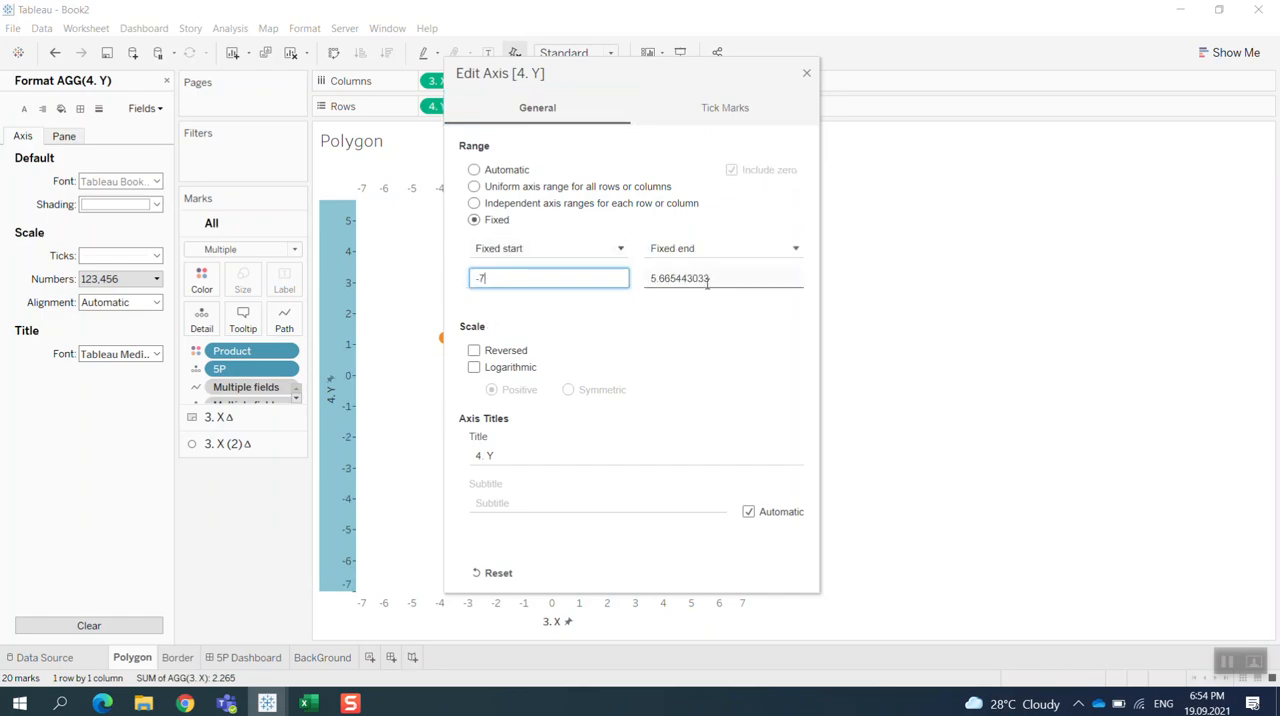
{"action": "triple_click", "coordinate": [723, 278]}
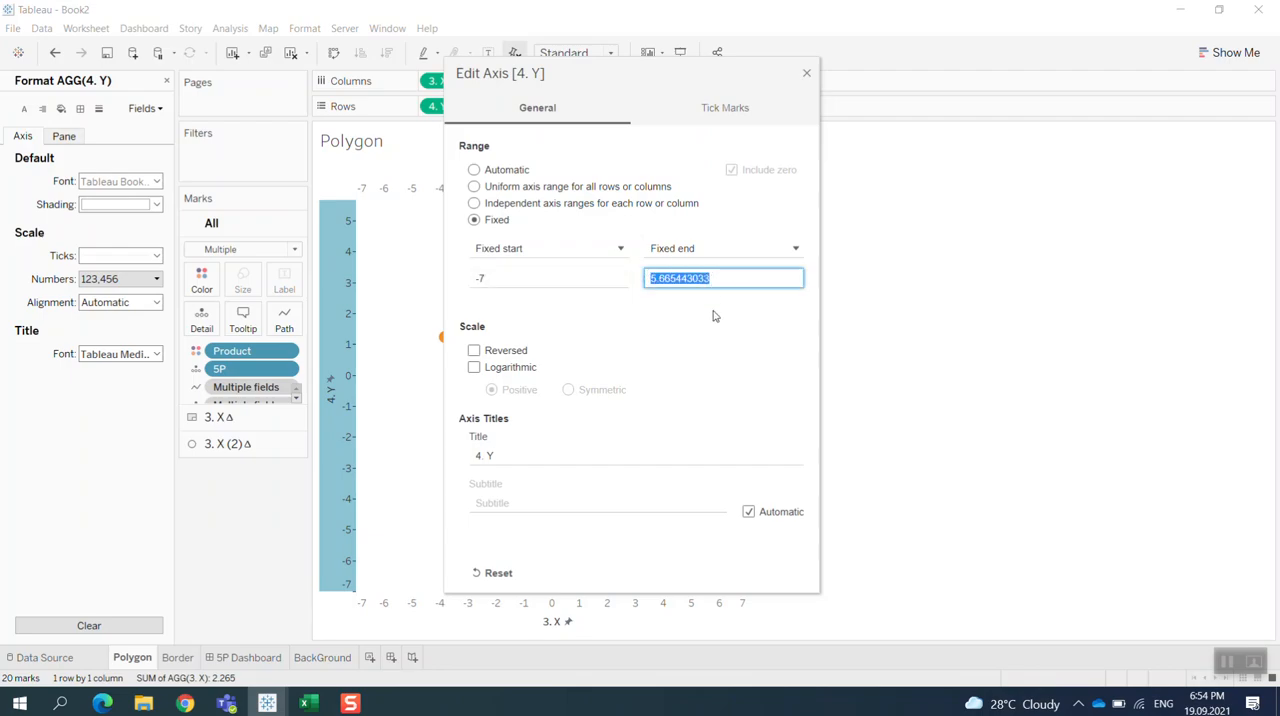
{"action": "type", "text": "7"}
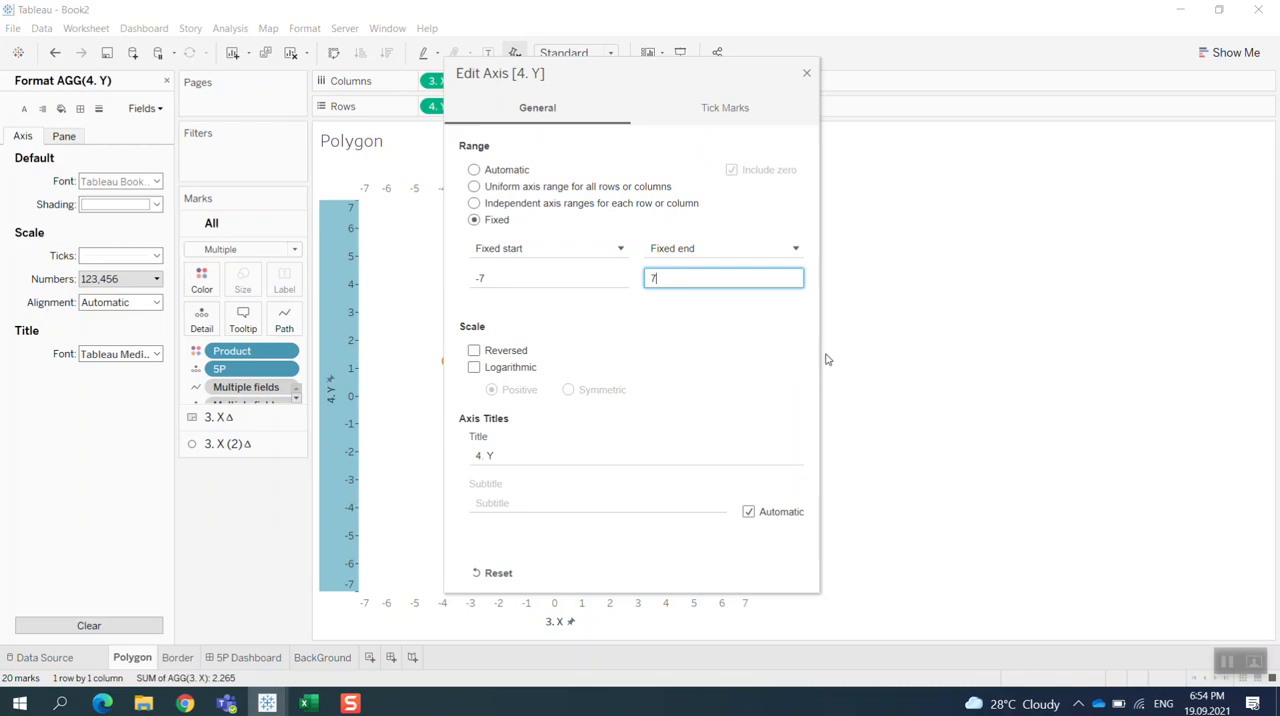
{"action": "mouse_move", "coordinate": [808, 78]}
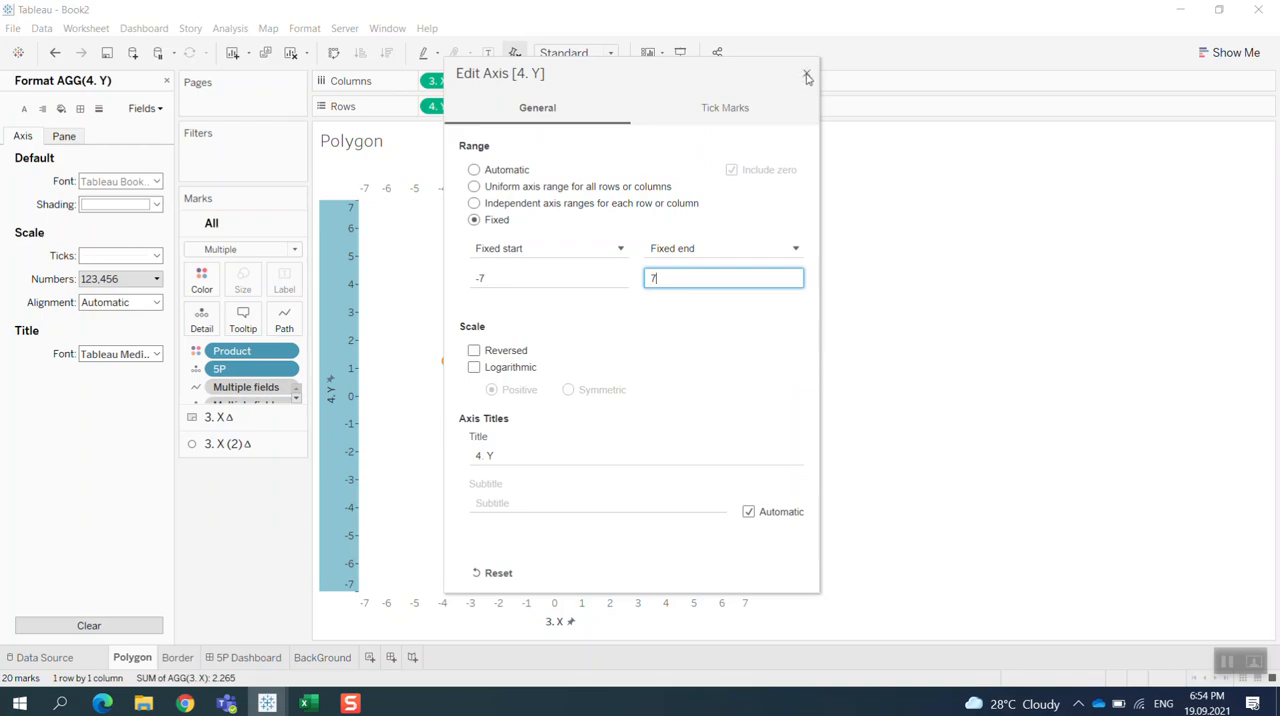
{"action": "left_click", "coordinate": [807, 76]}
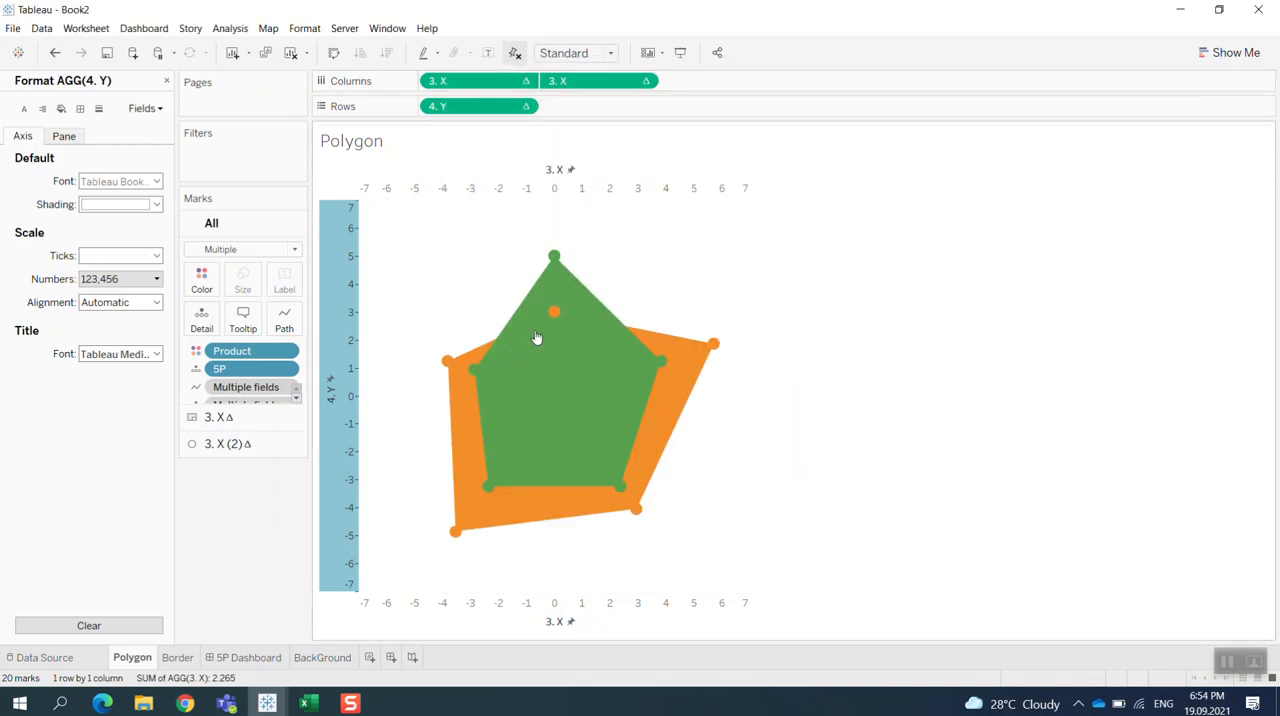
{"action": "mouse_move", "coordinate": [671, 227]}
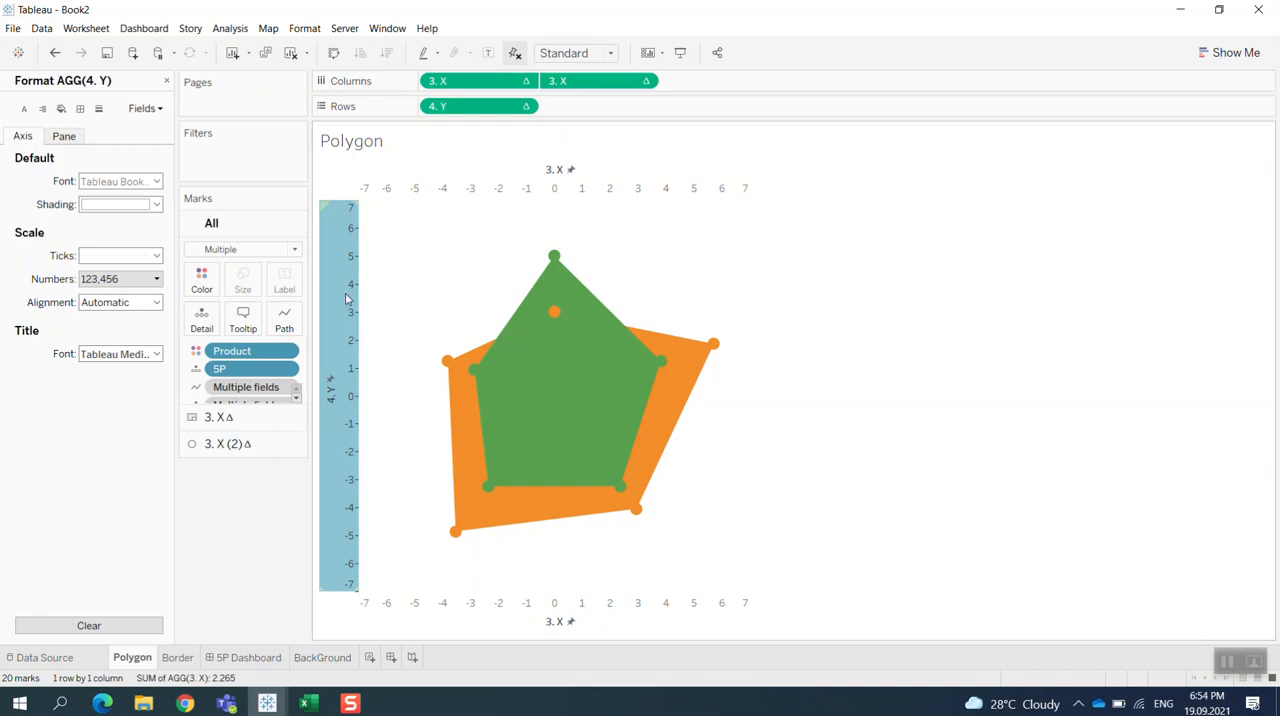
Step: Hide the top 3. X axis header and target the bottom X axis header next
{"action": "right_click", "coordinate": [345, 290]}
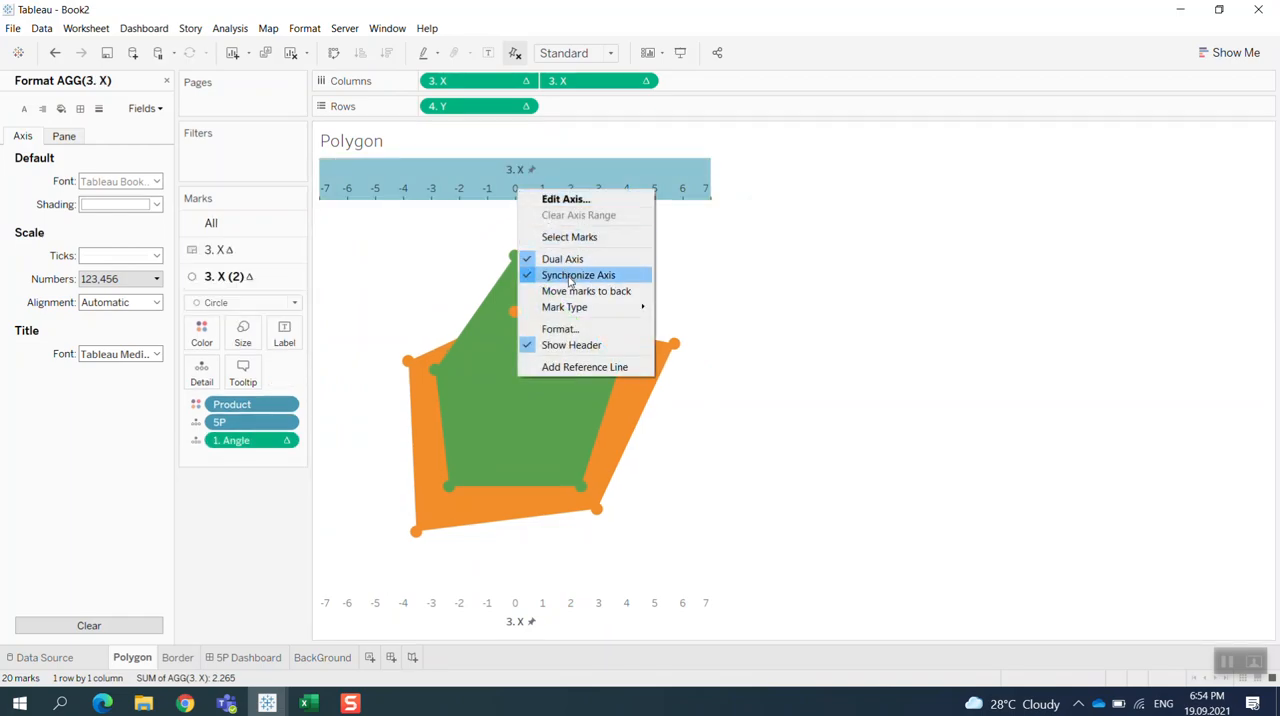
{"action": "left_click", "coordinate": [578, 275]}
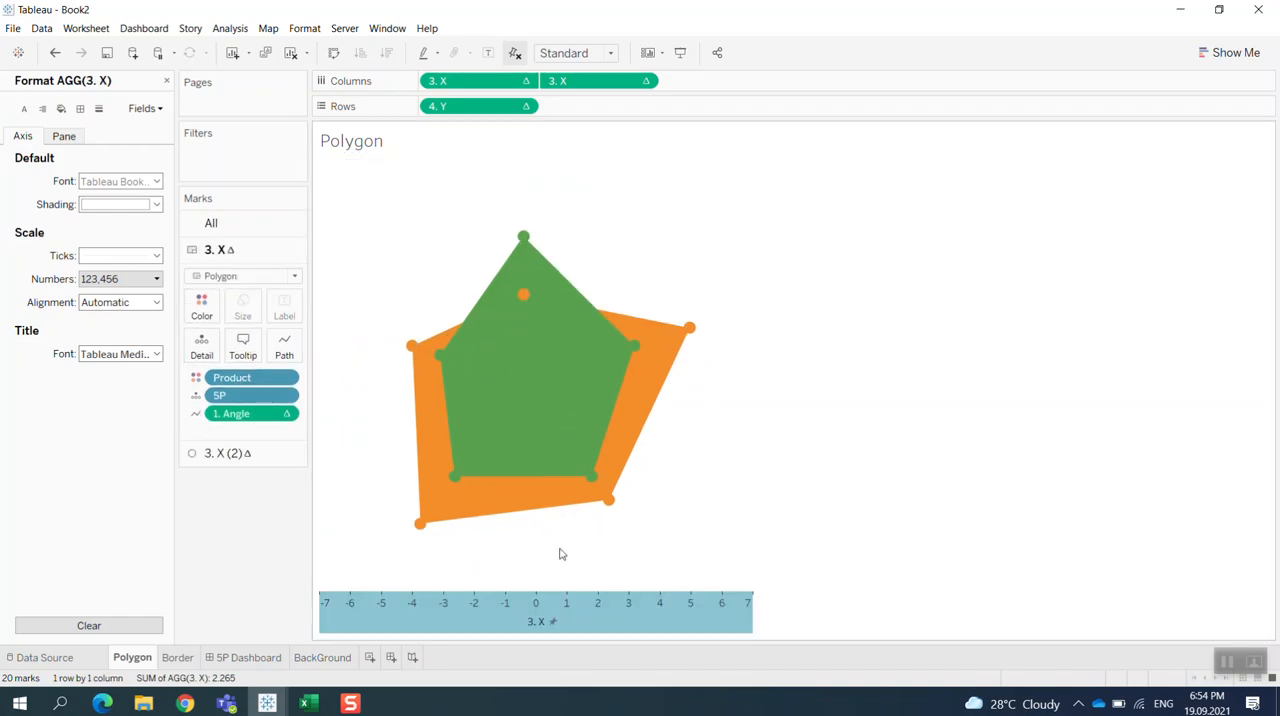
{"action": "right_click", "coordinate": [540, 621]}
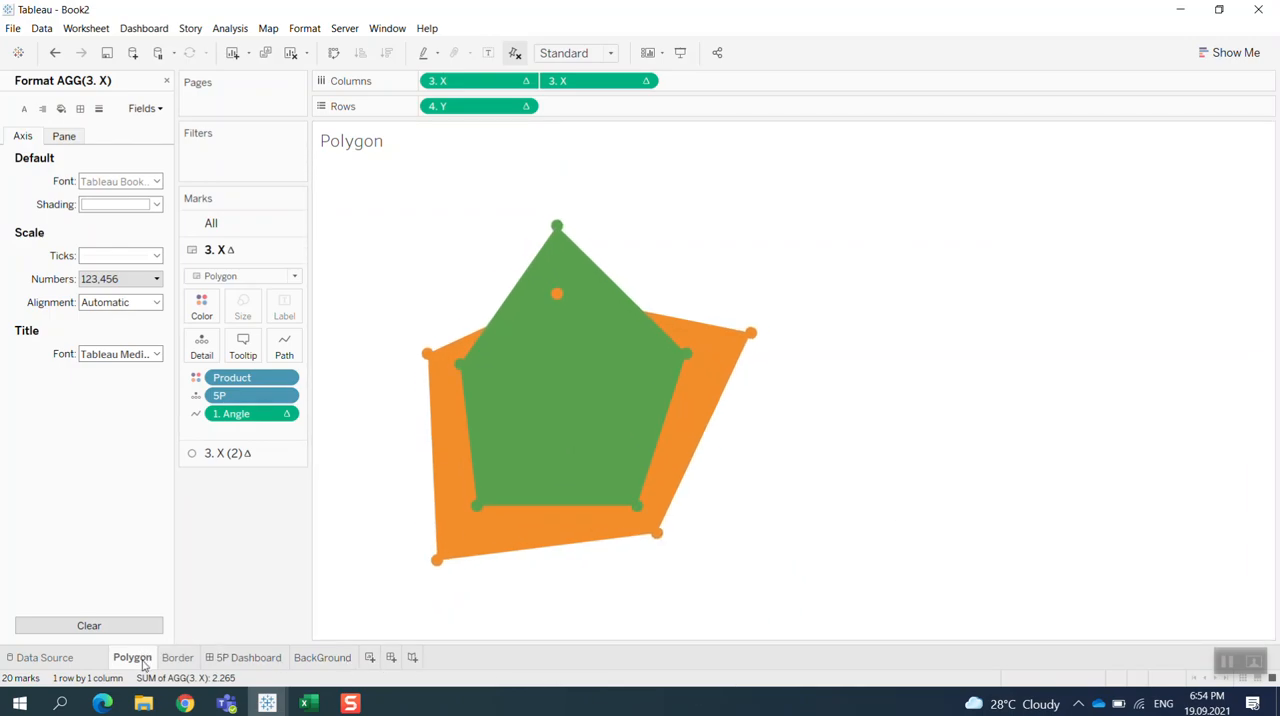
Step: Duplicate the Polygon sheet and rename the Polygon (2) copy to Outer
{"action": "right_click", "coordinate": [132, 657]}
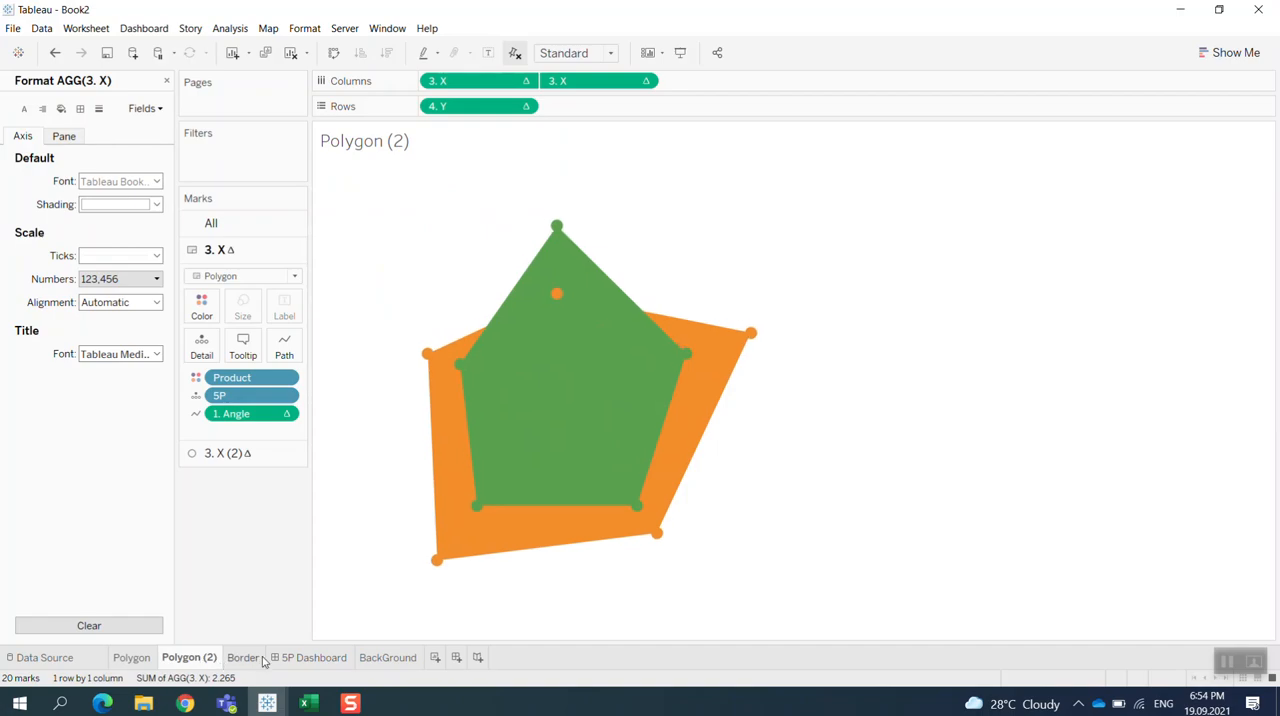
{"action": "mouse_move", "coordinate": [240, 662]}
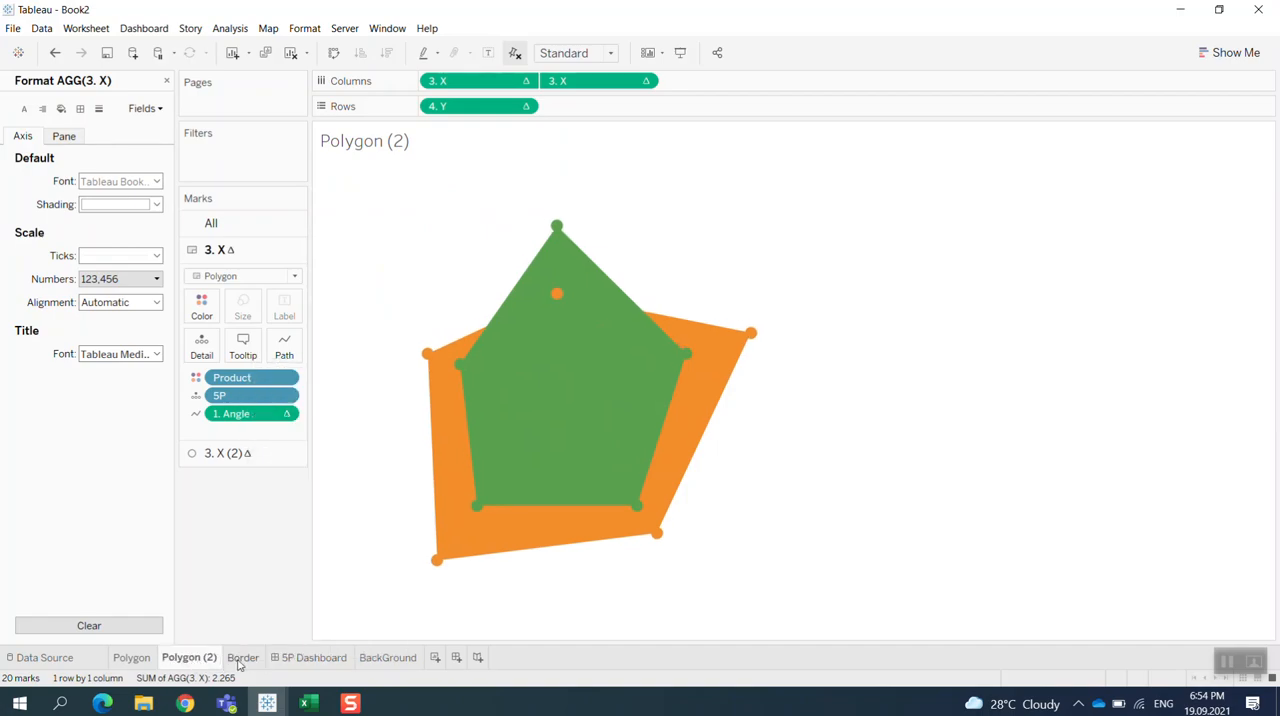
{"action": "right_click", "coordinate": [189, 657]}
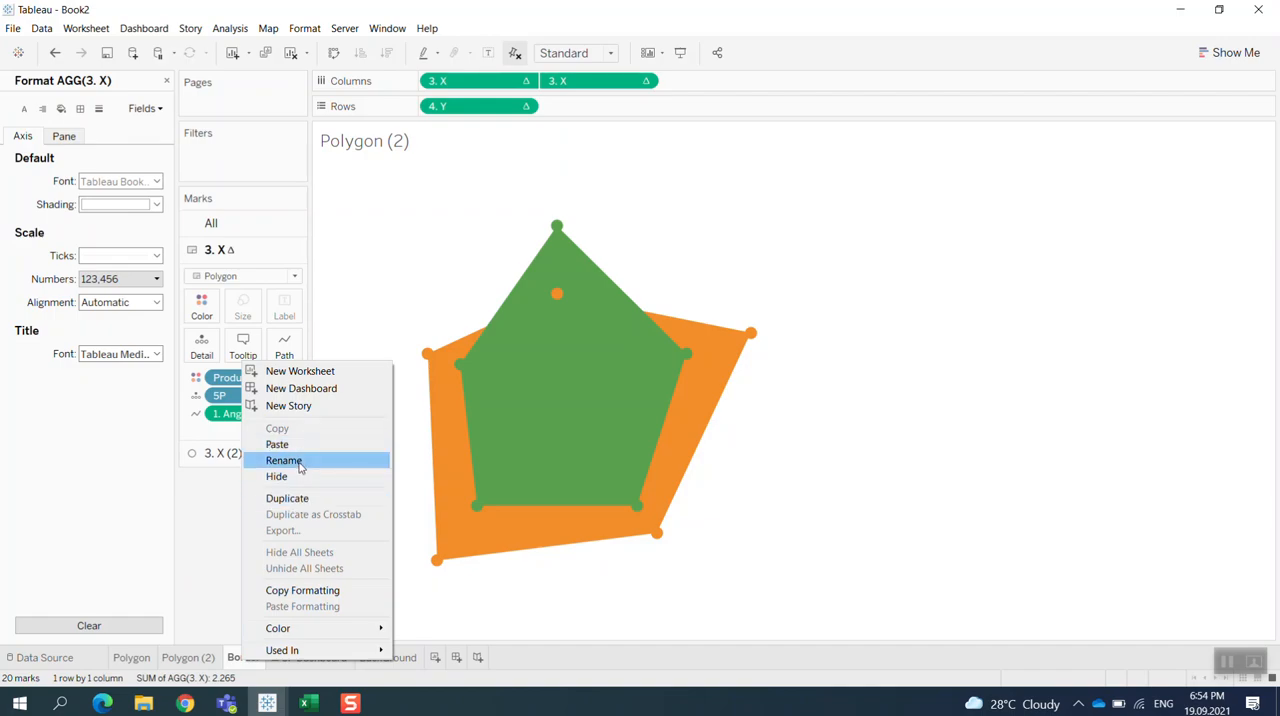
{"action": "mouse_move", "coordinate": [287, 498]}
{"action": "type", "text": "Outer"}
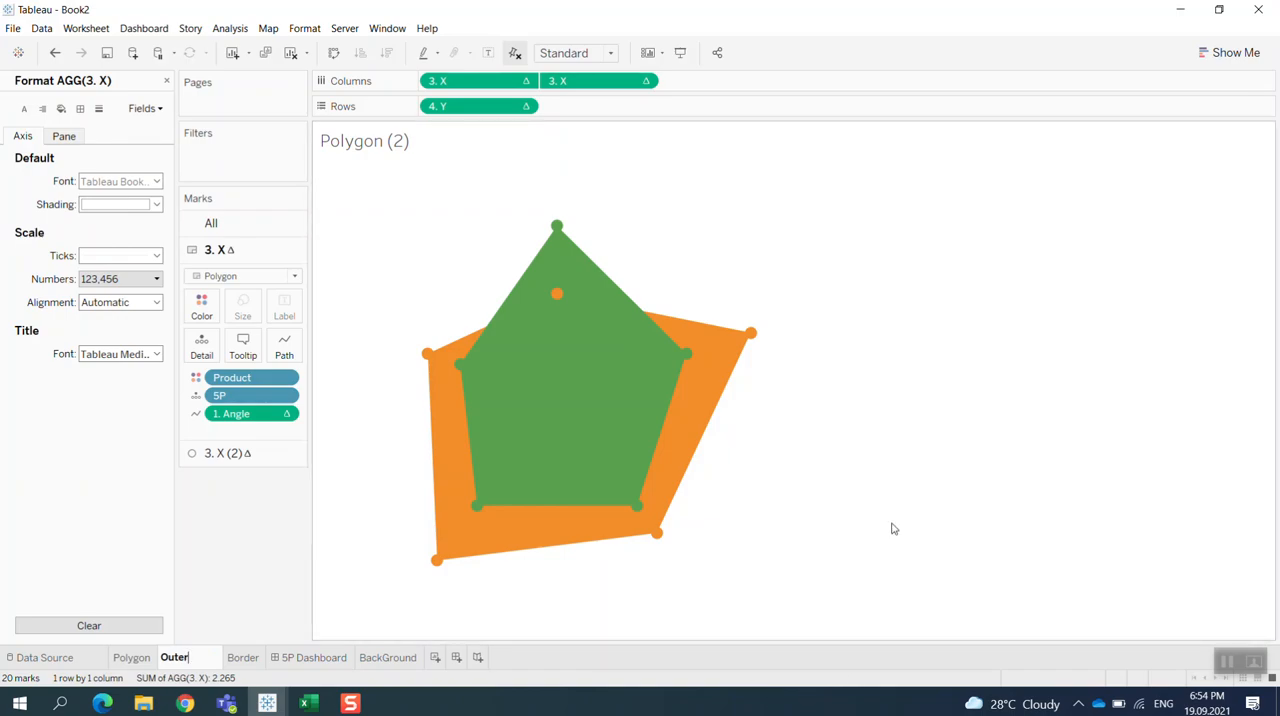
{"action": "left_click", "coordinate": [174, 657]}
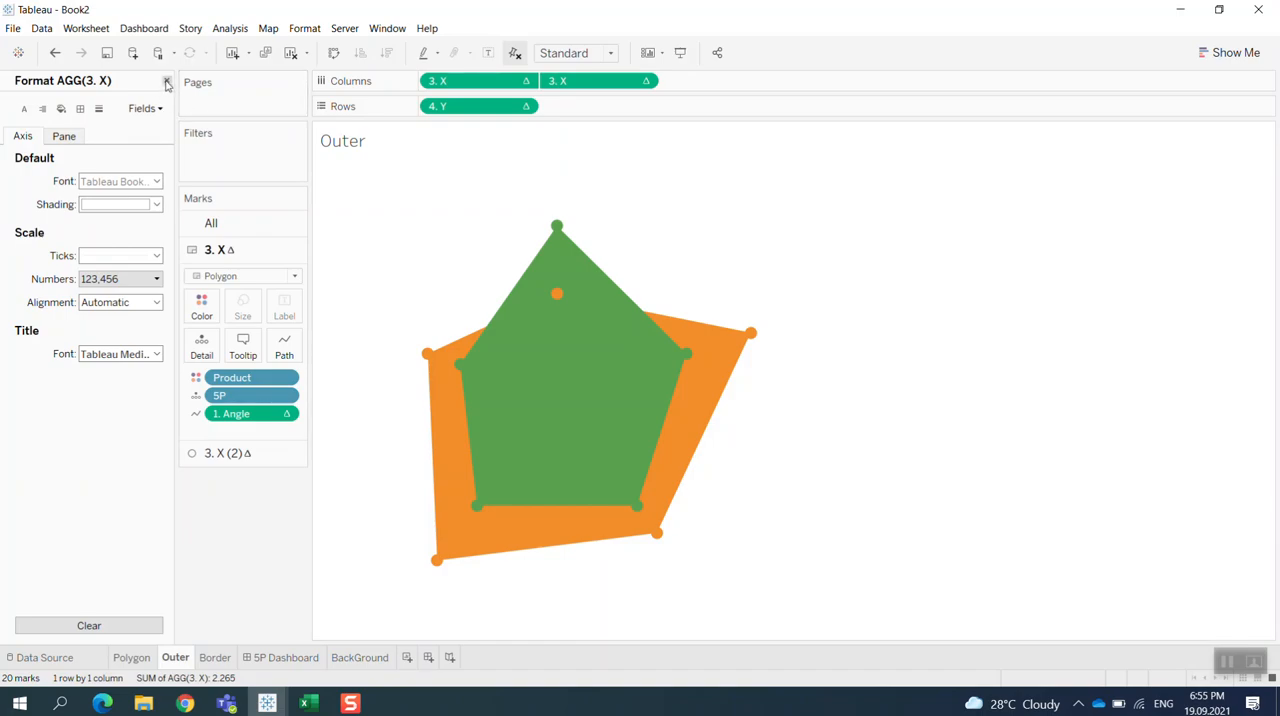
Step: Check the 3. Max X calculation and swap in Max X/Max Y fields for plotting
{"action": "left_click", "coordinate": [167, 81]}
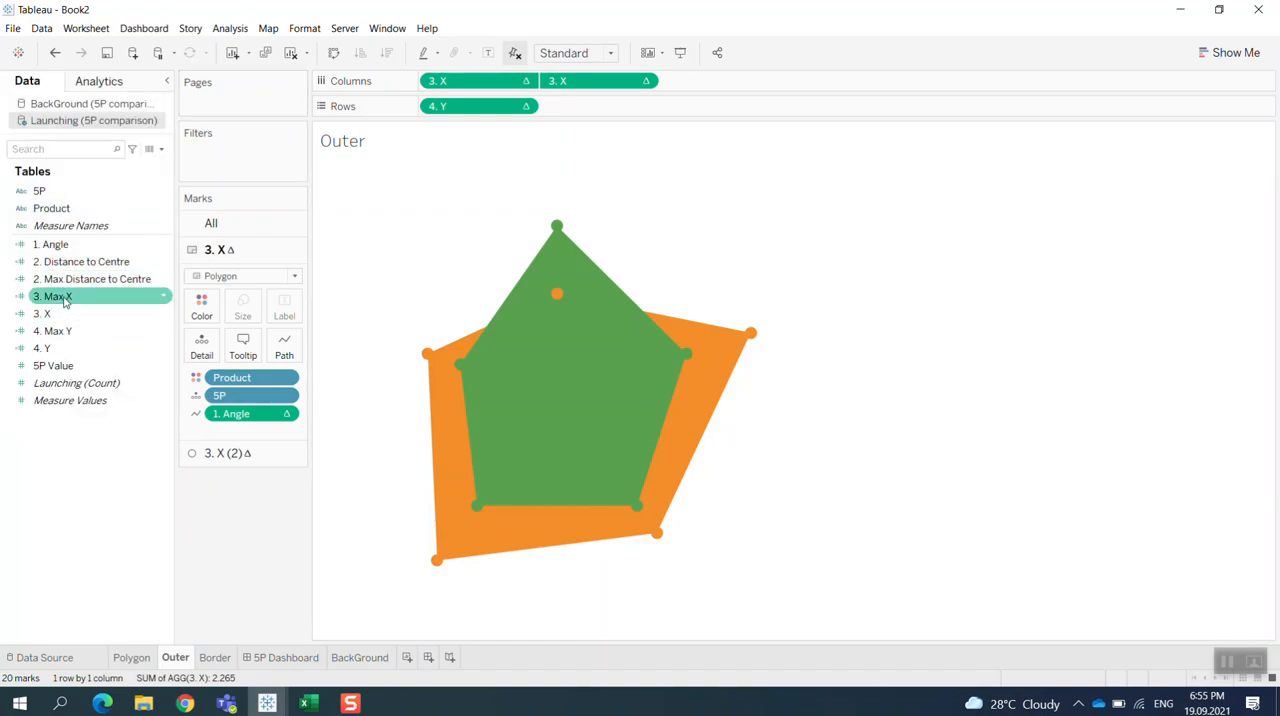
{"action": "left_click", "coordinate": [44, 313]}
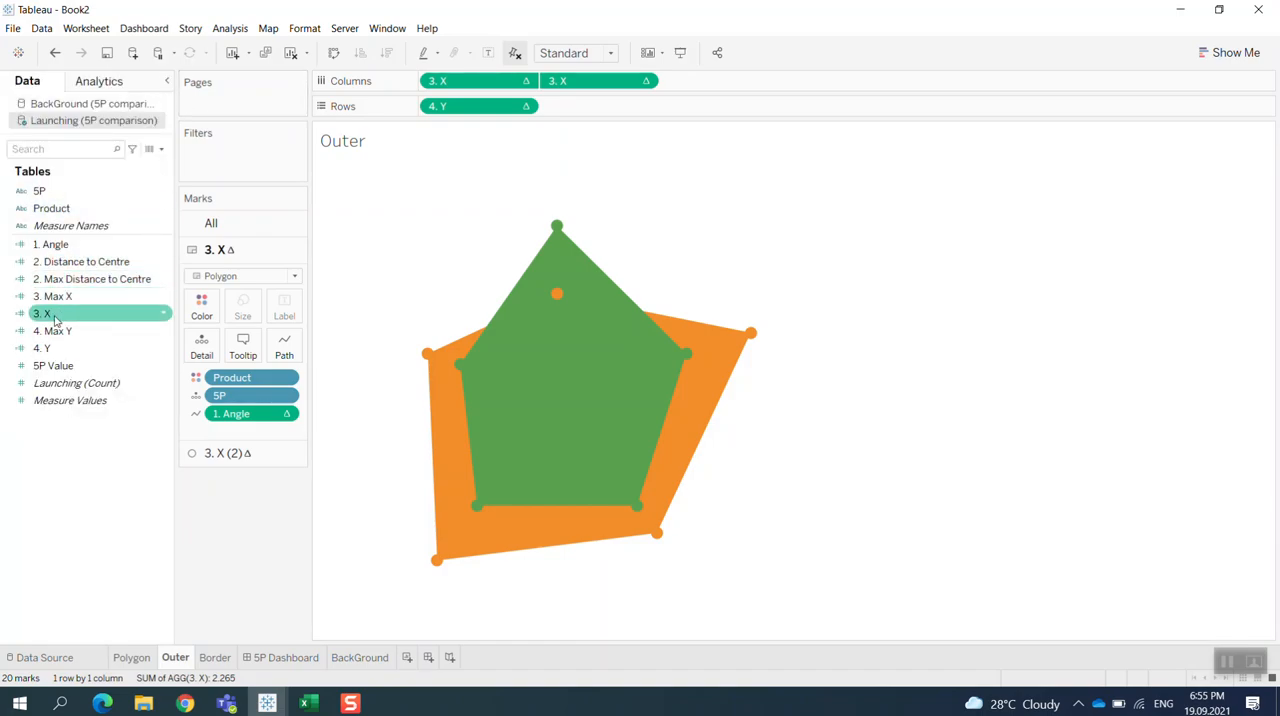
{"action": "left_click", "coordinate": [52, 296]}
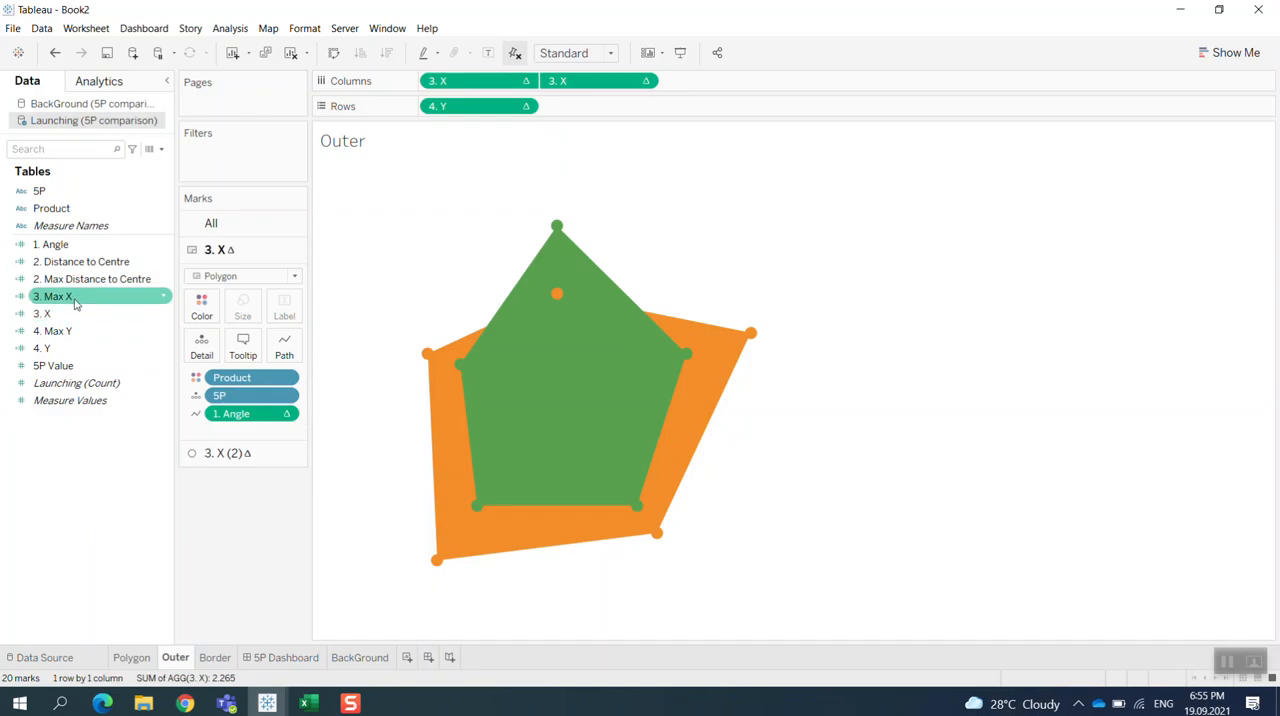
{"action": "right_click", "coordinate": [55, 295]}
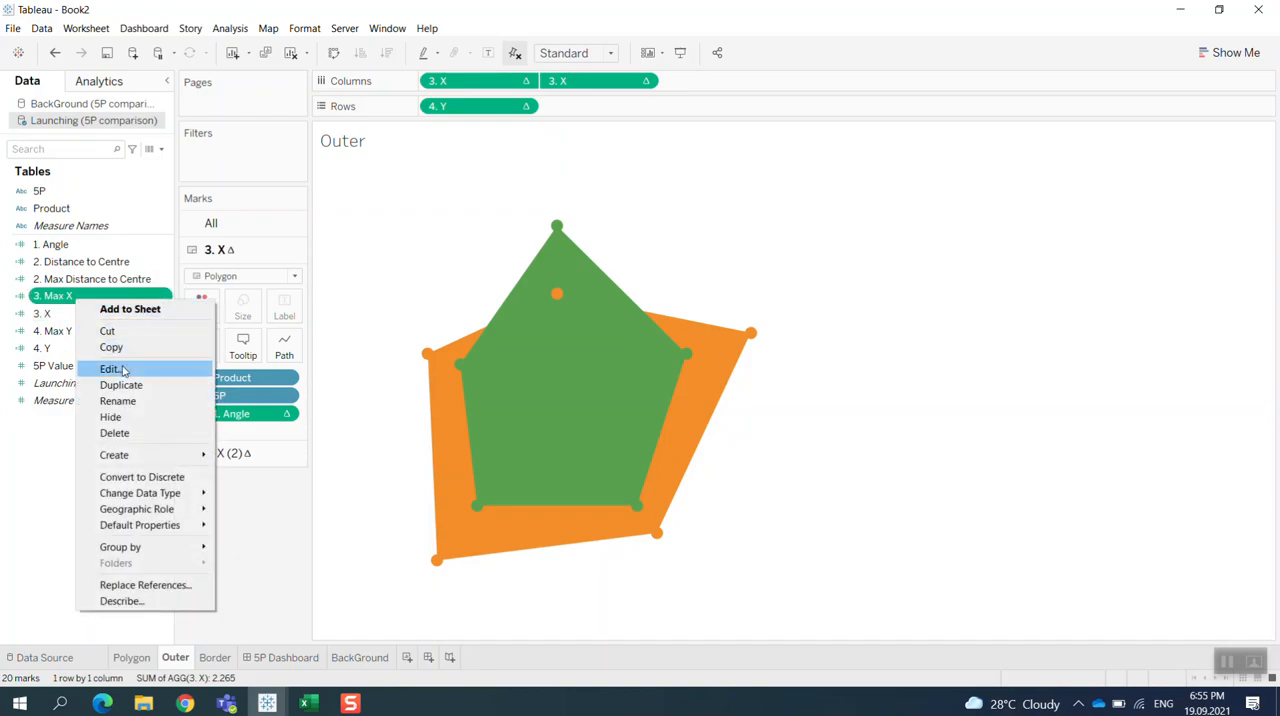
{"action": "left_click", "coordinate": [110, 369]}
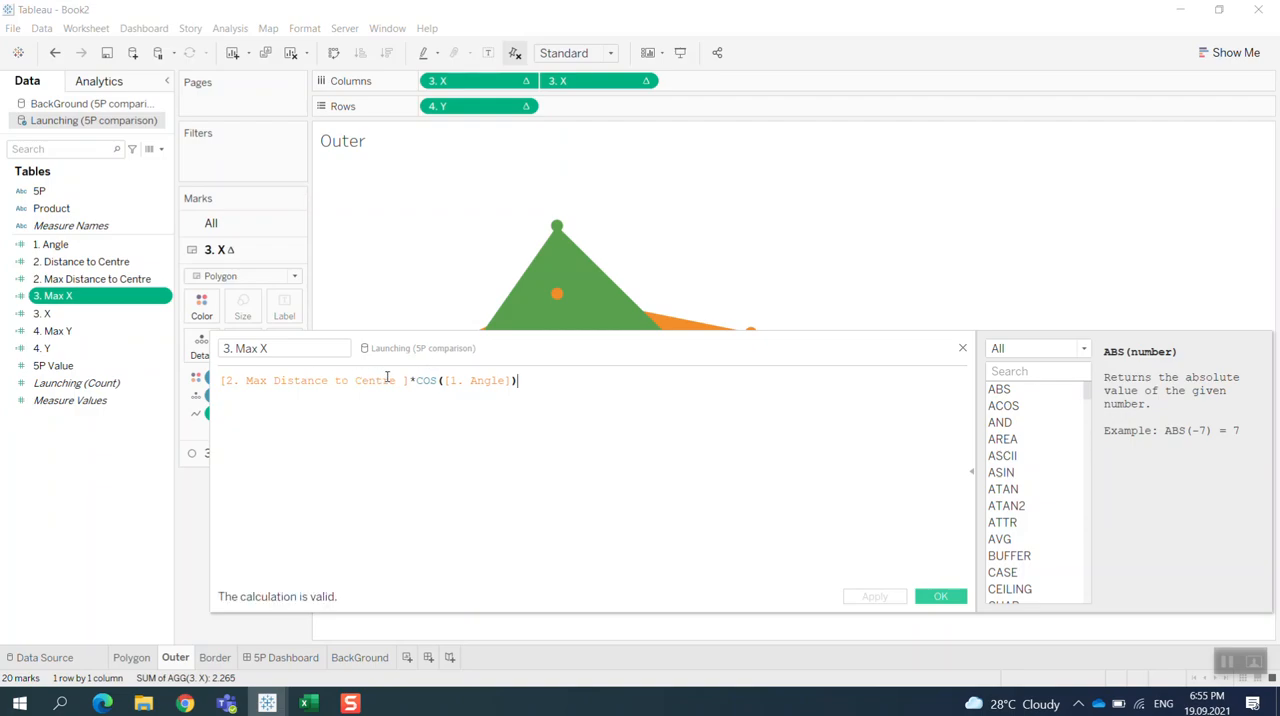
{"action": "left_click", "coordinate": [940, 596]}
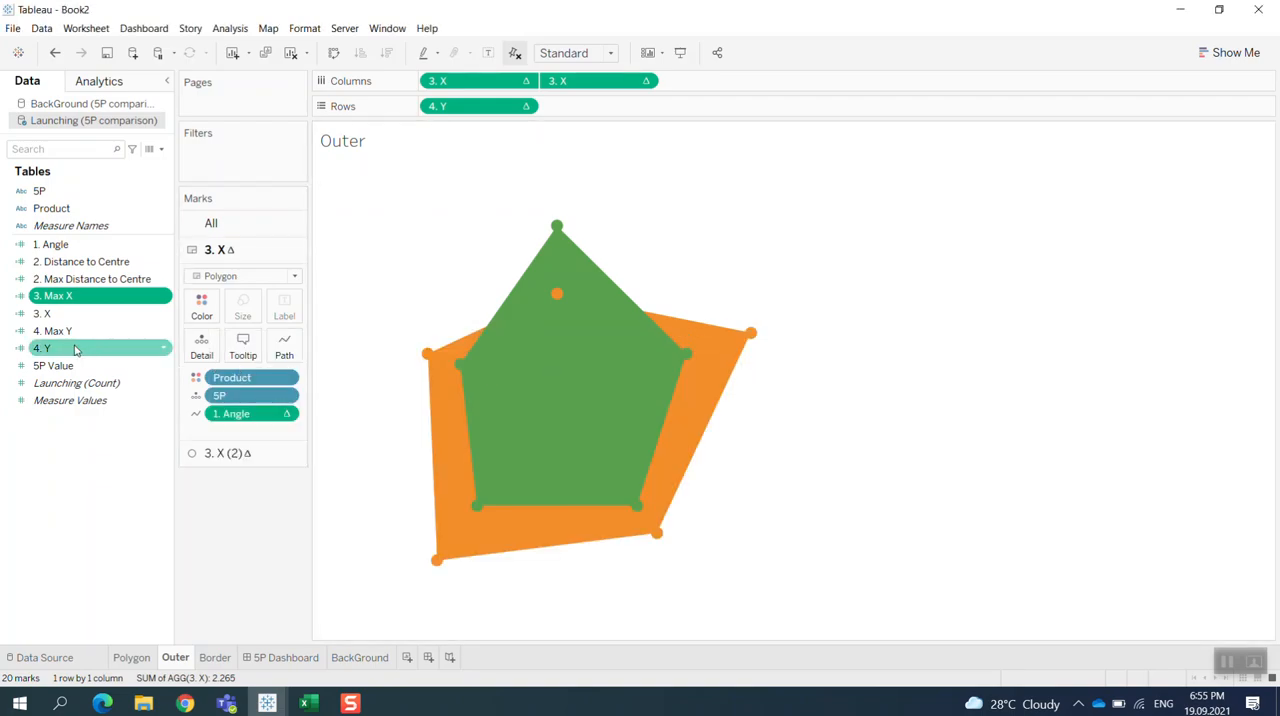
{"action": "right_click", "coordinate": [91, 278]}
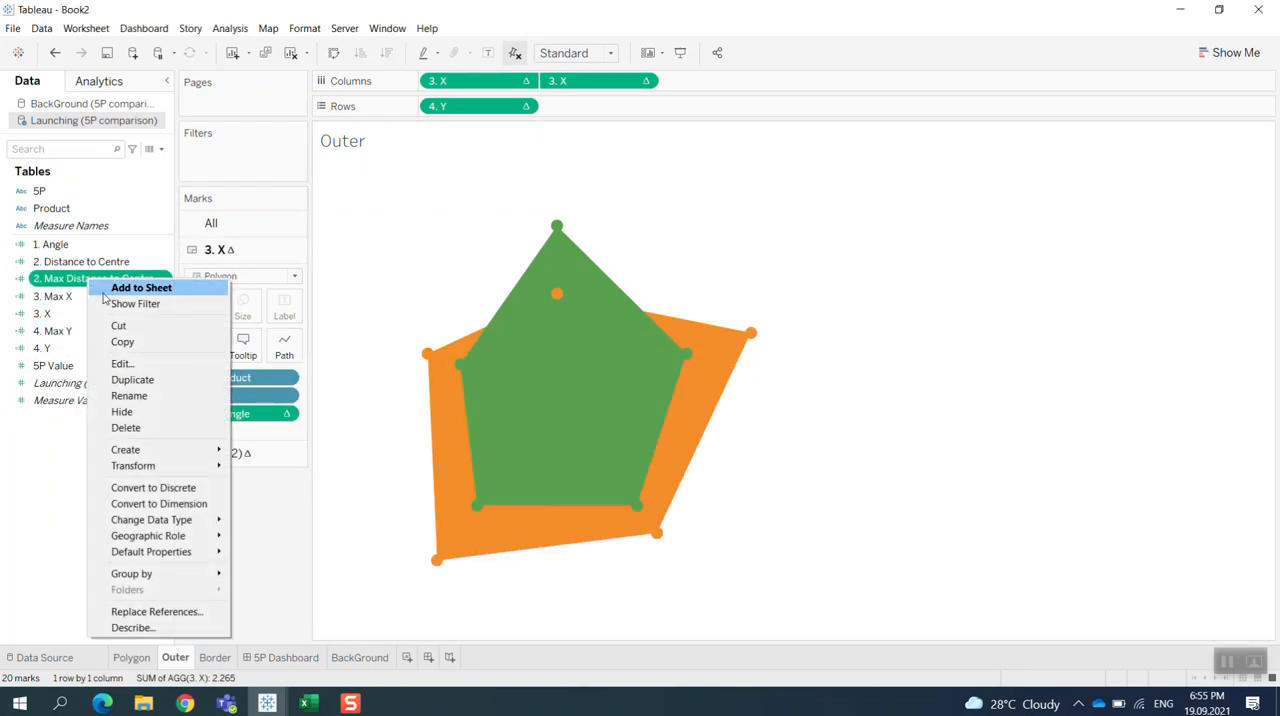
{"action": "left_click", "coordinate": [122, 363]}
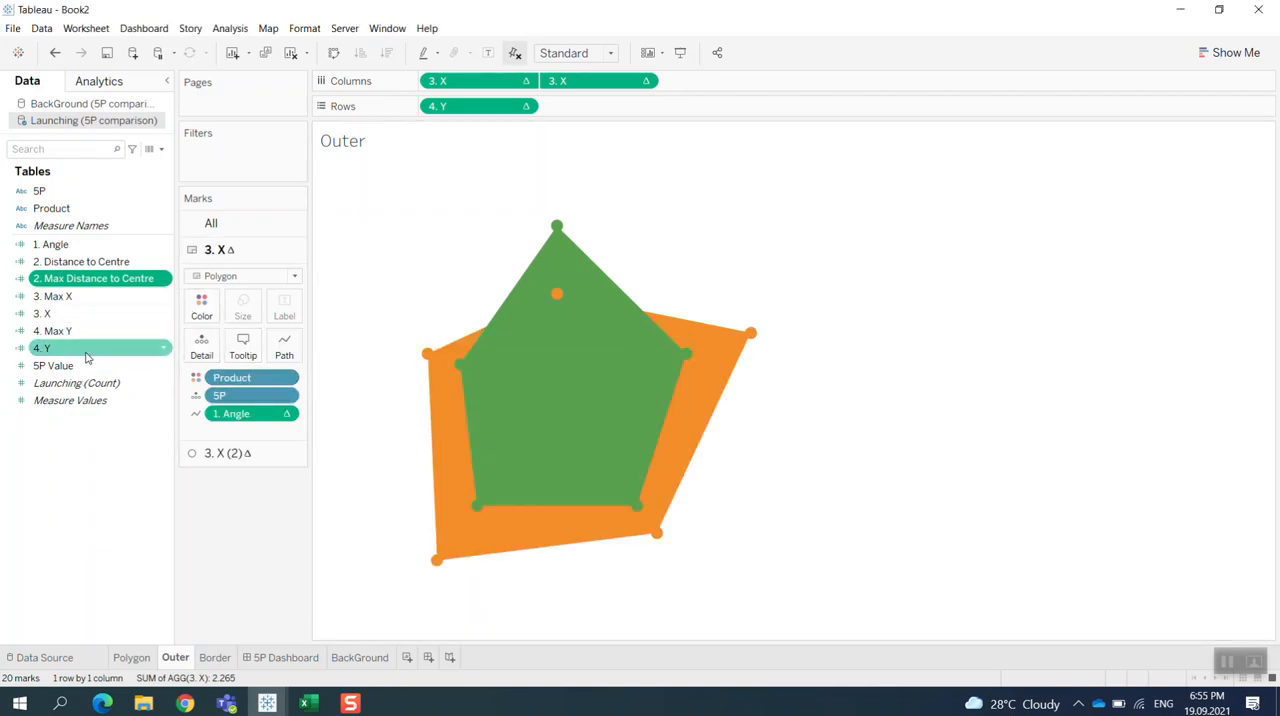
{"action": "left_click", "coordinate": [478, 106]}
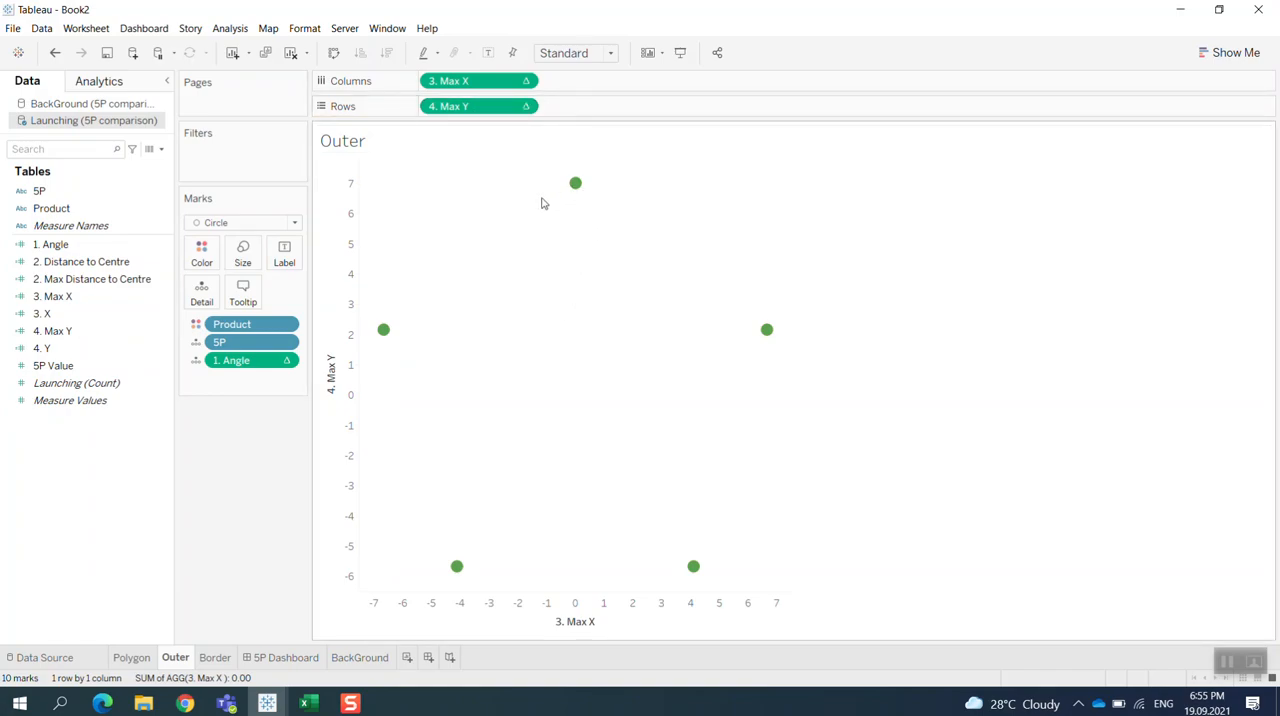
{"action": "mouse_move", "coordinate": [564, 575]}
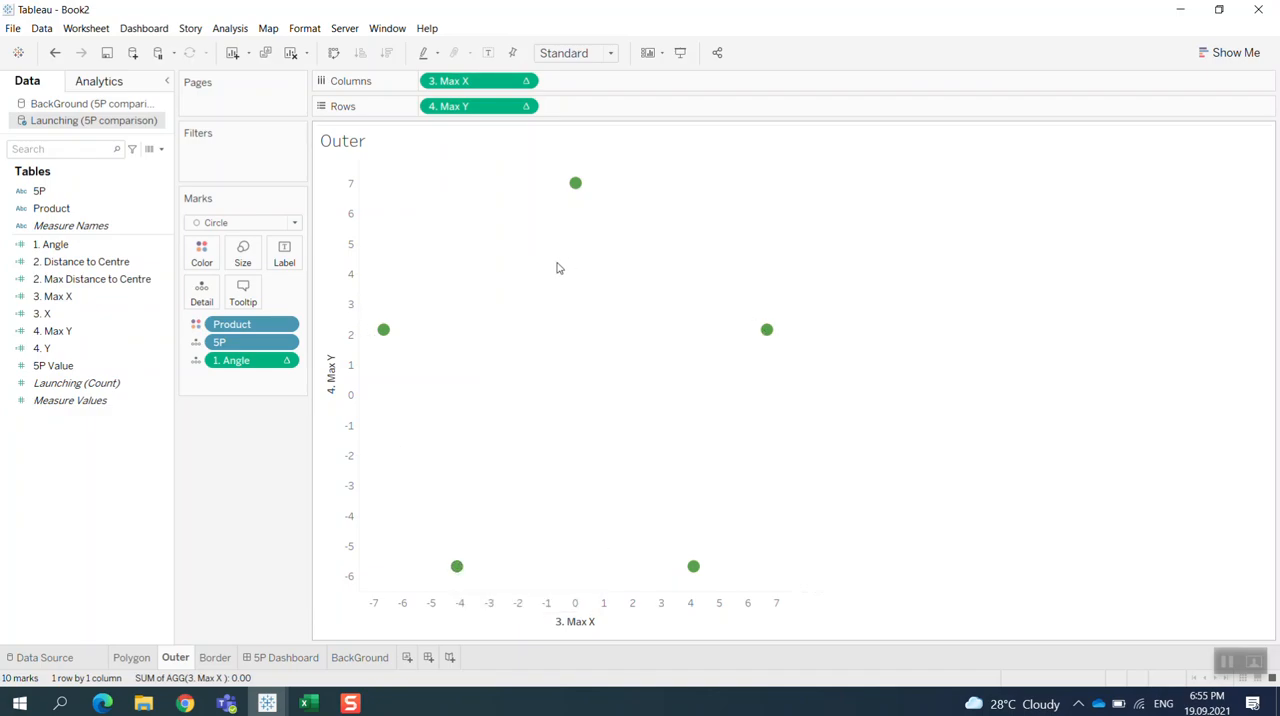
{"action": "mouse_move", "coordinate": [693, 578]}
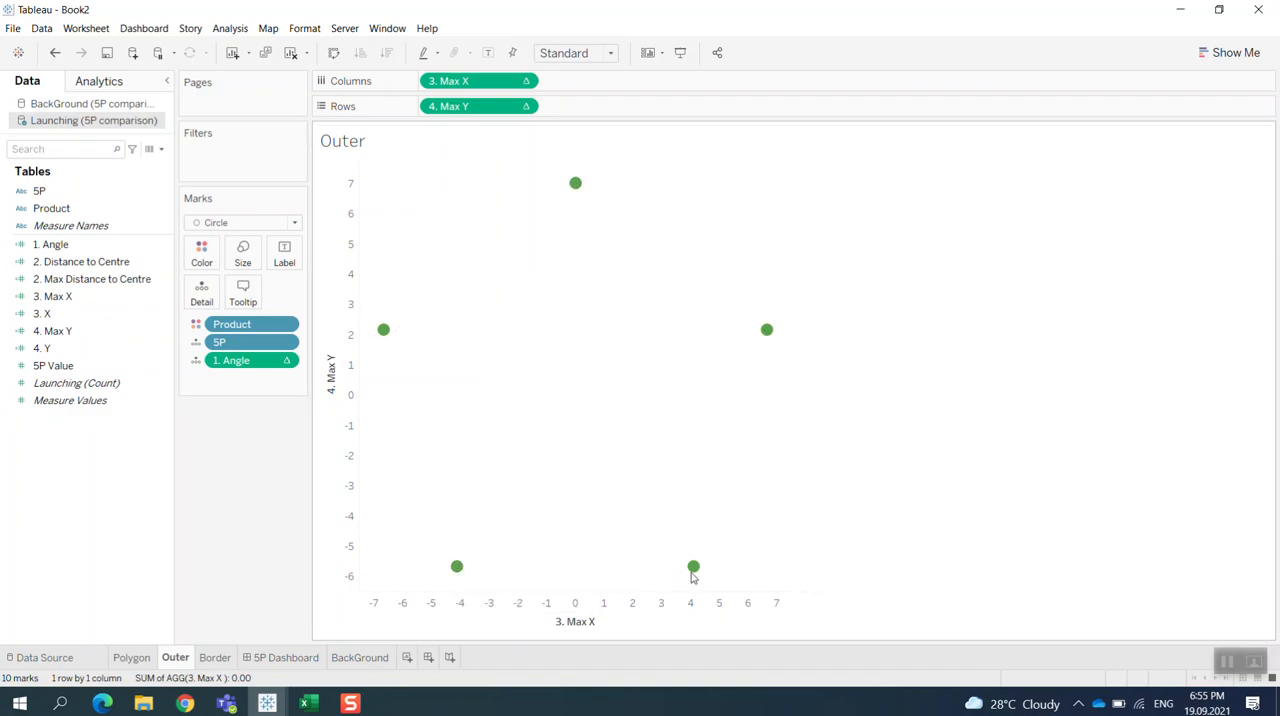
{"action": "mouse_move", "coordinate": [561, 393]}
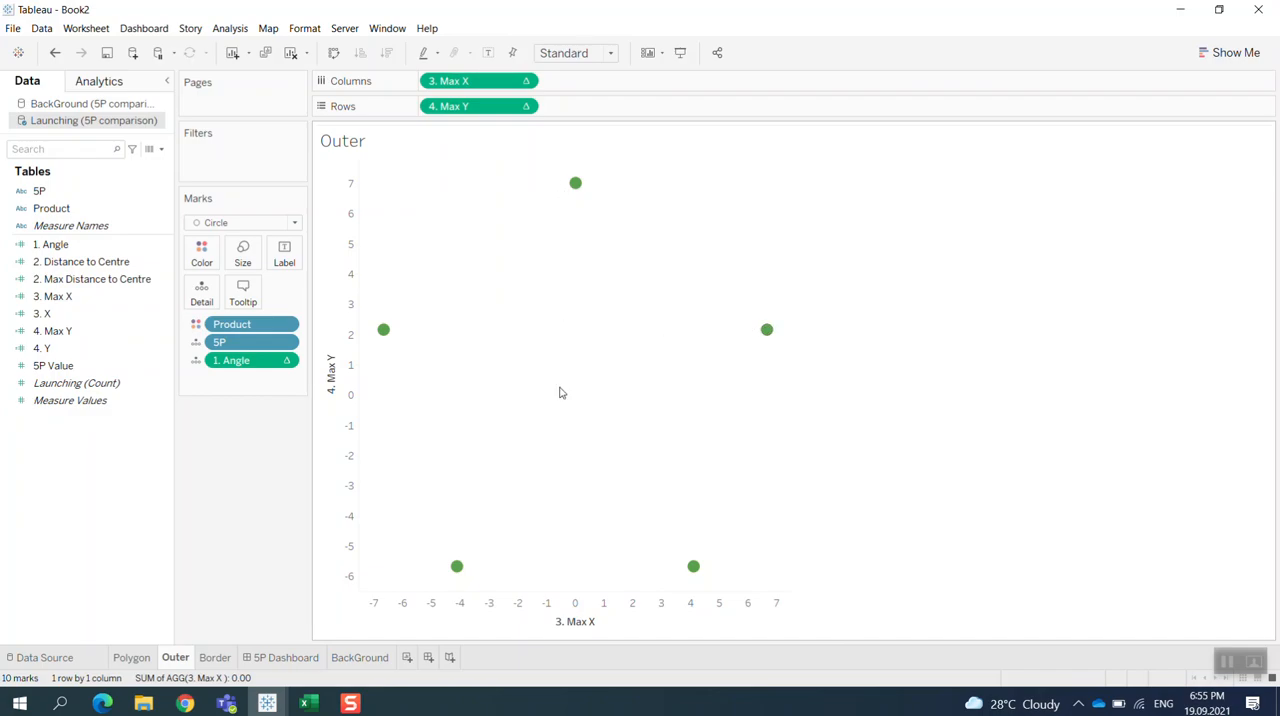
{"action": "mouse_move", "coordinate": [584, 315]}
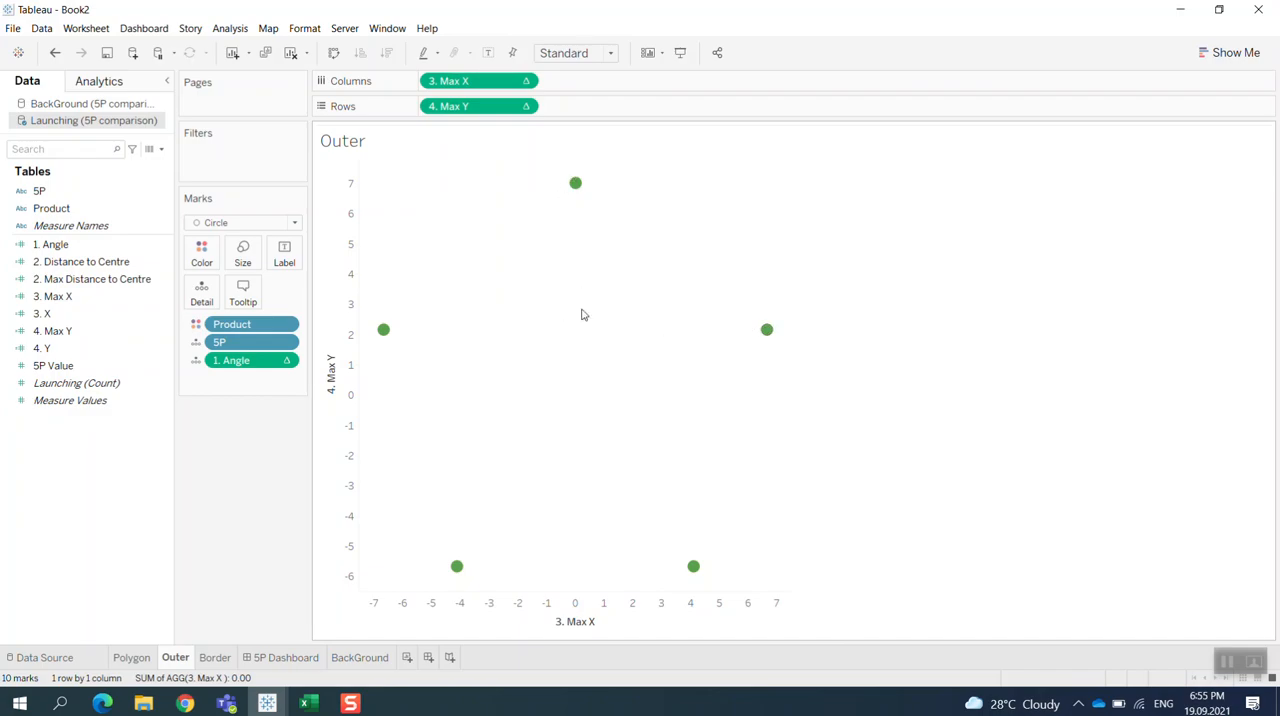
{"action": "mouse_move", "coordinate": [410, 389]}
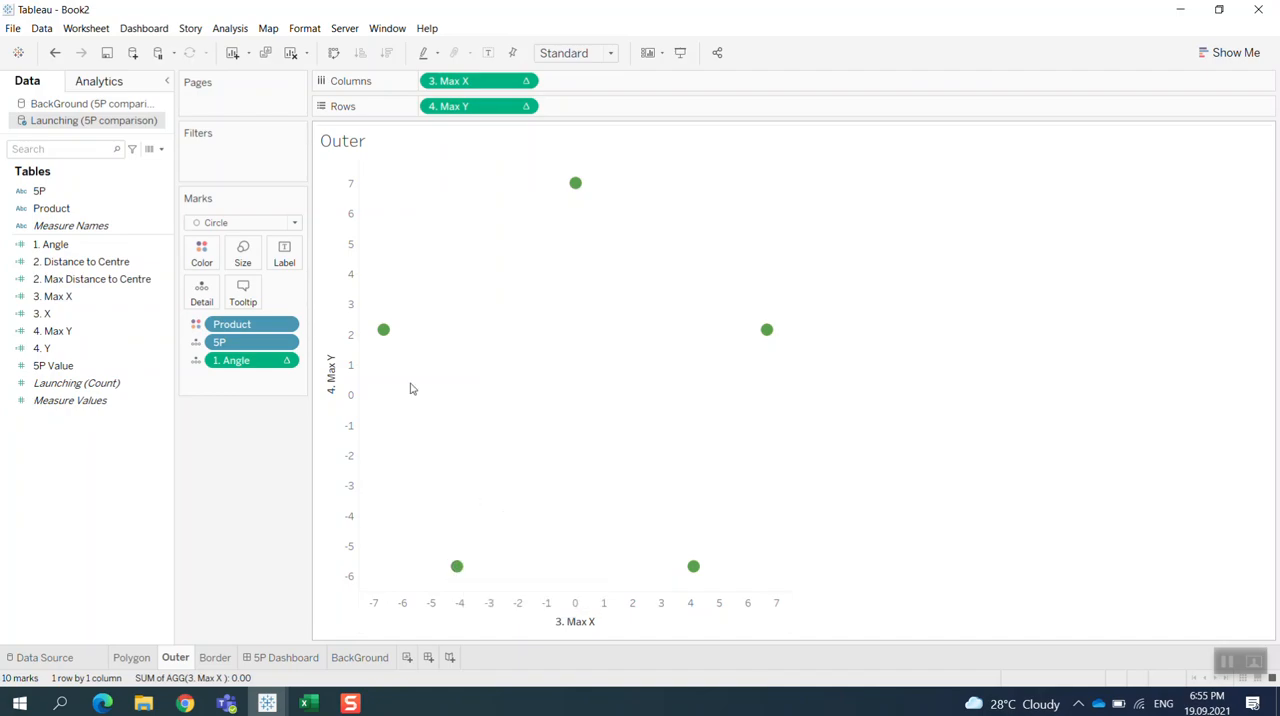
{"action": "mouse_move", "coordinate": [560, 418]}
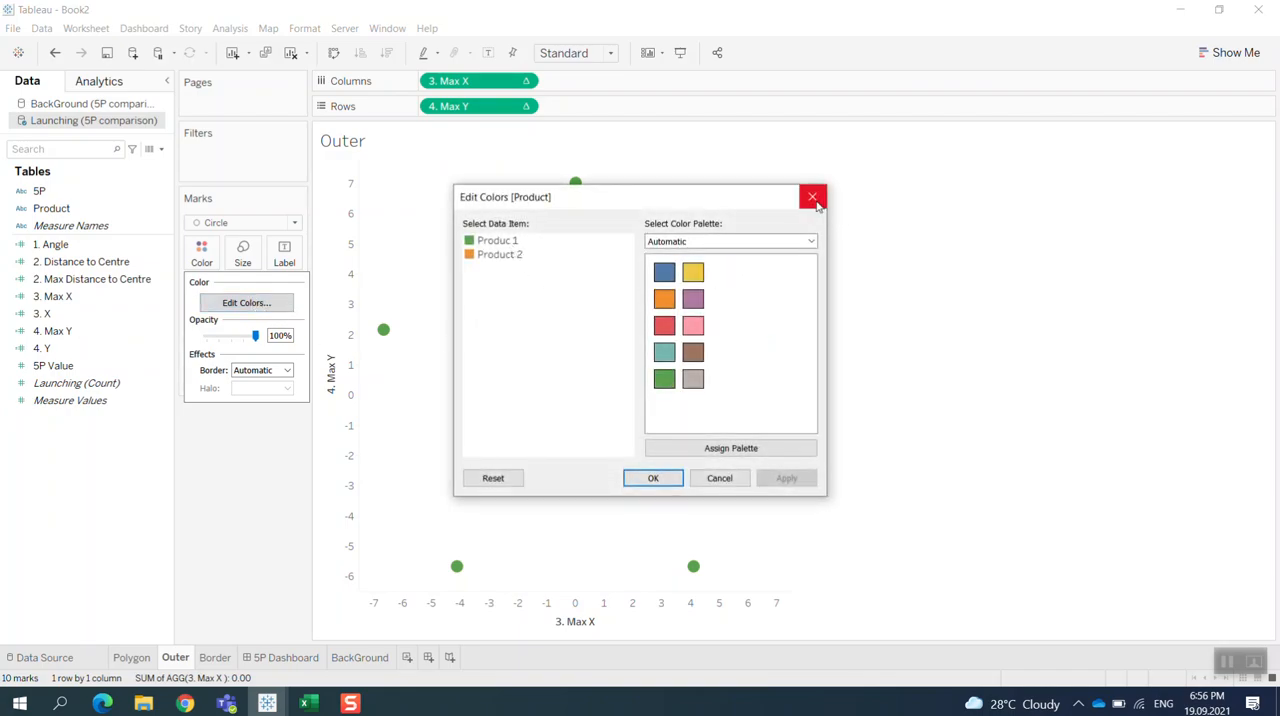
Step: Label the Outer points with 5P names and review the label text unchanged
{"action": "left_click", "coordinate": [812, 196]}
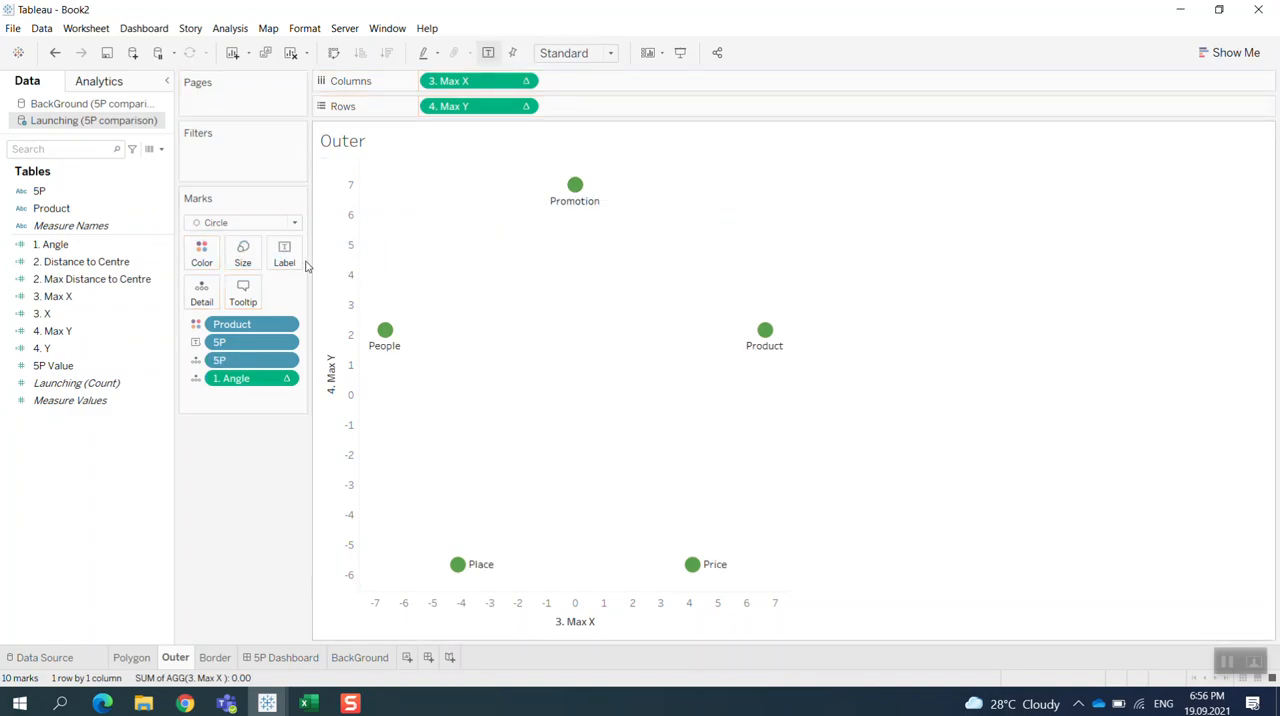
{"action": "left_click", "coordinate": [284, 252]}
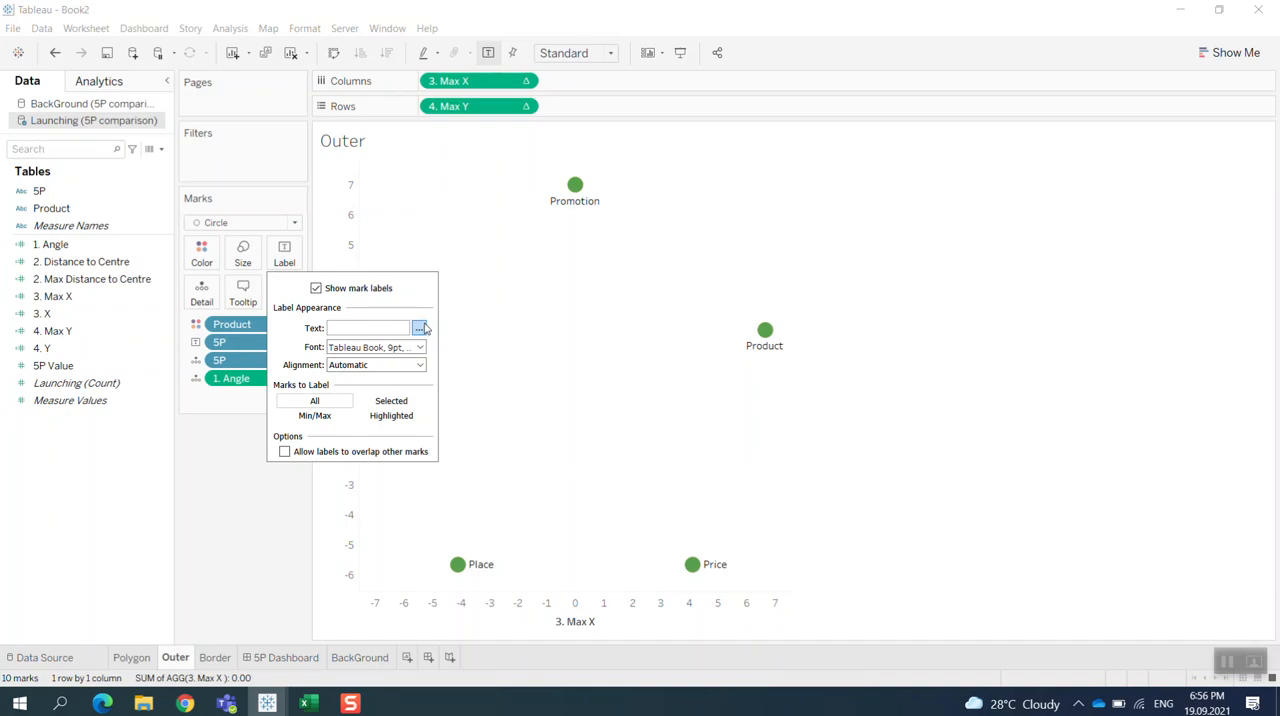
{"action": "left_click", "coordinate": [419, 328]}
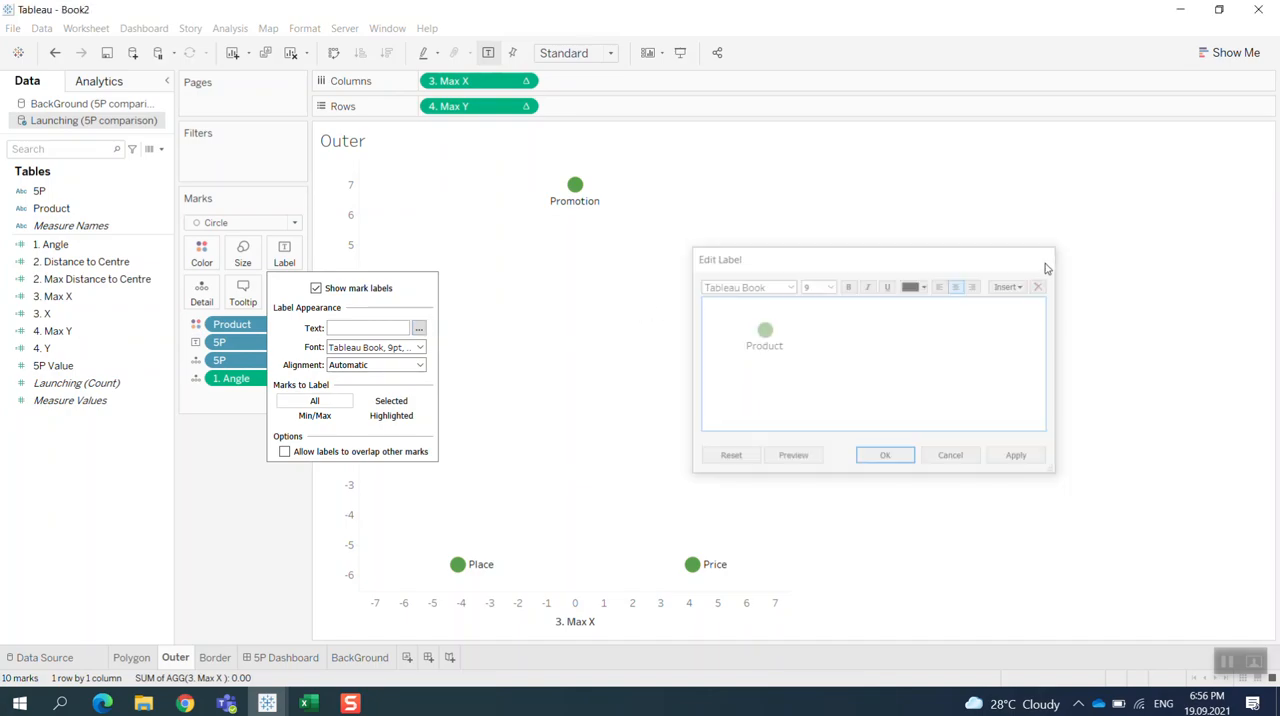
{"action": "left_click", "coordinate": [884, 455]}
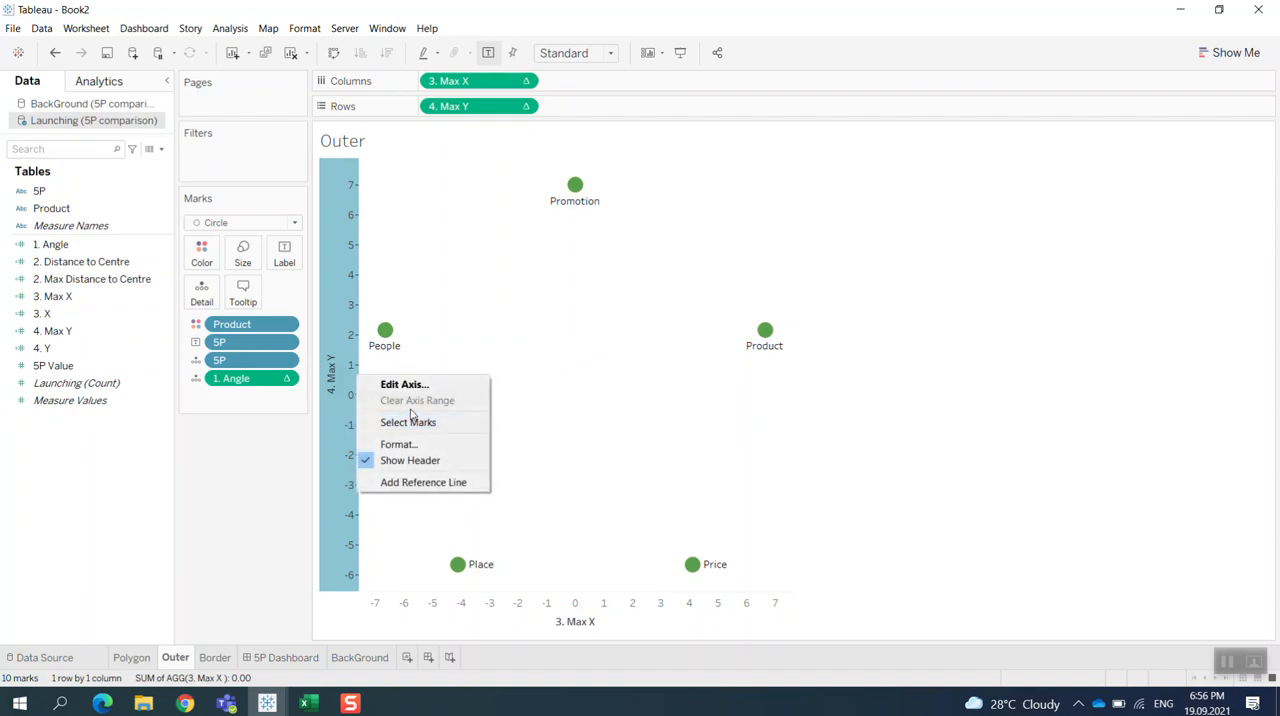
{"action": "mouse_move", "coordinate": [410, 460]}
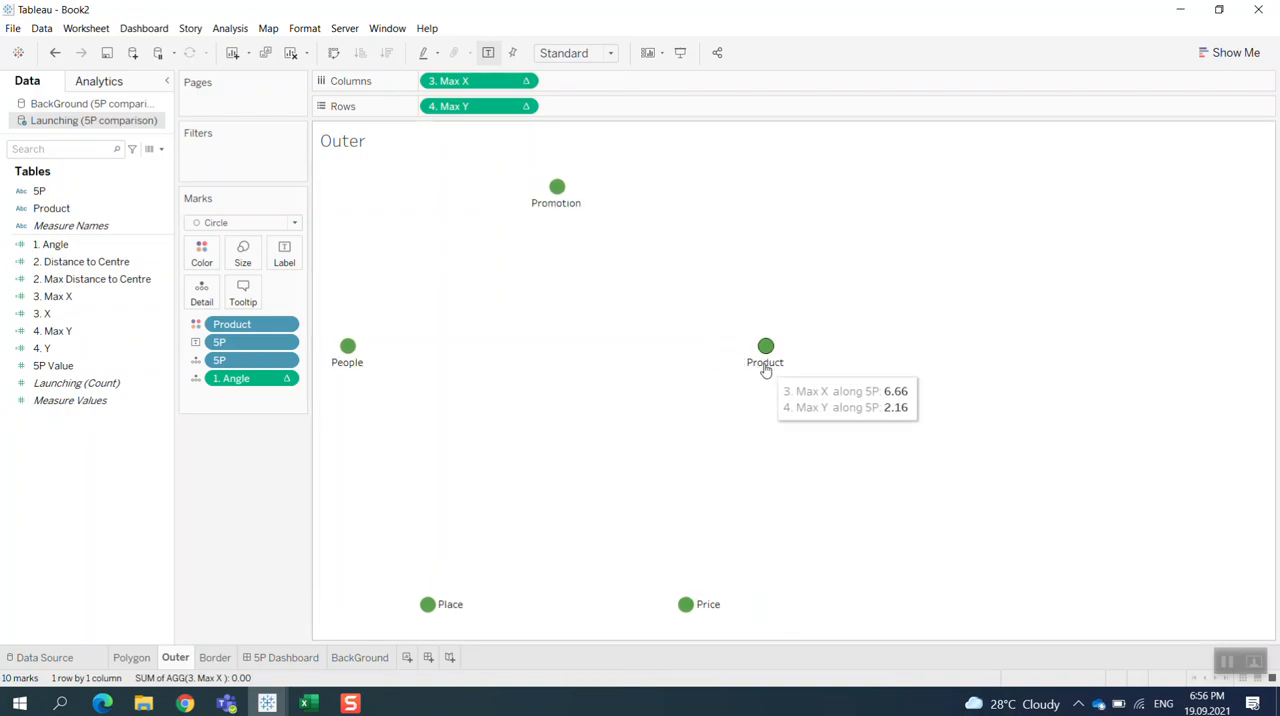
Step: Hide the remaining axis headers on the Outer sheet
{"action": "left_click", "coordinate": [765, 347]}
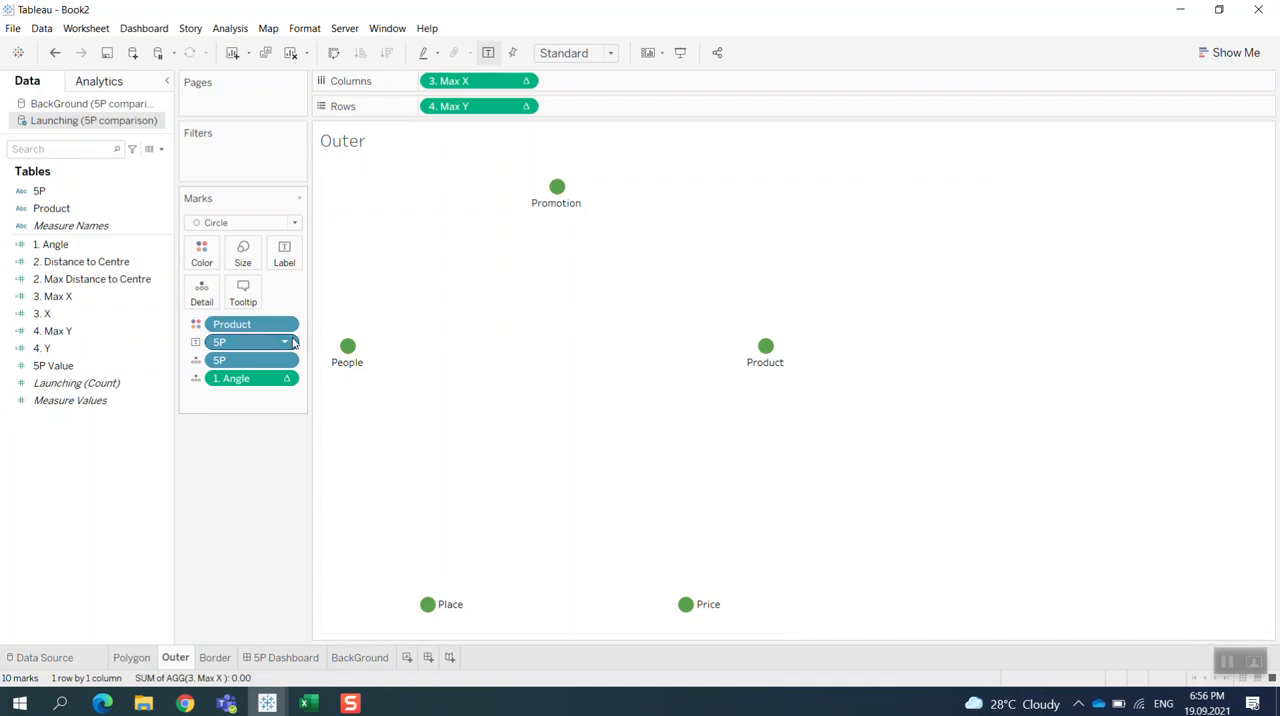
Step: Format the 5P label field font as orange, size 10
{"action": "right_click", "coordinate": [218, 342]}
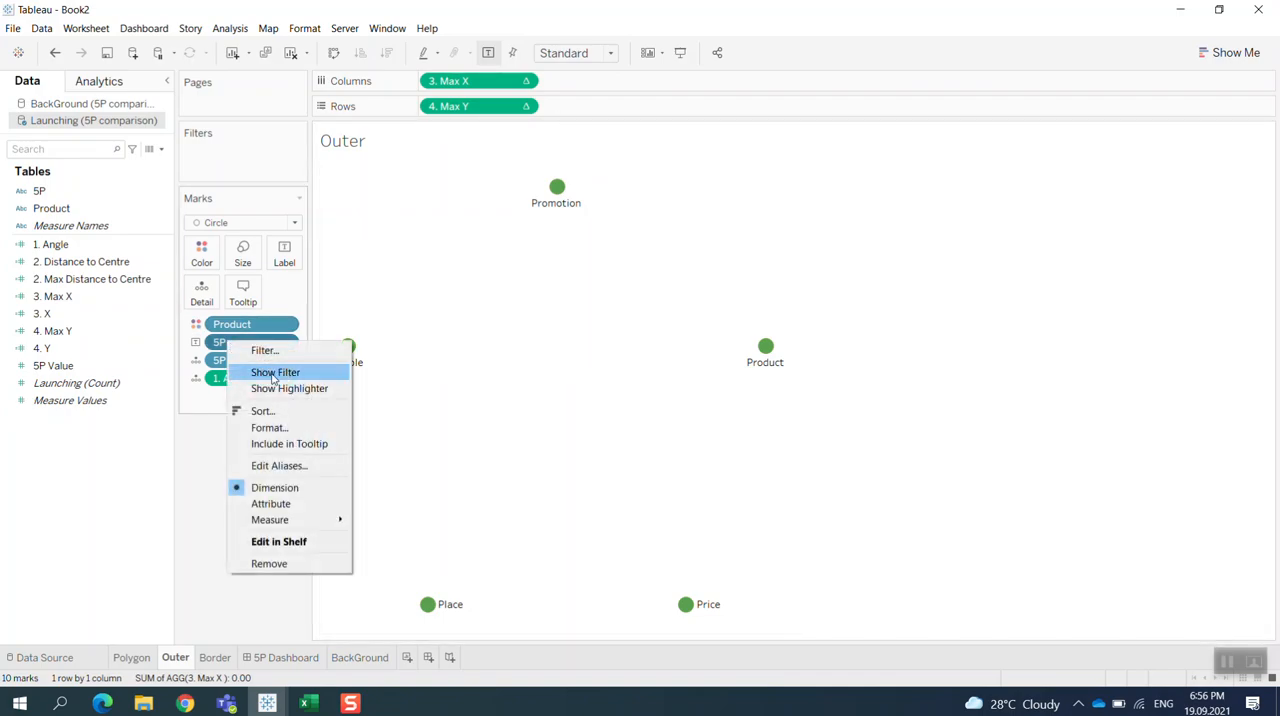
{"action": "left_click", "coordinate": [269, 427]}
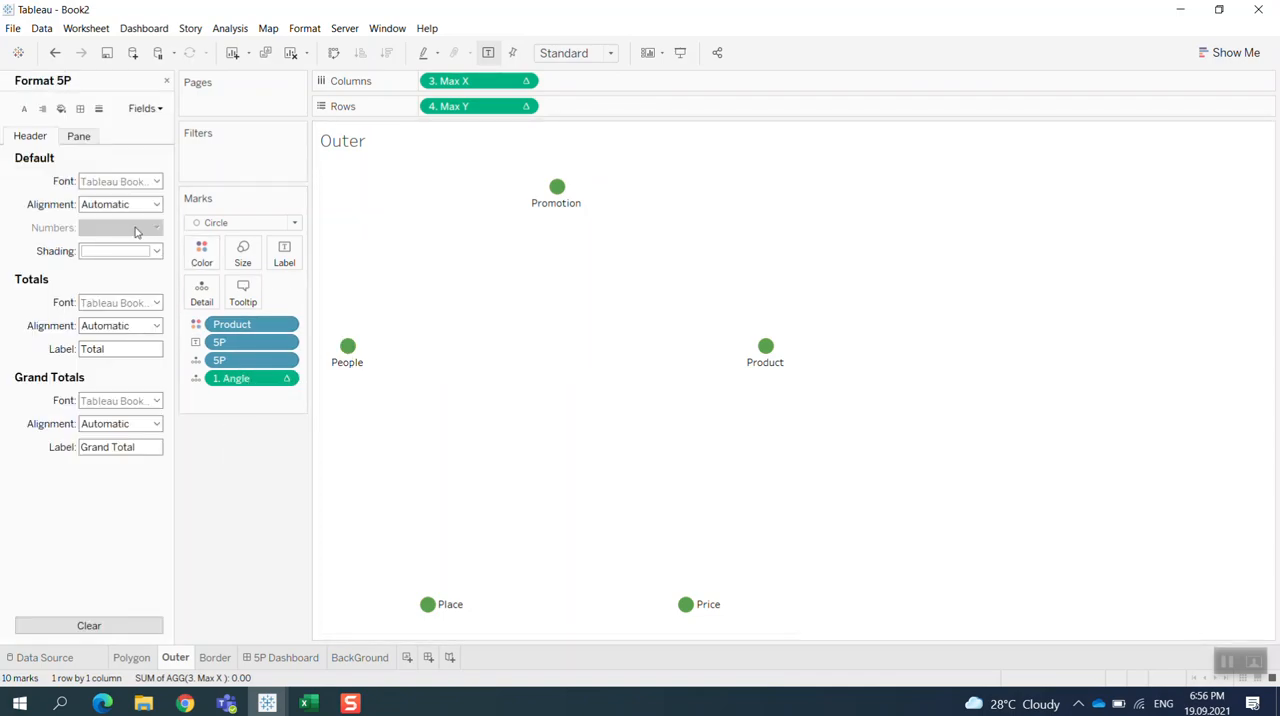
{"action": "left_click", "coordinate": [155, 181]}
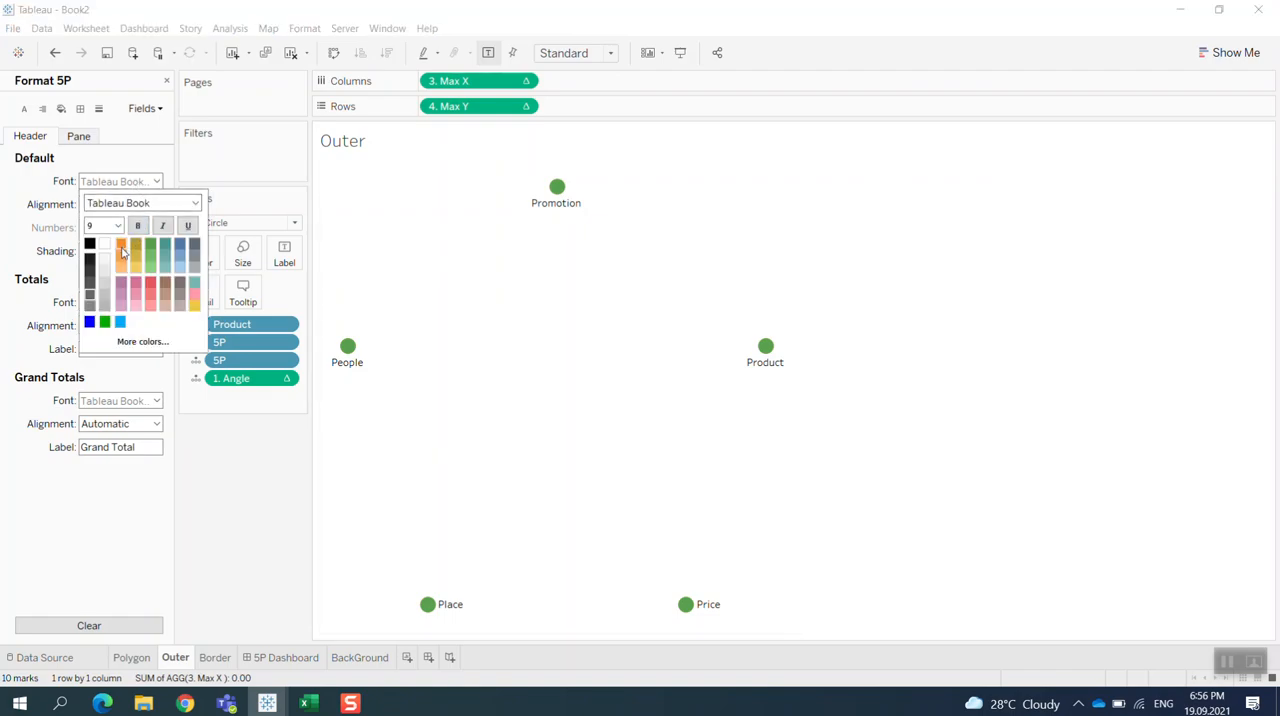
{"action": "left_click", "coordinate": [116, 225]}
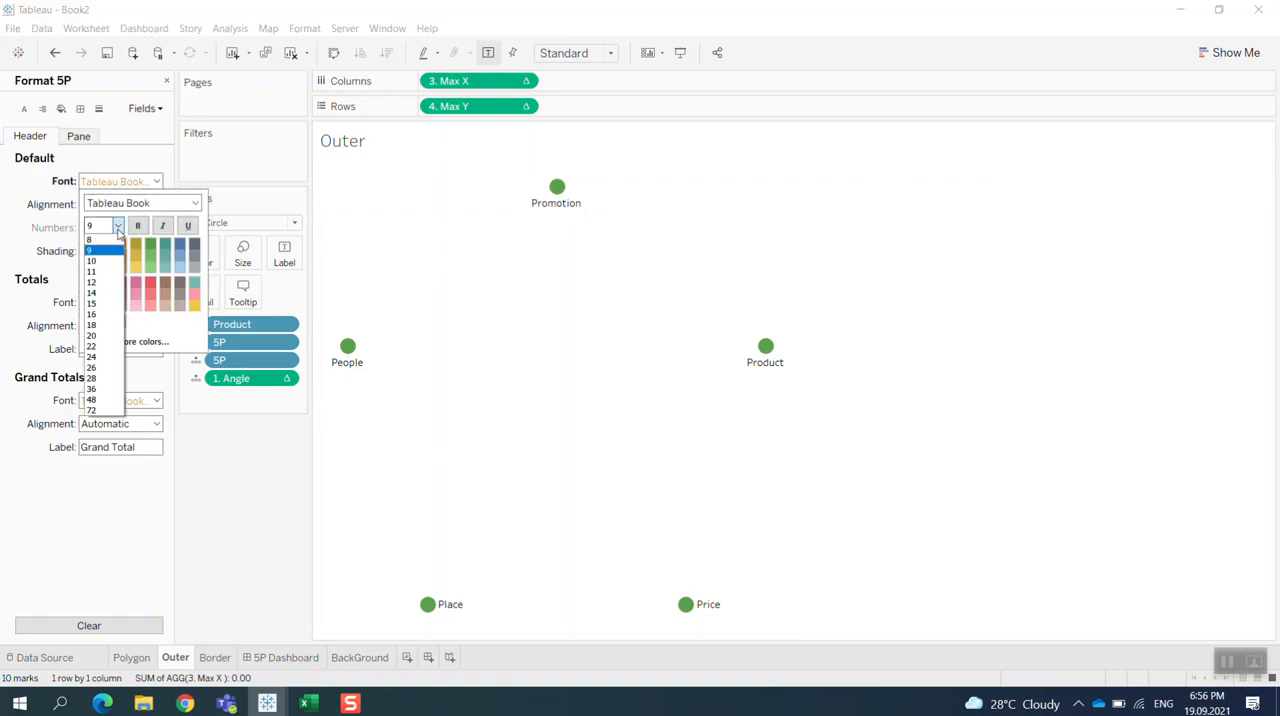
{"action": "left_click", "coordinate": [91, 261]}
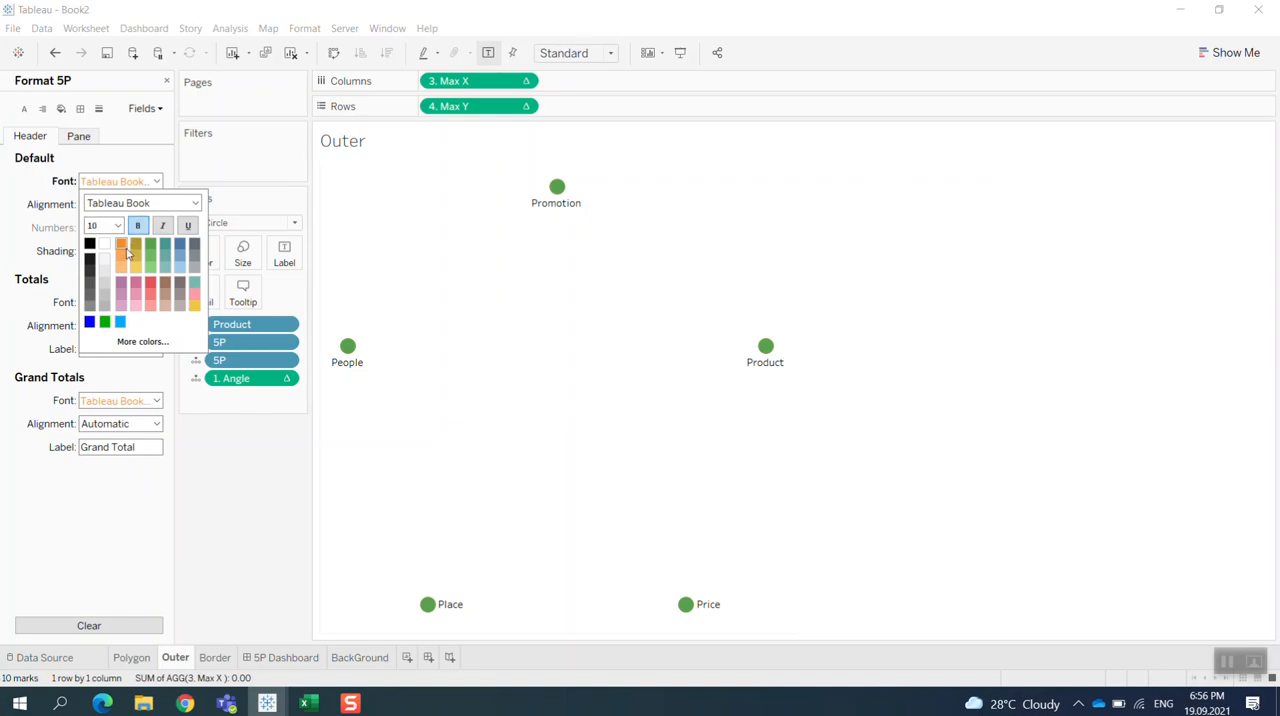
{"action": "mouse_move", "coordinate": [143, 341]}
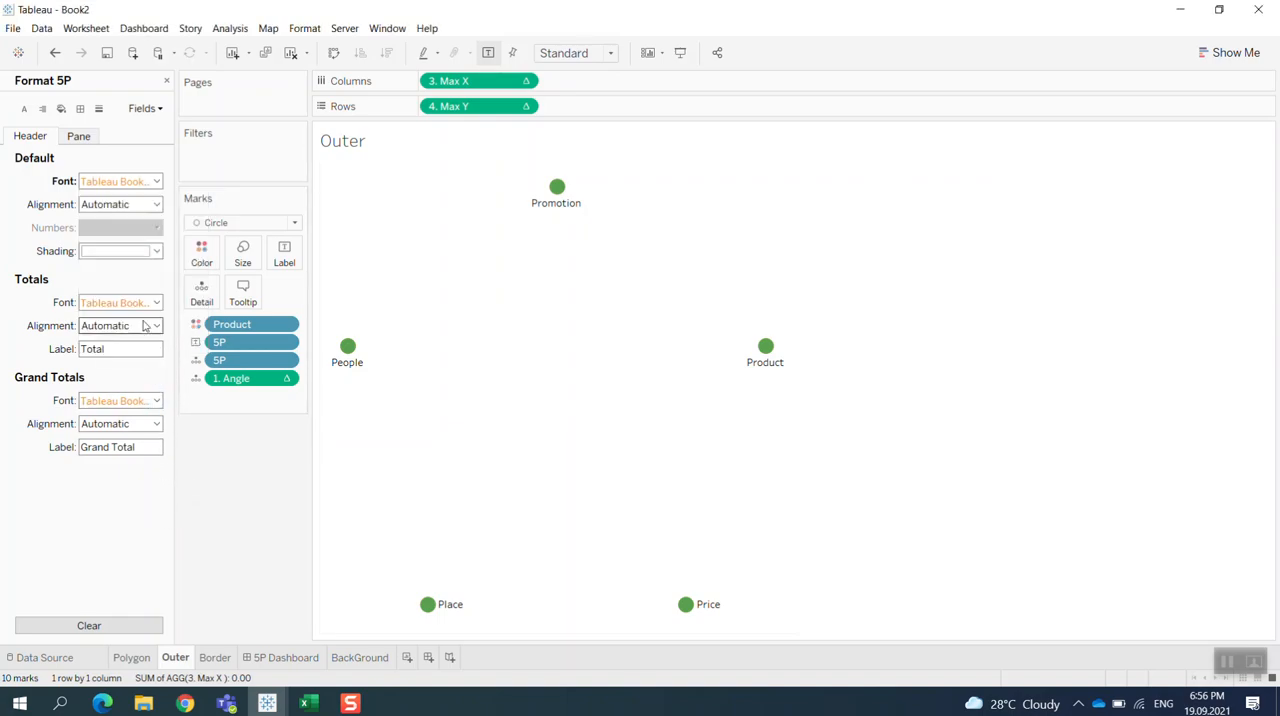
{"action": "mouse_move", "coordinate": [557, 188]}
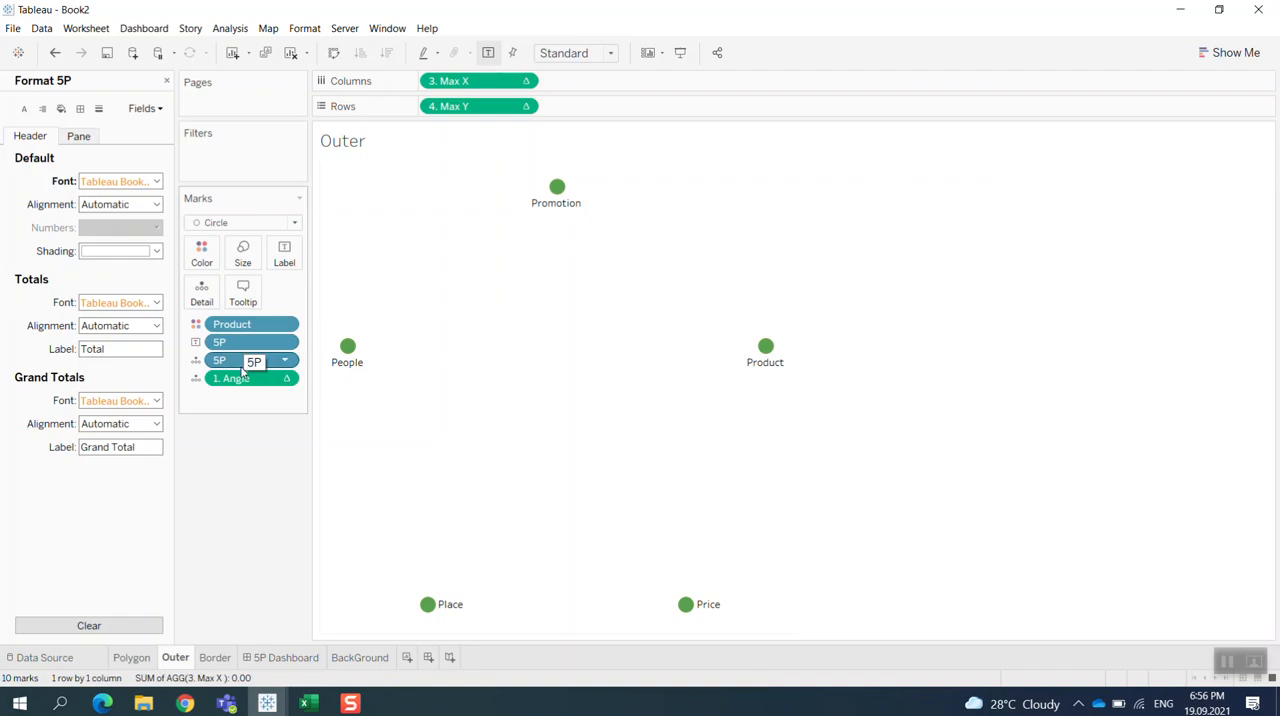
{"action": "mouse_move", "coordinate": [555, 215]}
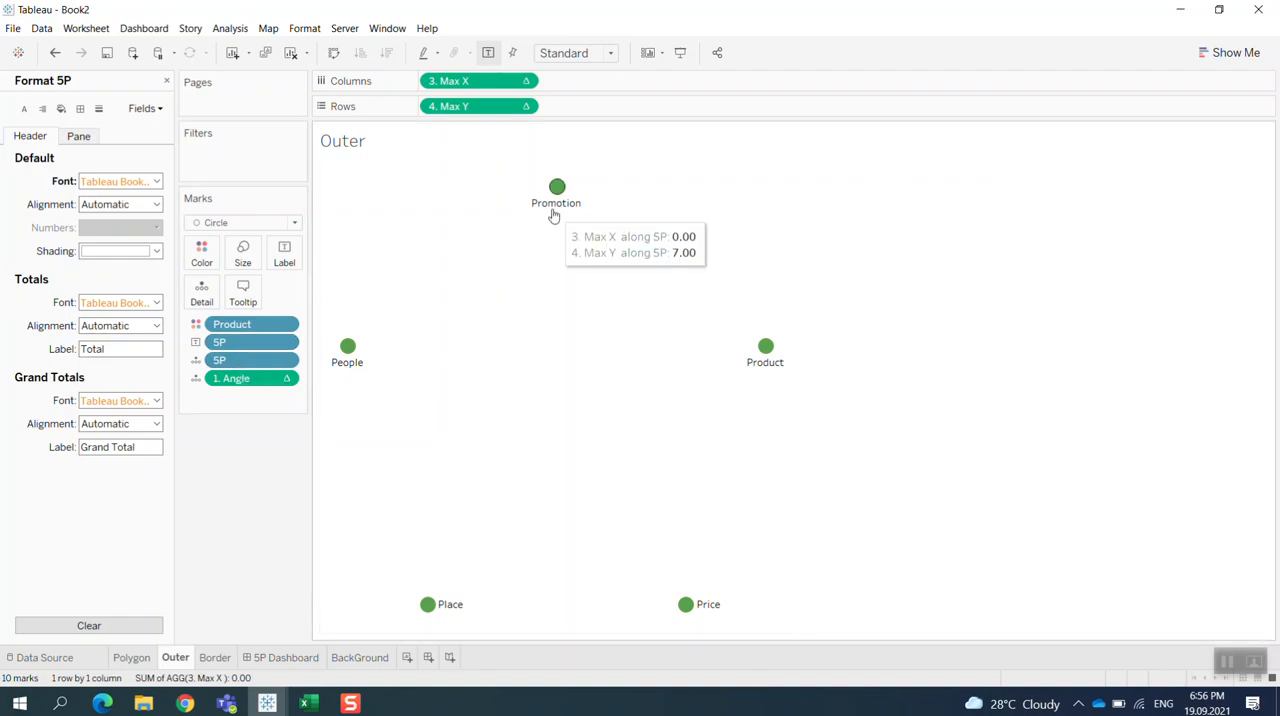
Step: Set the sheet-wide pane font for point labels to orange
{"action": "left_click", "coordinate": [557, 187]}
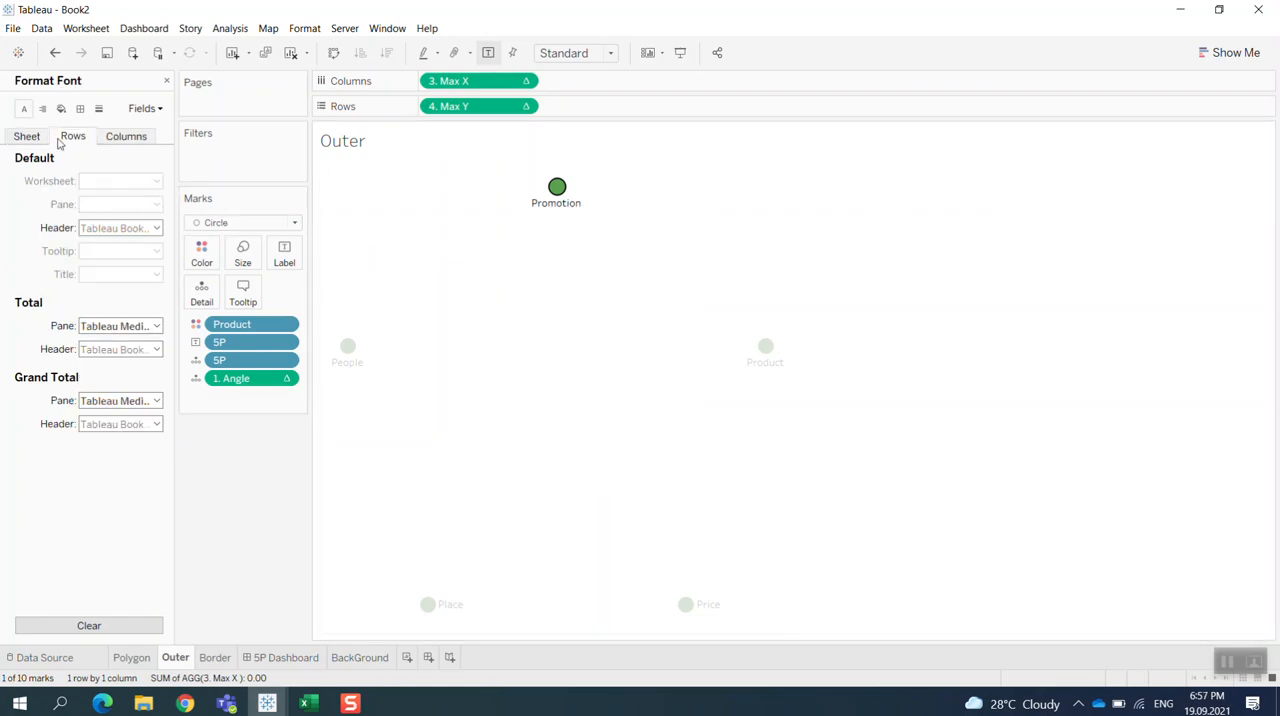
{"action": "left_click", "coordinate": [155, 181]}
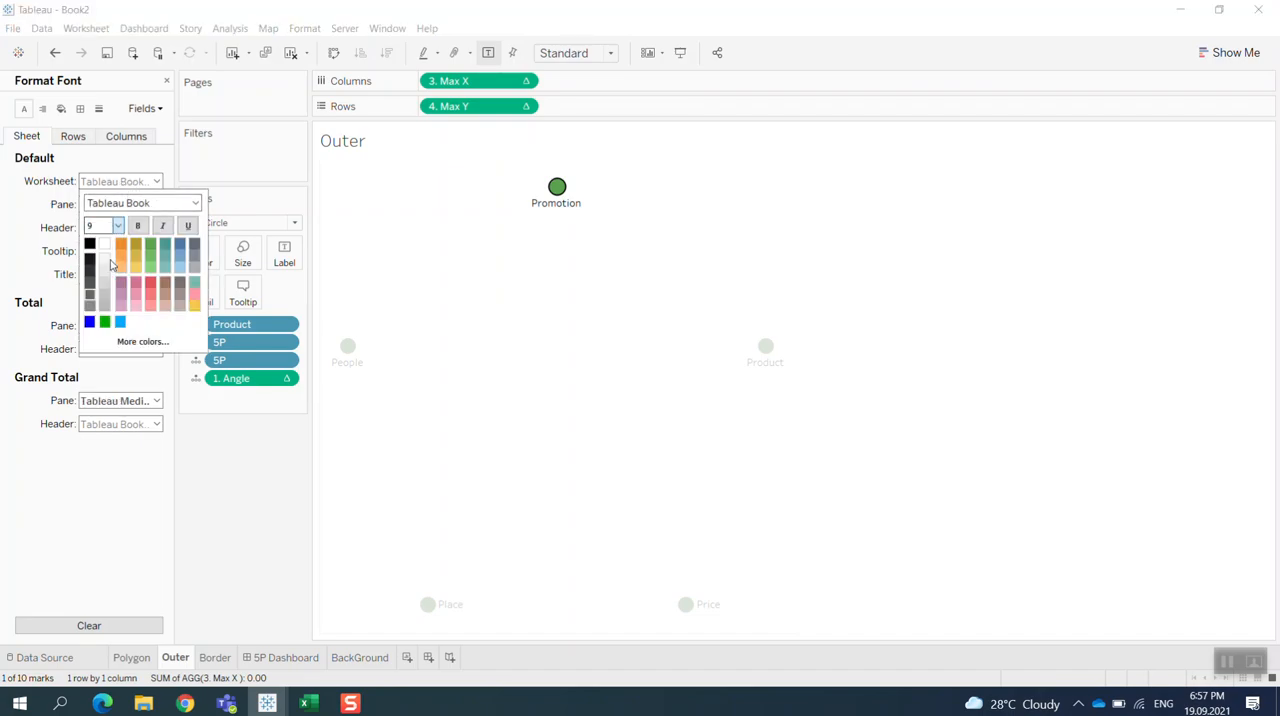
{"action": "left_click", "coordinate": [138, 225]}
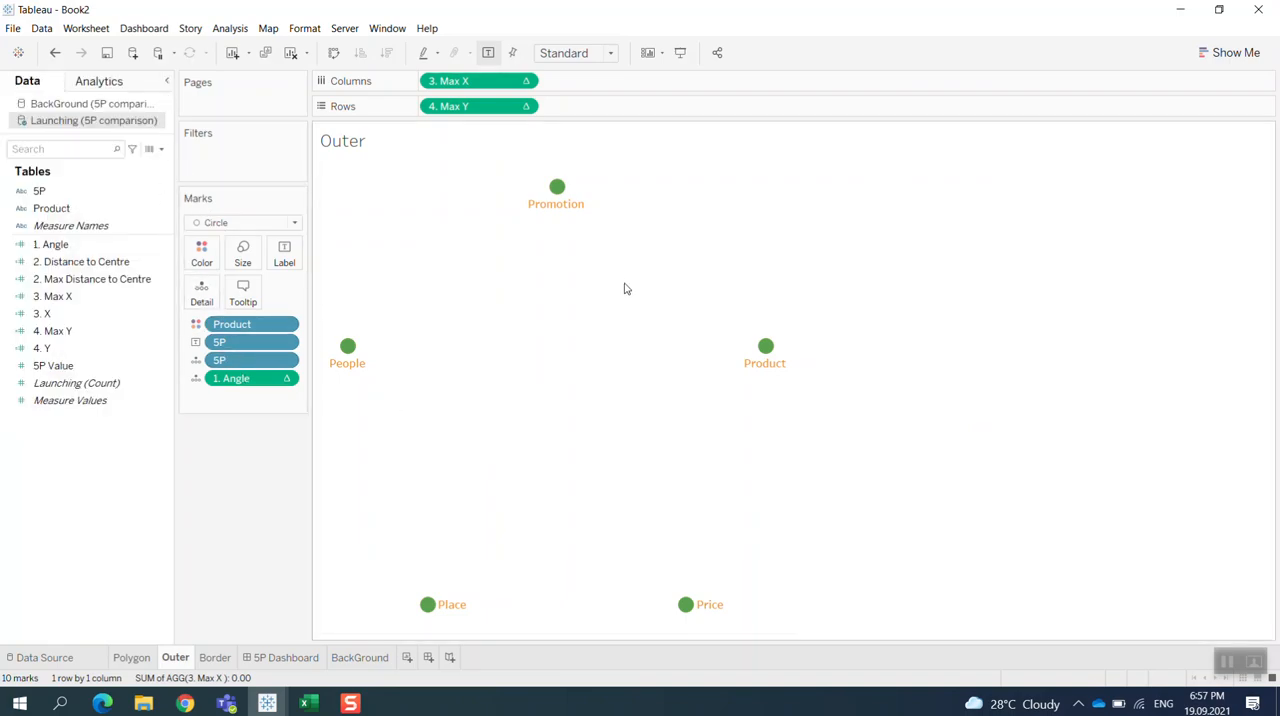
{"action": "mouse_move", "coordinate": [502, 182]}
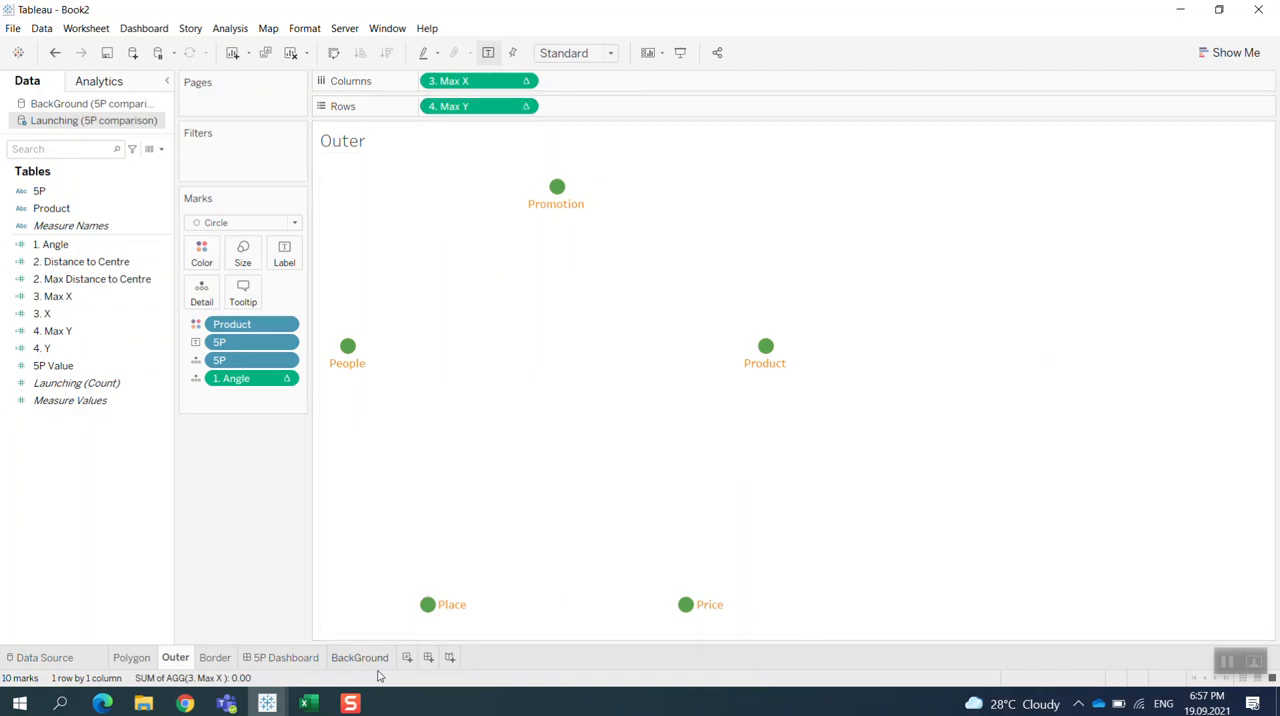
Step: Open the BackGround sheet with its five nested coloured pentagons
{"action": "left_click", "coordinate": [360, 657]}
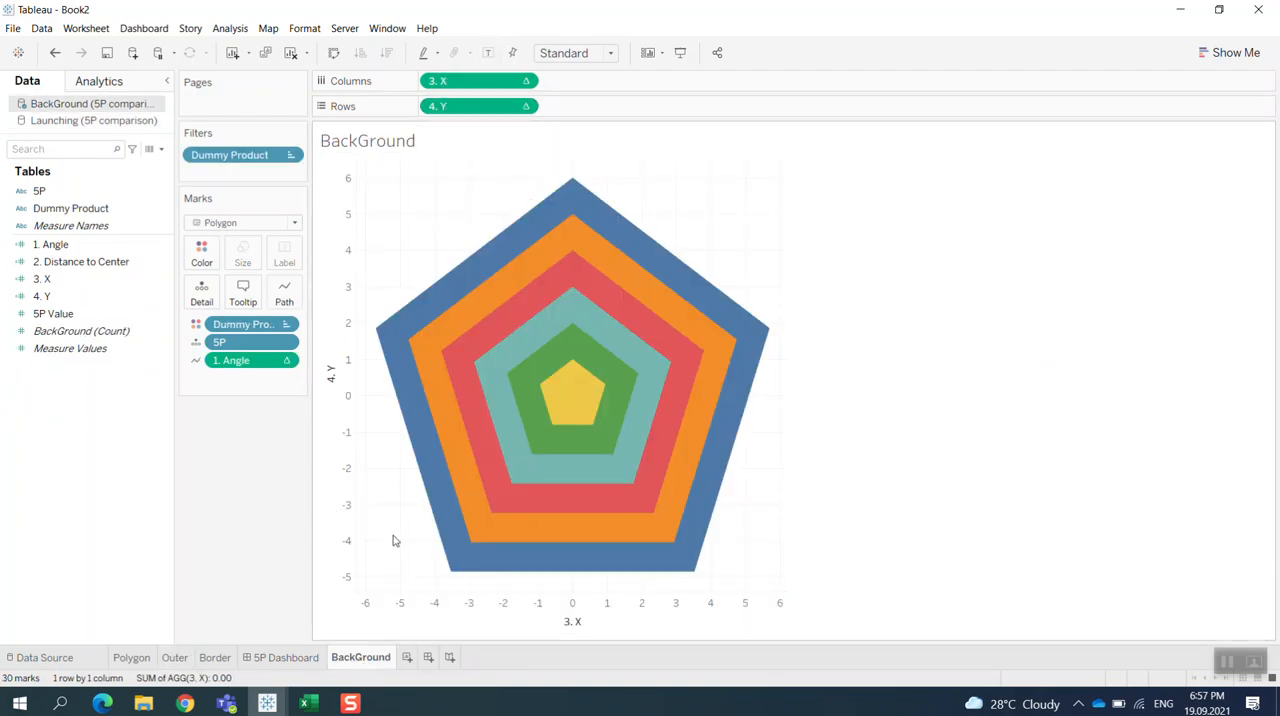
{"action": "mouse_move", "coordinate": [560, 281]}
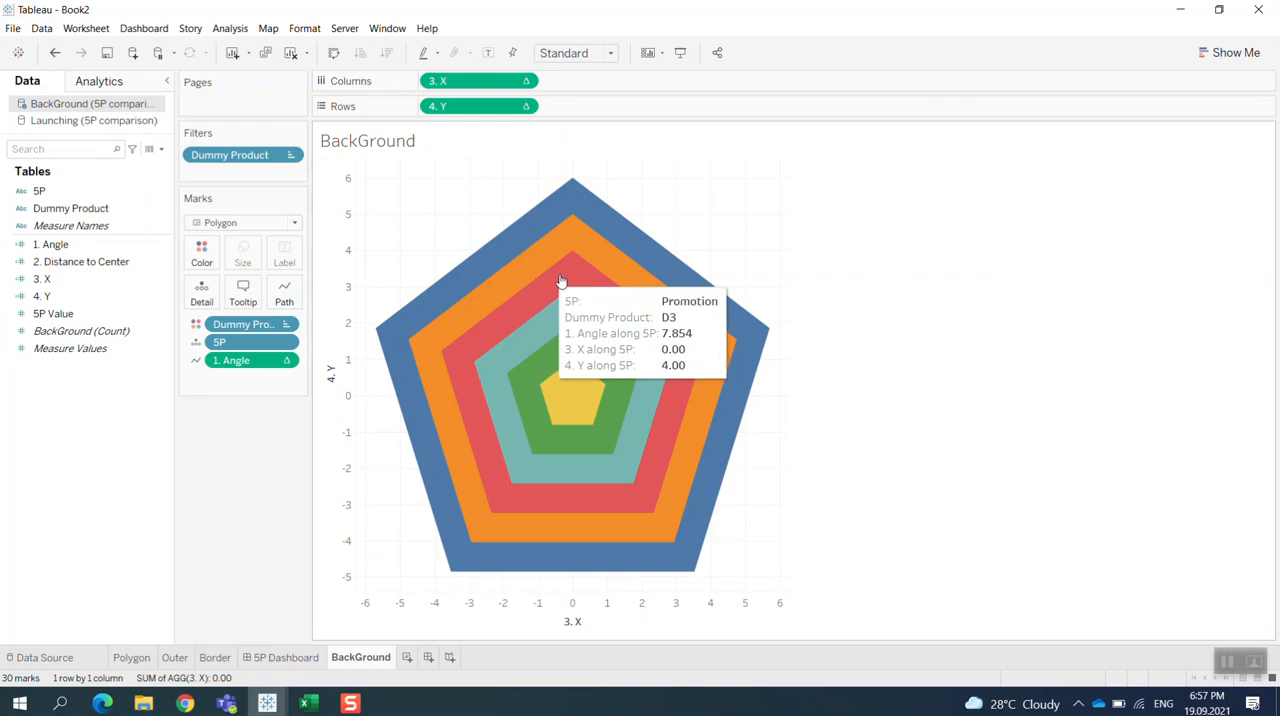
{"action": "mouse_move", "coordinate": [565, 357]}
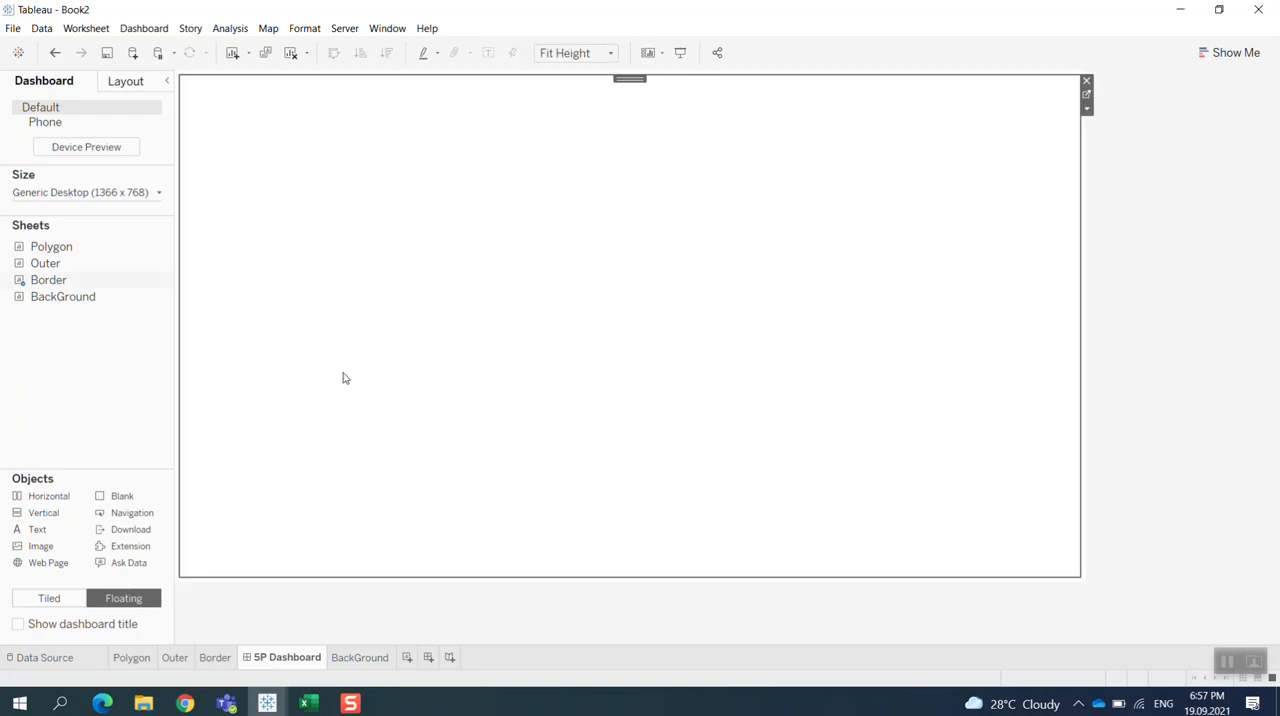
{"action": "mouse_move", "coordinate": [575, 385]}
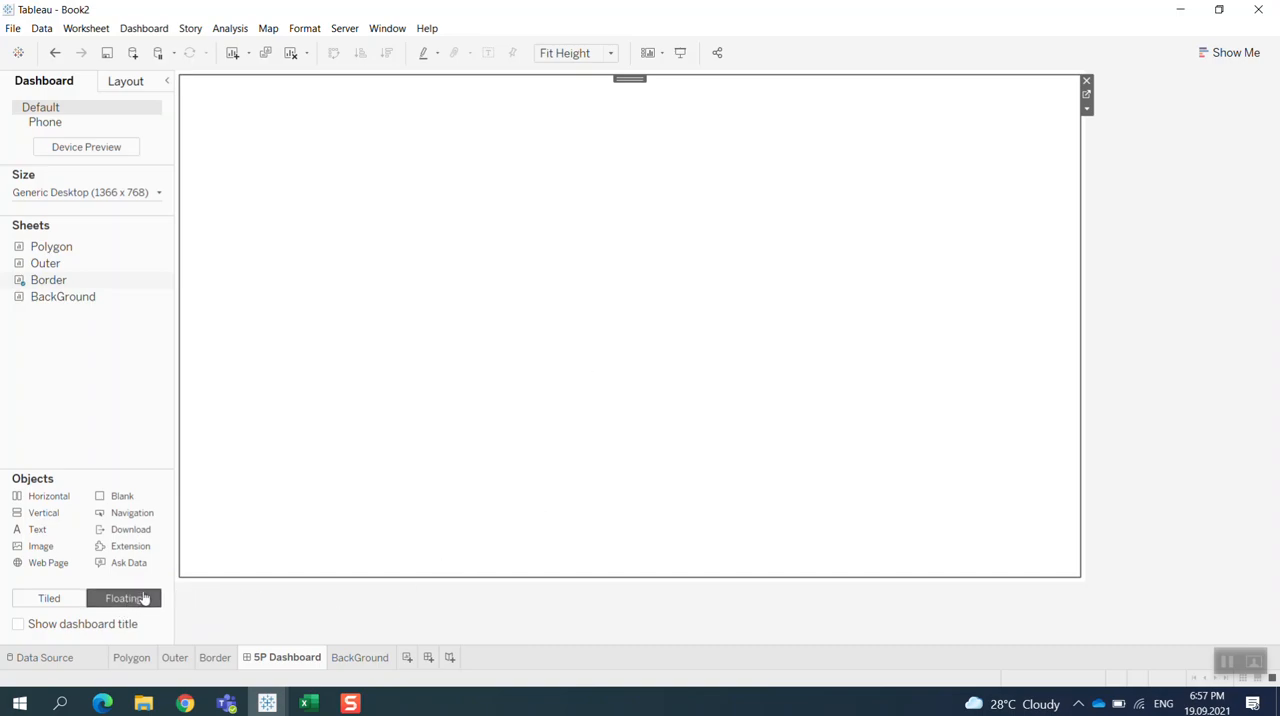
{"action": "mouse_move", "coordinate": [113, 645]}
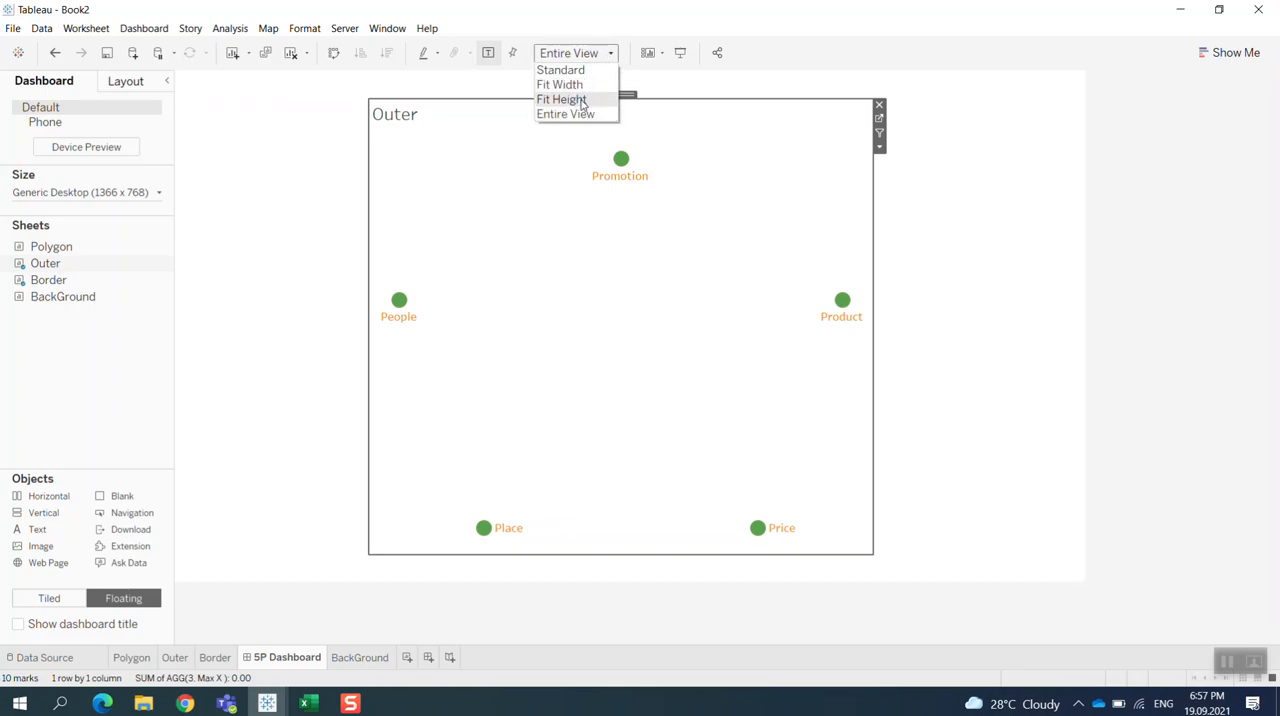
Step: Set the floating Outer sheet to Fit Height, then Fit Width, and select the Border container
{"action": "left_click", "coordinate": [565, 99]}
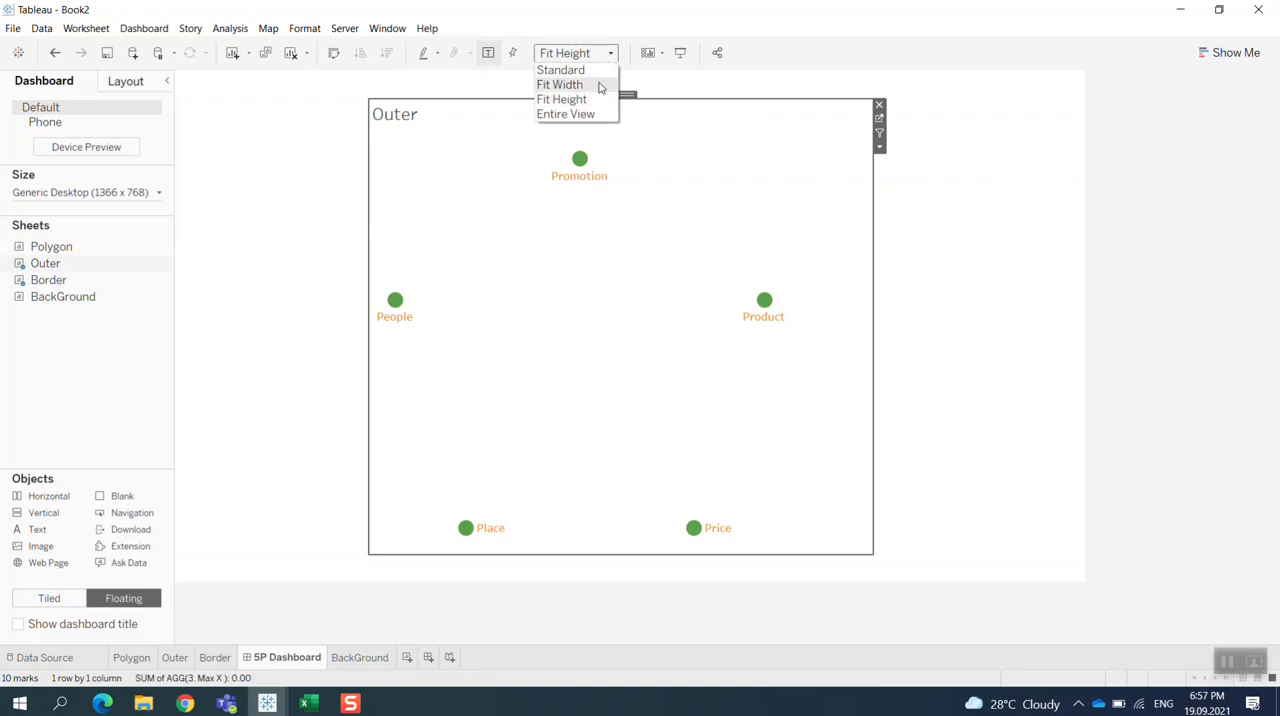
{"action": "left_click", "coordinate": [559, 84]}
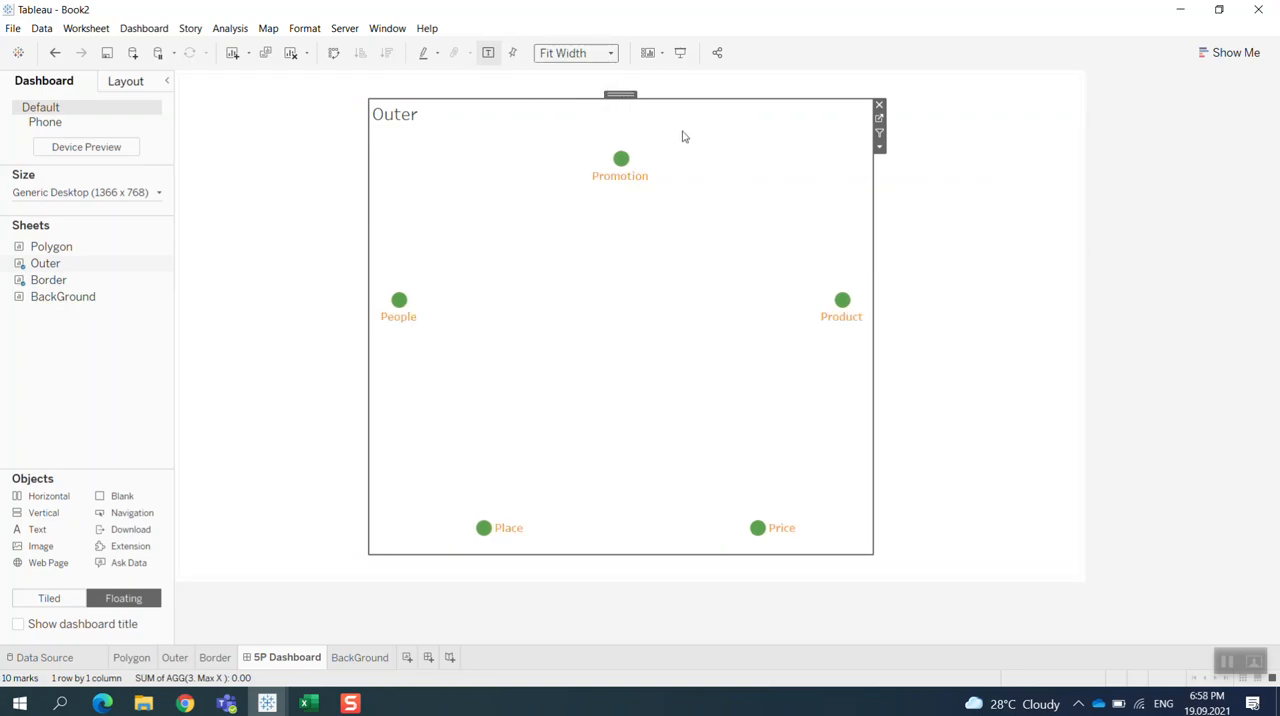
{"action": "left_click", "coordinate": [879, 104]}
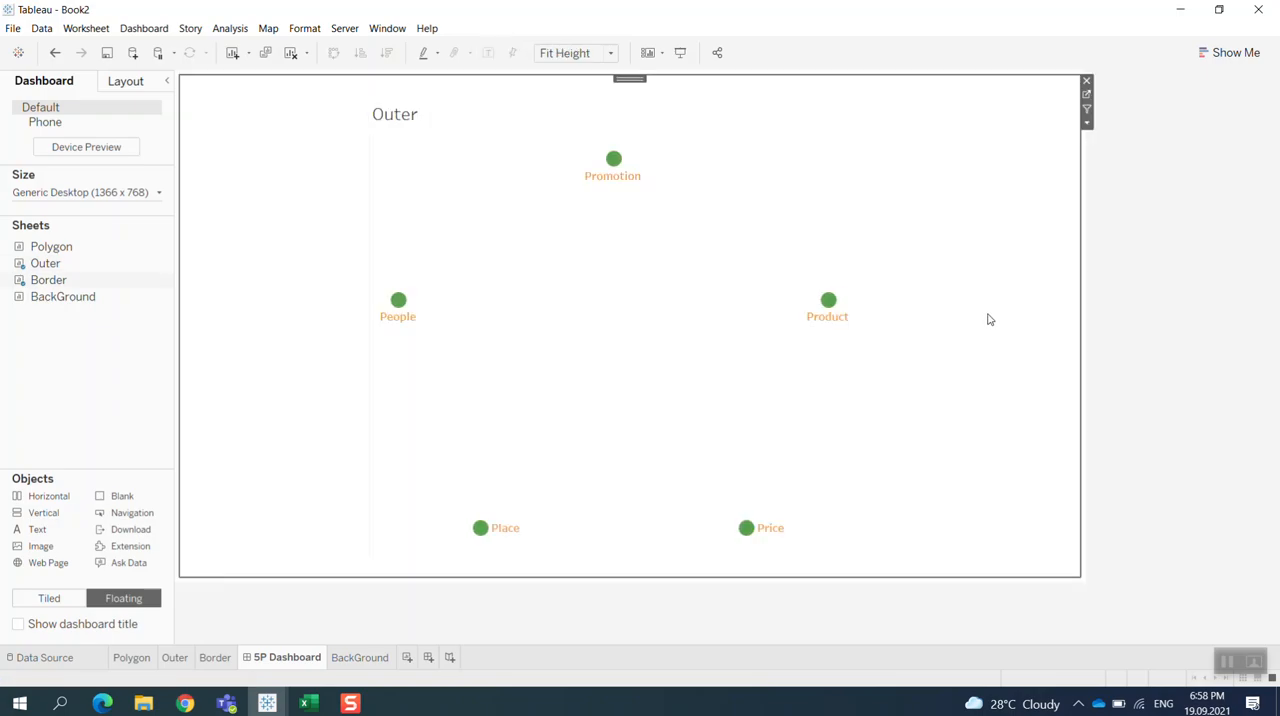
{"action": "mouse_move", "coordinate": [51, 246]}
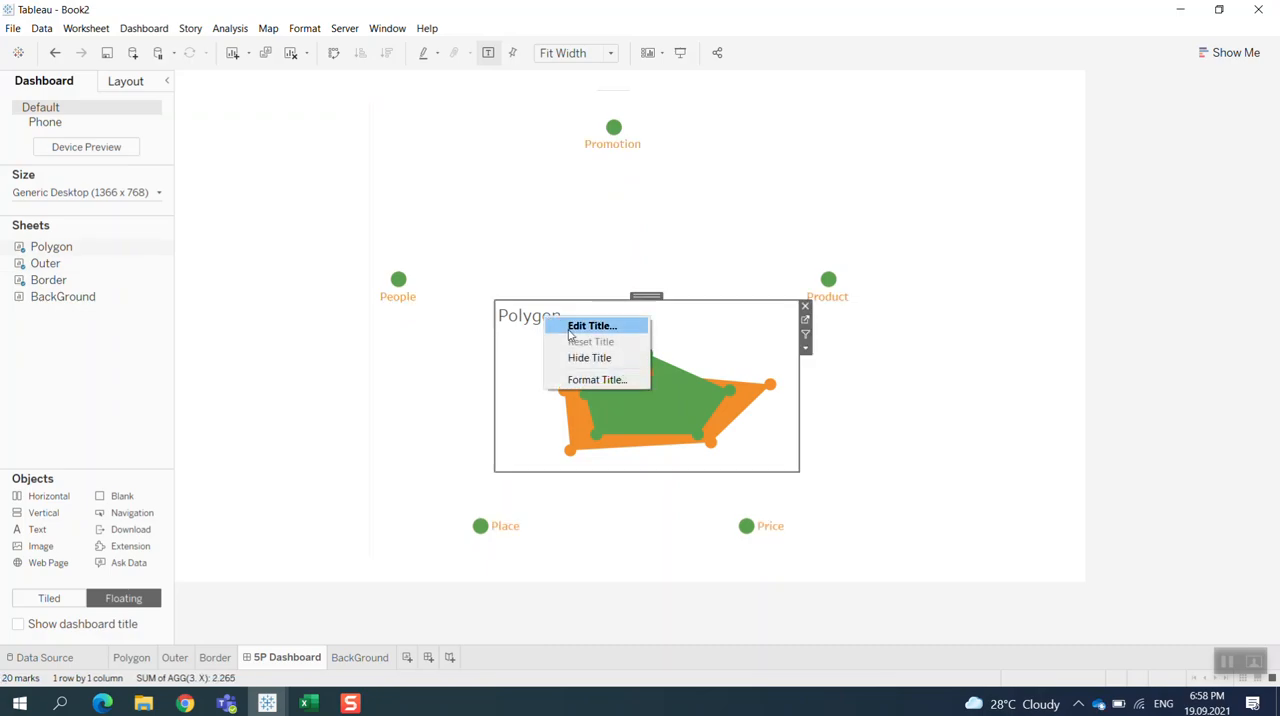
Step: Hide the Polygon chart's title, enlarge it between the five 5P labels, and reopen its worksheet
{"action": "left_click", "coordinate": [589, 357]}
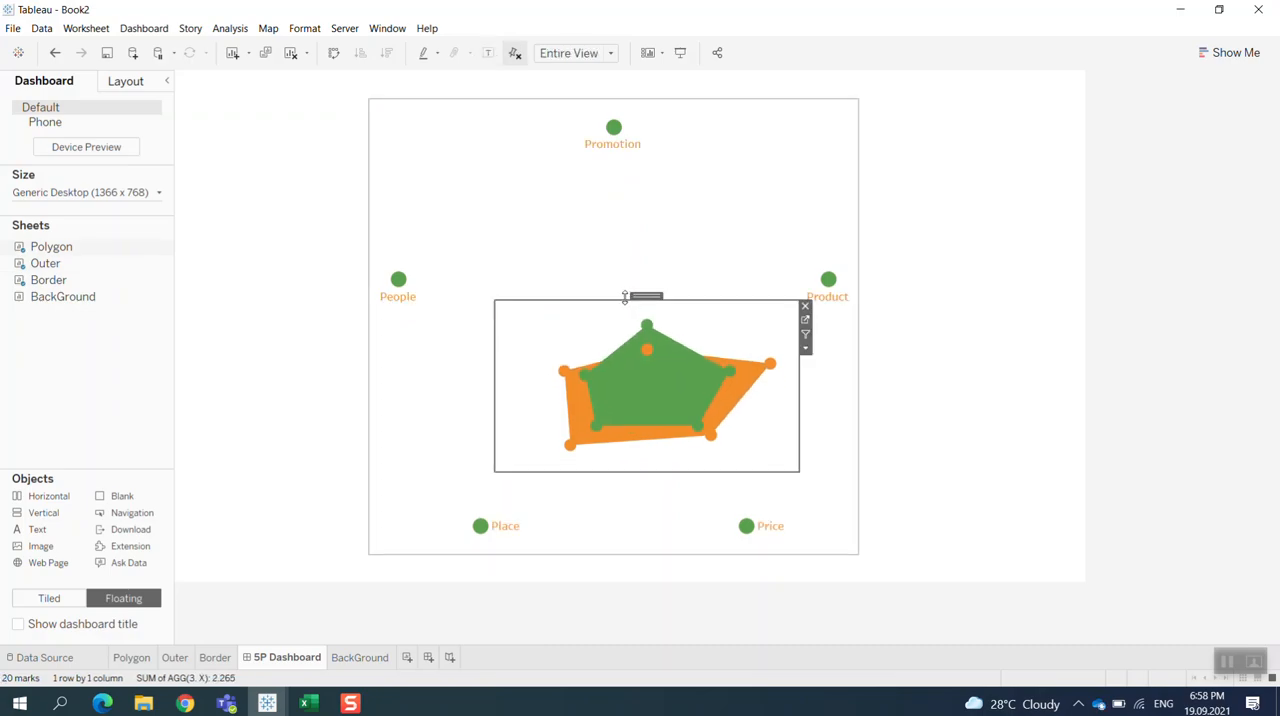
{"action": "left_click_drag", "start_coordinate": [646, 296], "coordinate": [646, 166]}
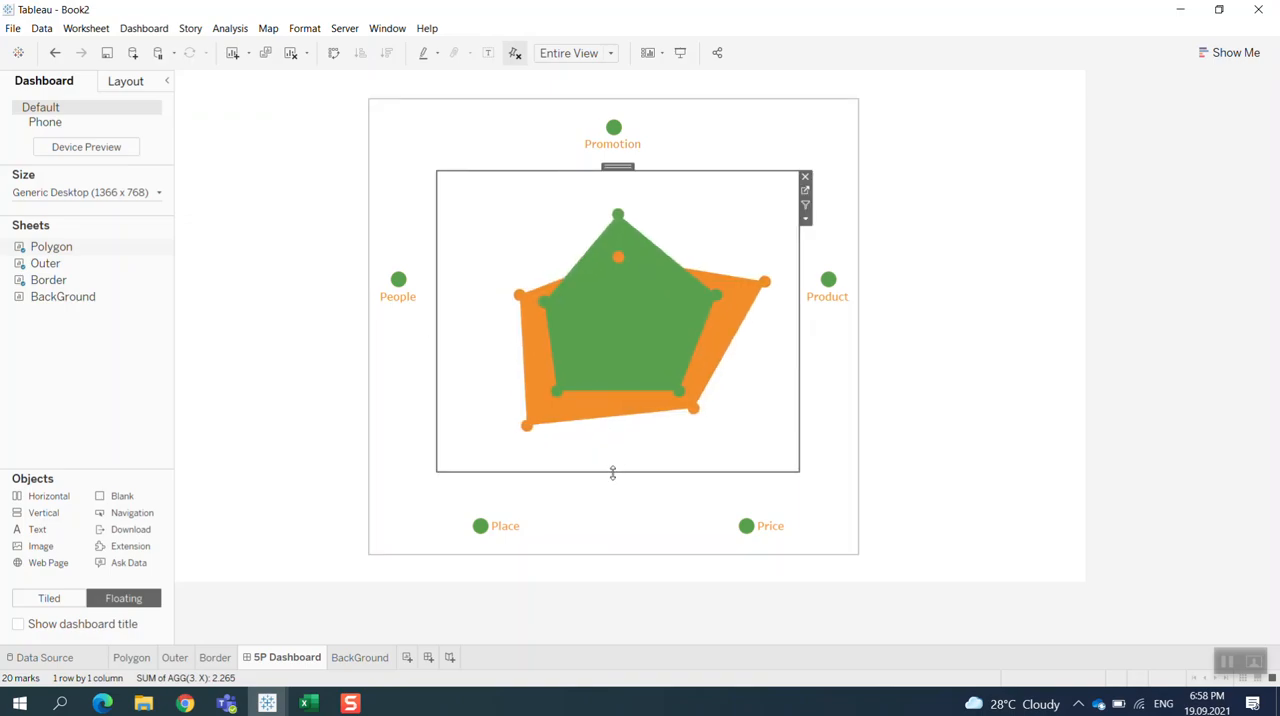
{"action": "left_click_drag", "start_coordinate": [612, 473], "coordinate": [612, 512]}
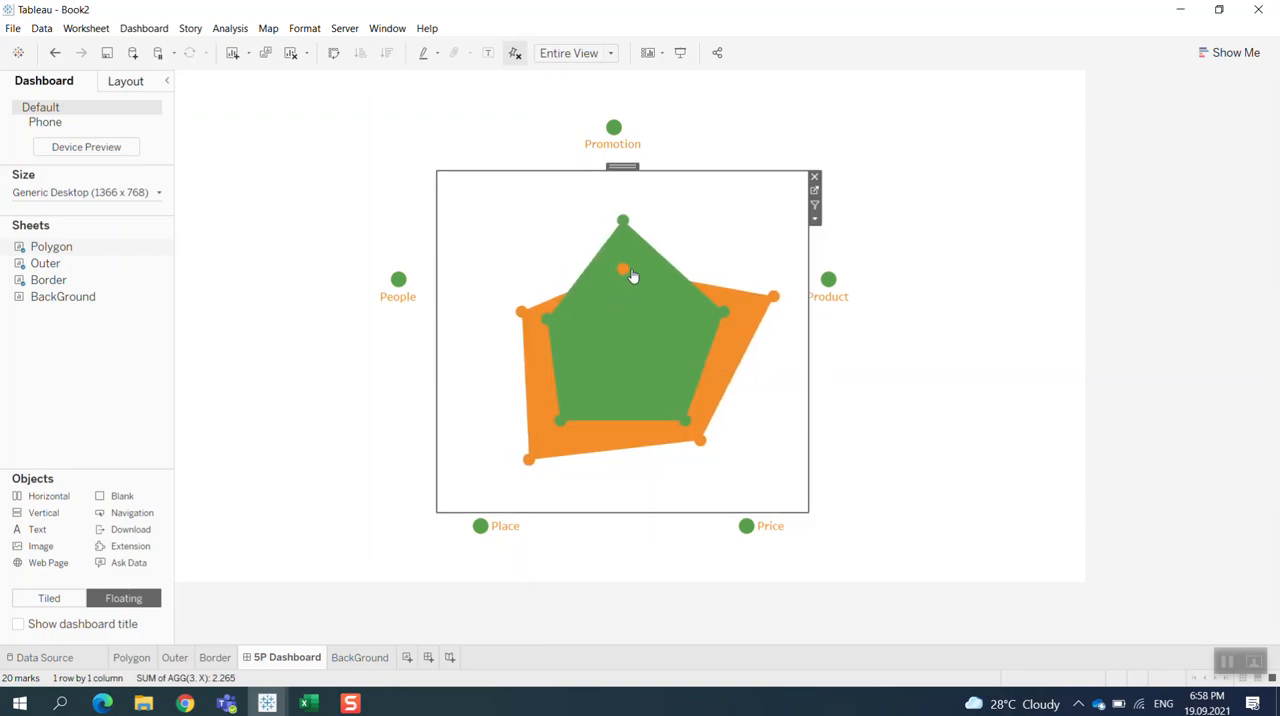
{"action": "mouse_move", "coordinate": [222, 559]}
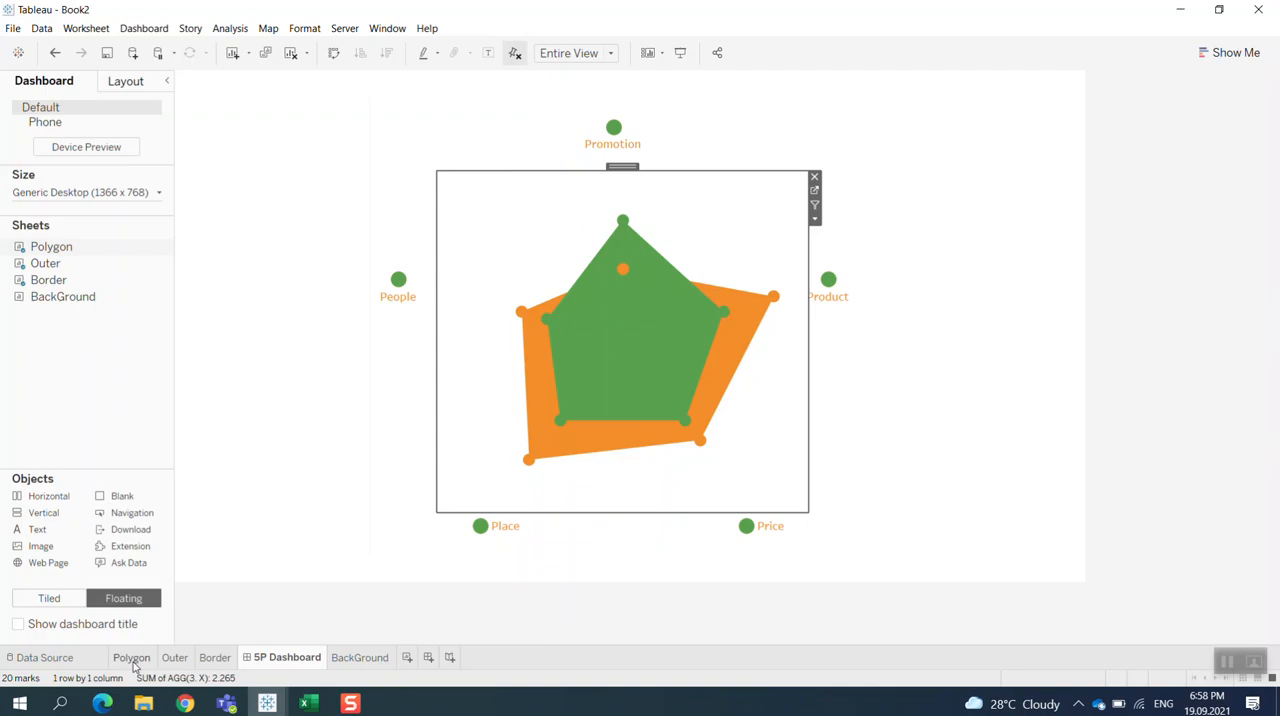
{"action": "left_click", "coordinate": [132, 657]}
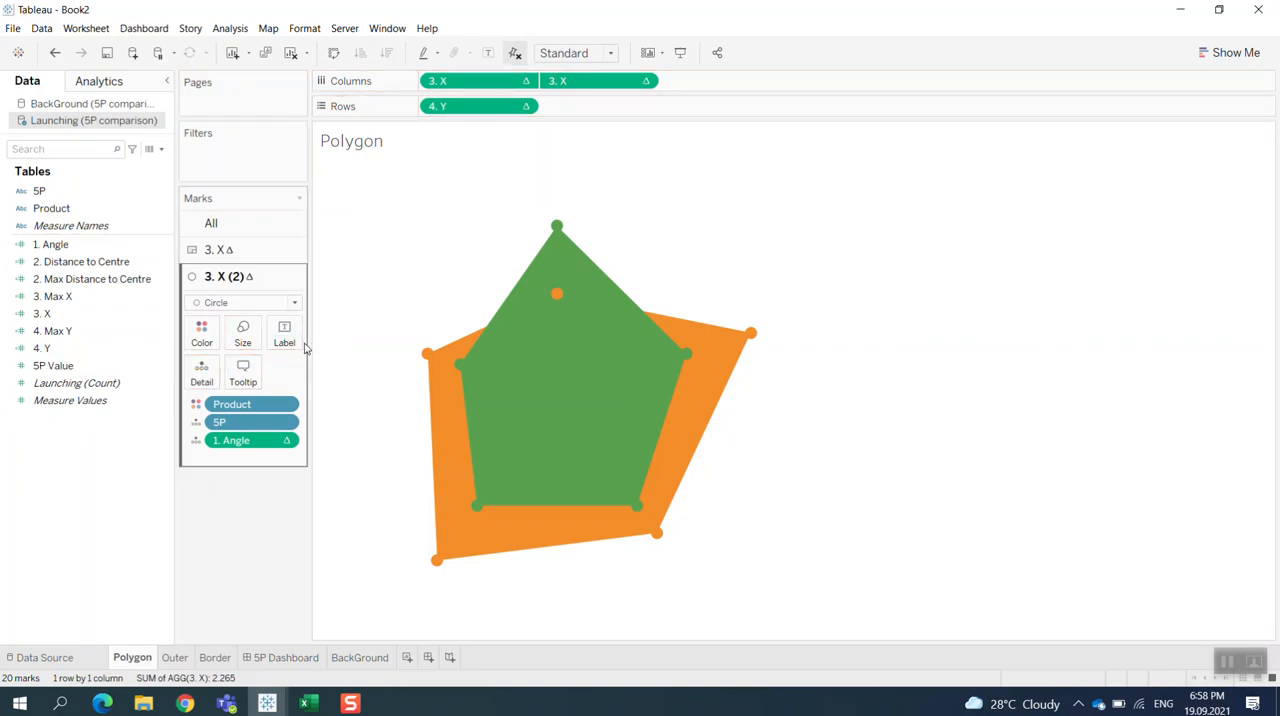
Step: Add 5P Value to the 3. X (2) card's Label shelf and return to the dashboard
{"action": "left_click", "coordinate": [42, 348]}
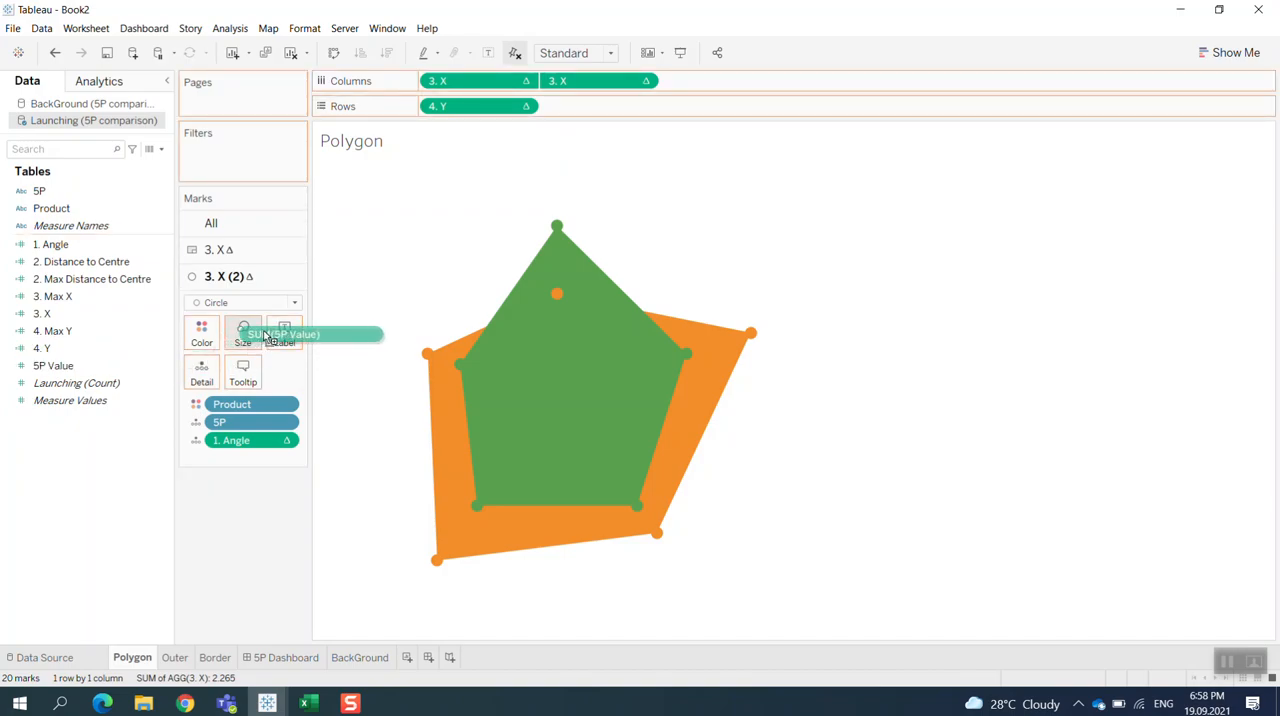
{"action": "left_click", "coordinate": [284, 333]}
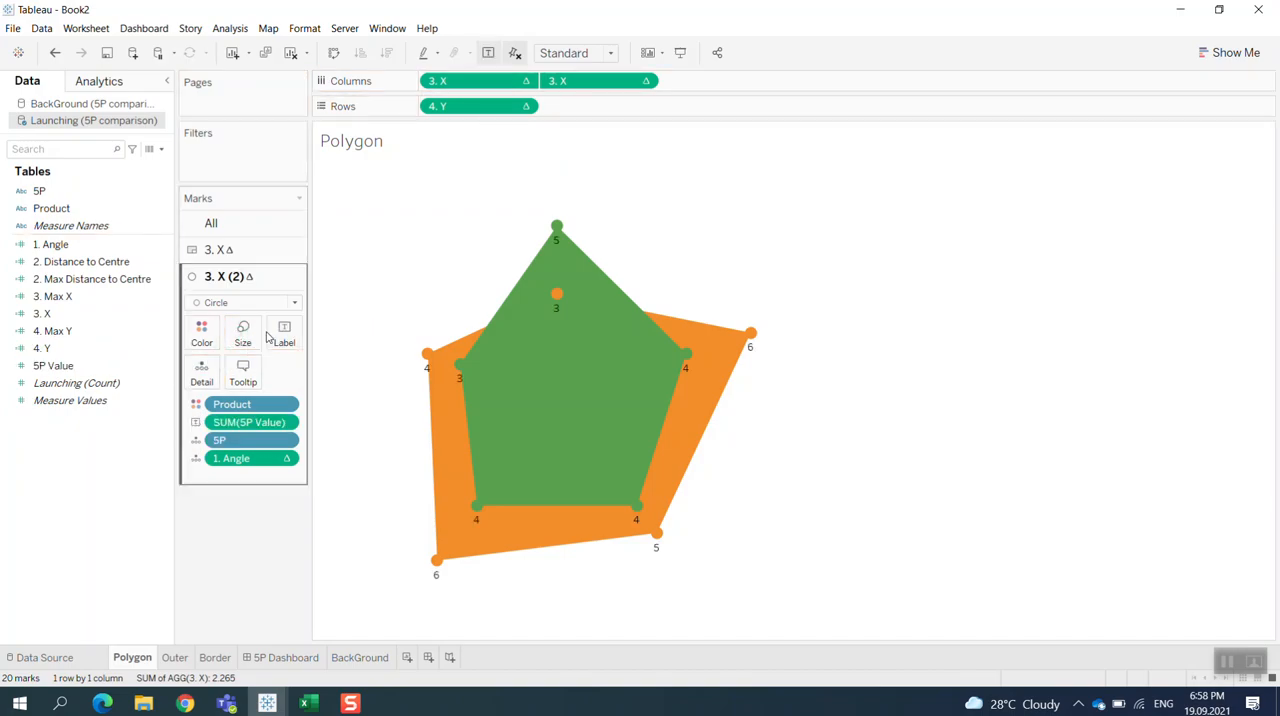
{"action": "mouse_move", "coordinate": [627, 368]}
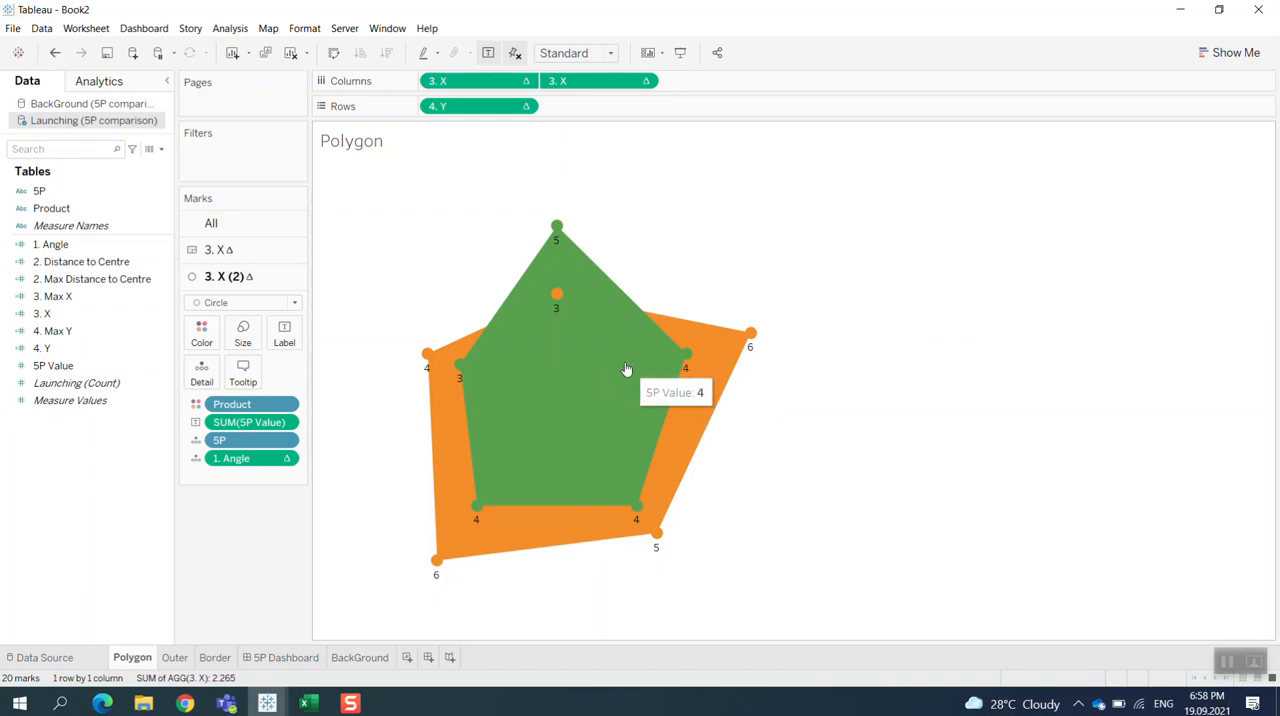
{"action": "left_click", "coordinate": [287, 657]}
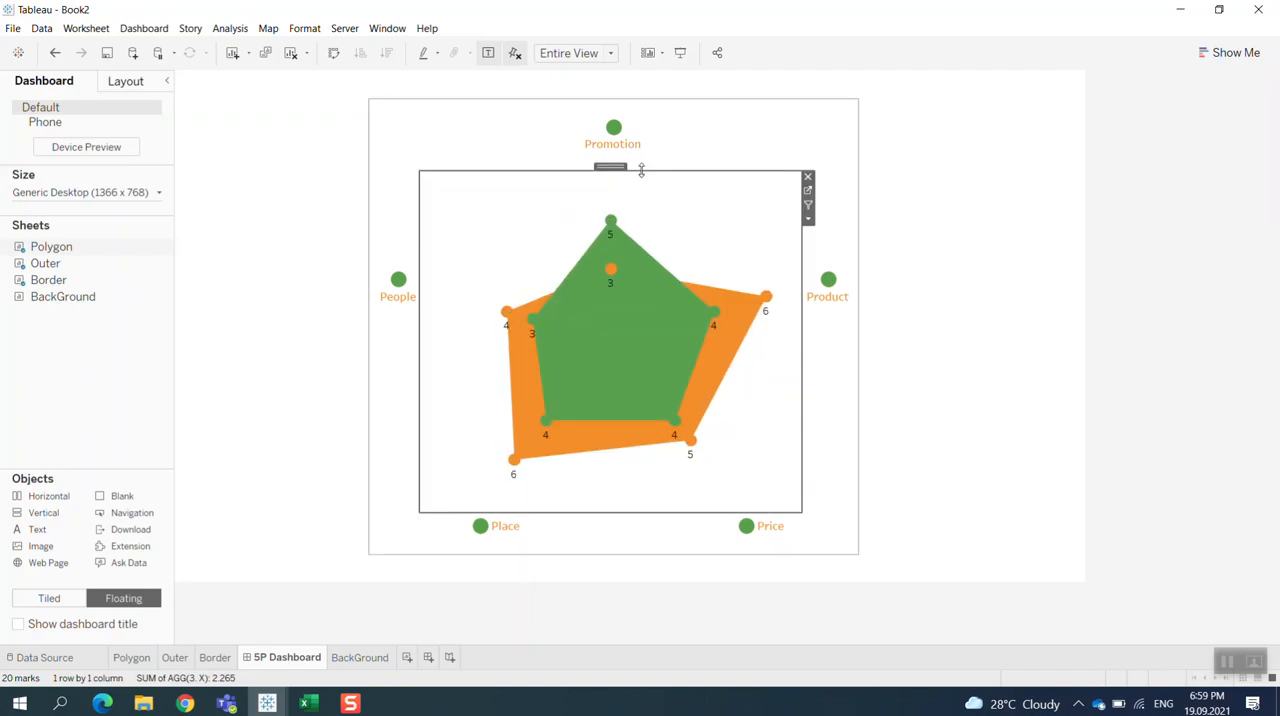
{"action": "left_click", "coordinate": [807, 177]}
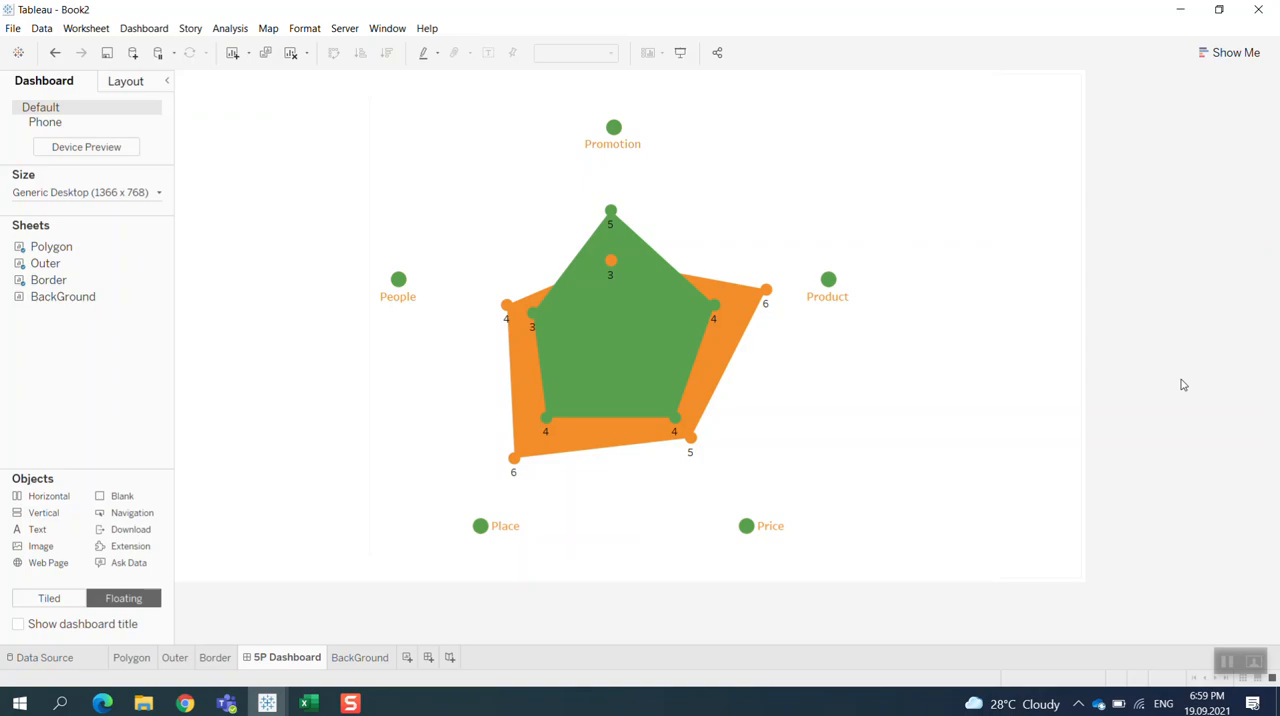
{"action": "mouse_move", "coordinate": [686, 333]}
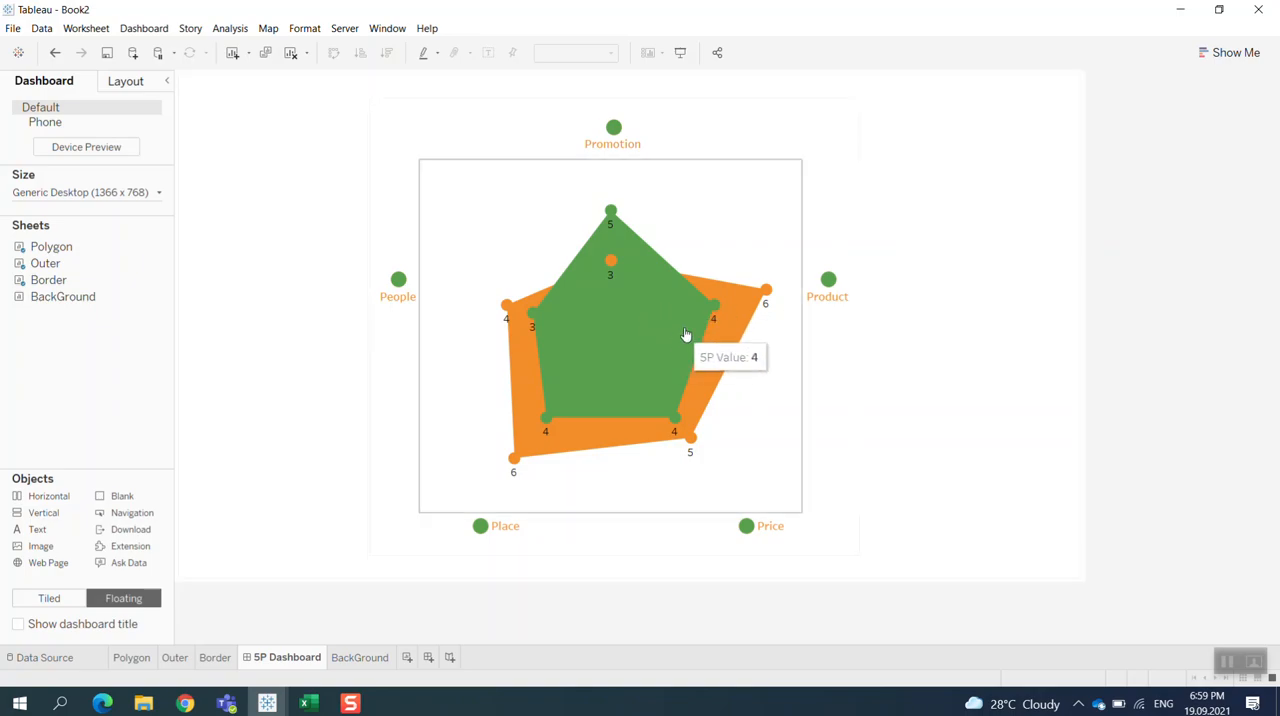
{"action": "mouse_move", "coordinate": [740, 331]}
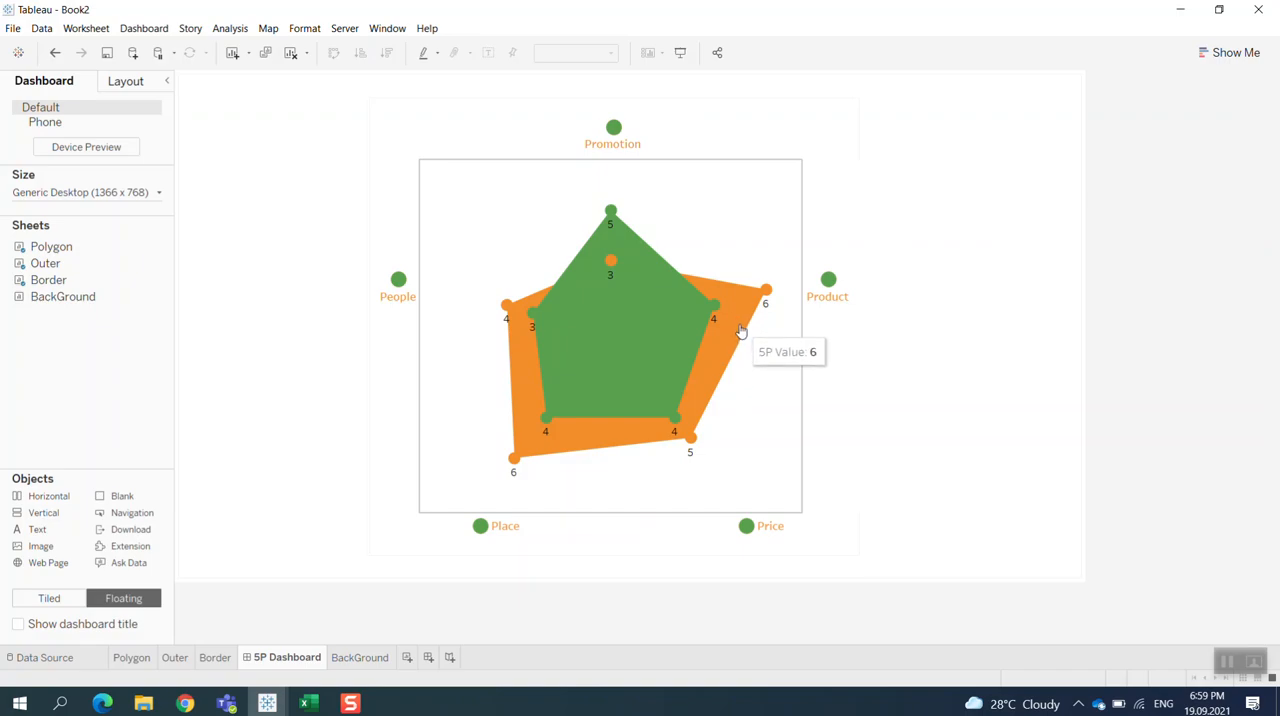
{"action": "mouse_move", "coordinate": [739, 327]}
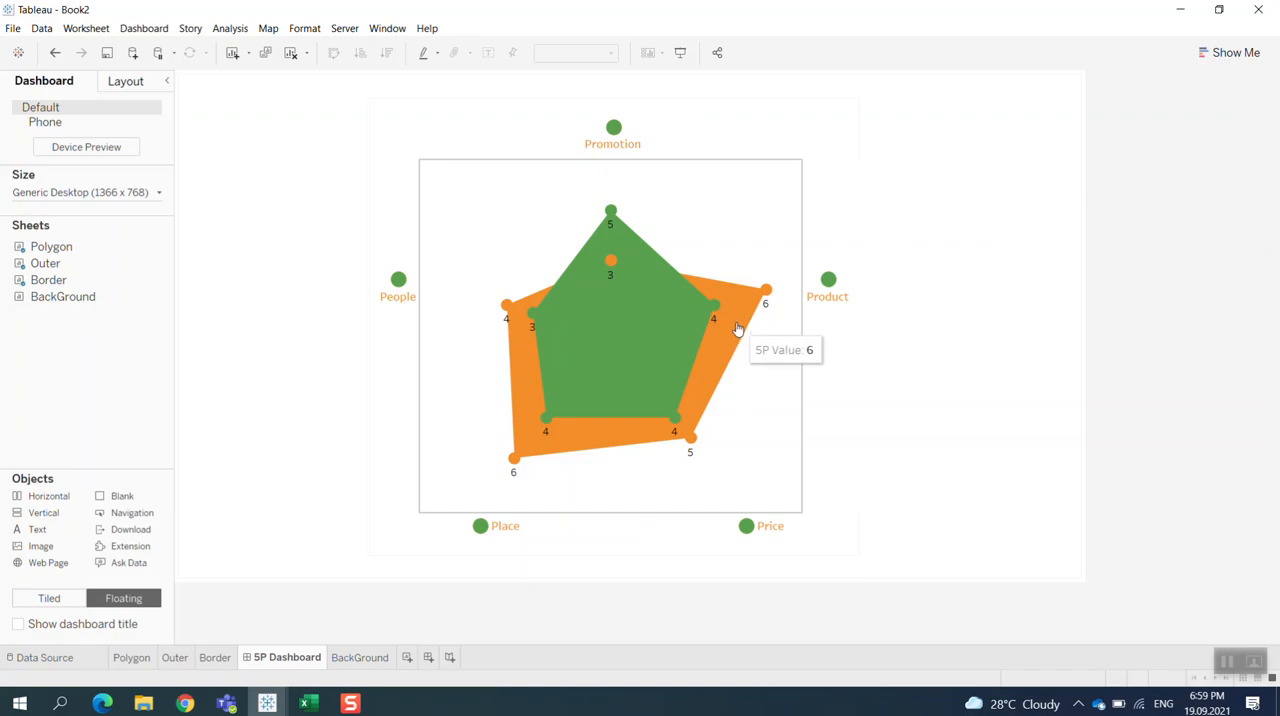
{"action": "mouse_move", "coordinate": [650, 449]}
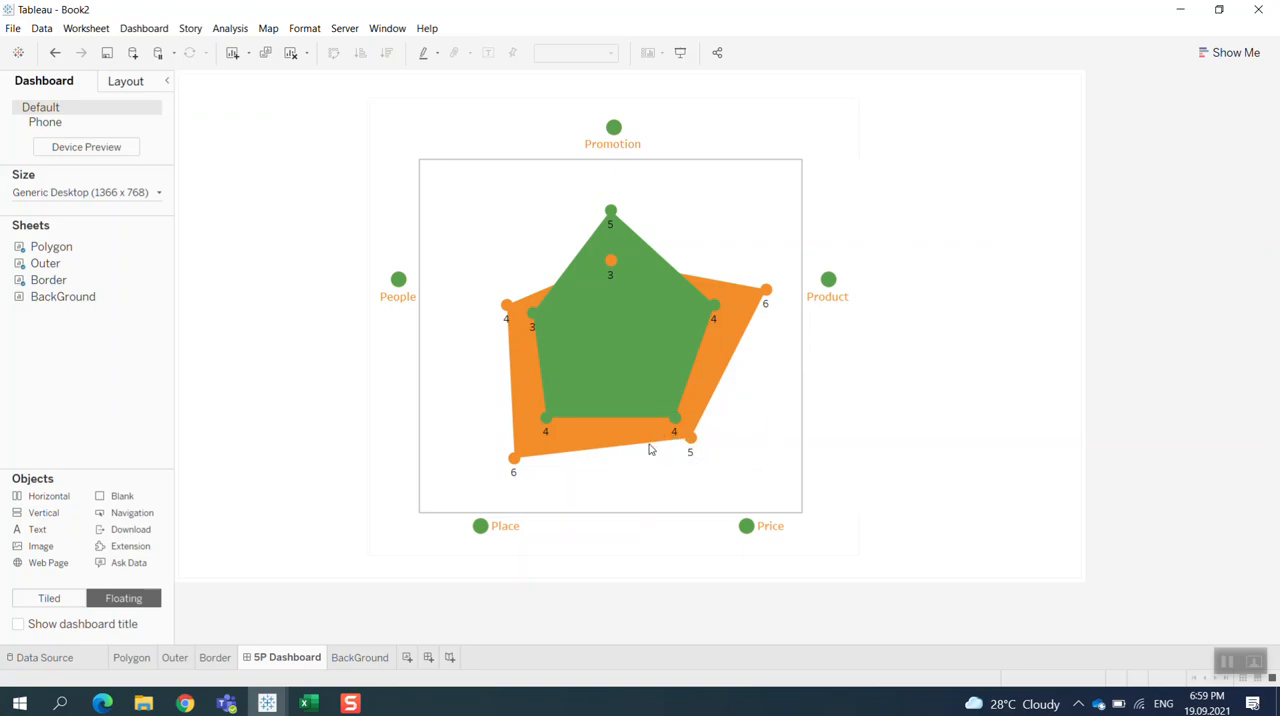
{"action": "mouse_move", "coordinate": [504, 397]}
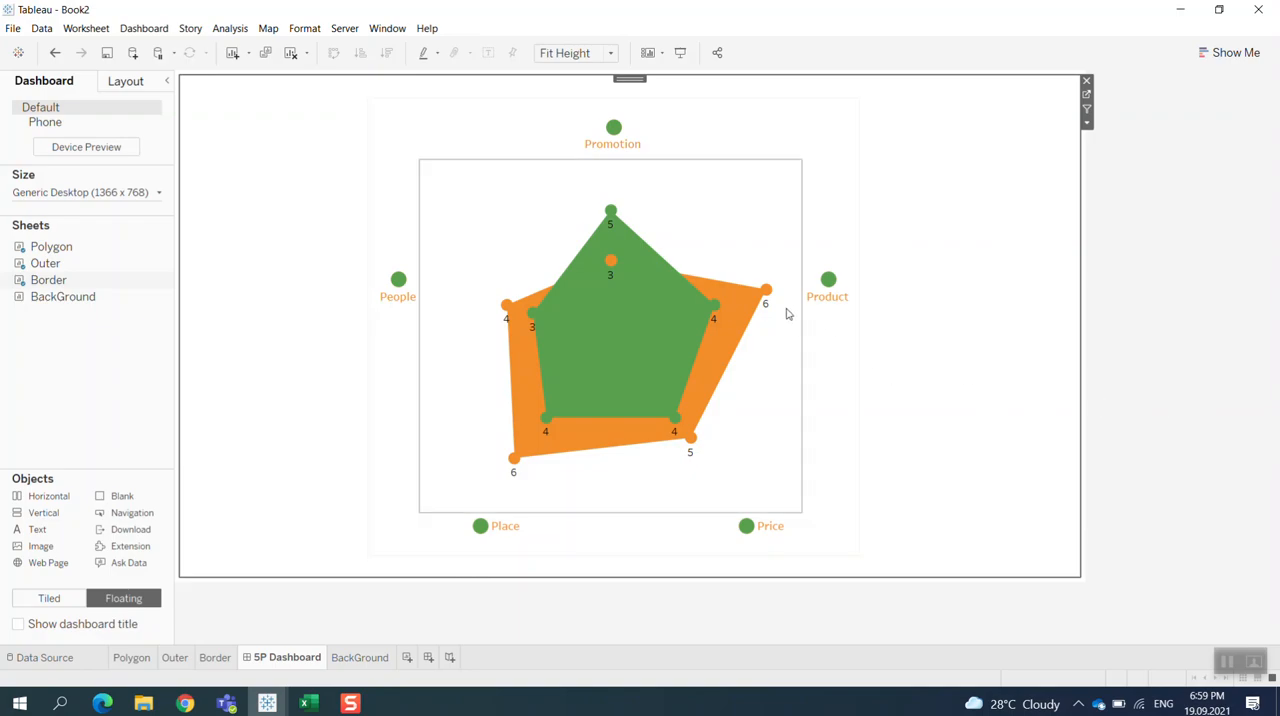
{"action": "mouse_move", "coordinate": [611, 261]}
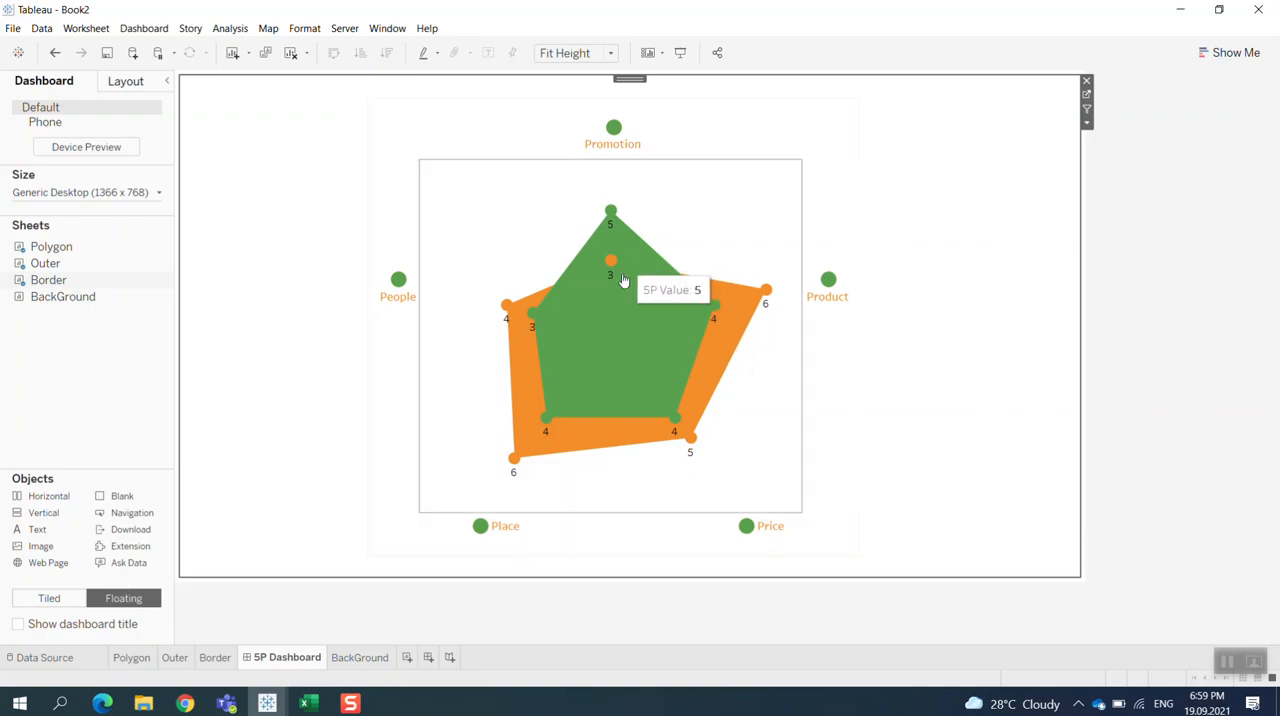
{"action": "mouse_move", "coordinate": [765, 320]}
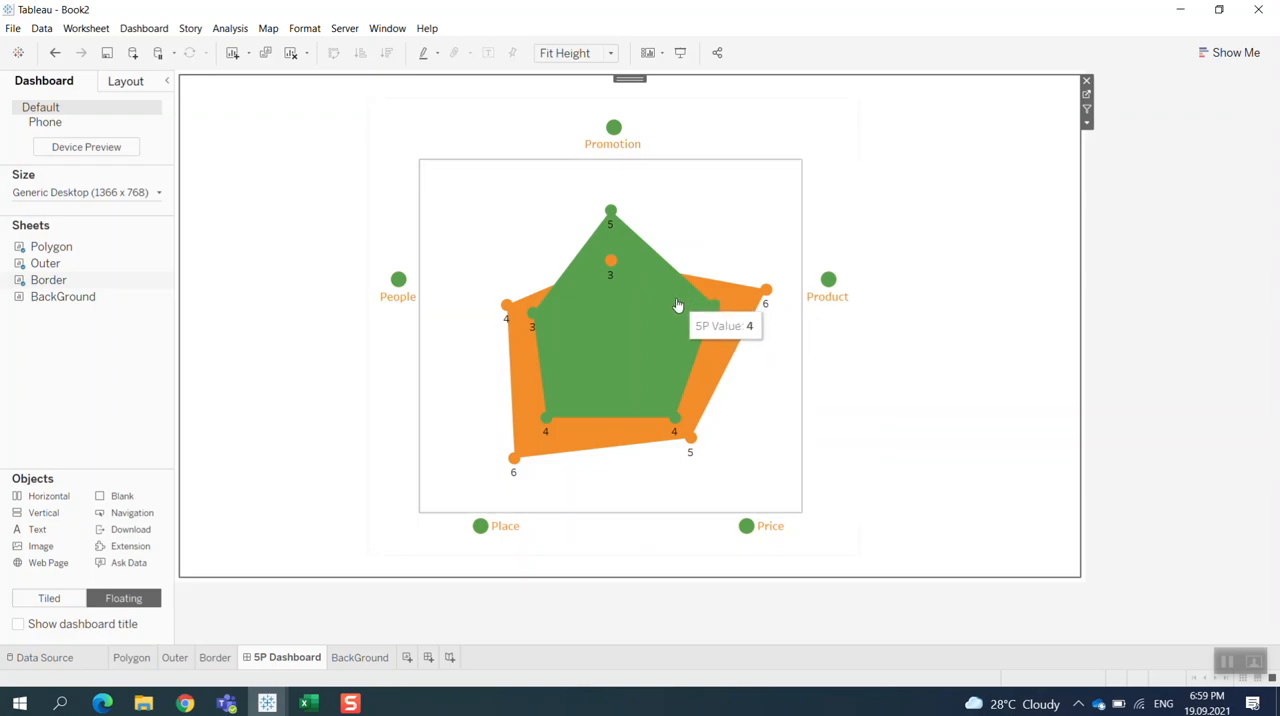
{"action": "mouse_move", "coordinate": [1008, 362]}
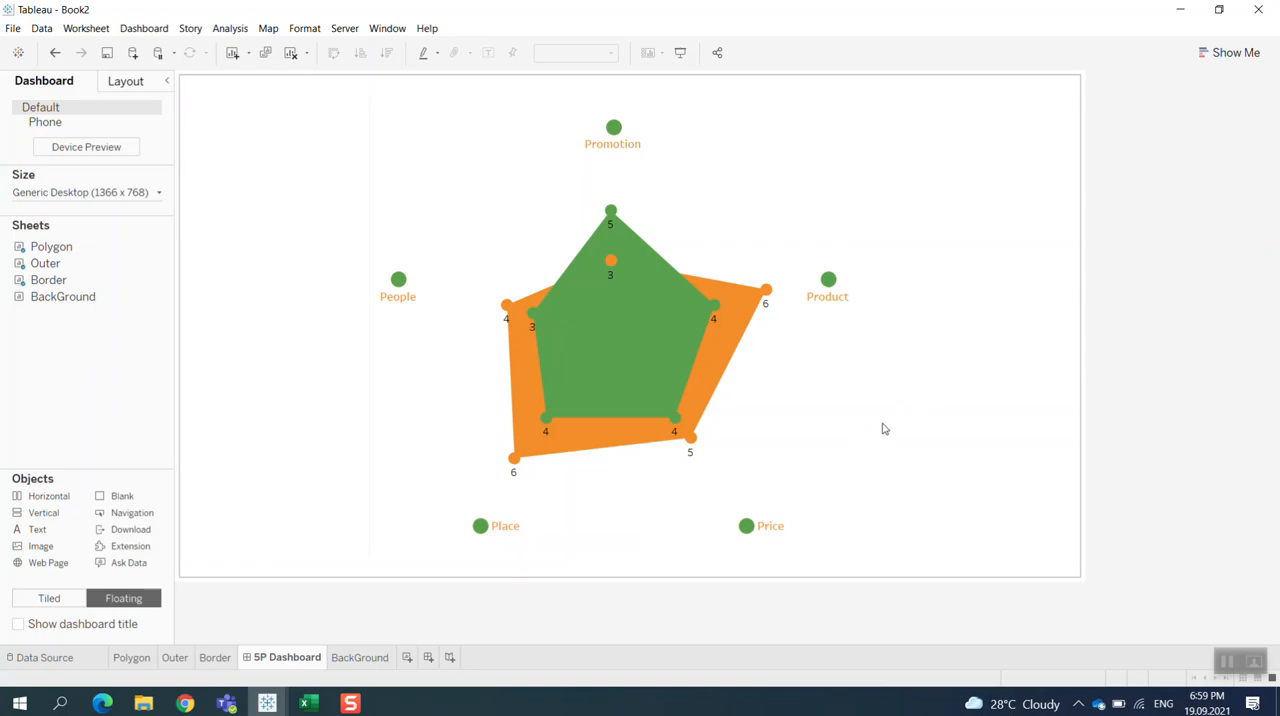
{"action": "mouse_move", "coordinate": [1224, 656]}
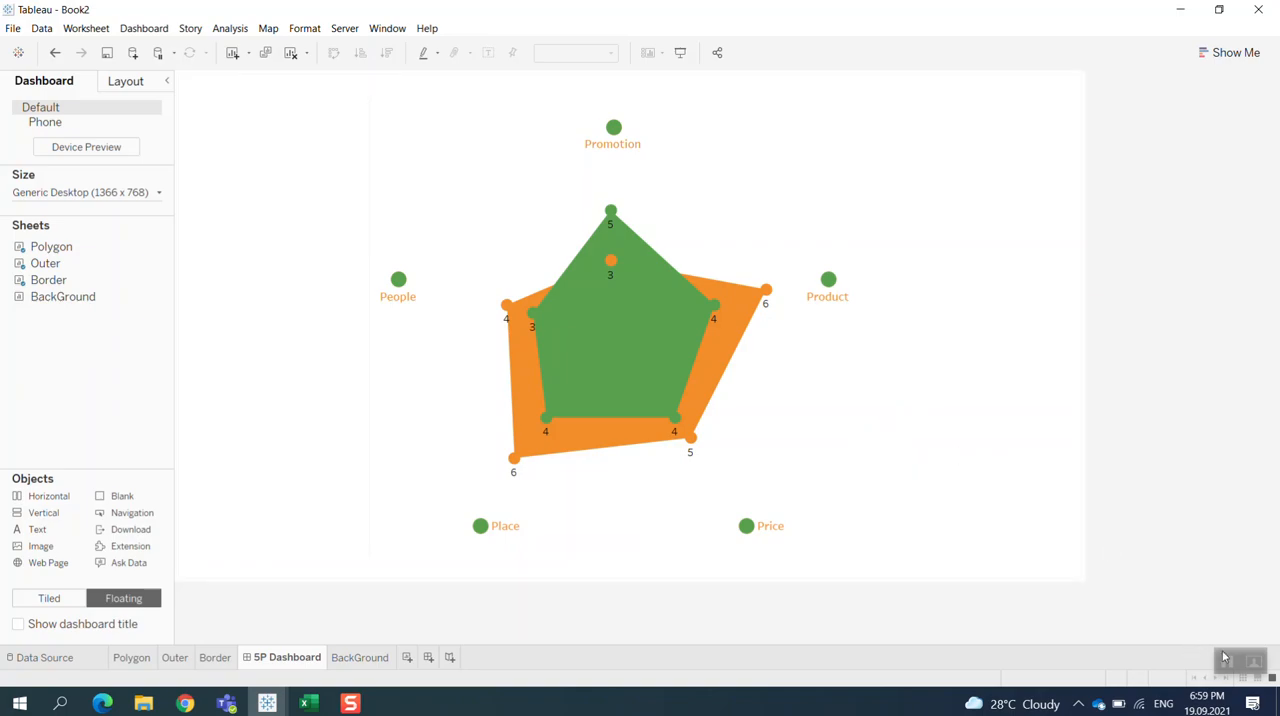